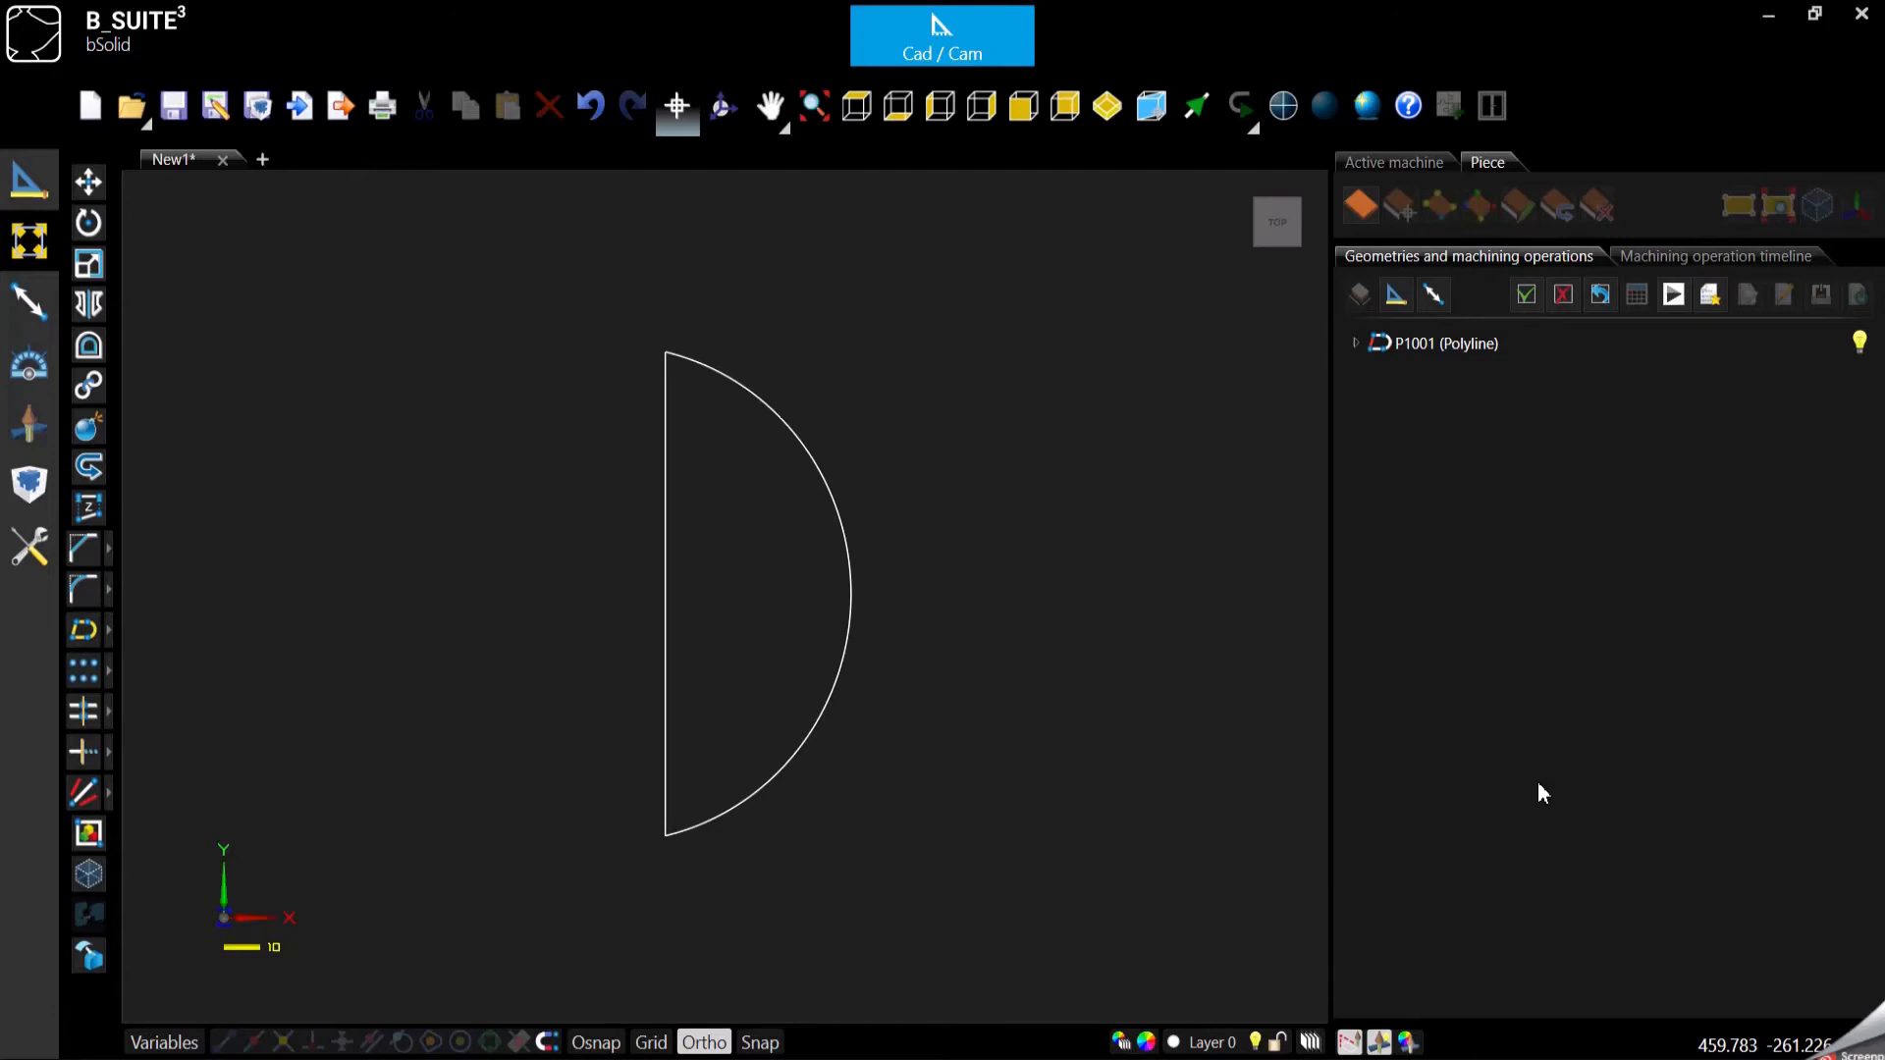
mouse_move(294, 320)
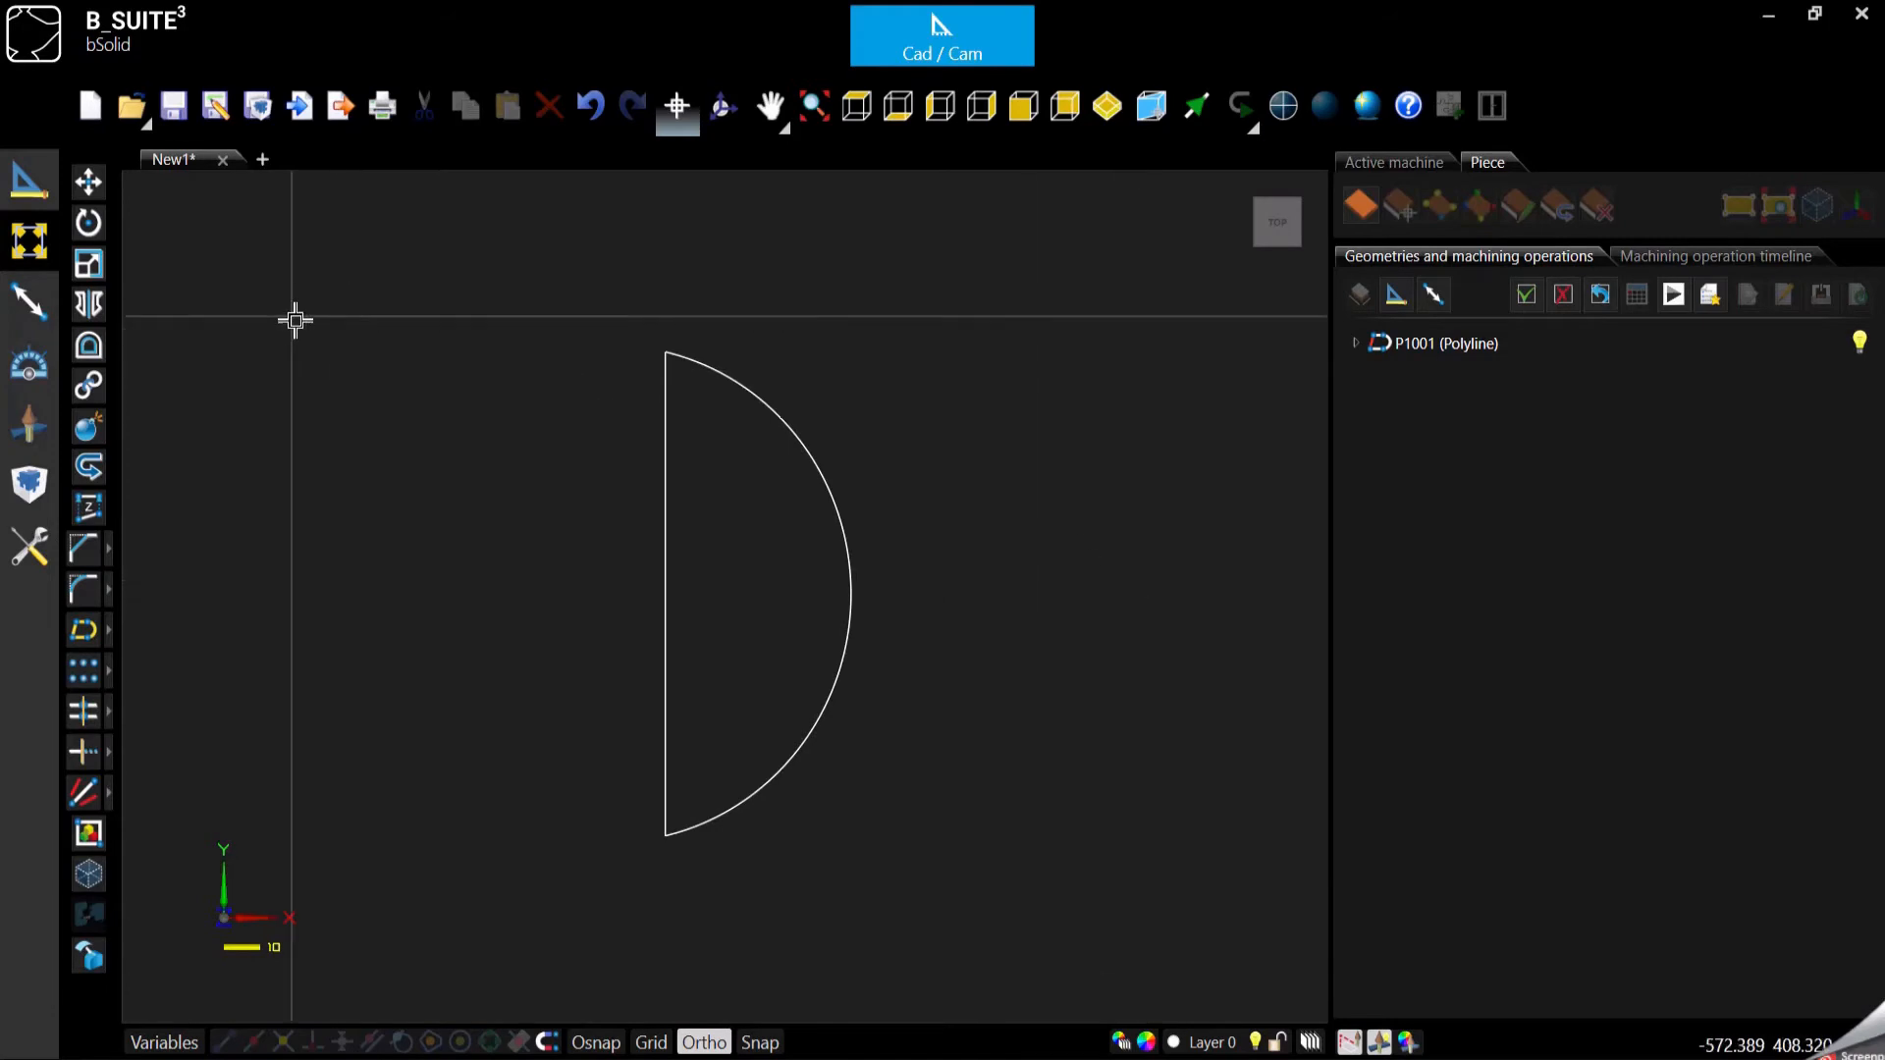
mouse_move(136, 334)
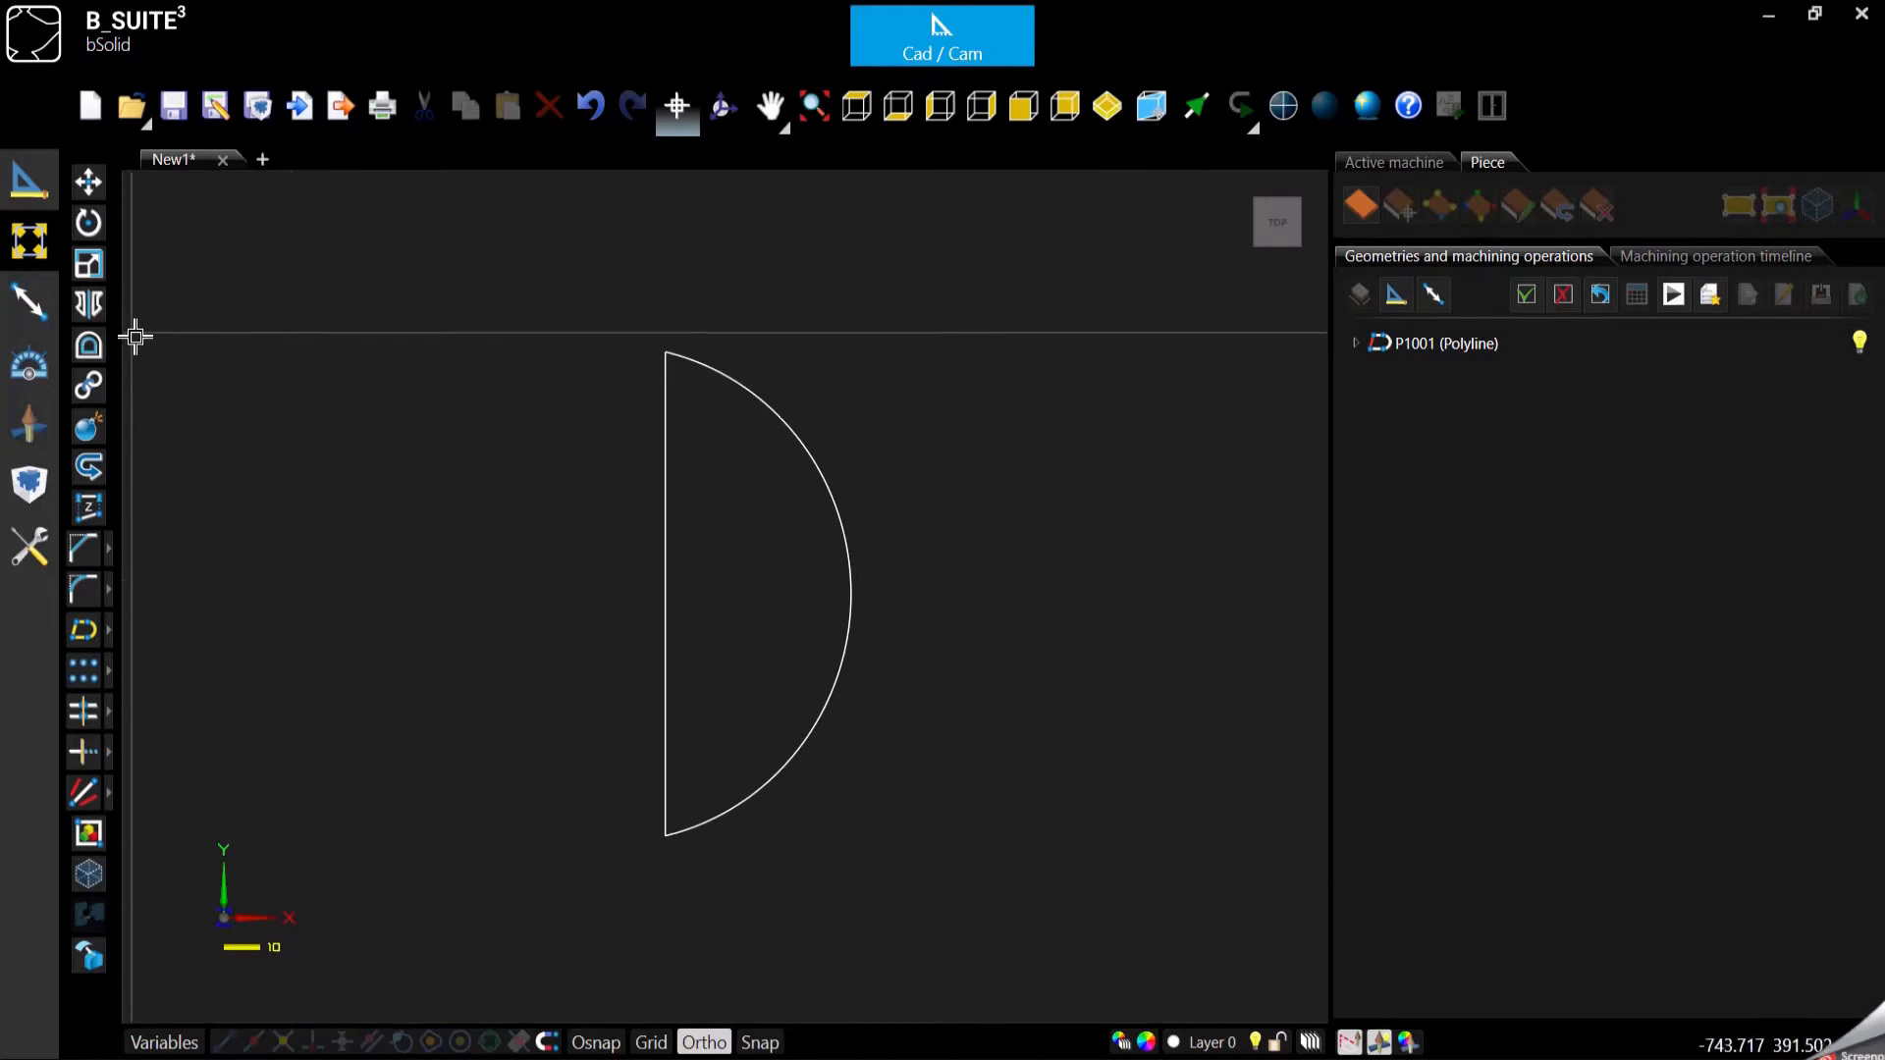
mouse_move(88, 346)
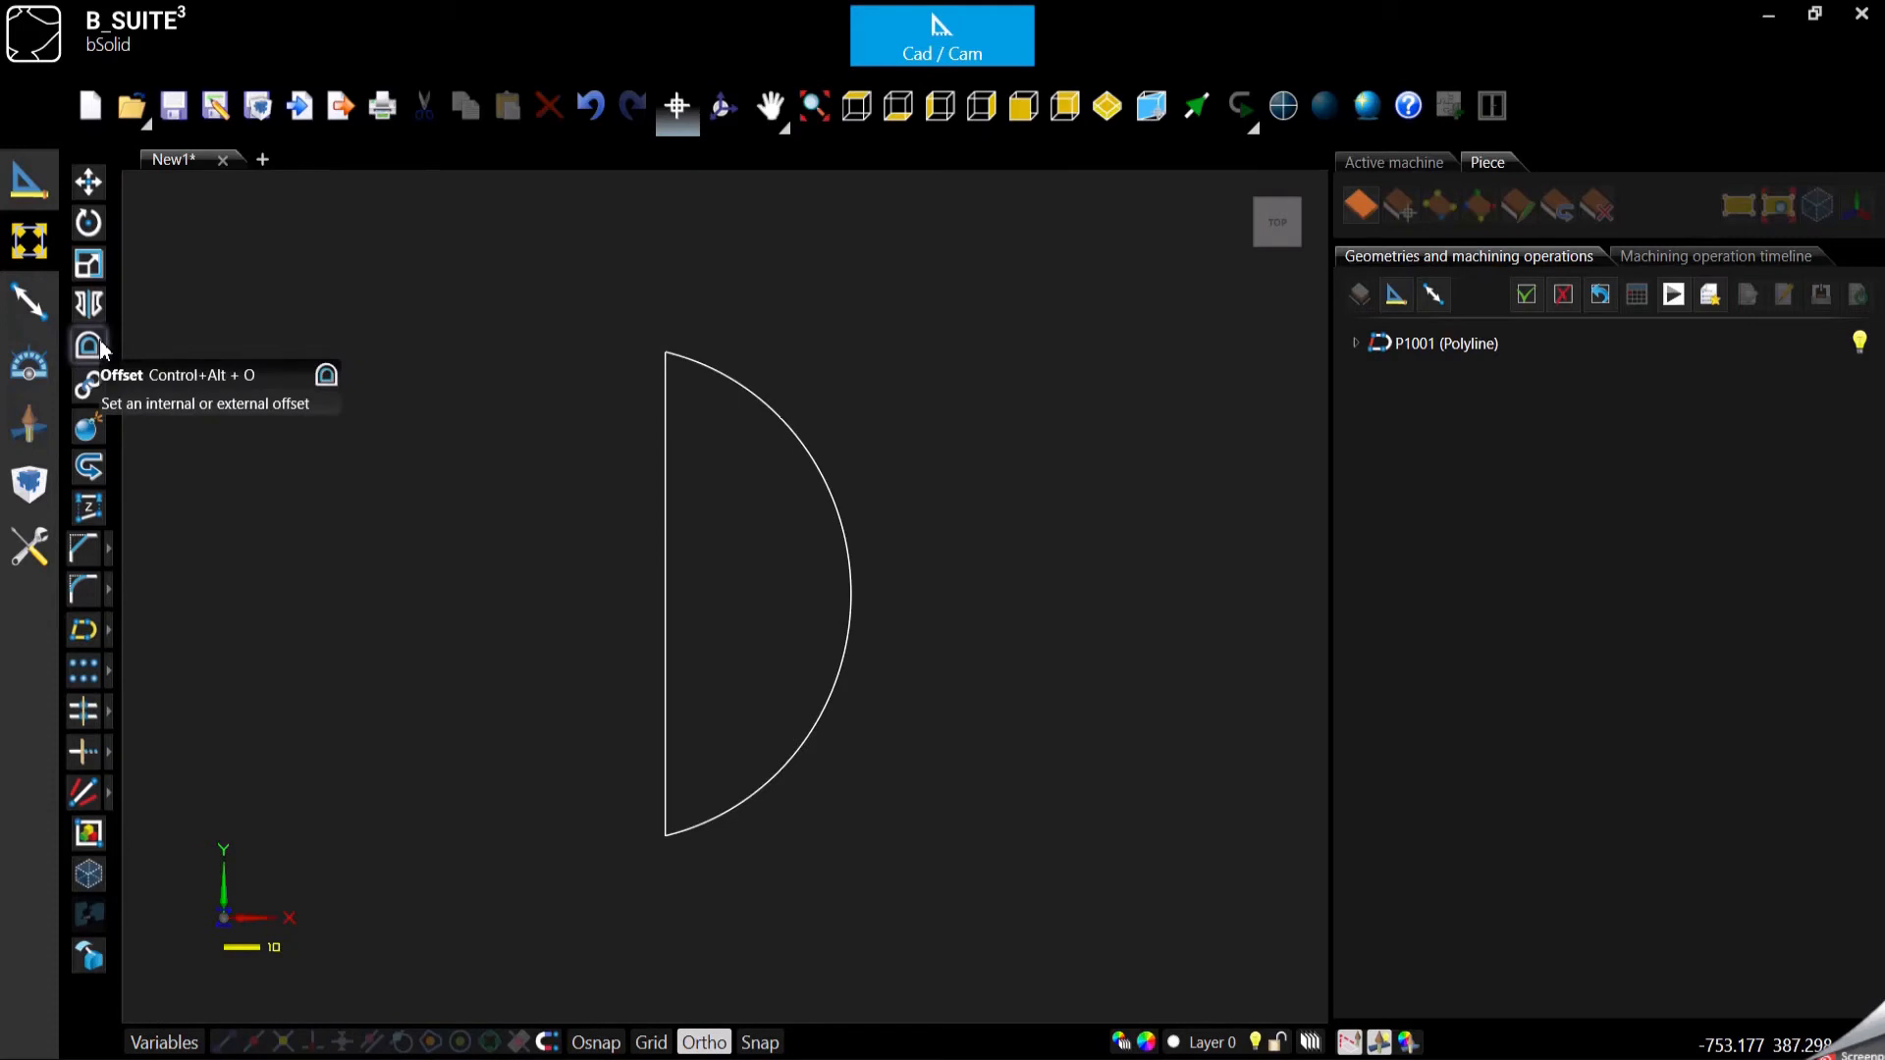
mouse_move(89, 385)
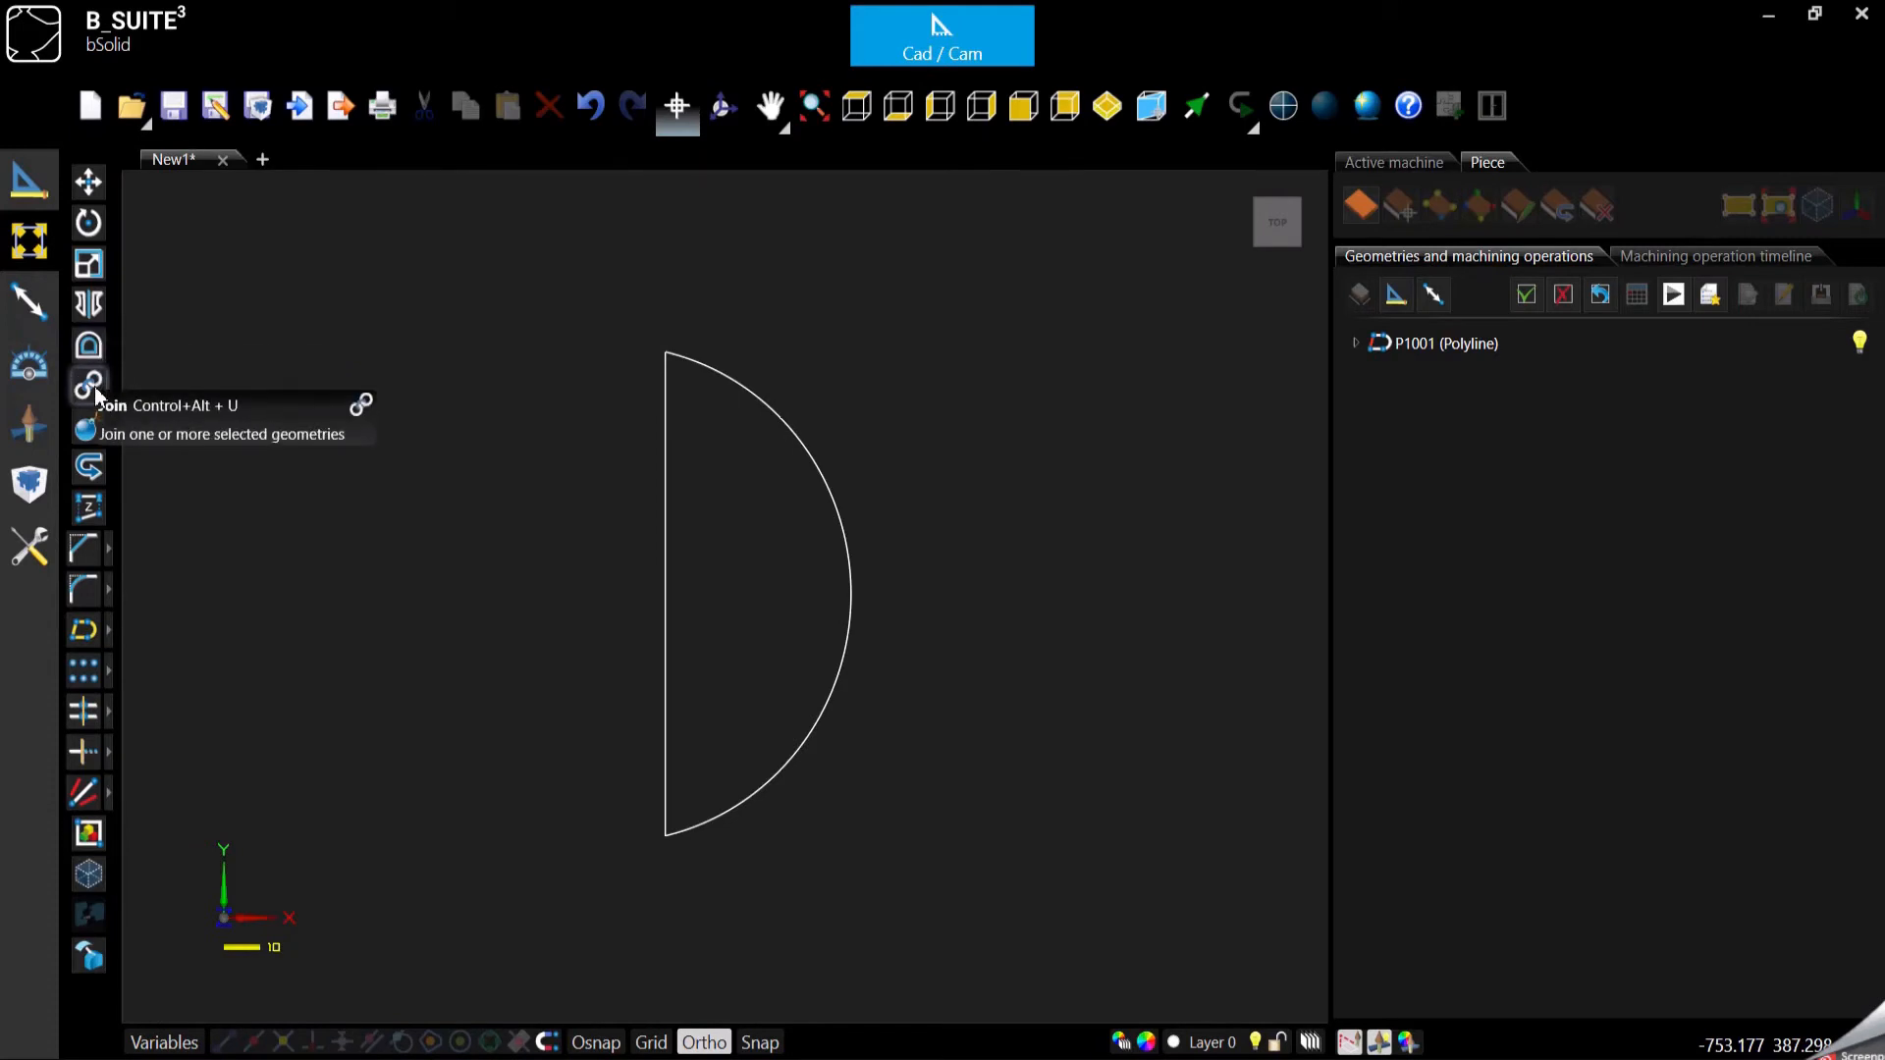
mouse_move(505, 530)
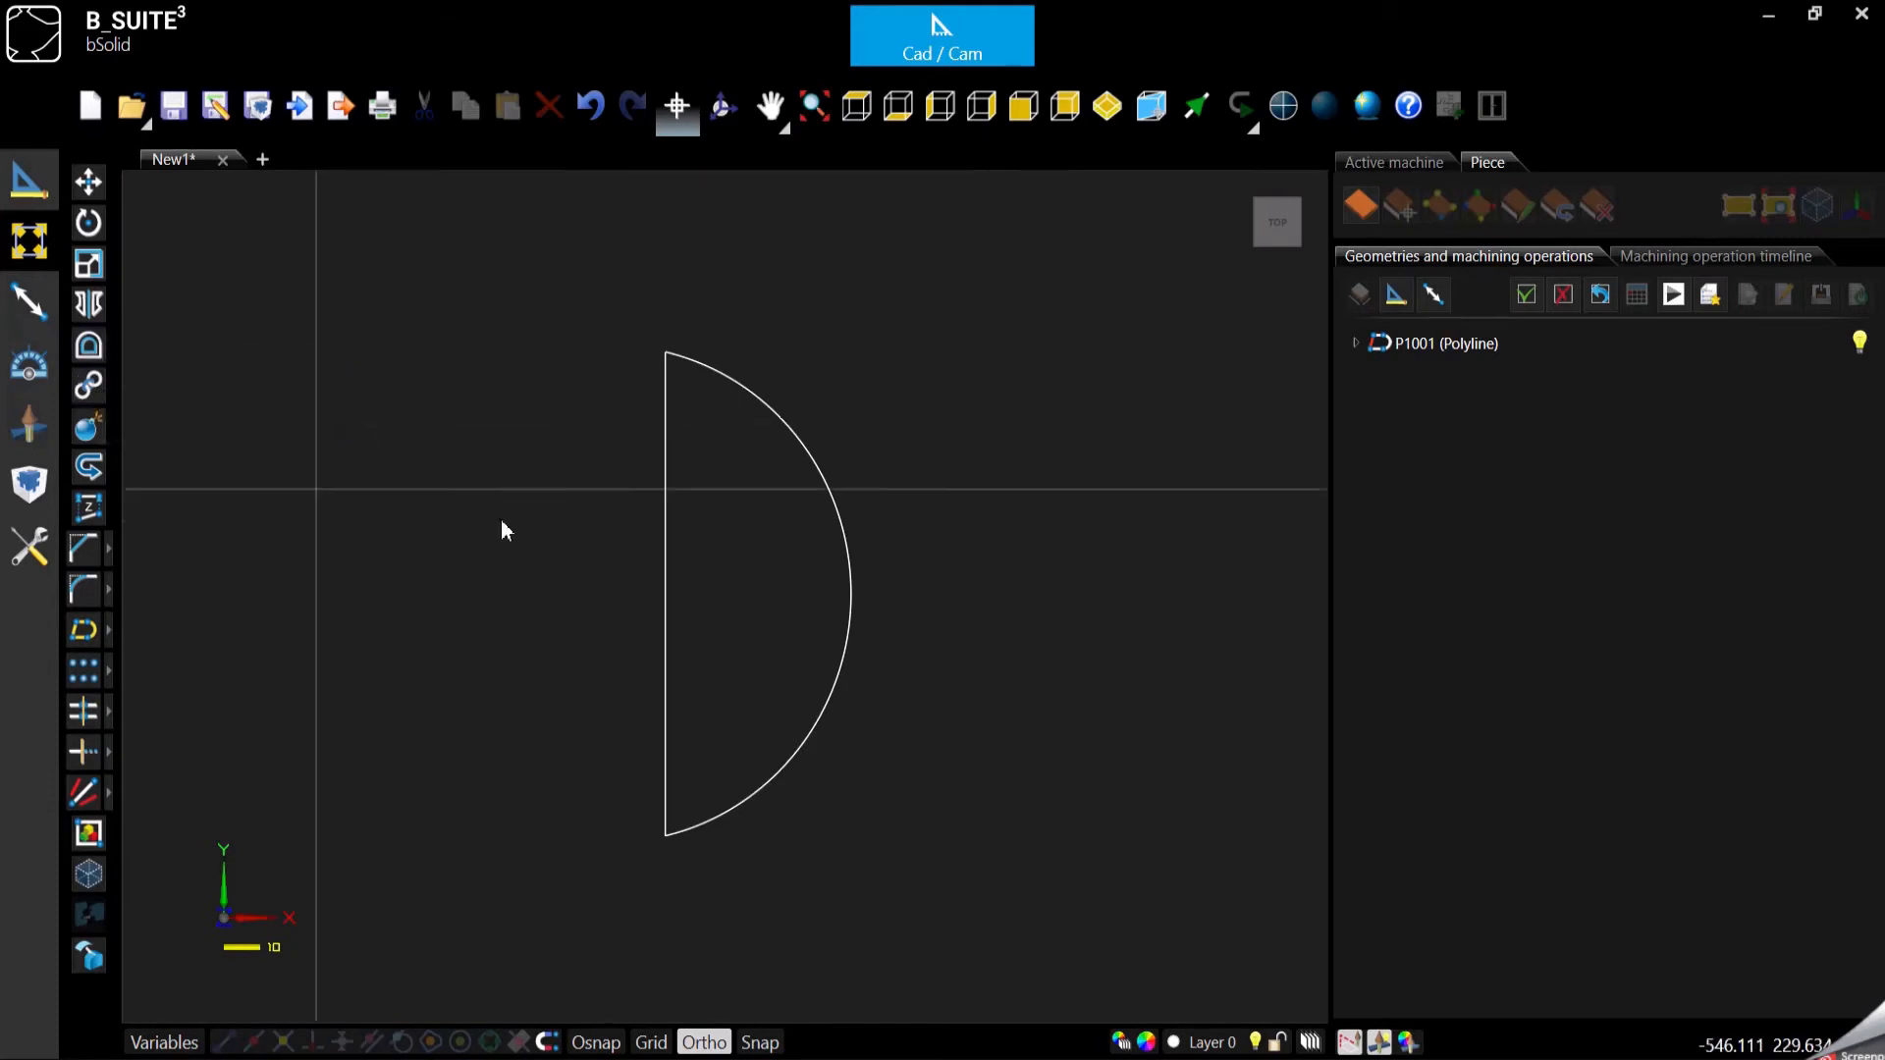
mouse_move(436, 430)
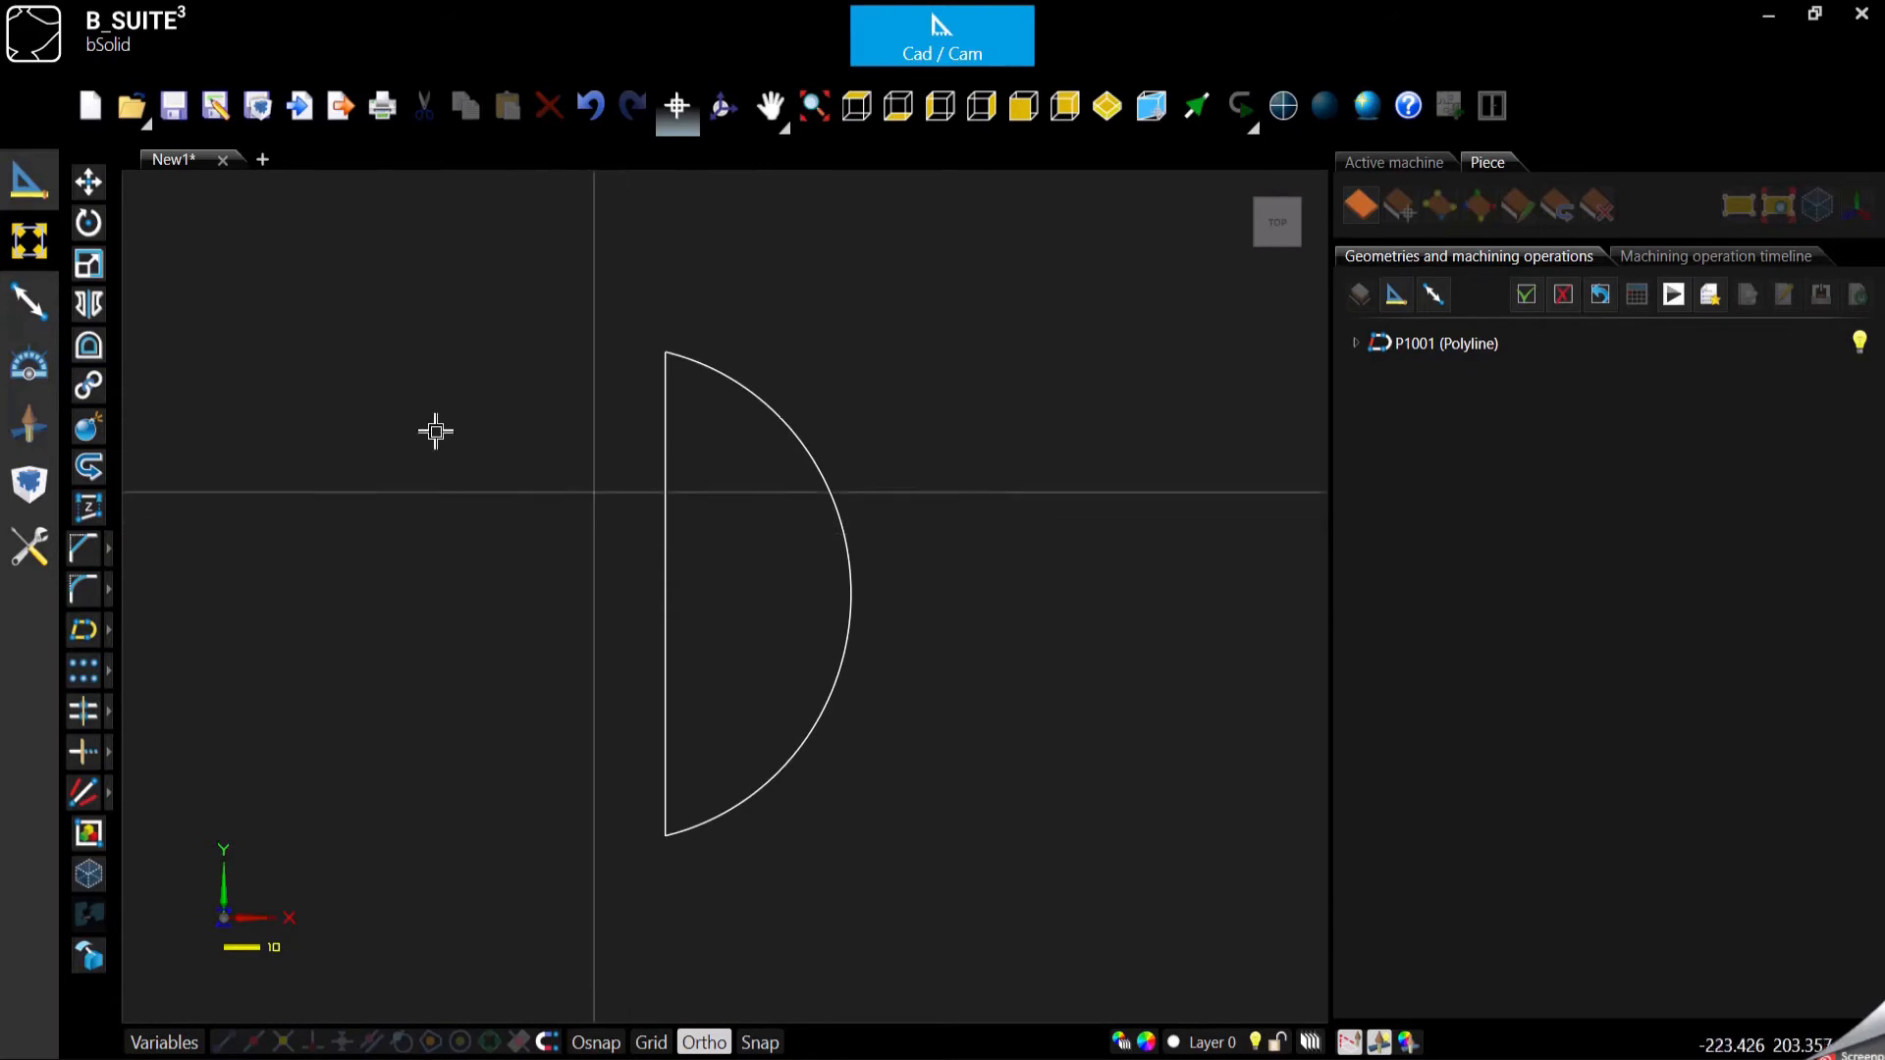
mouse_move(909, 484)
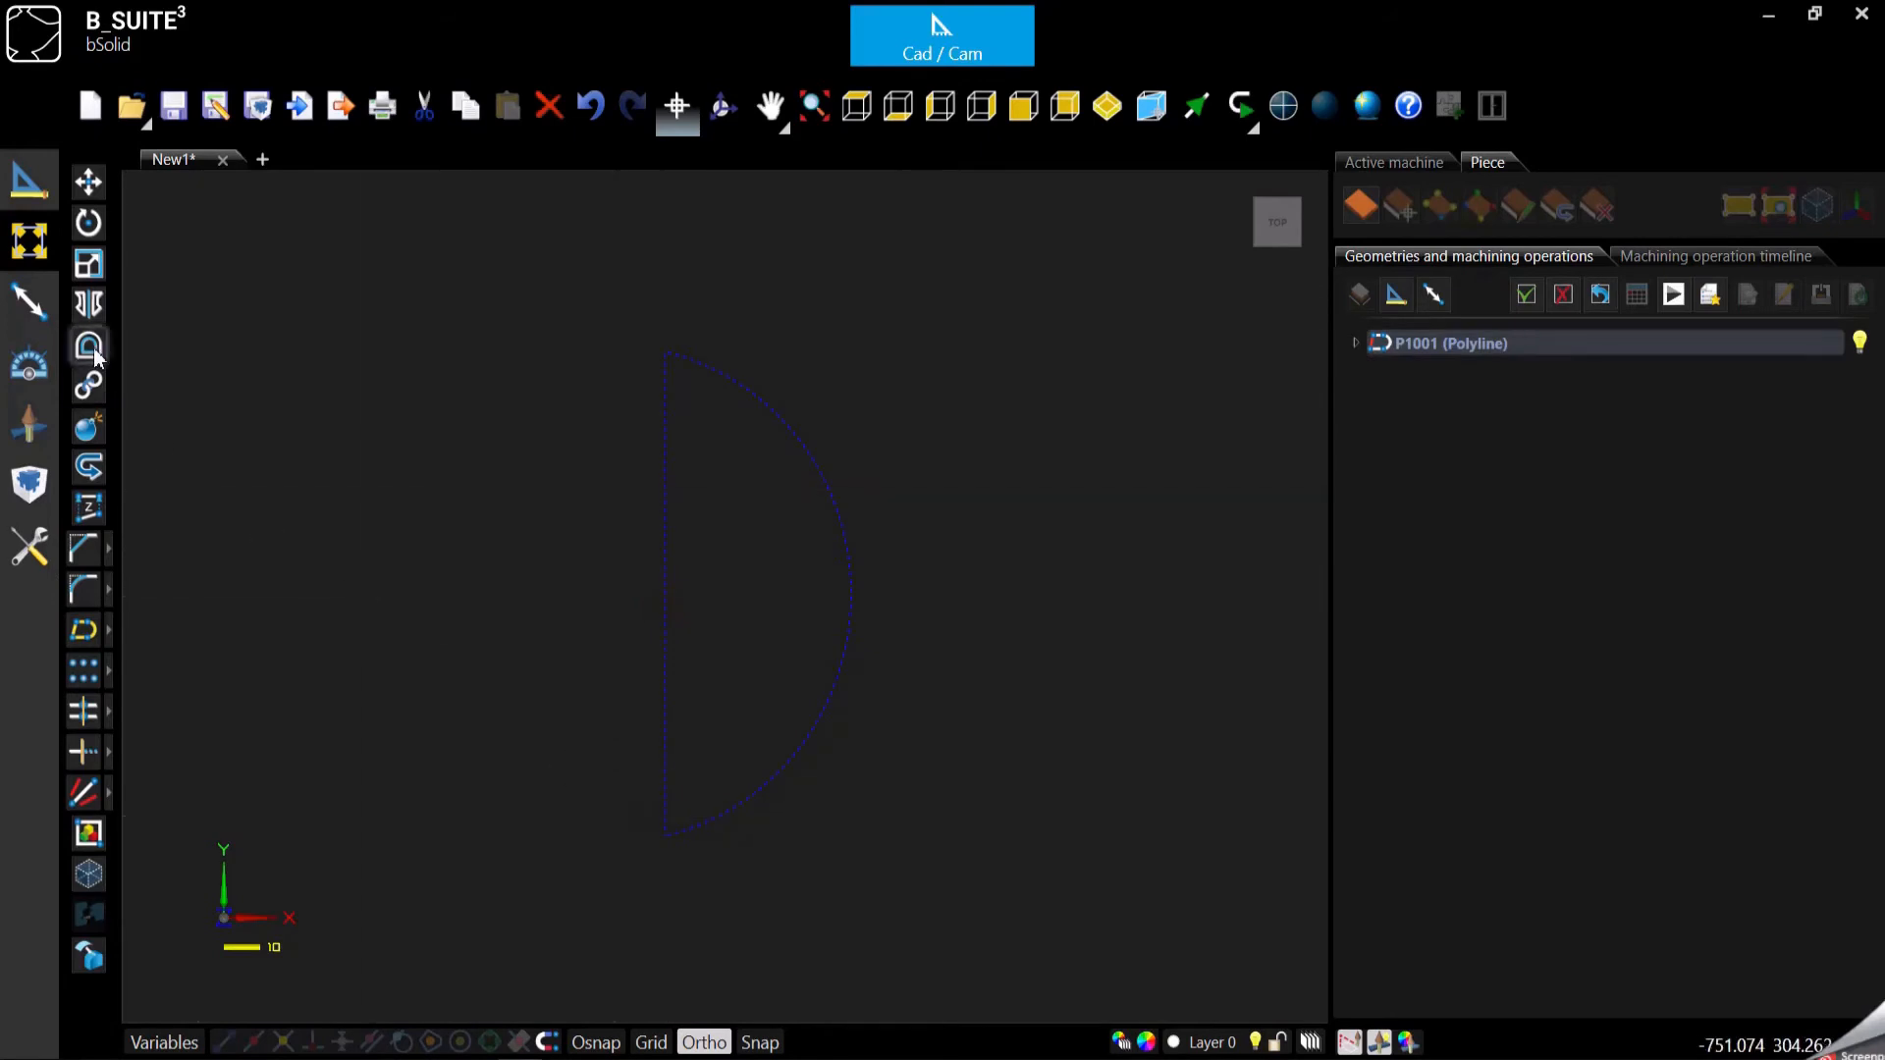
Start an Offset of the half-circle with Enable copy ticked so the original is kept
click(88, 346)
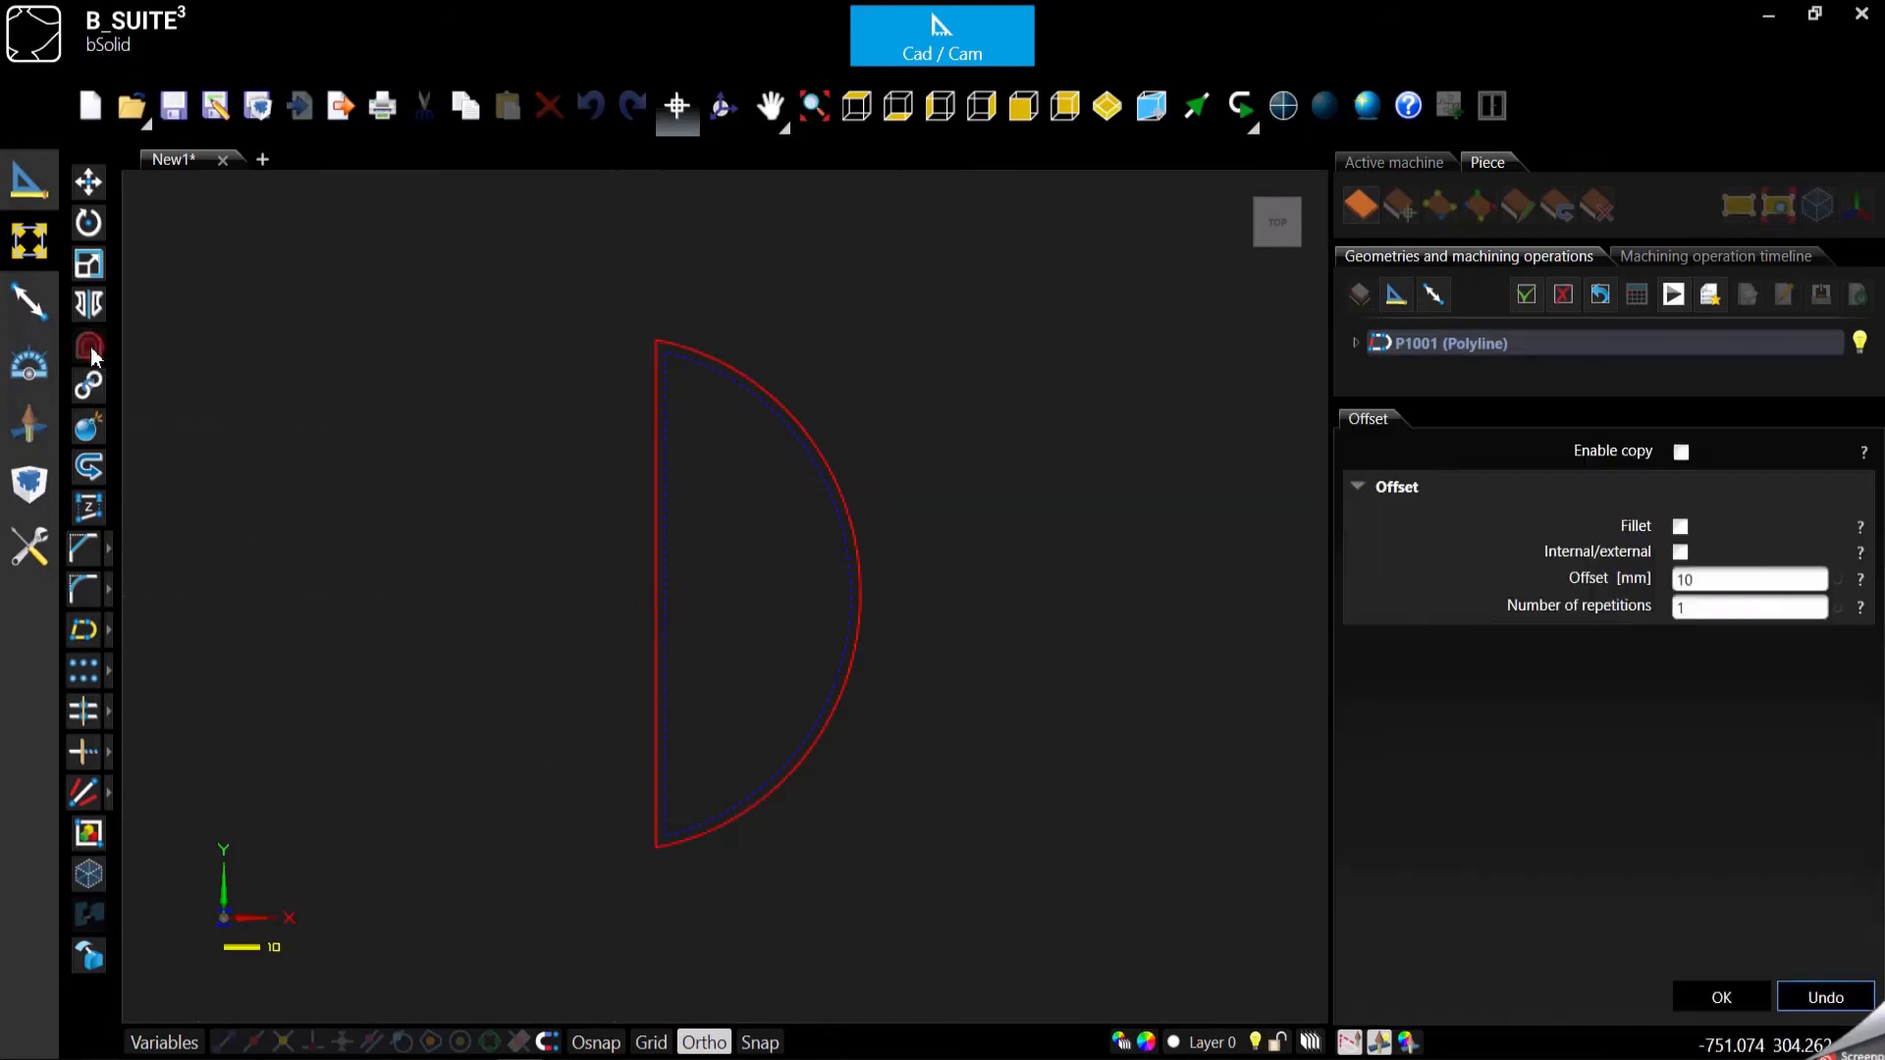
mouse_move(1579, 555)
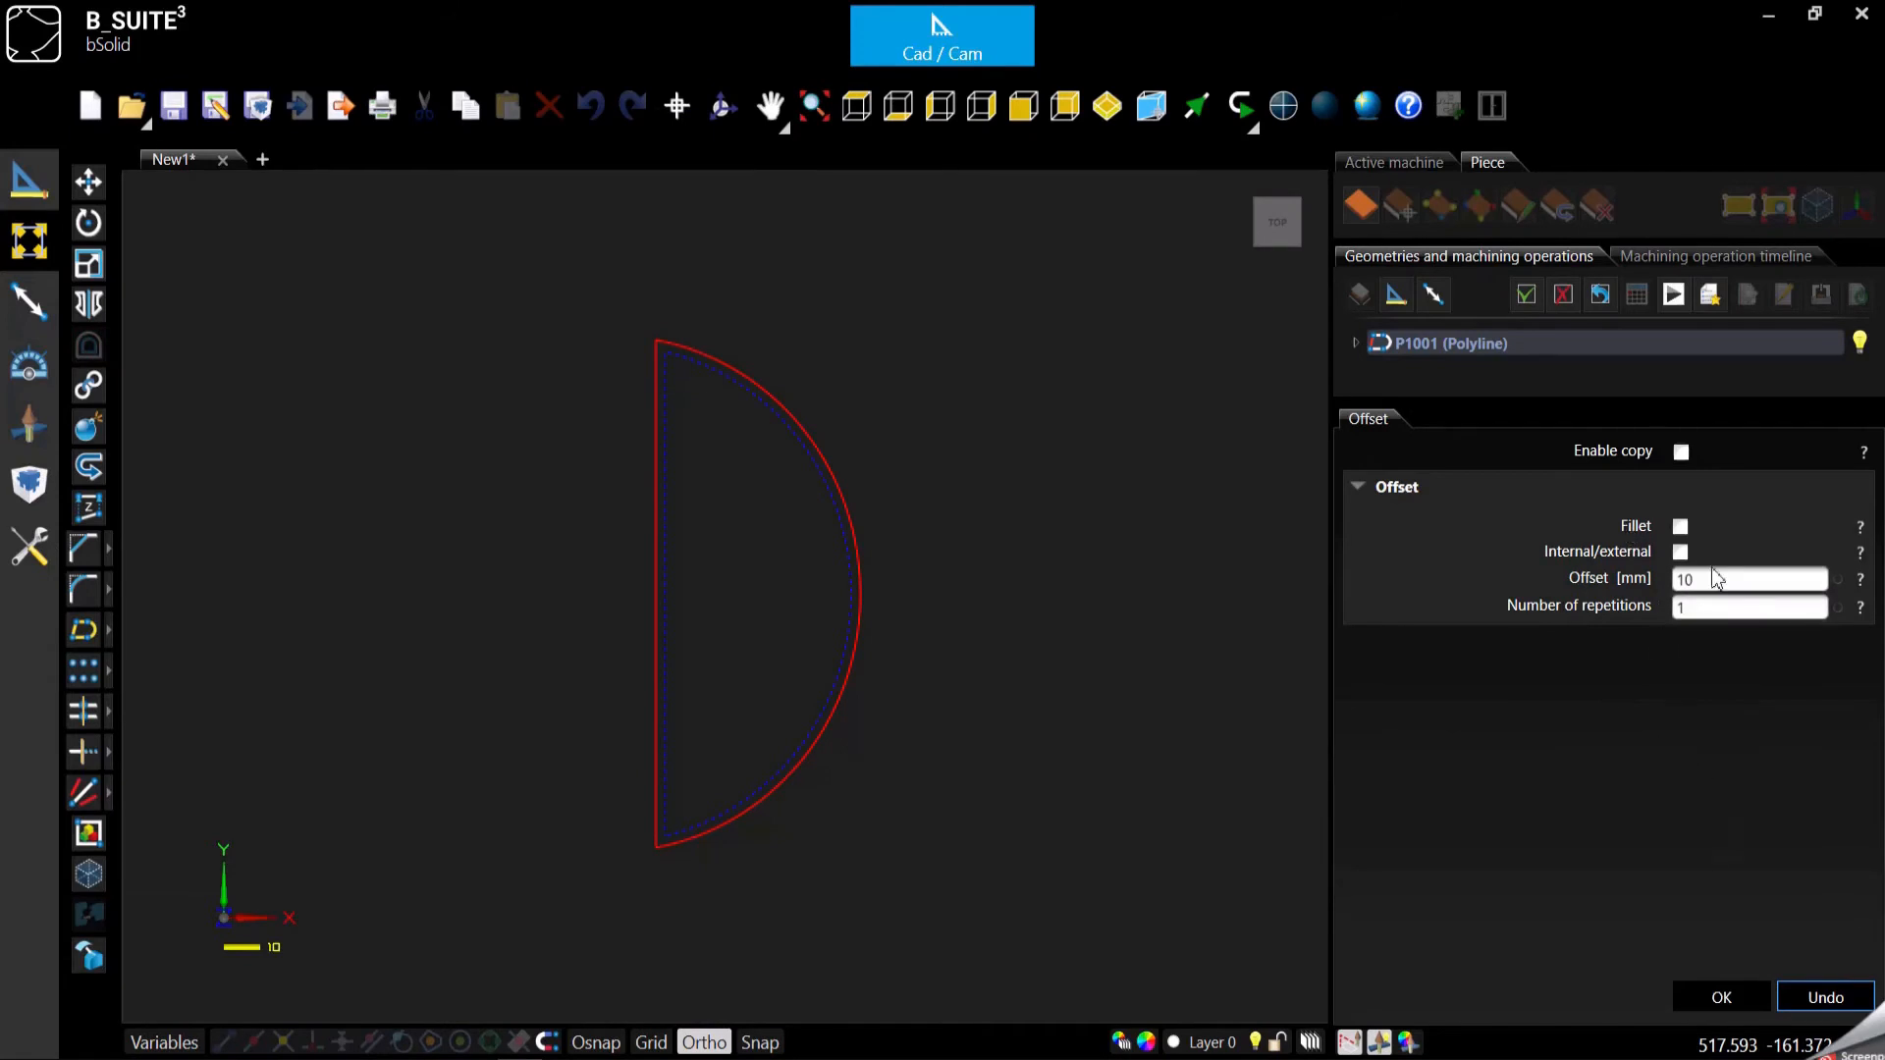
scroll(up, 3)
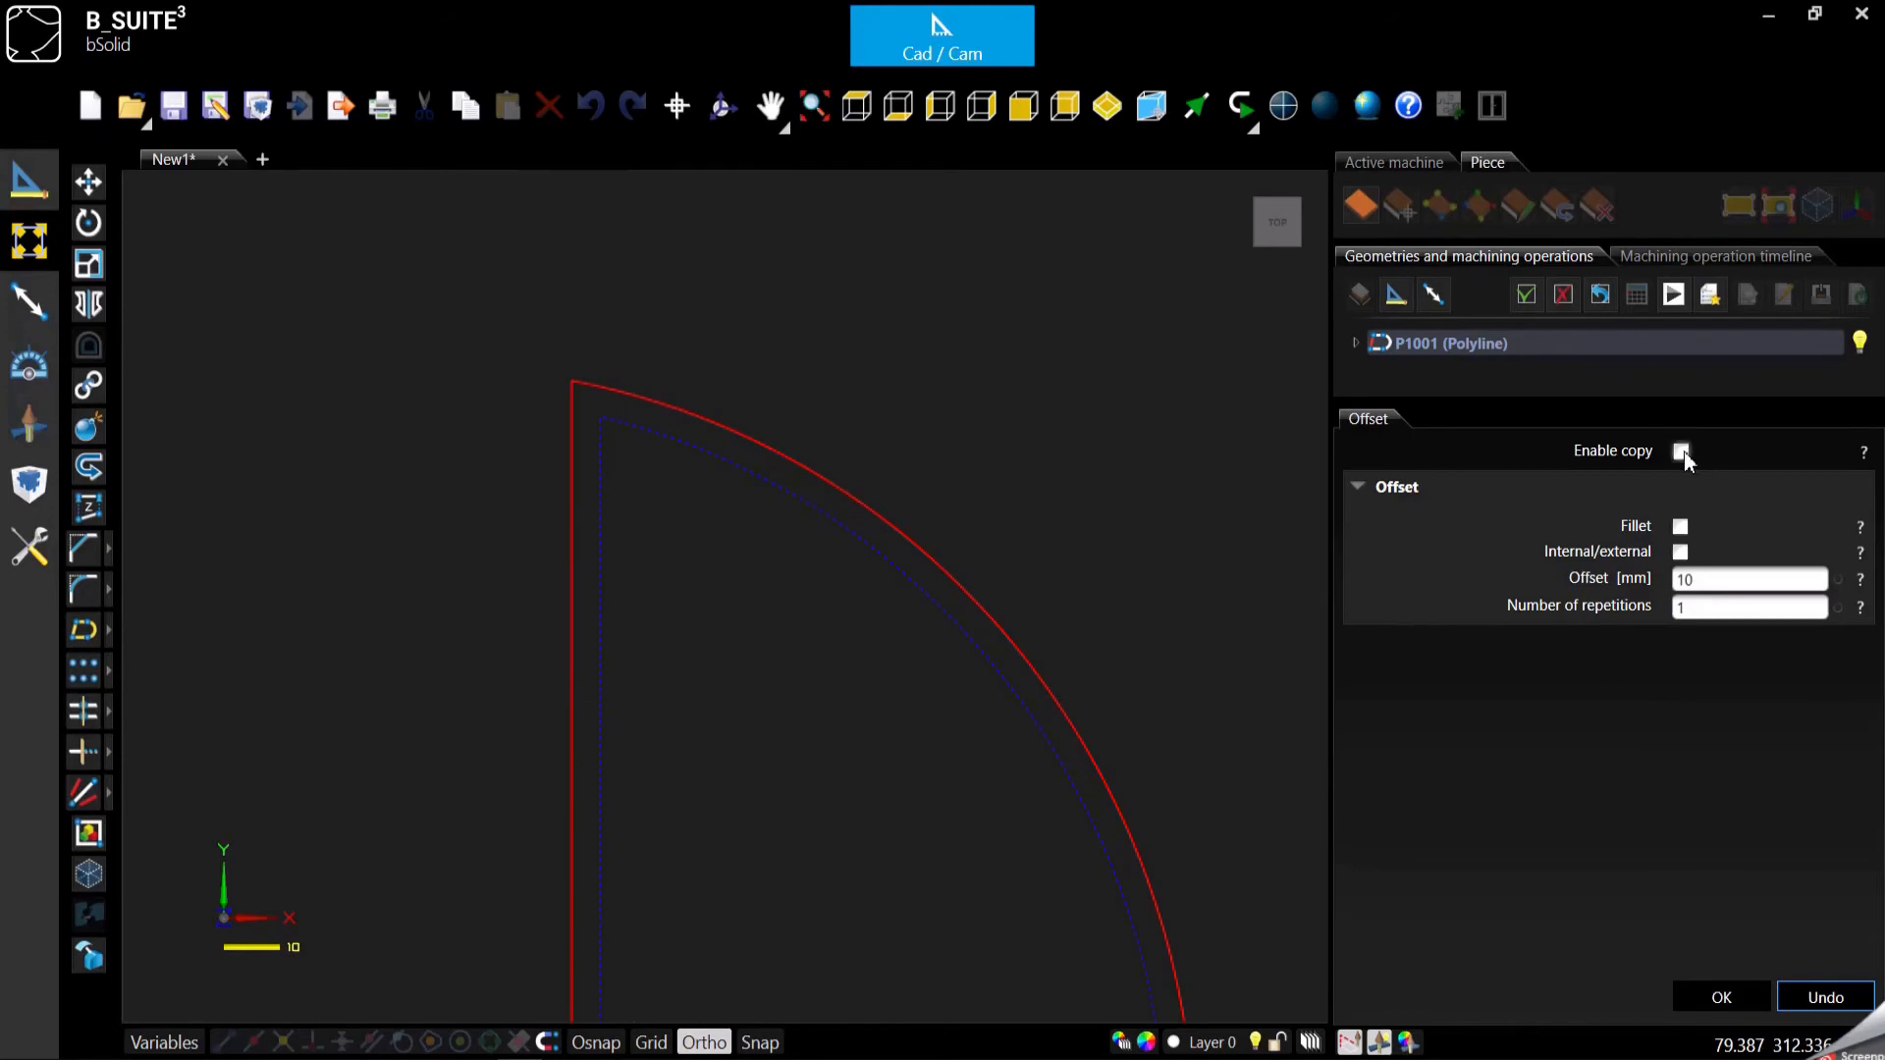
click(1682, 451)
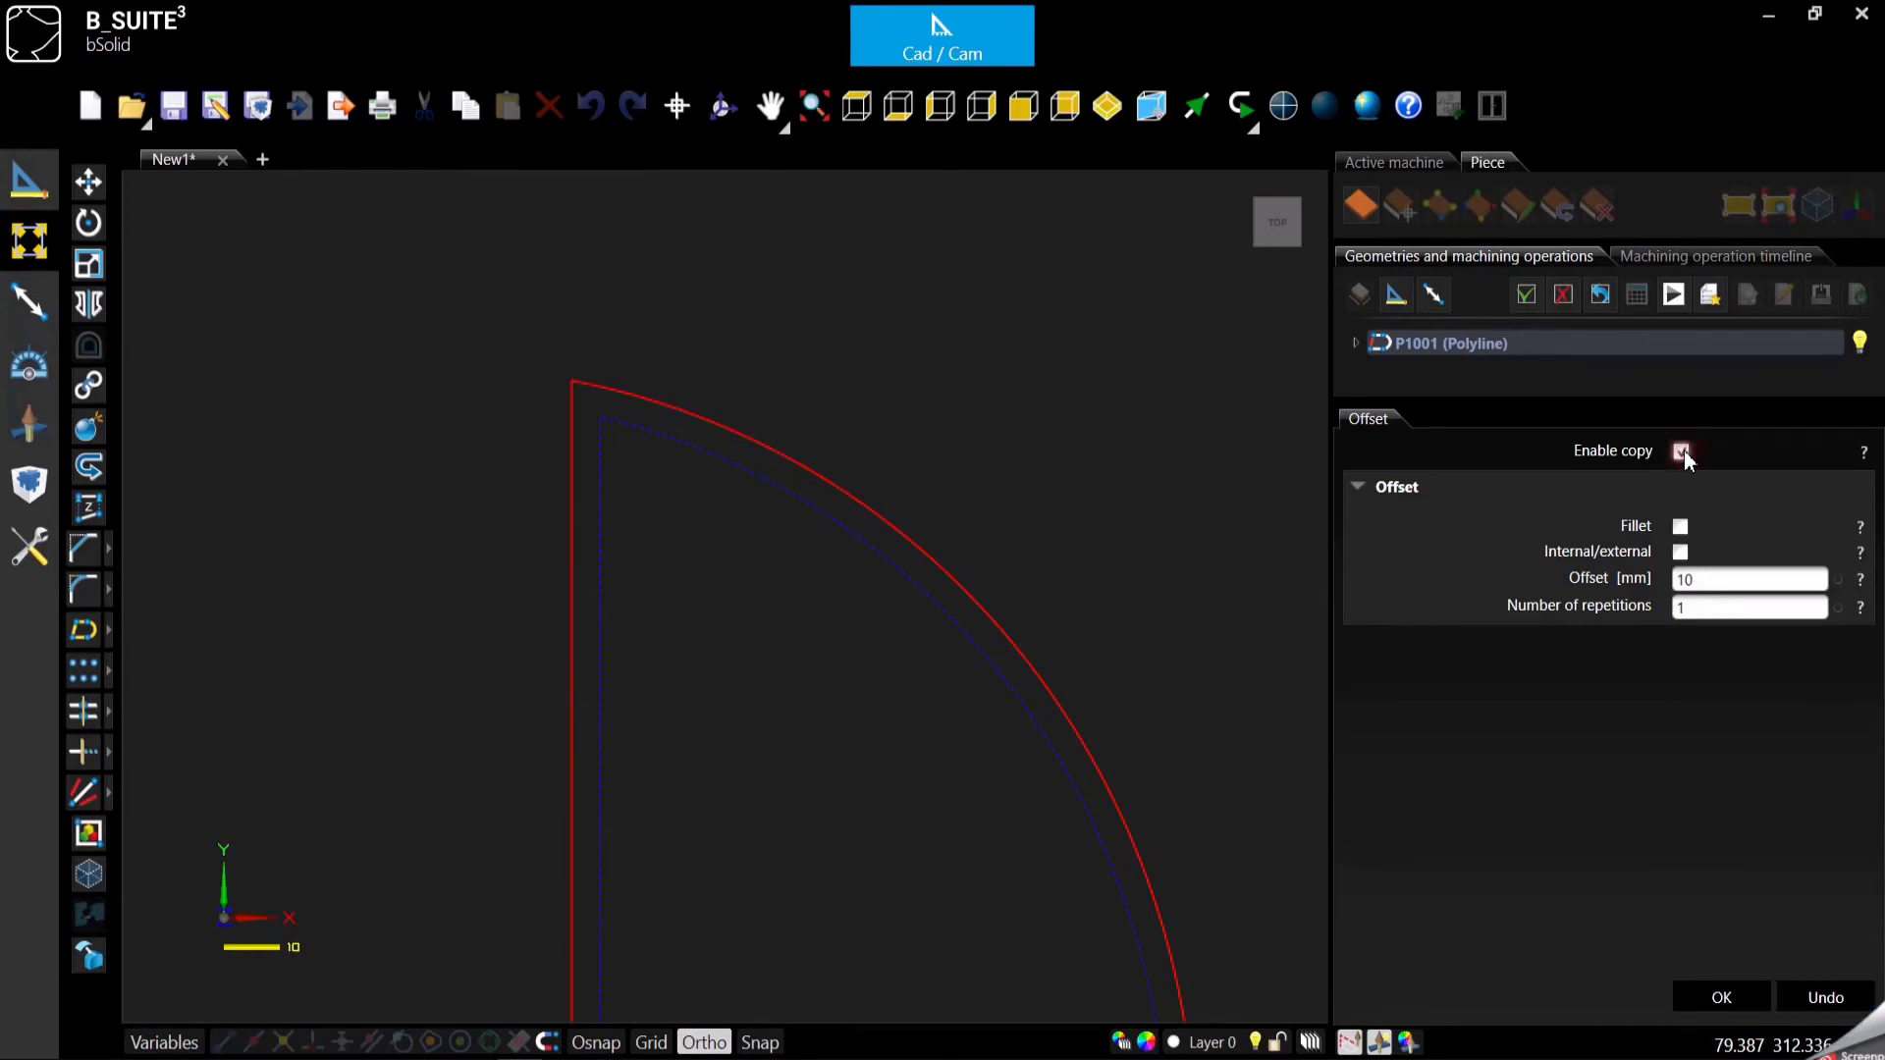
click(1683, 452)
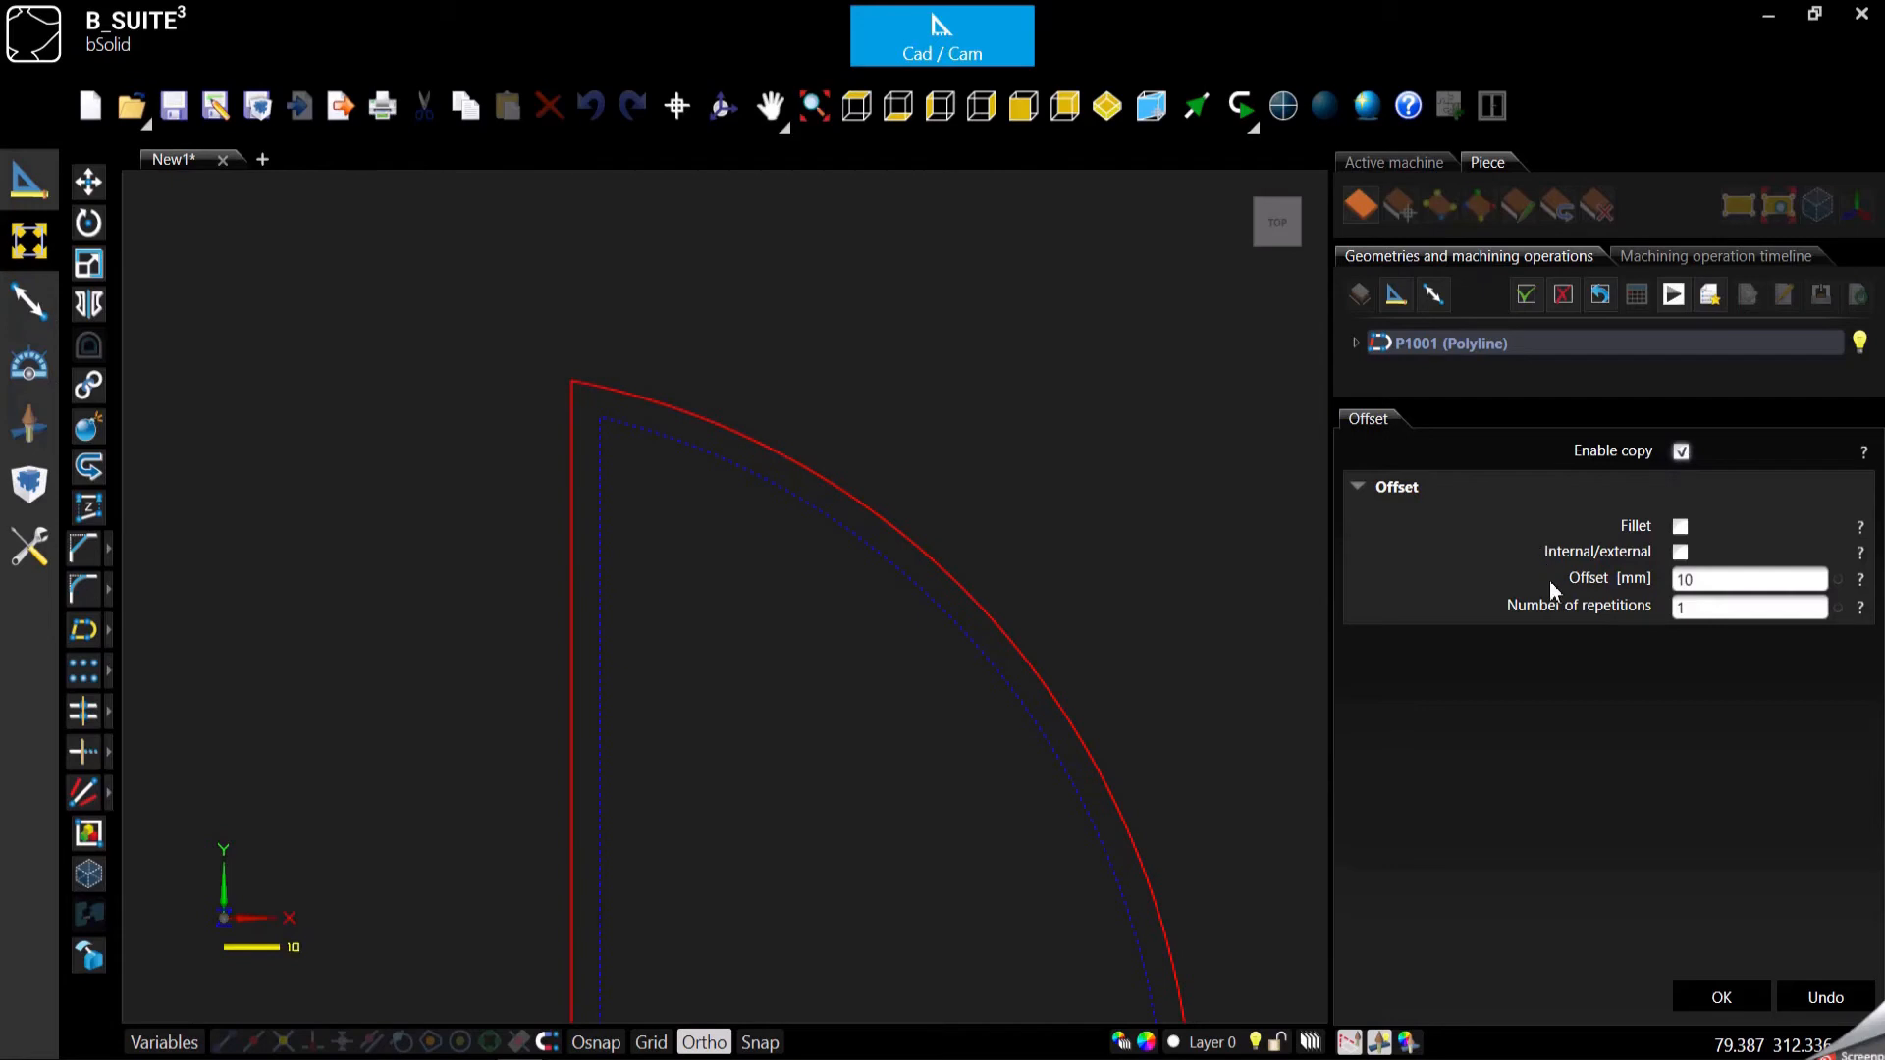
mouse_move(780, 608)
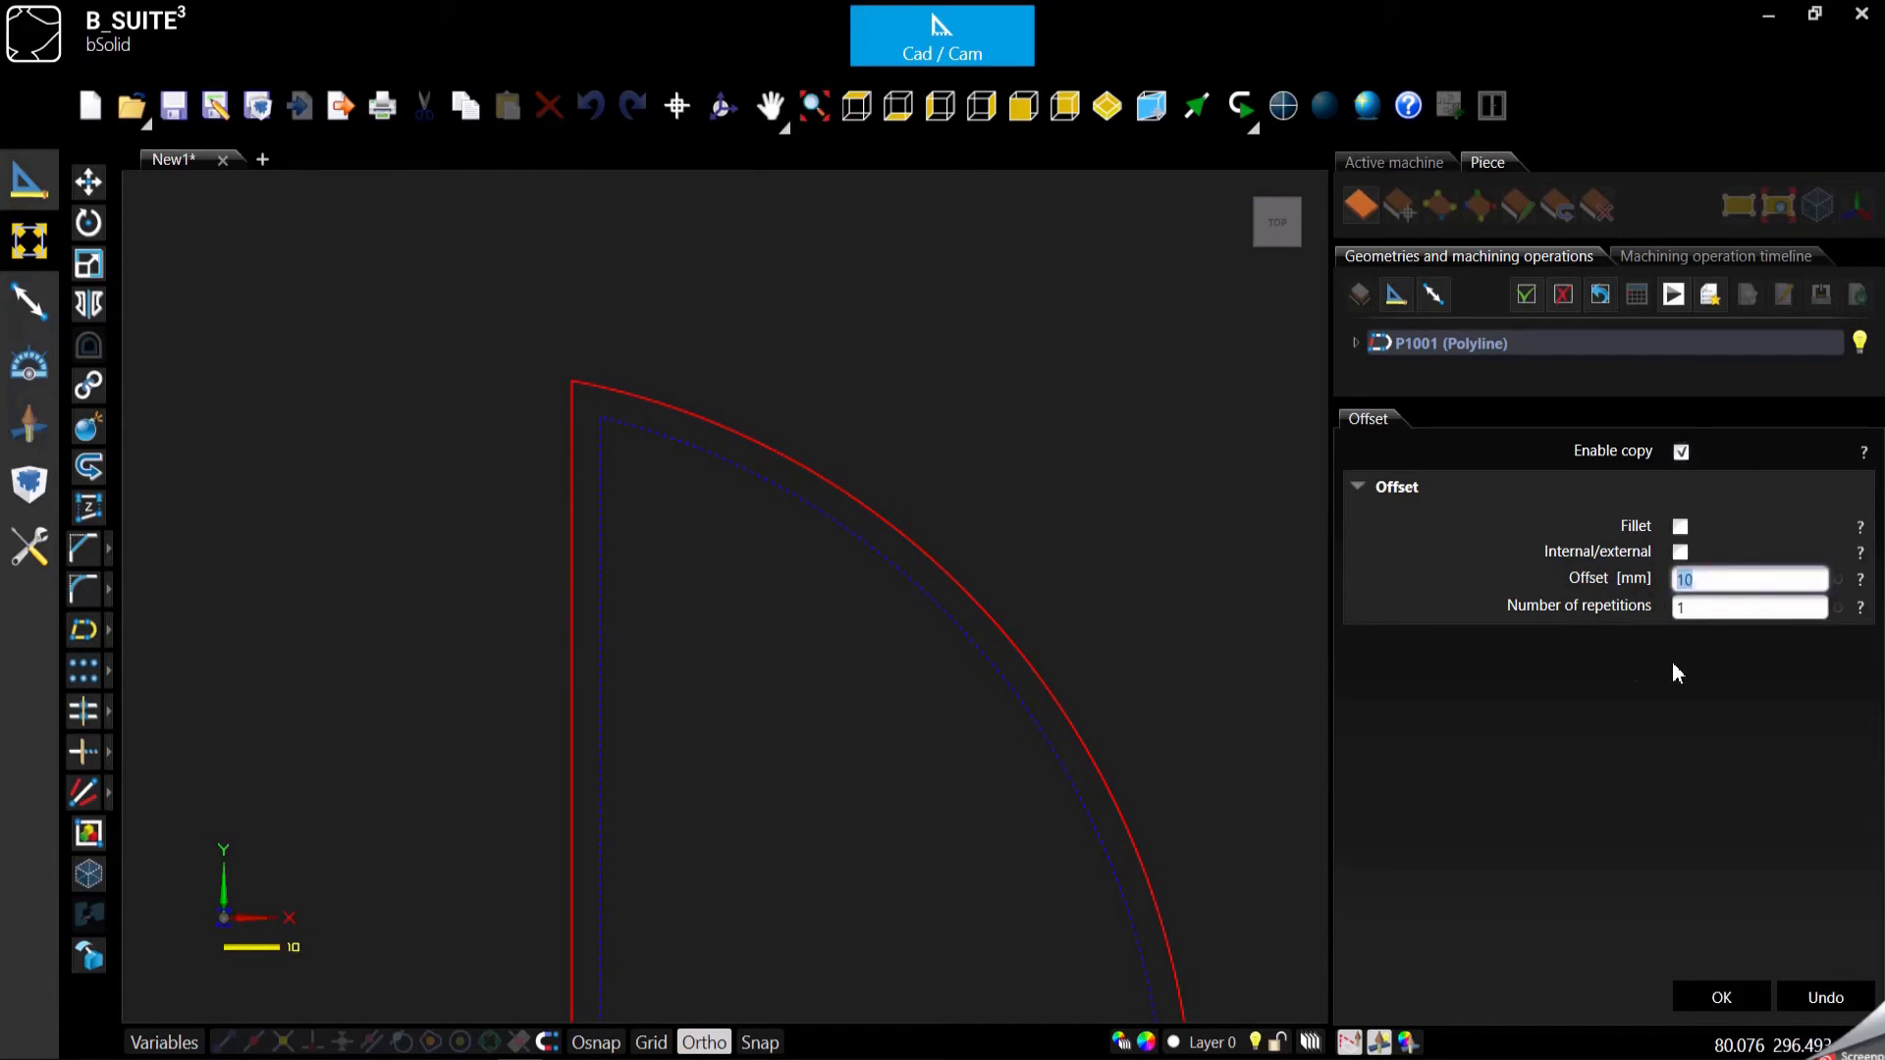
mouse_move(1625, 570)
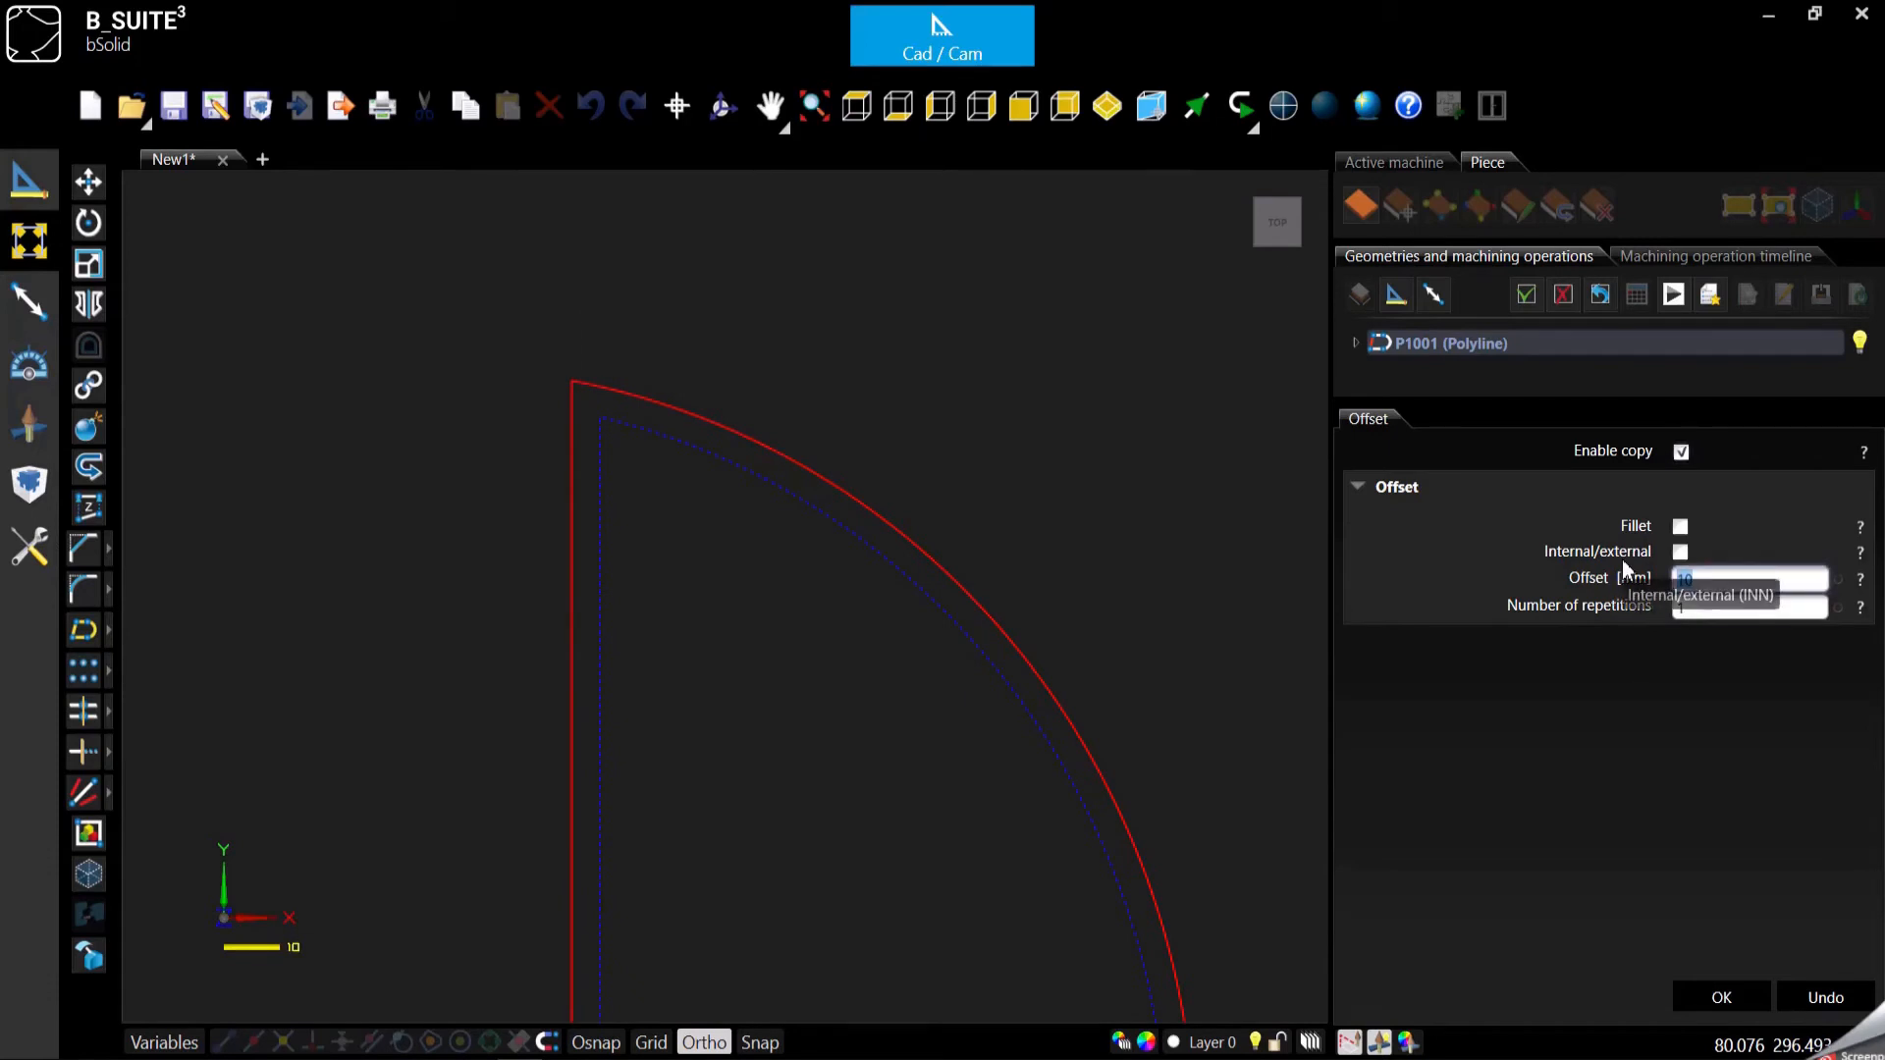
mouse_move(1662, 740)
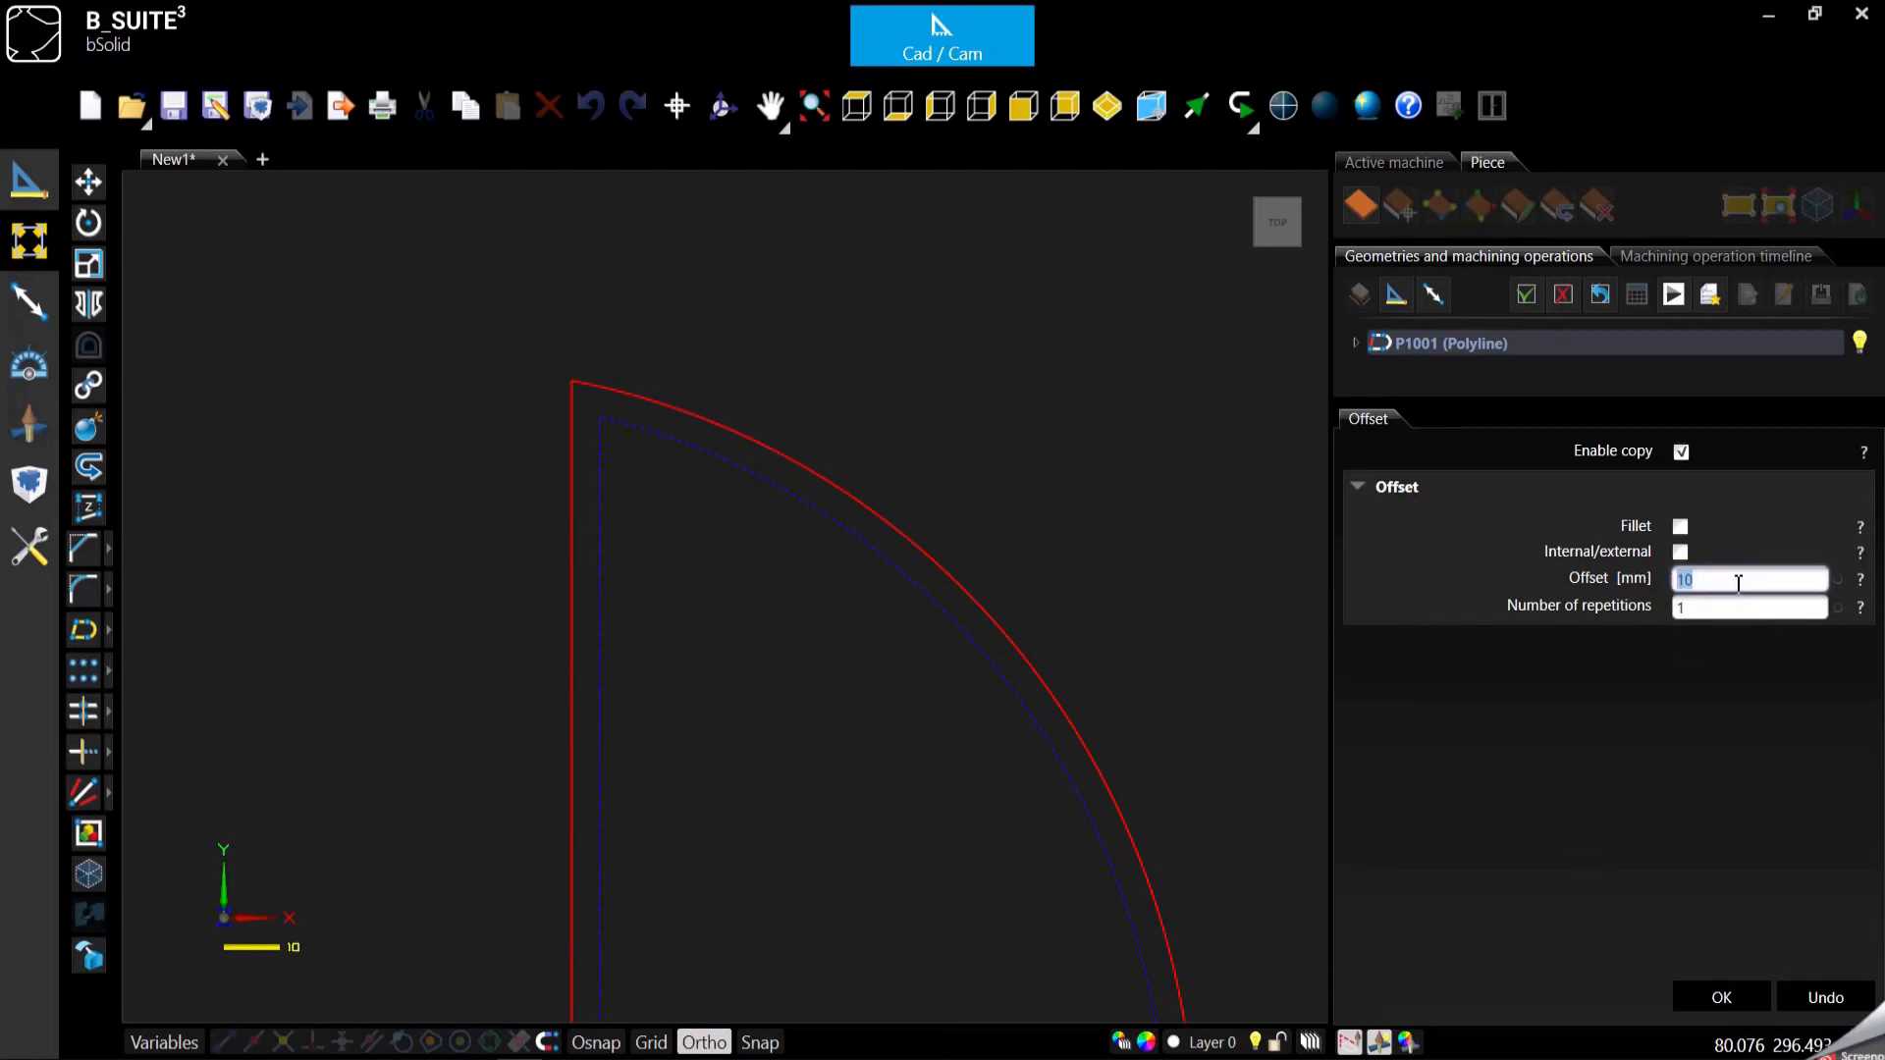
Enter the offset distance in the Offset [mm] field
text(20)
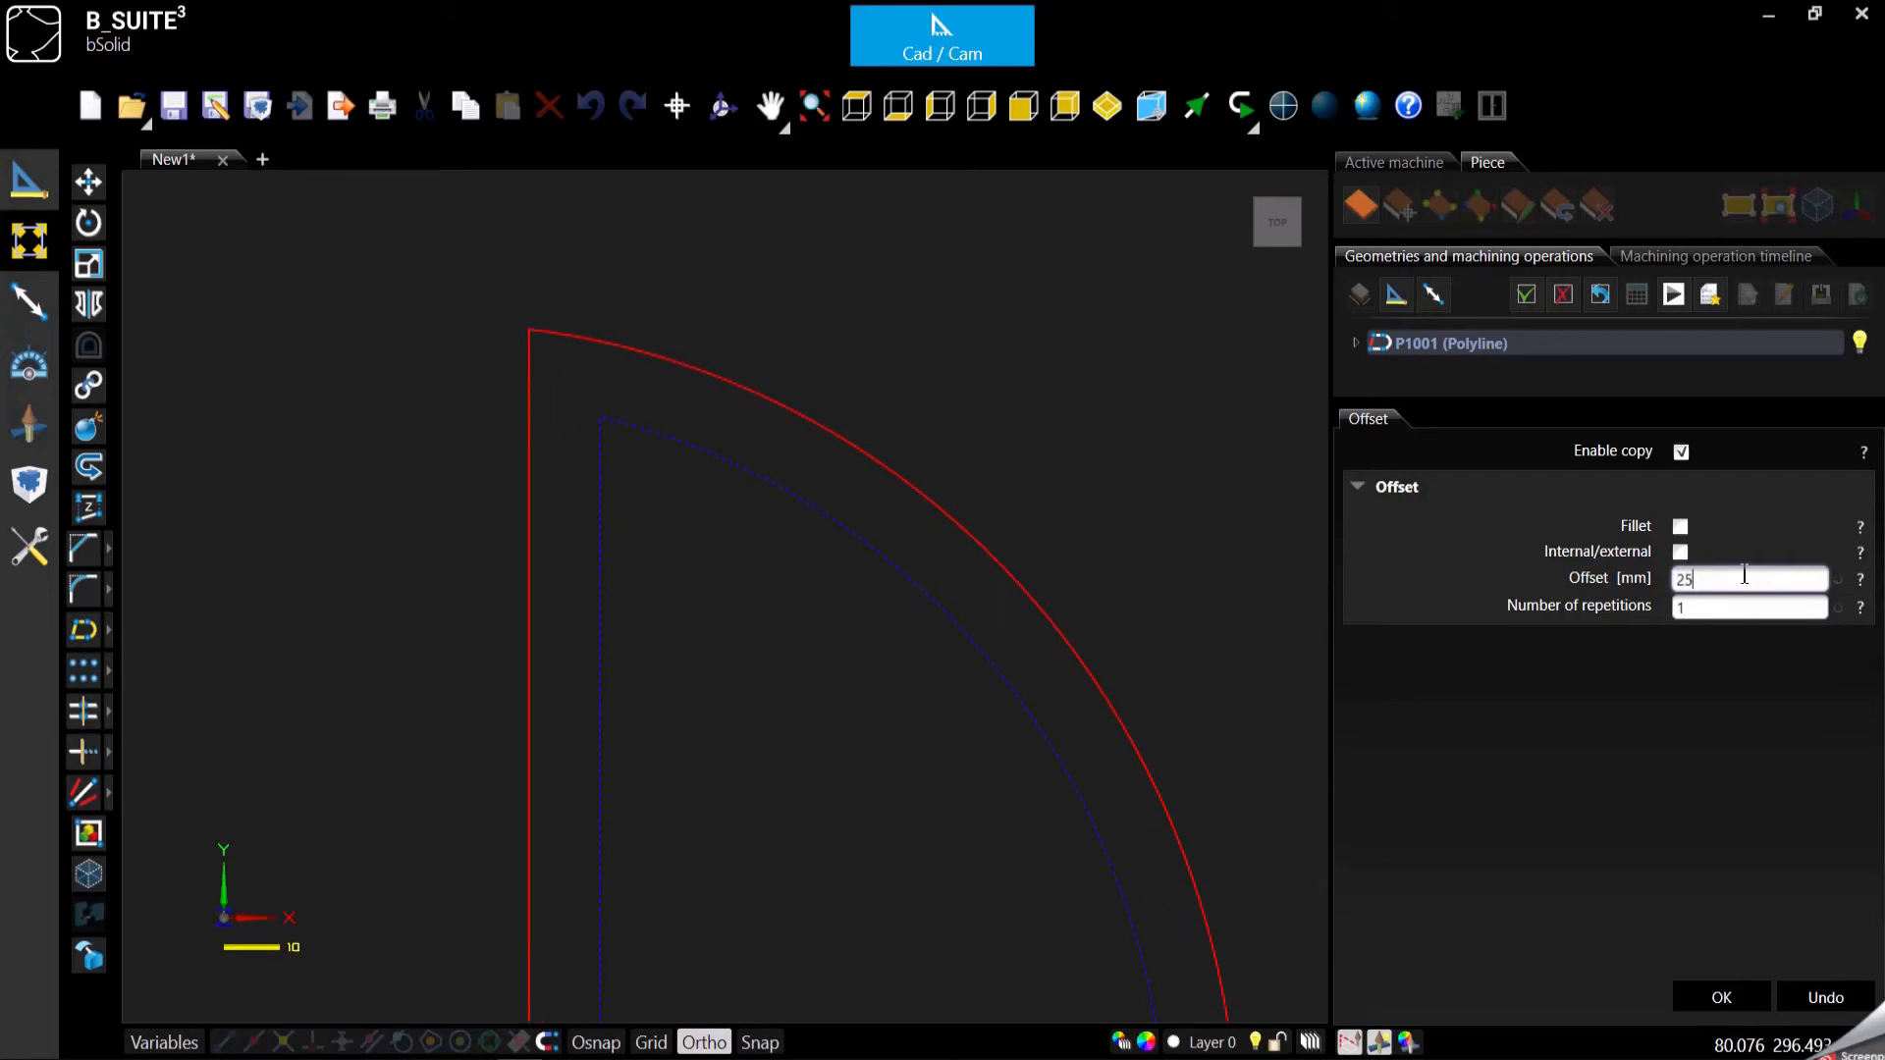
mouse_move(640, 566)
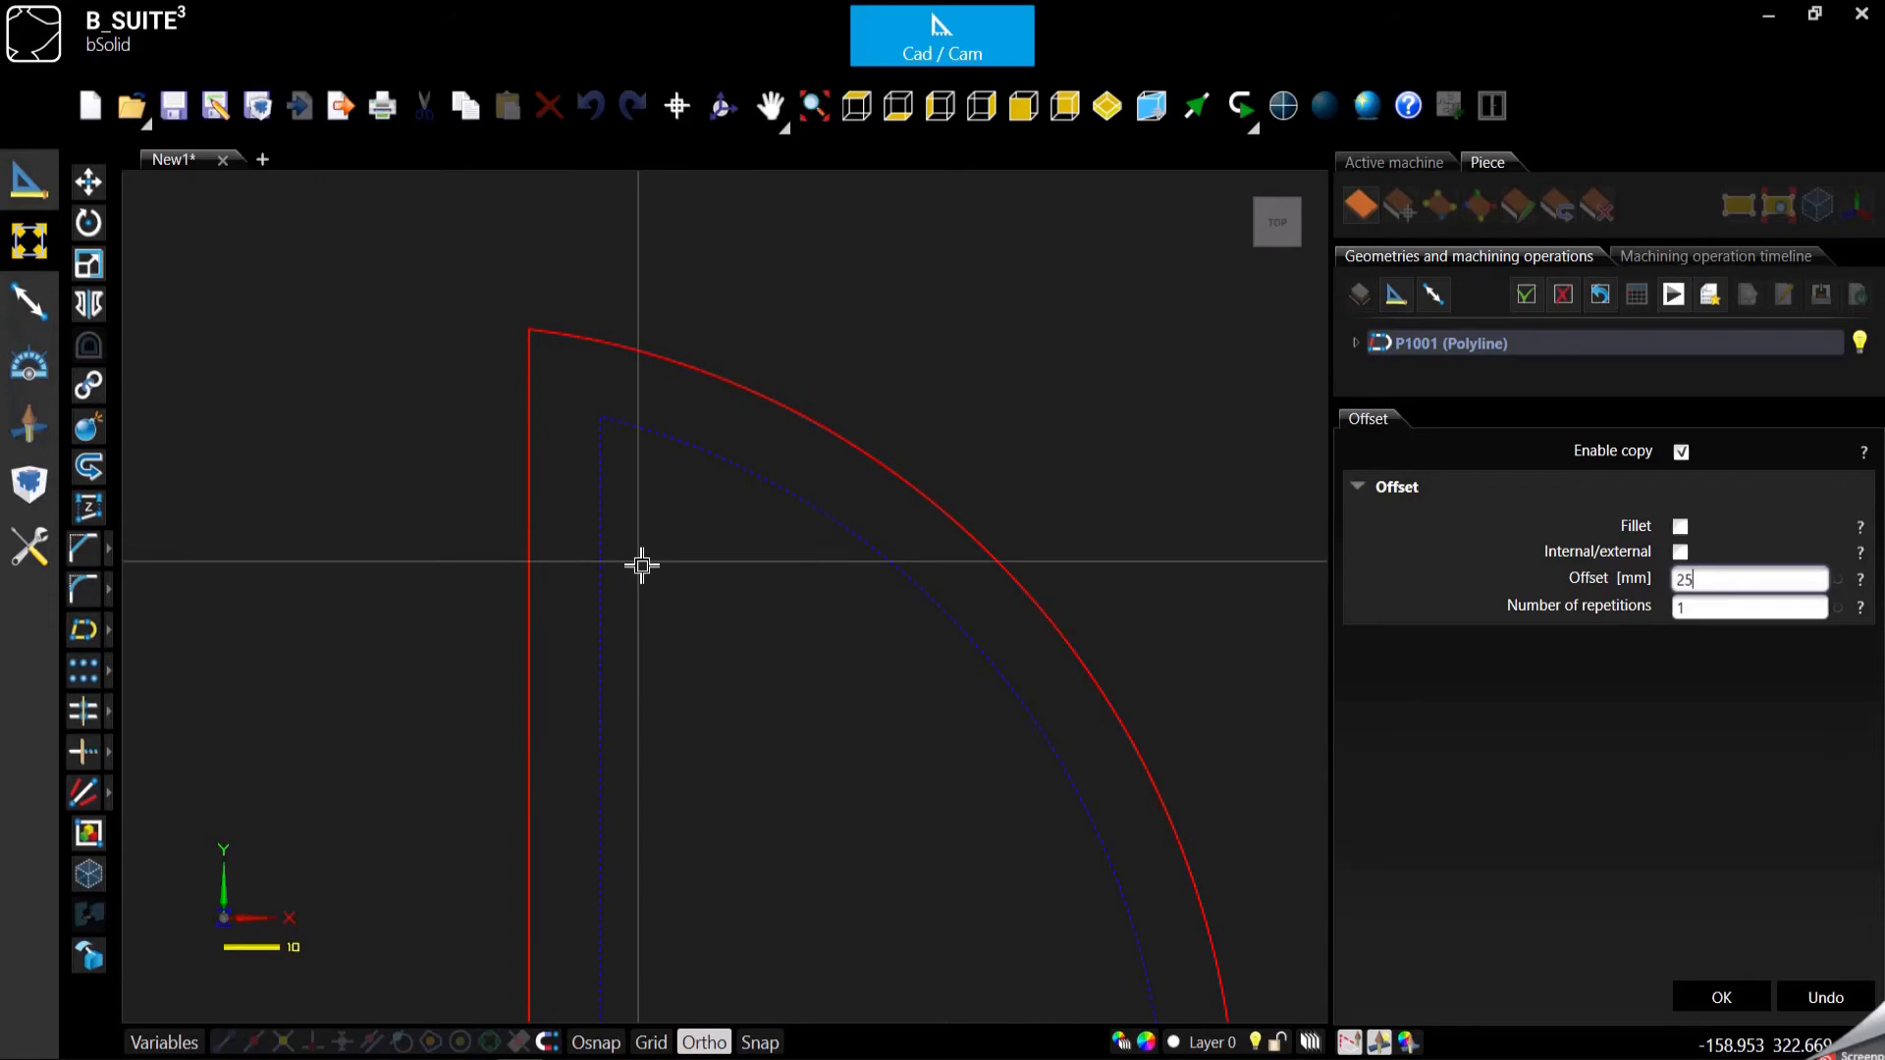
mouse_move(634, 566)
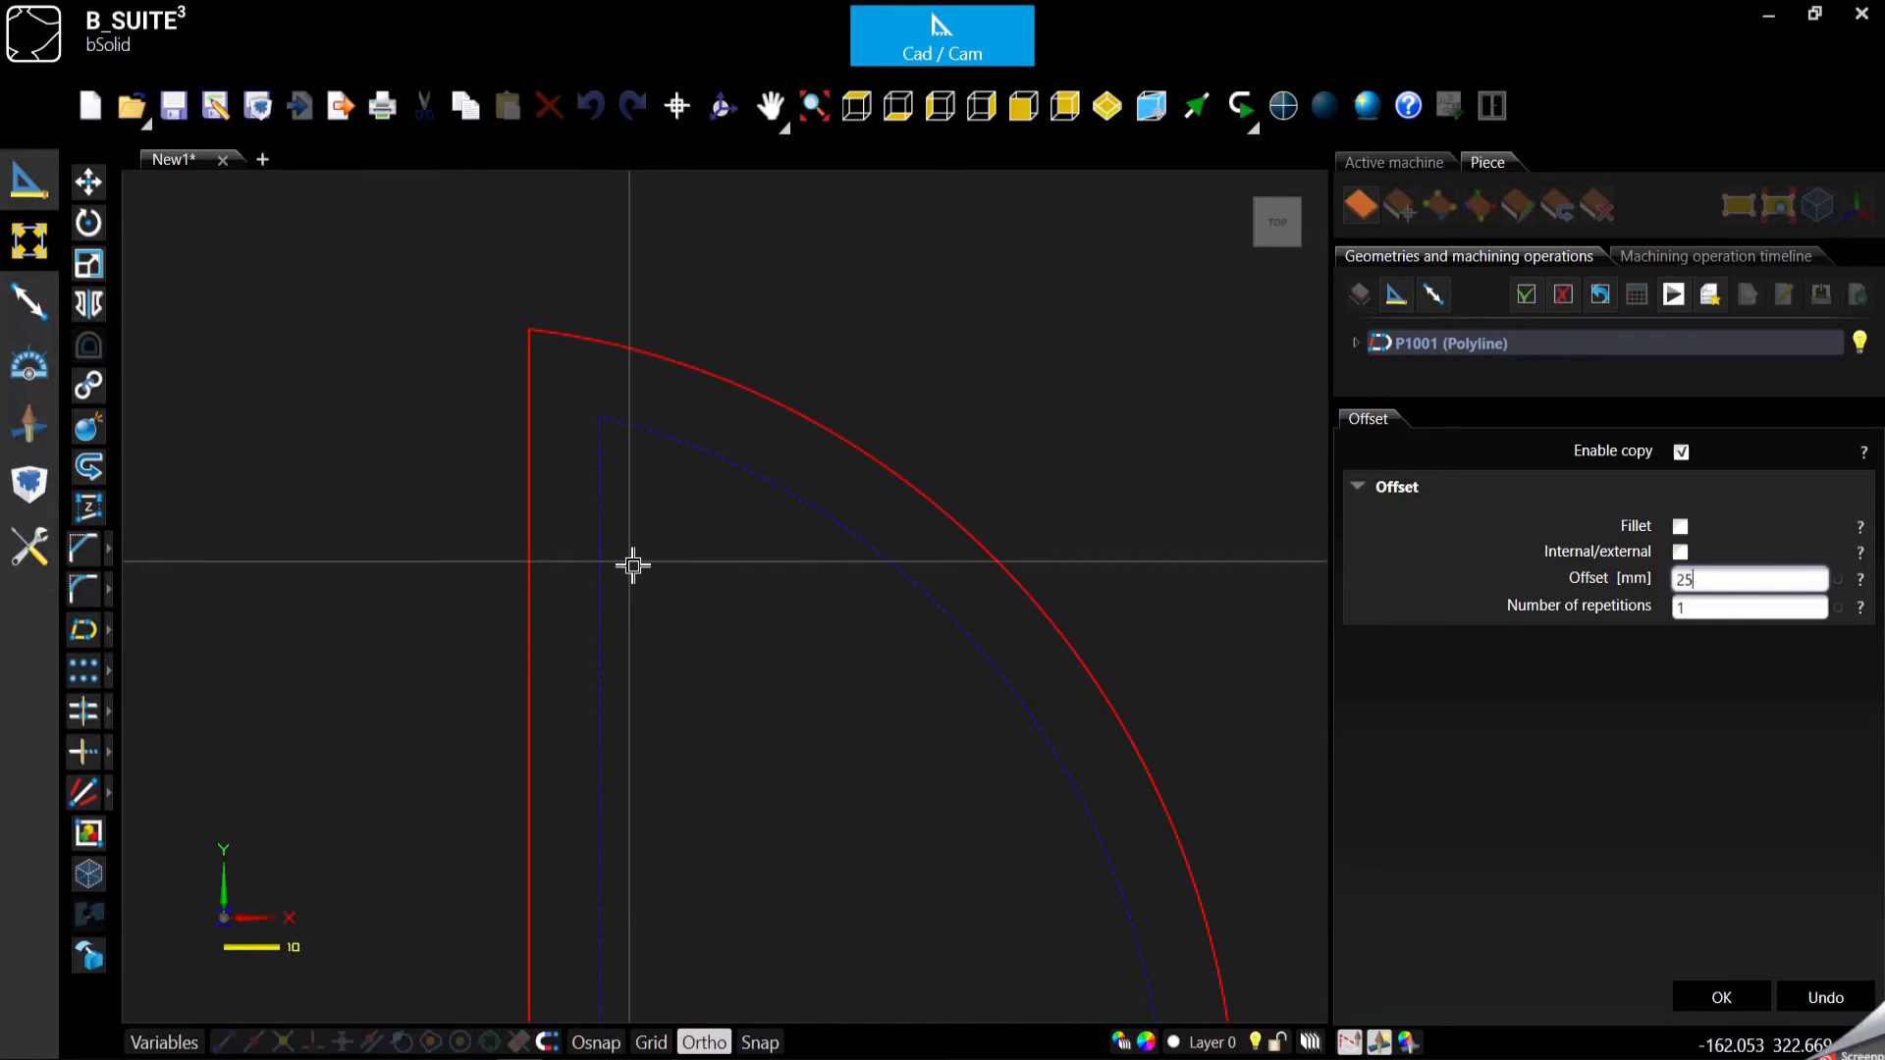
mouse_move(1698, 779)
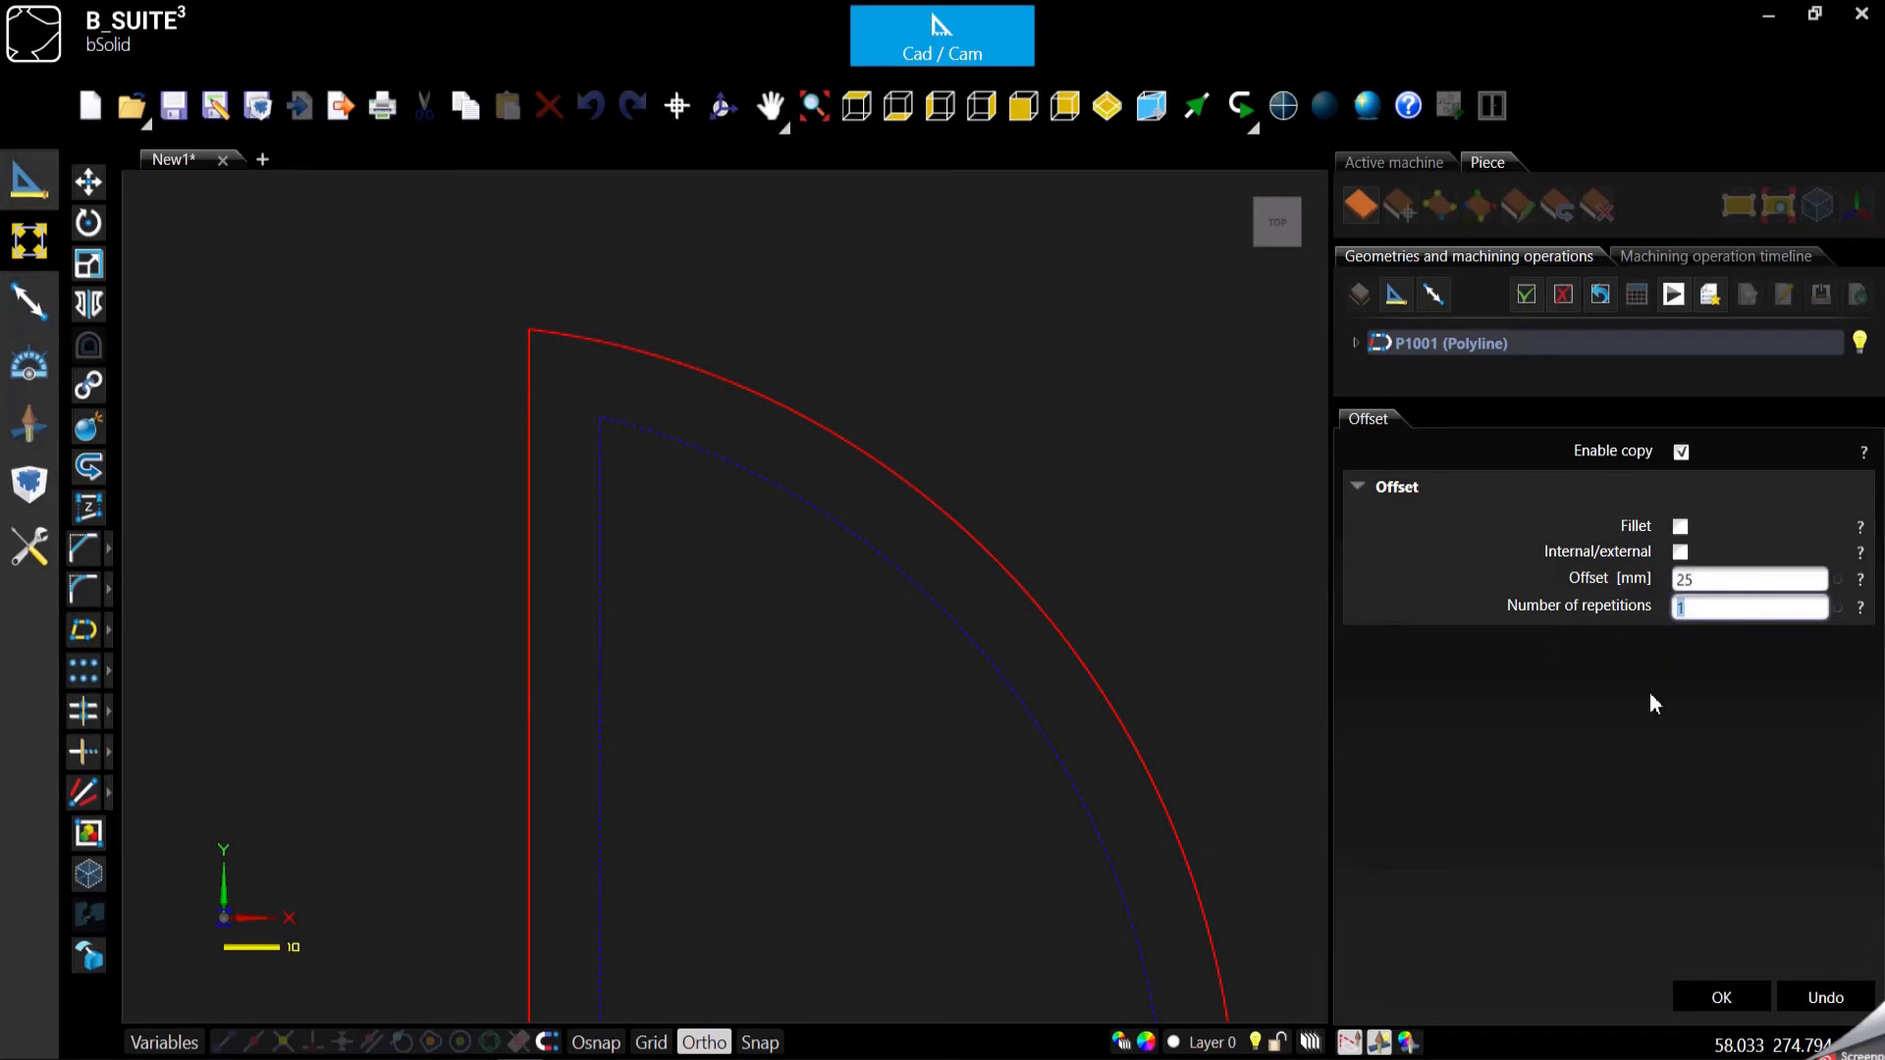
mouse_move(1610, 628)
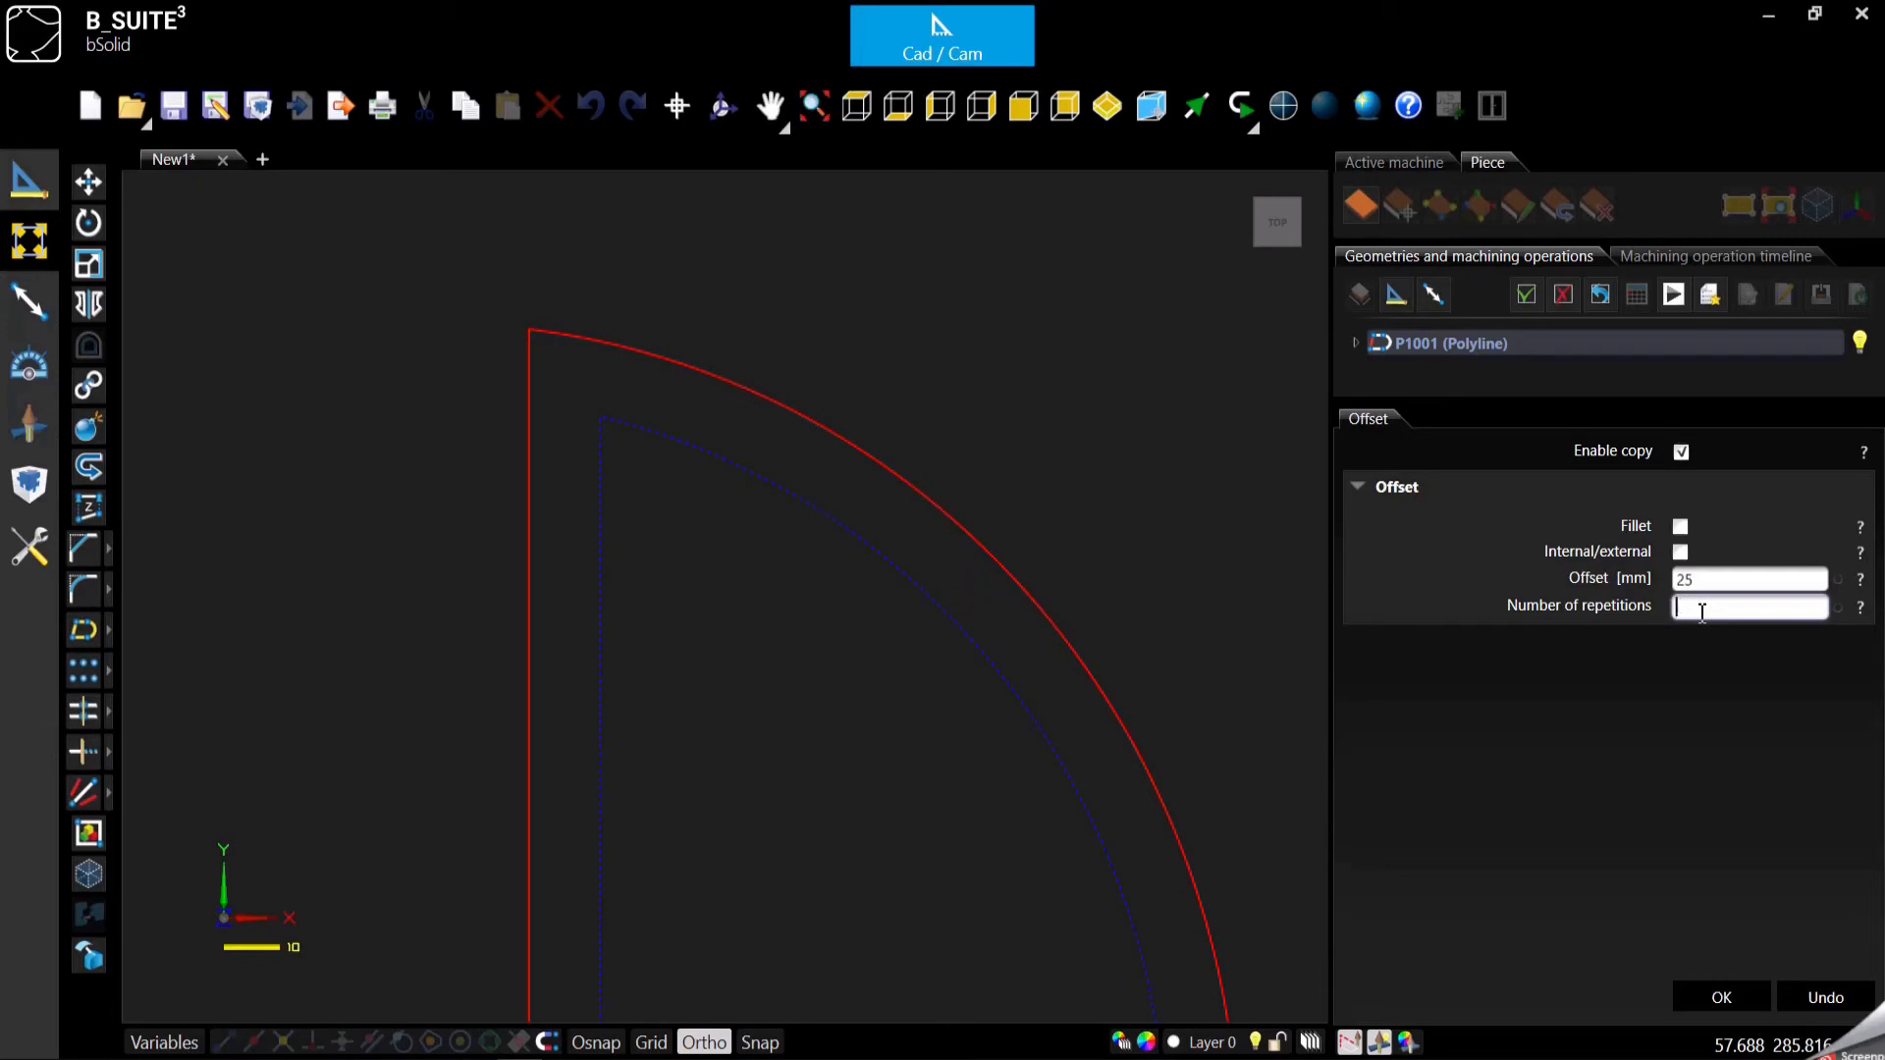
Set Number of repetitions to 3 for three nested 25 mm copies
text(3)
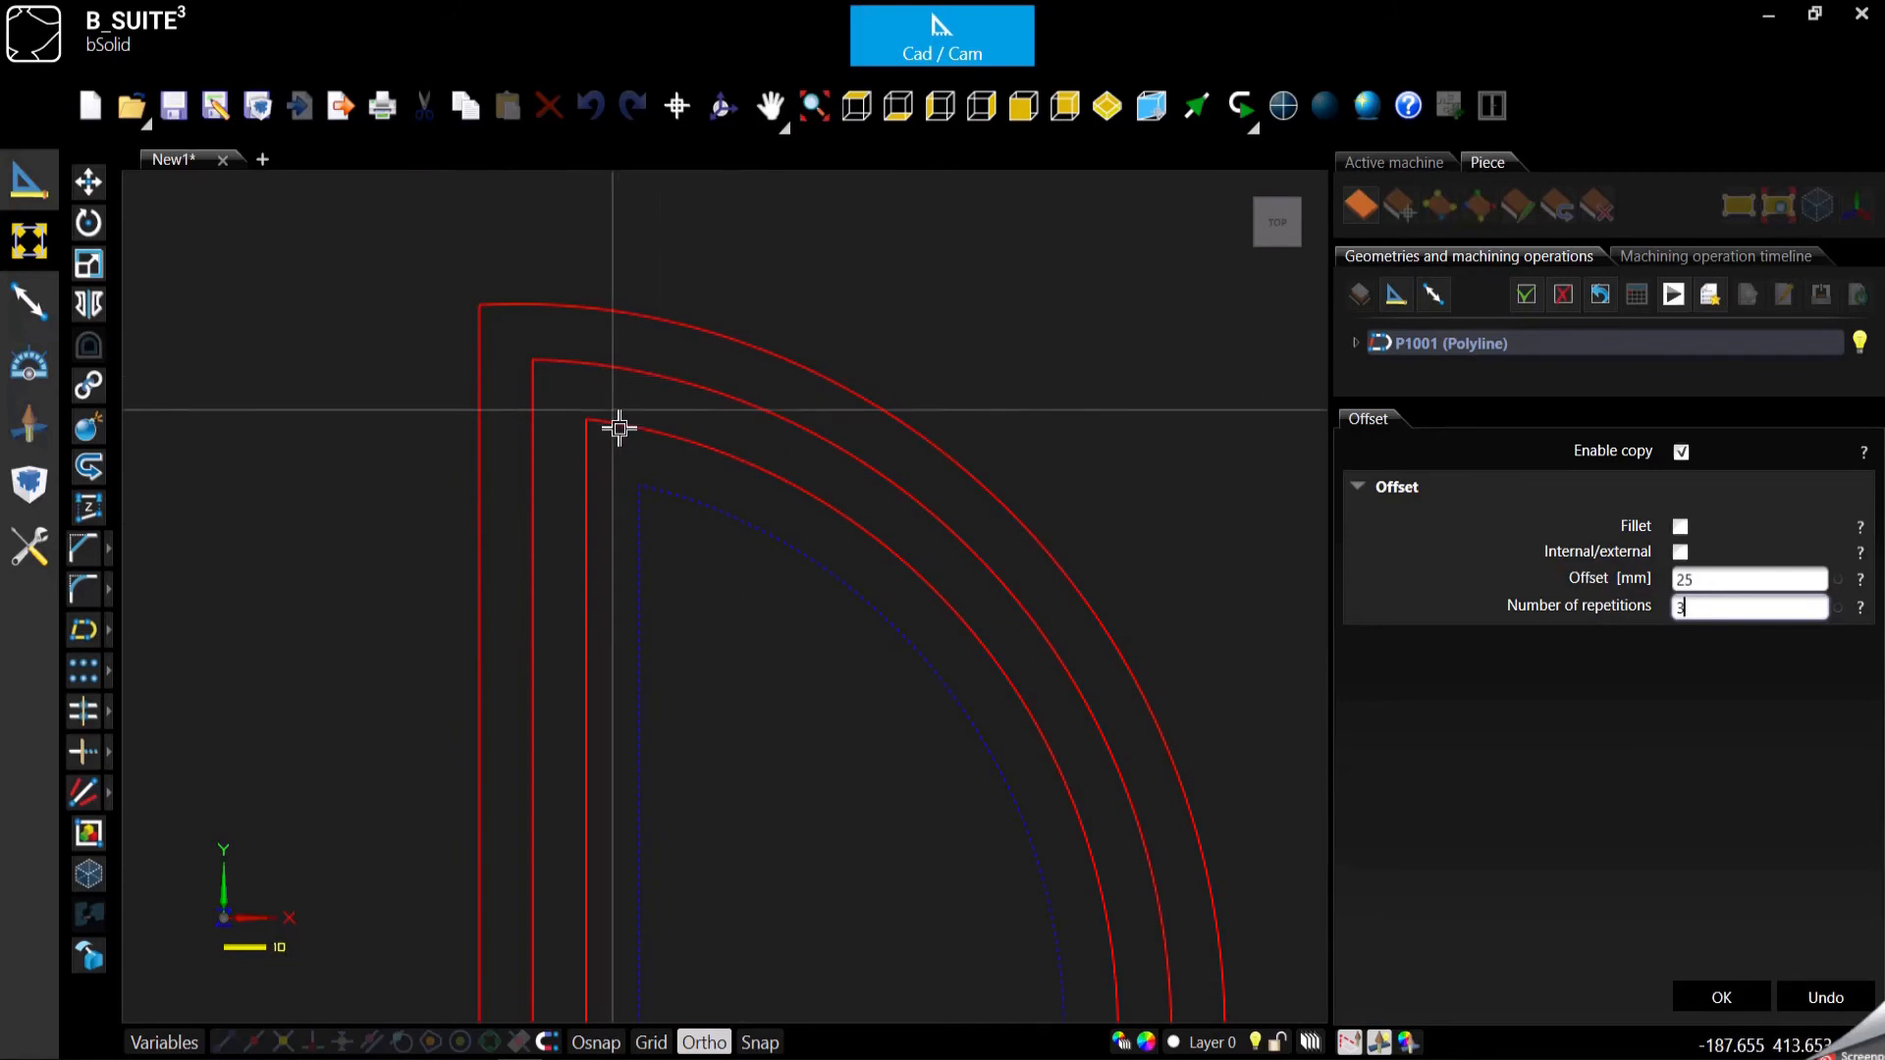
mouse_move(662, 709)
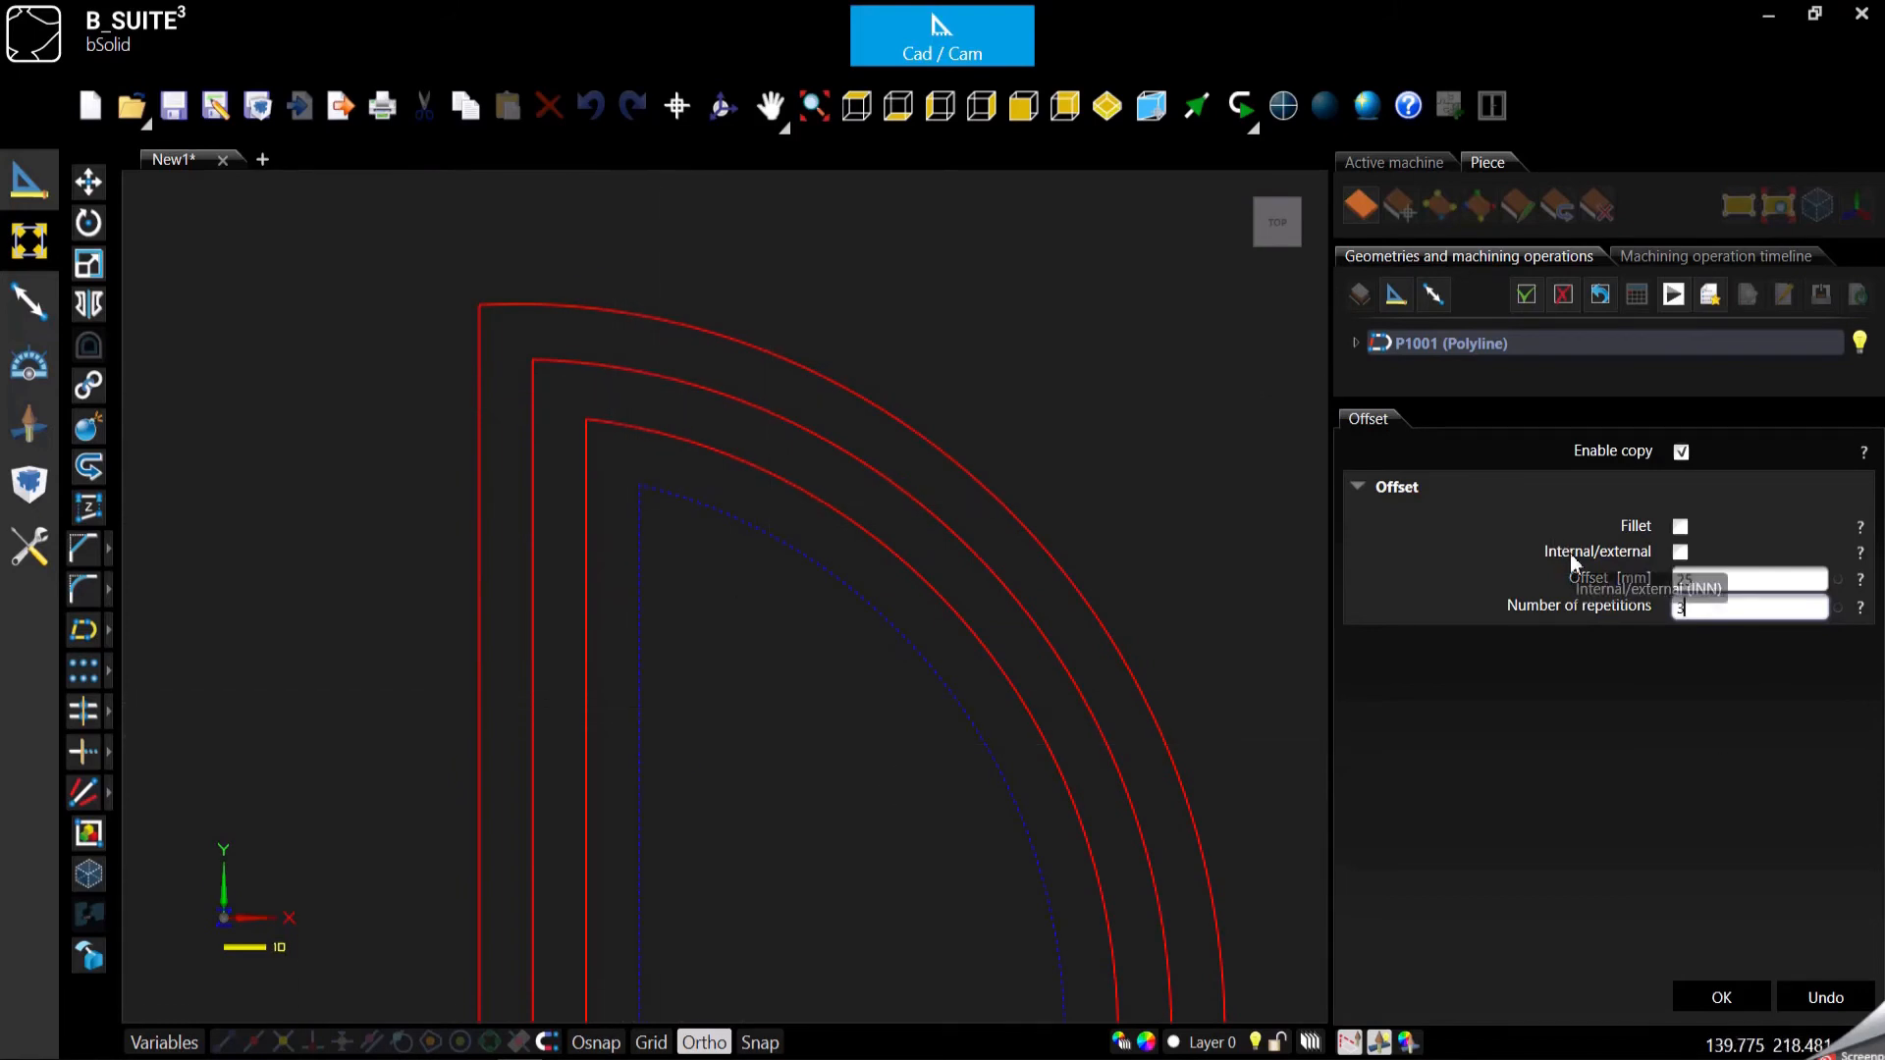
mouse_move(1631, 567)
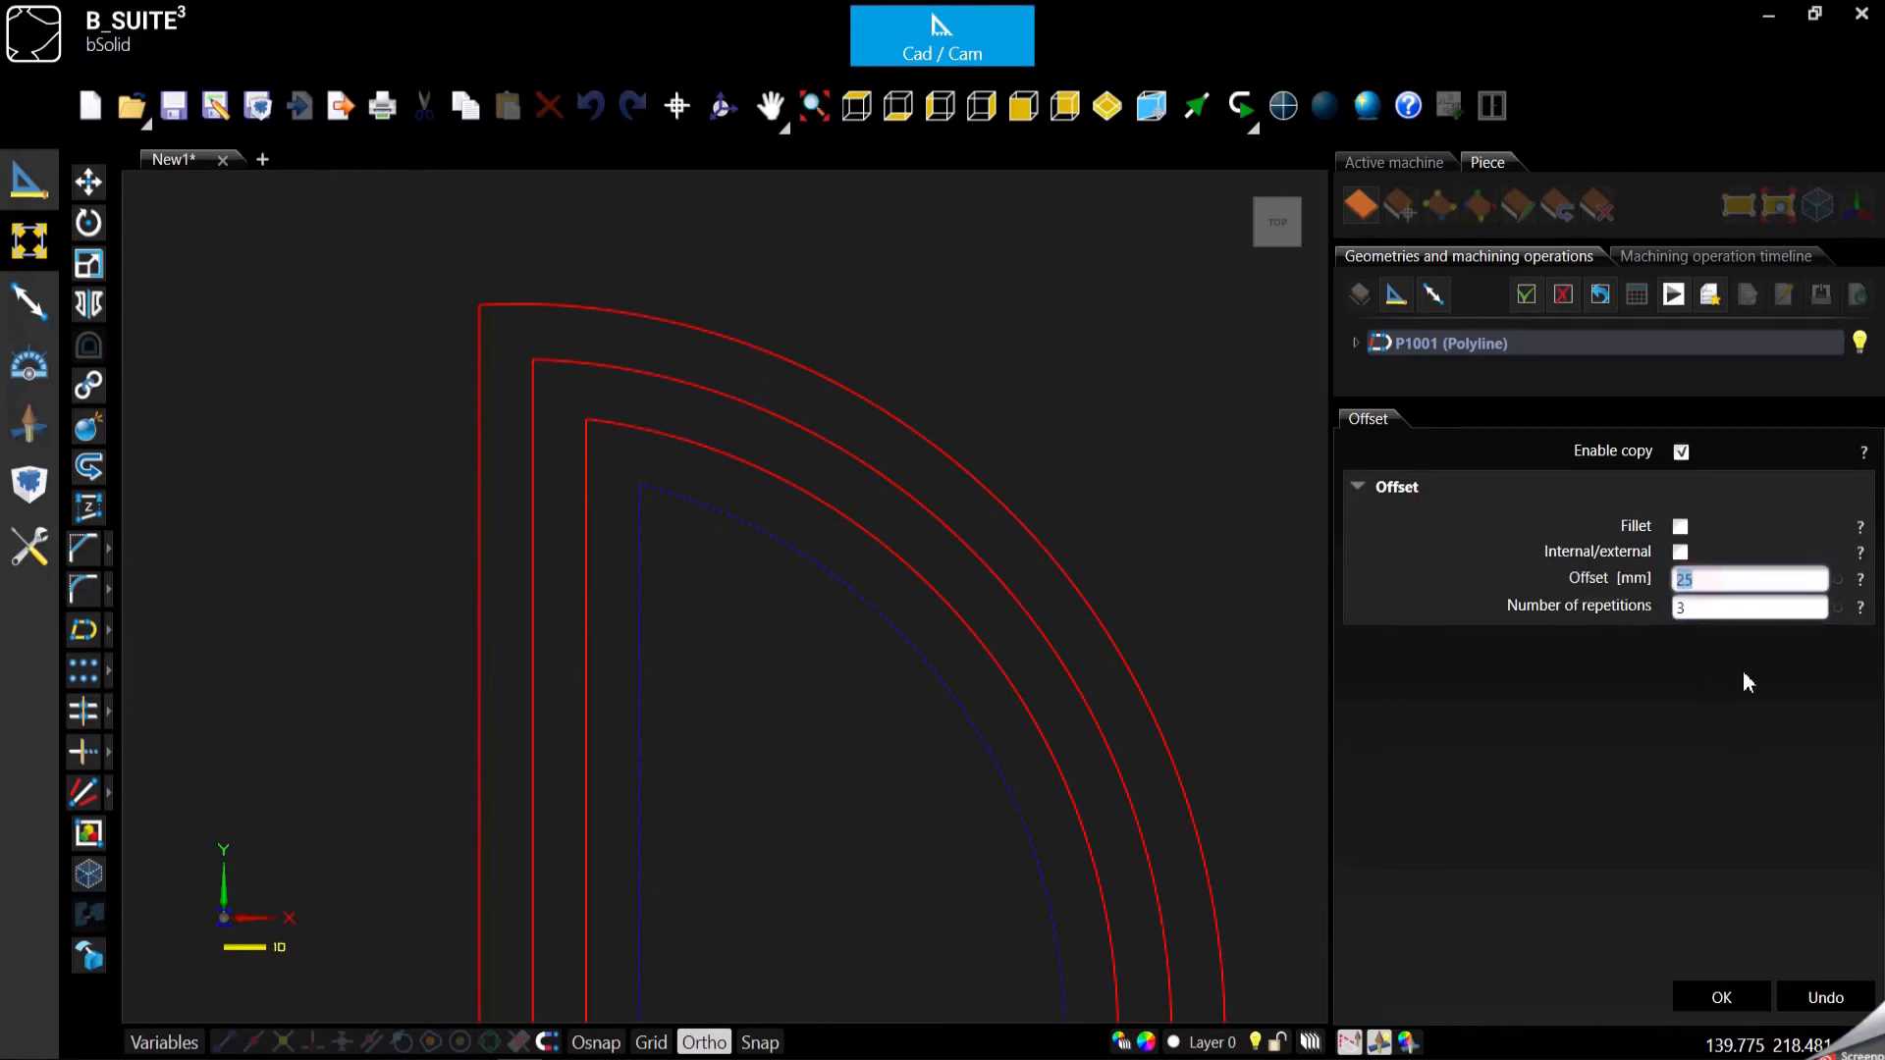
click(1680, 552)
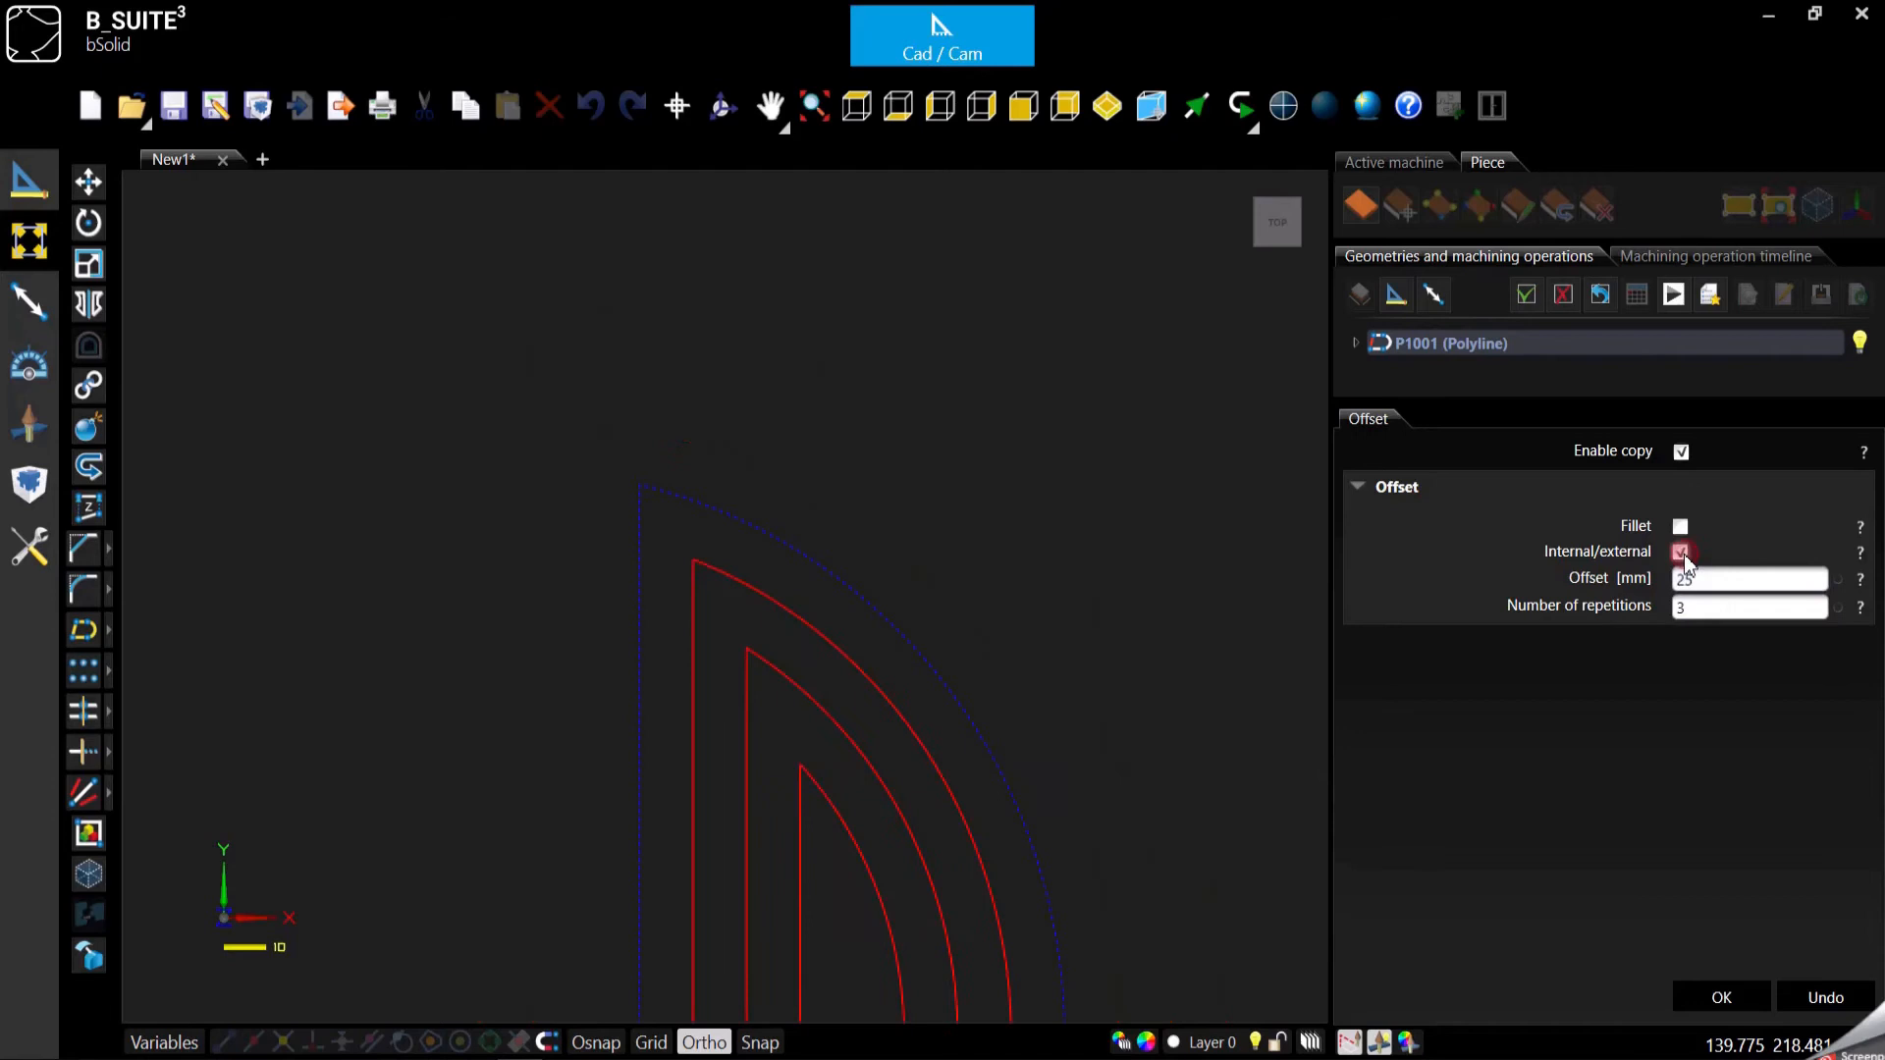
click(1681, 552)
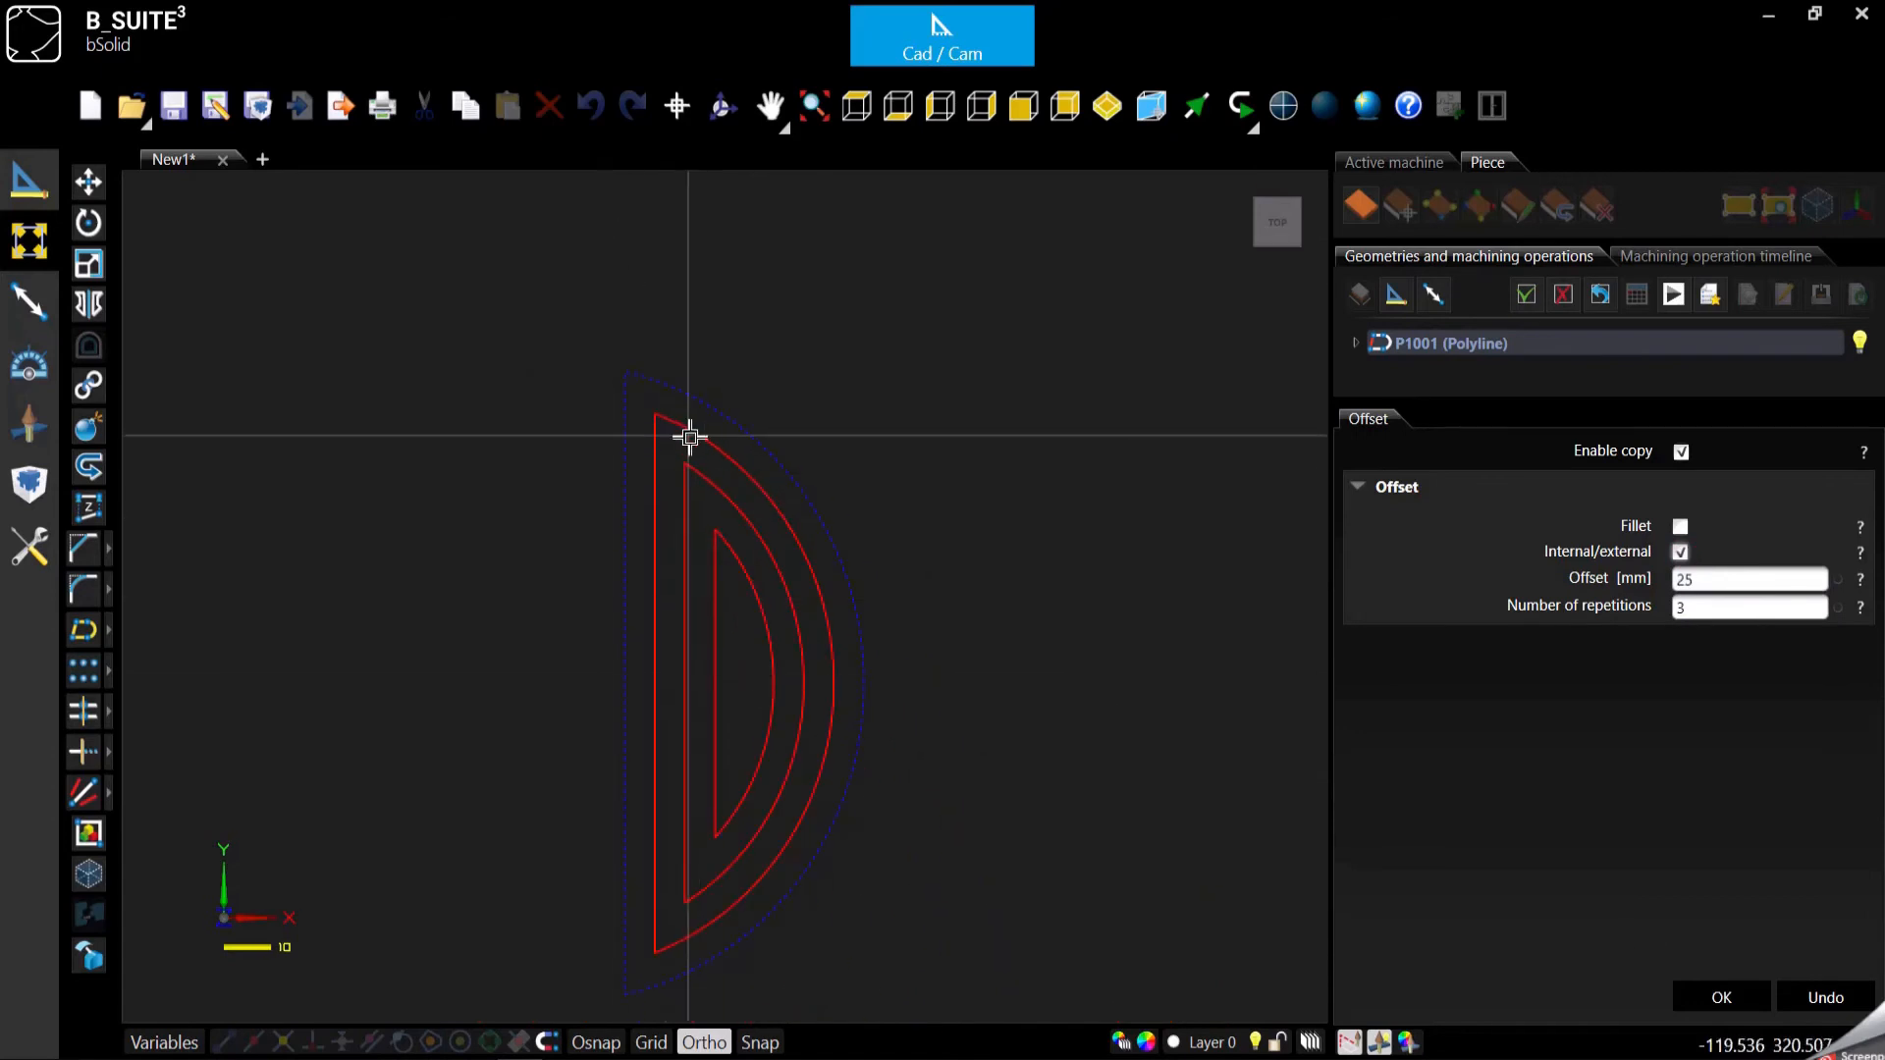
mouse_move(769, 510)
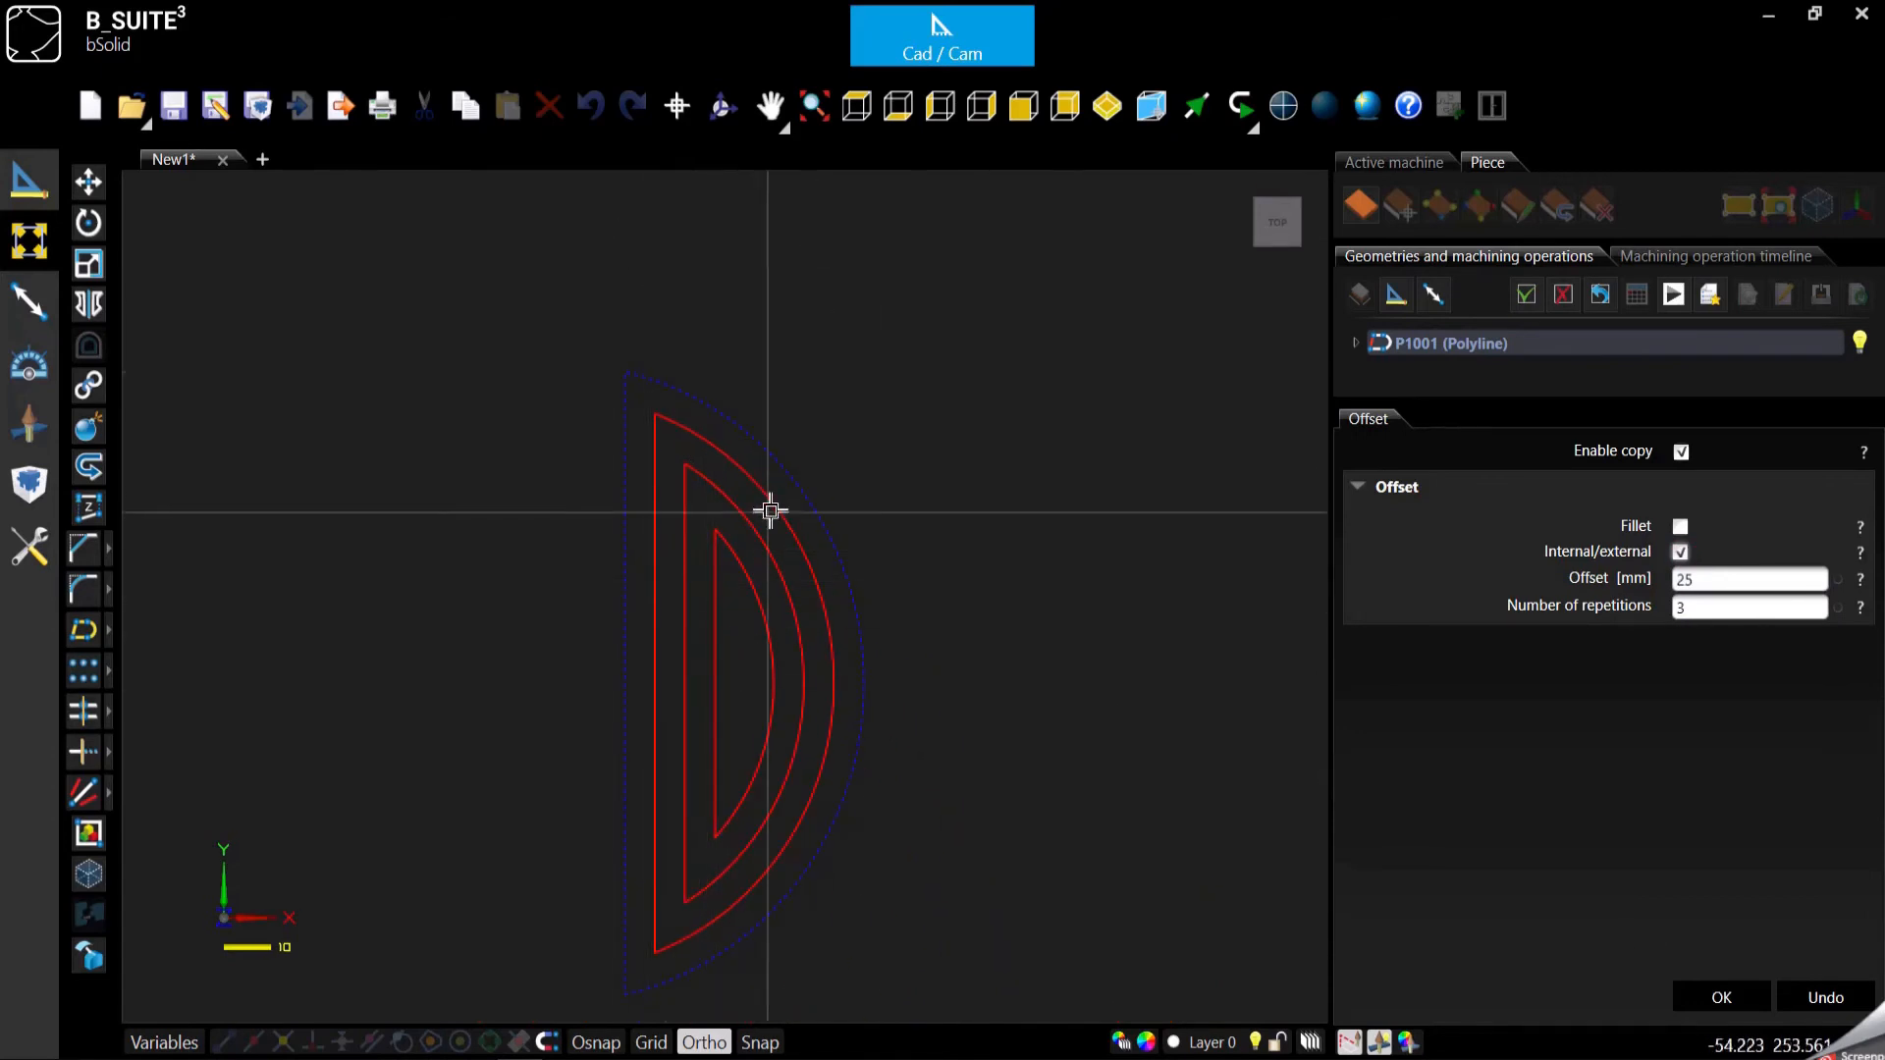
mouse_move(864, 475)
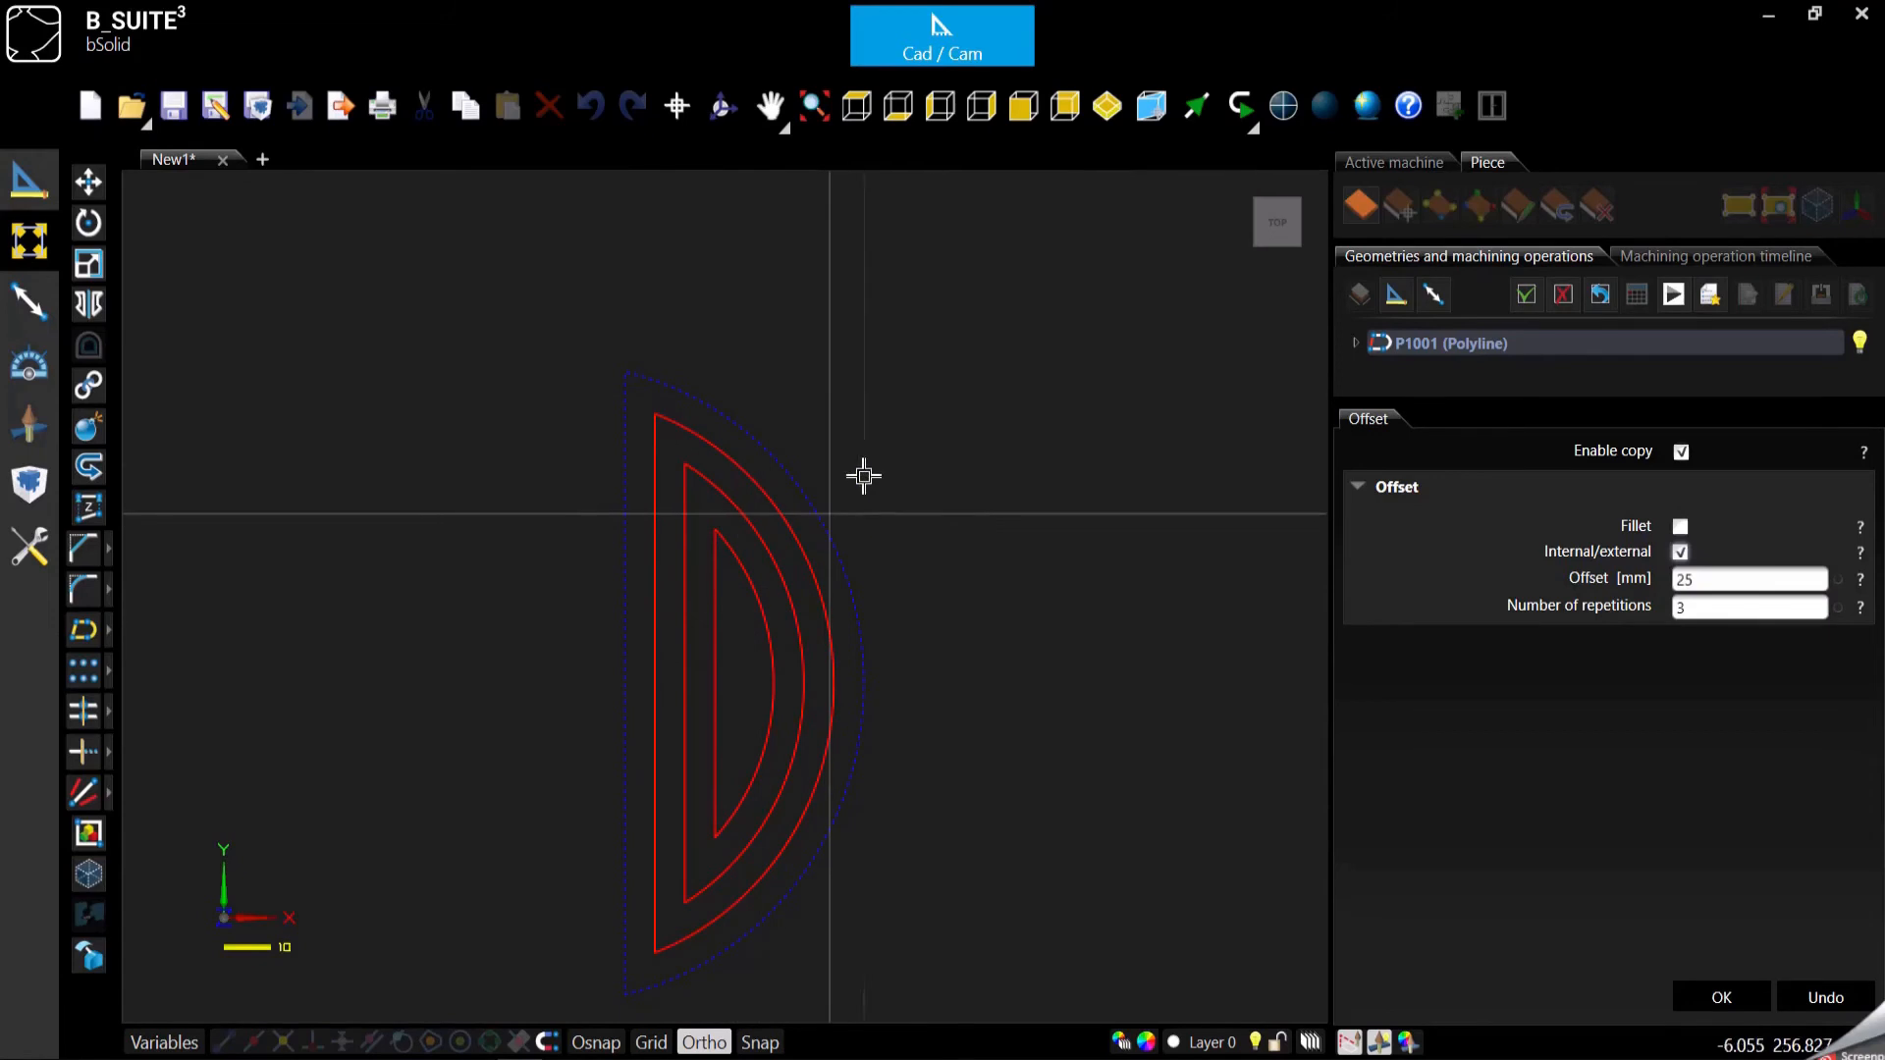
click(1680, 552)
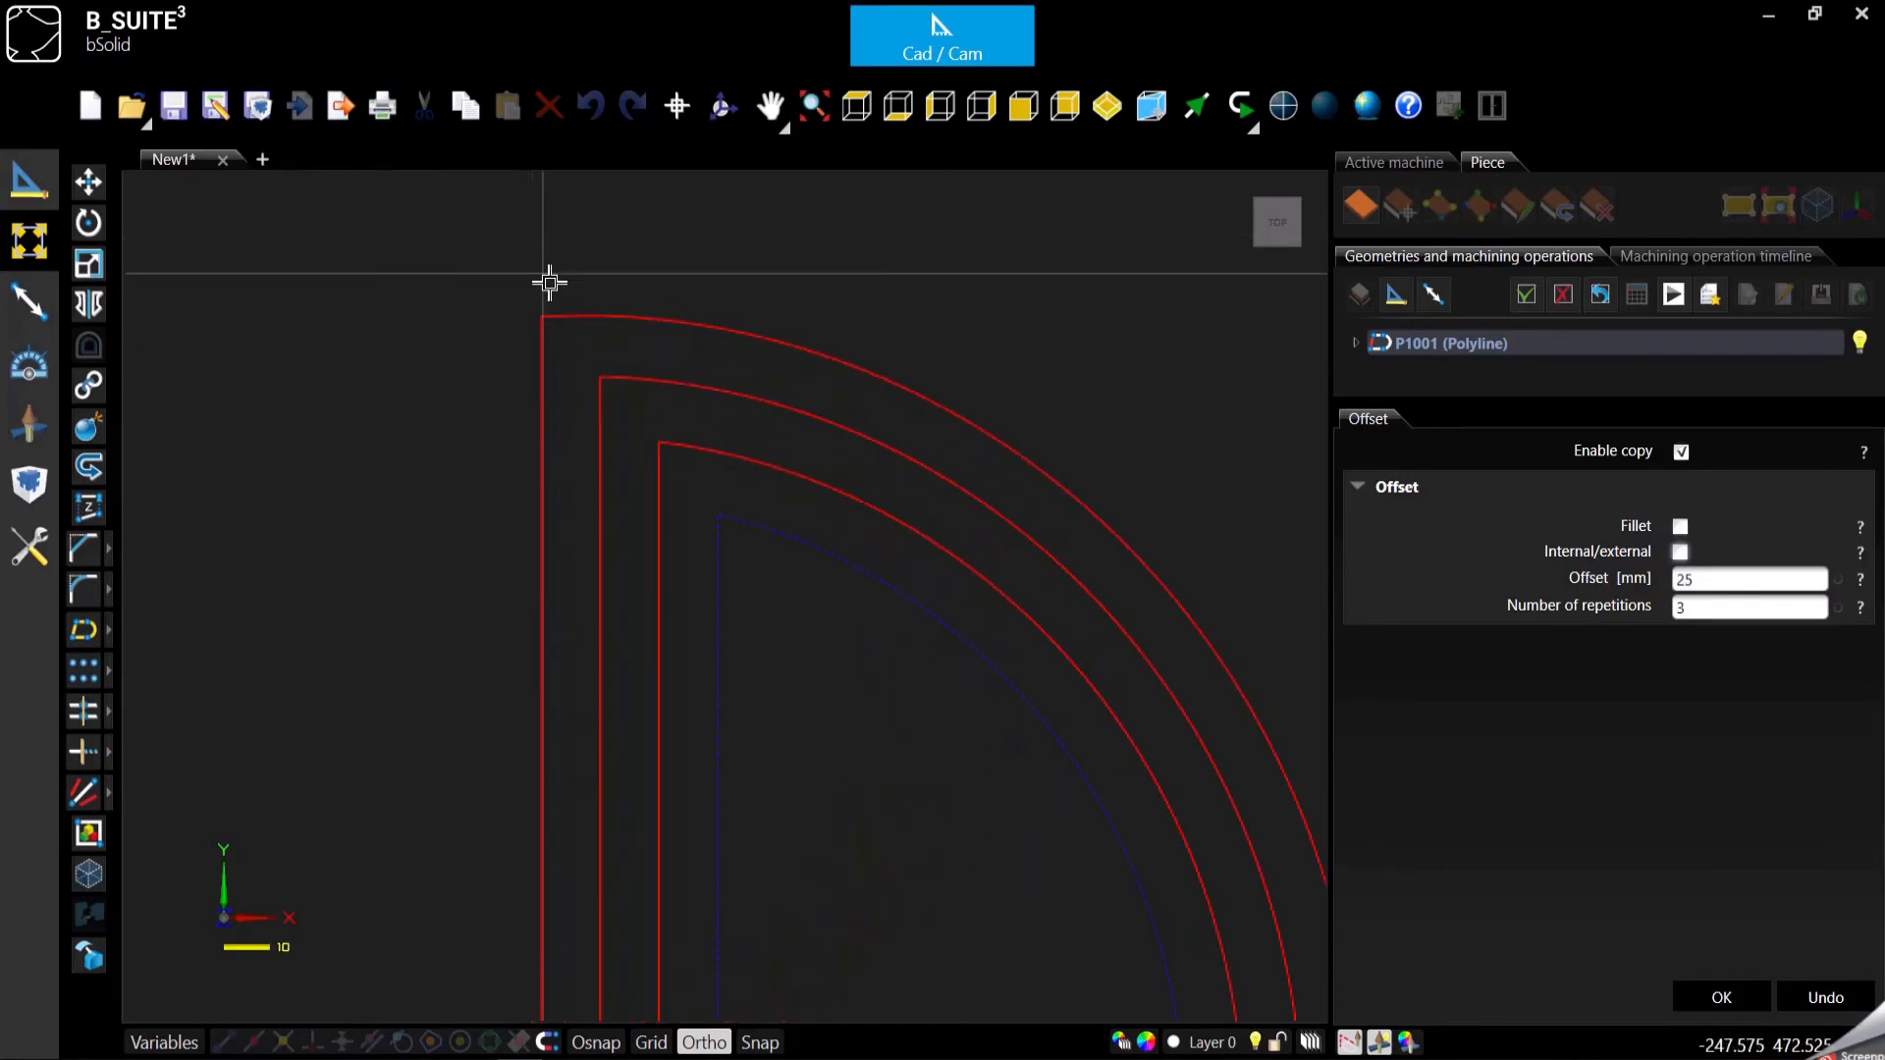
mouse_move(677, 483)
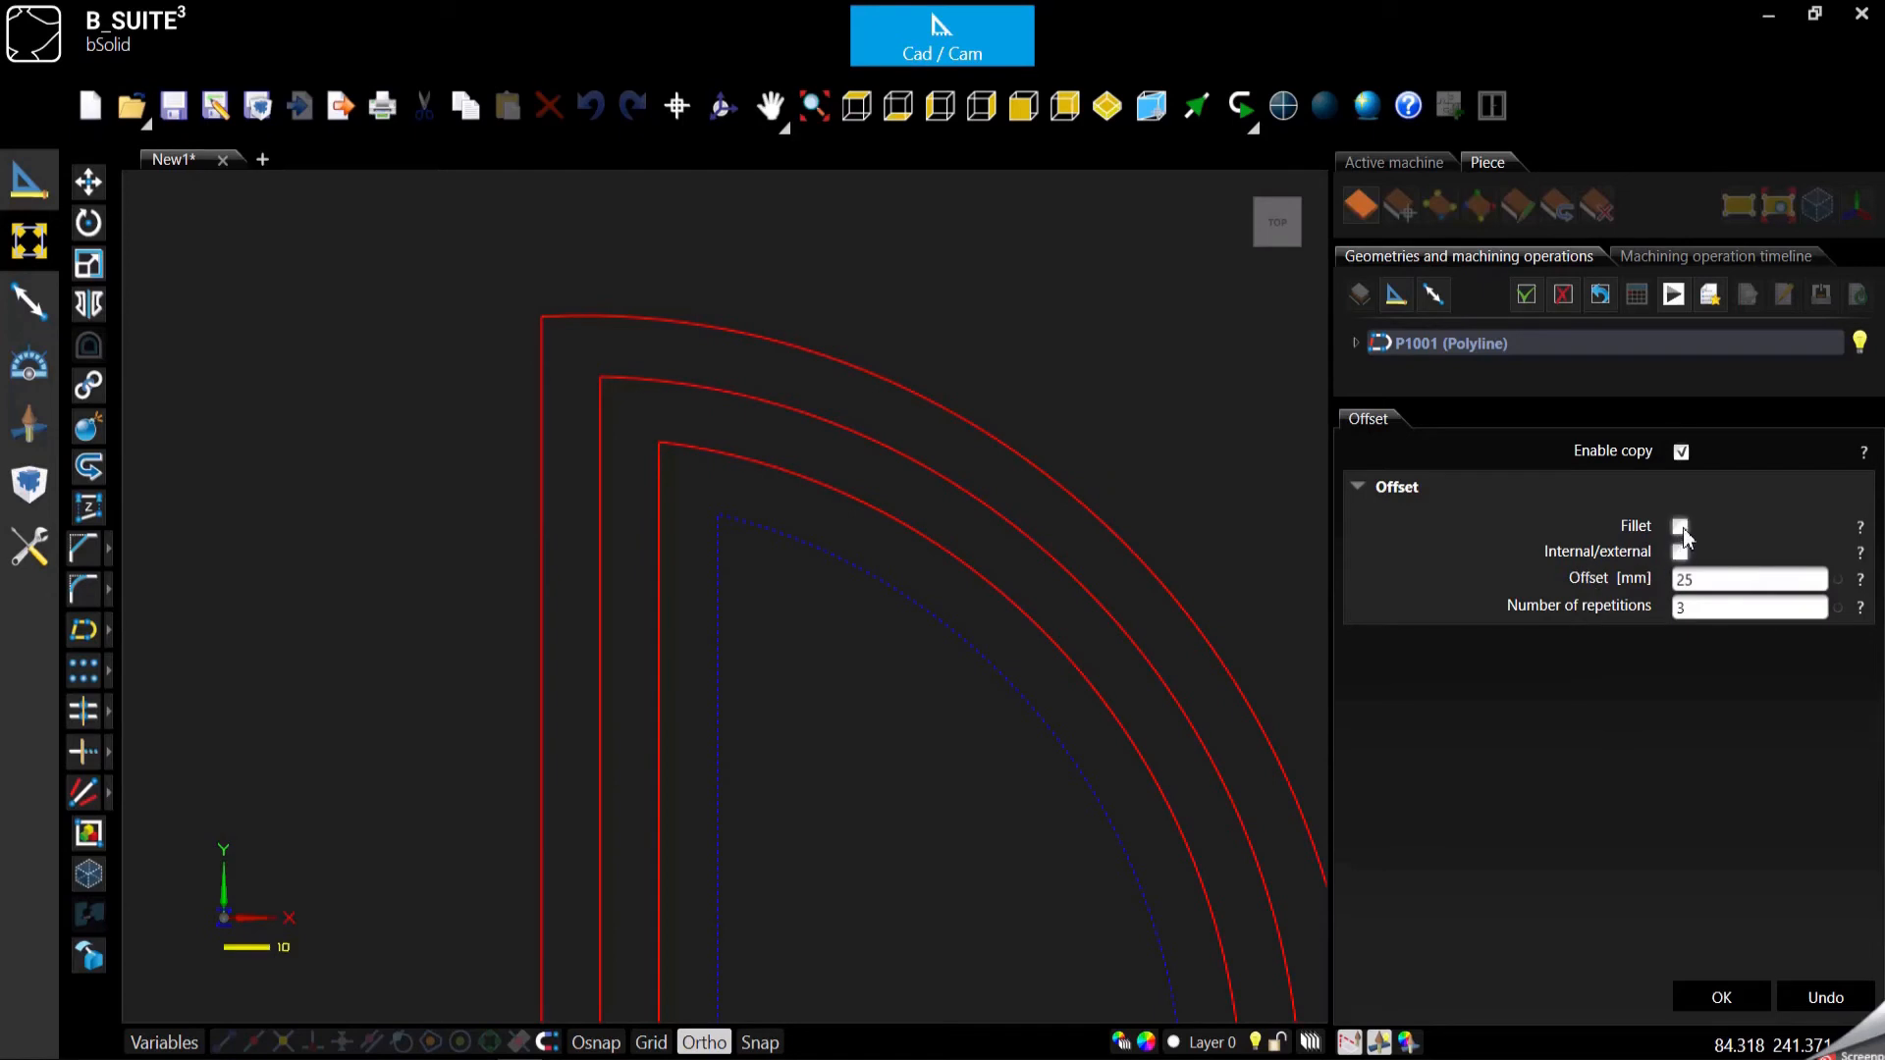
Enable Fillet and confirm, creating offset polylines P1008–P1010 around half-circle P1001
click(1678, 527)
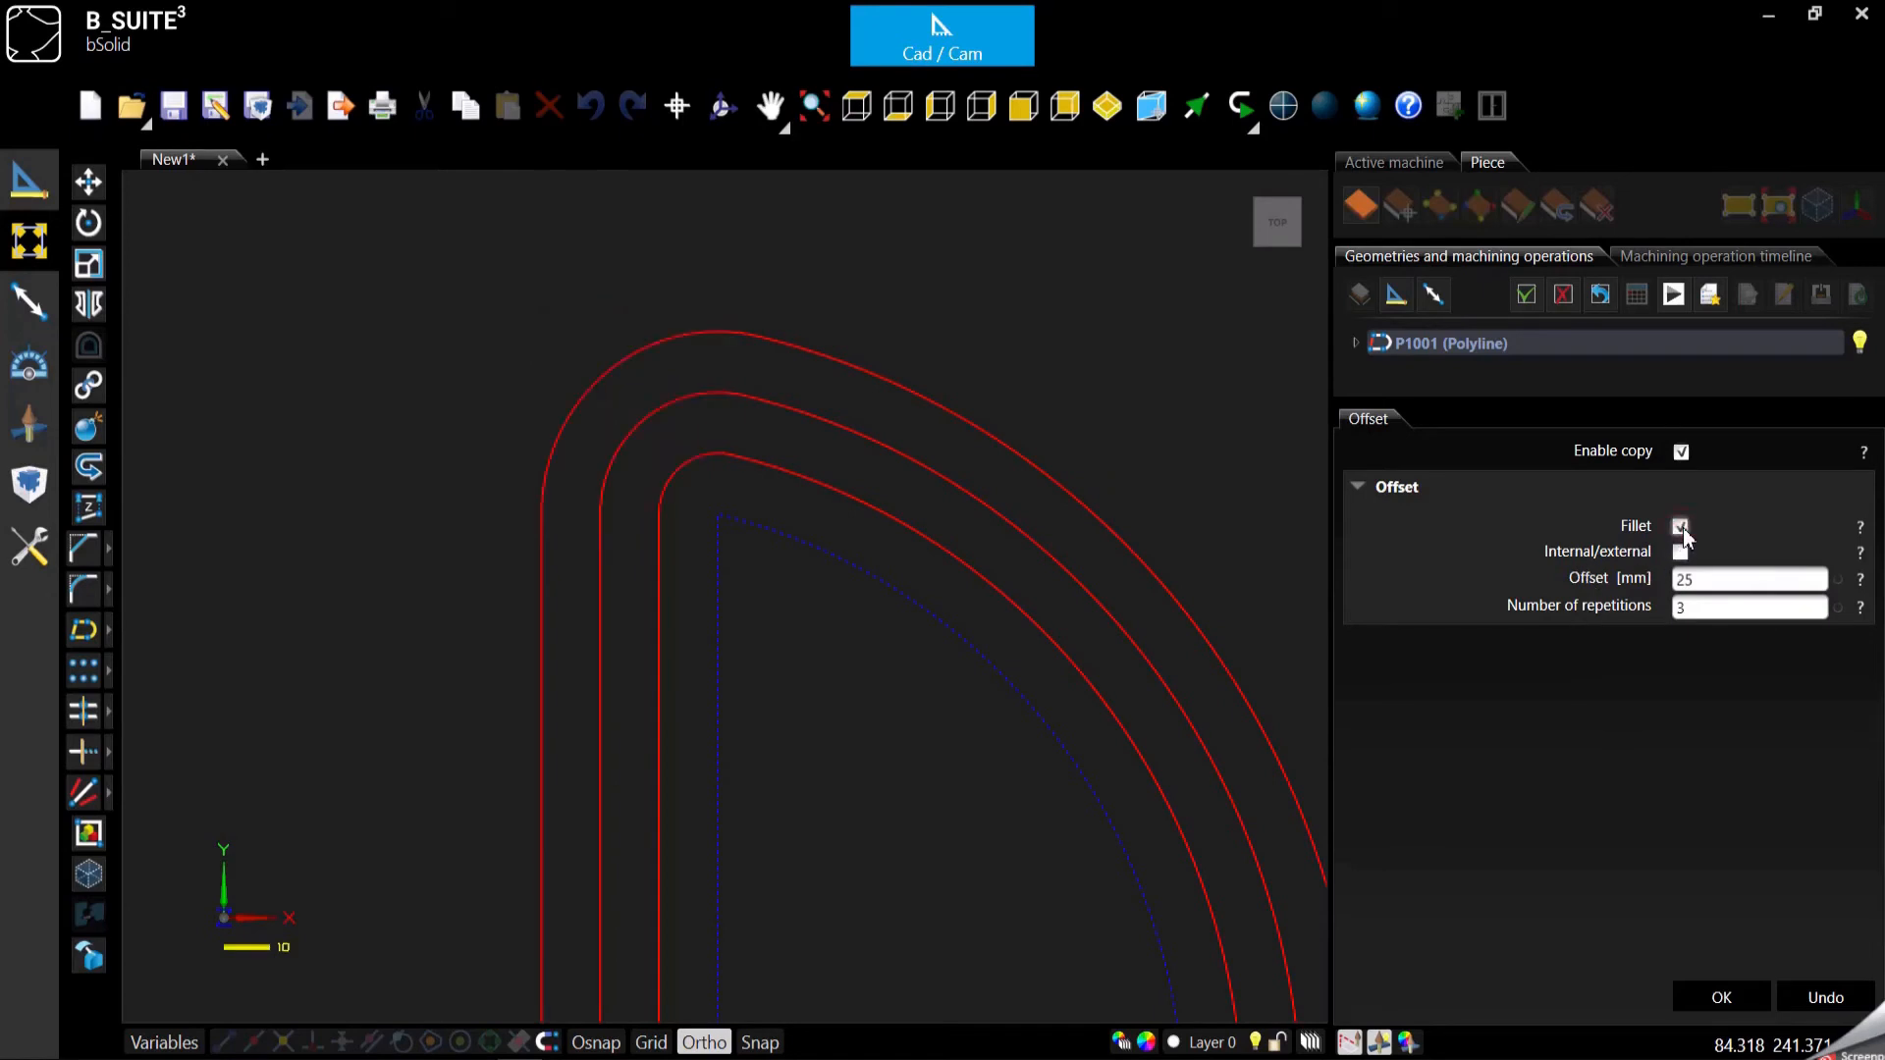
click(1681, 526)
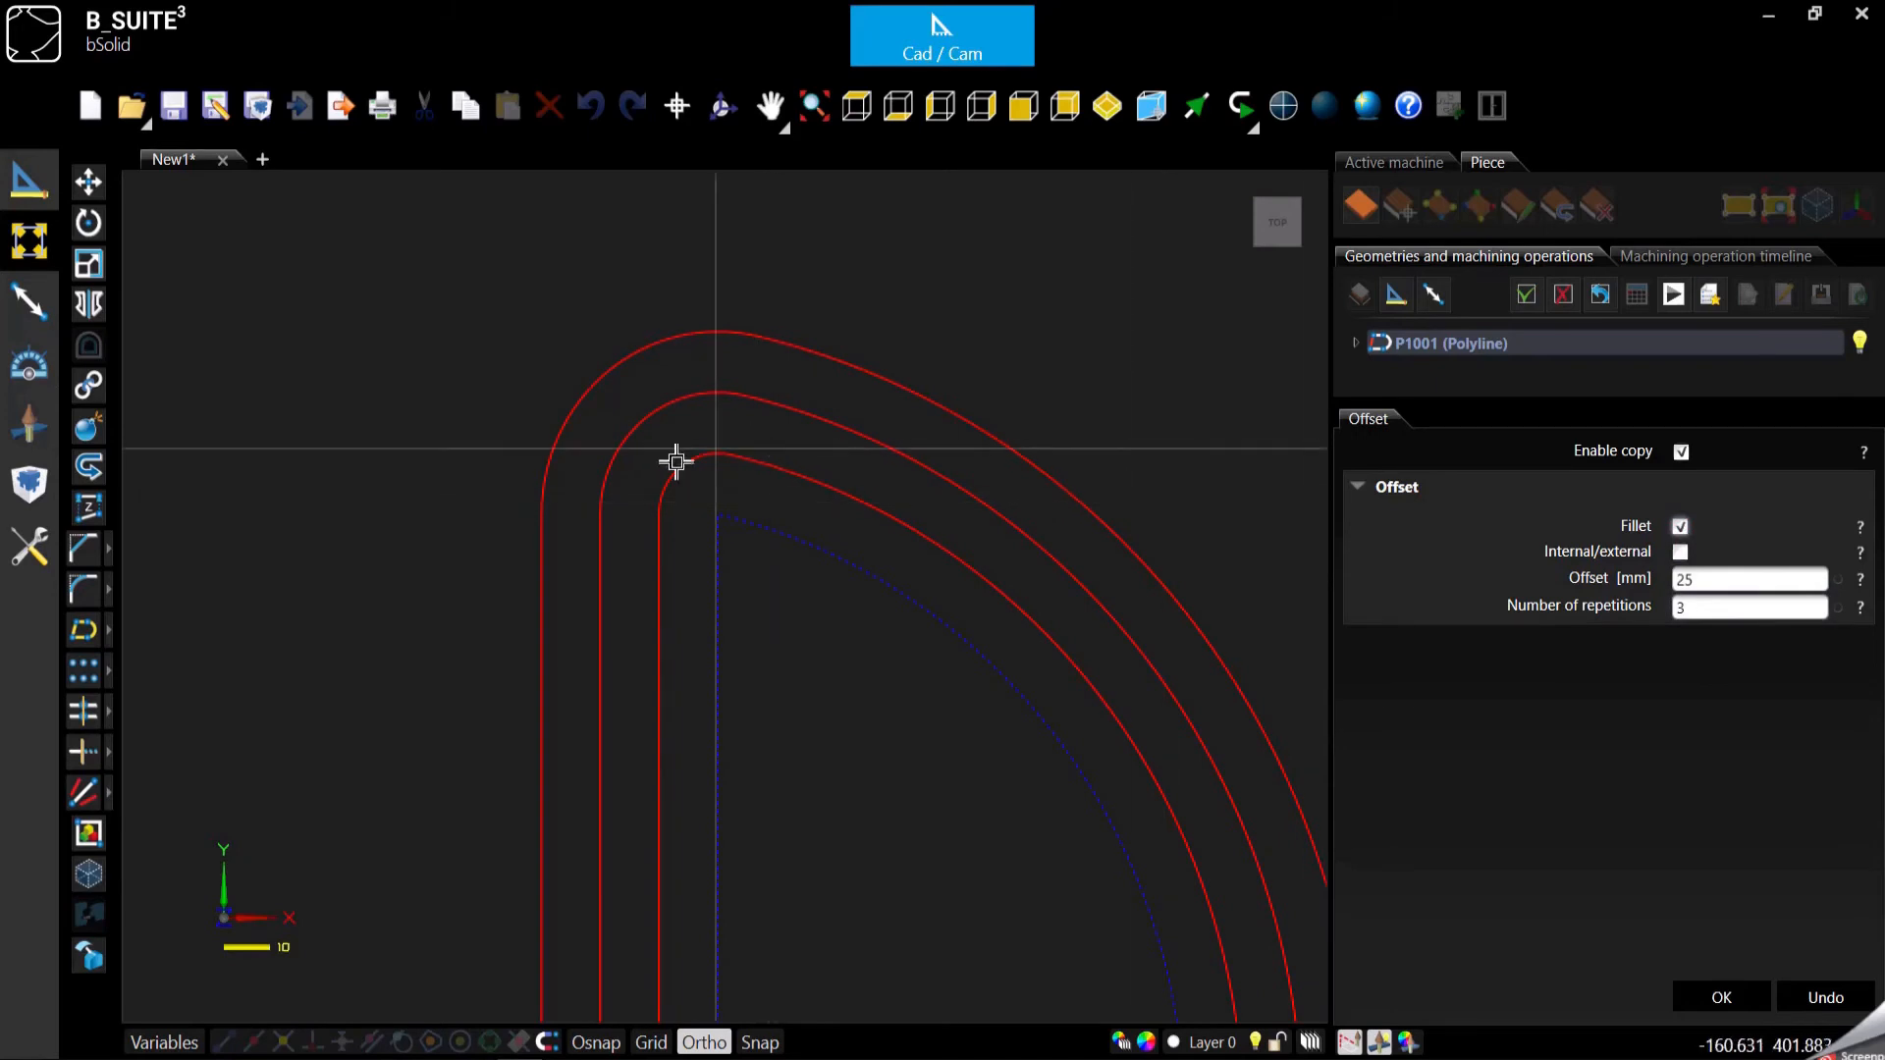
mouse_move(797, 469)
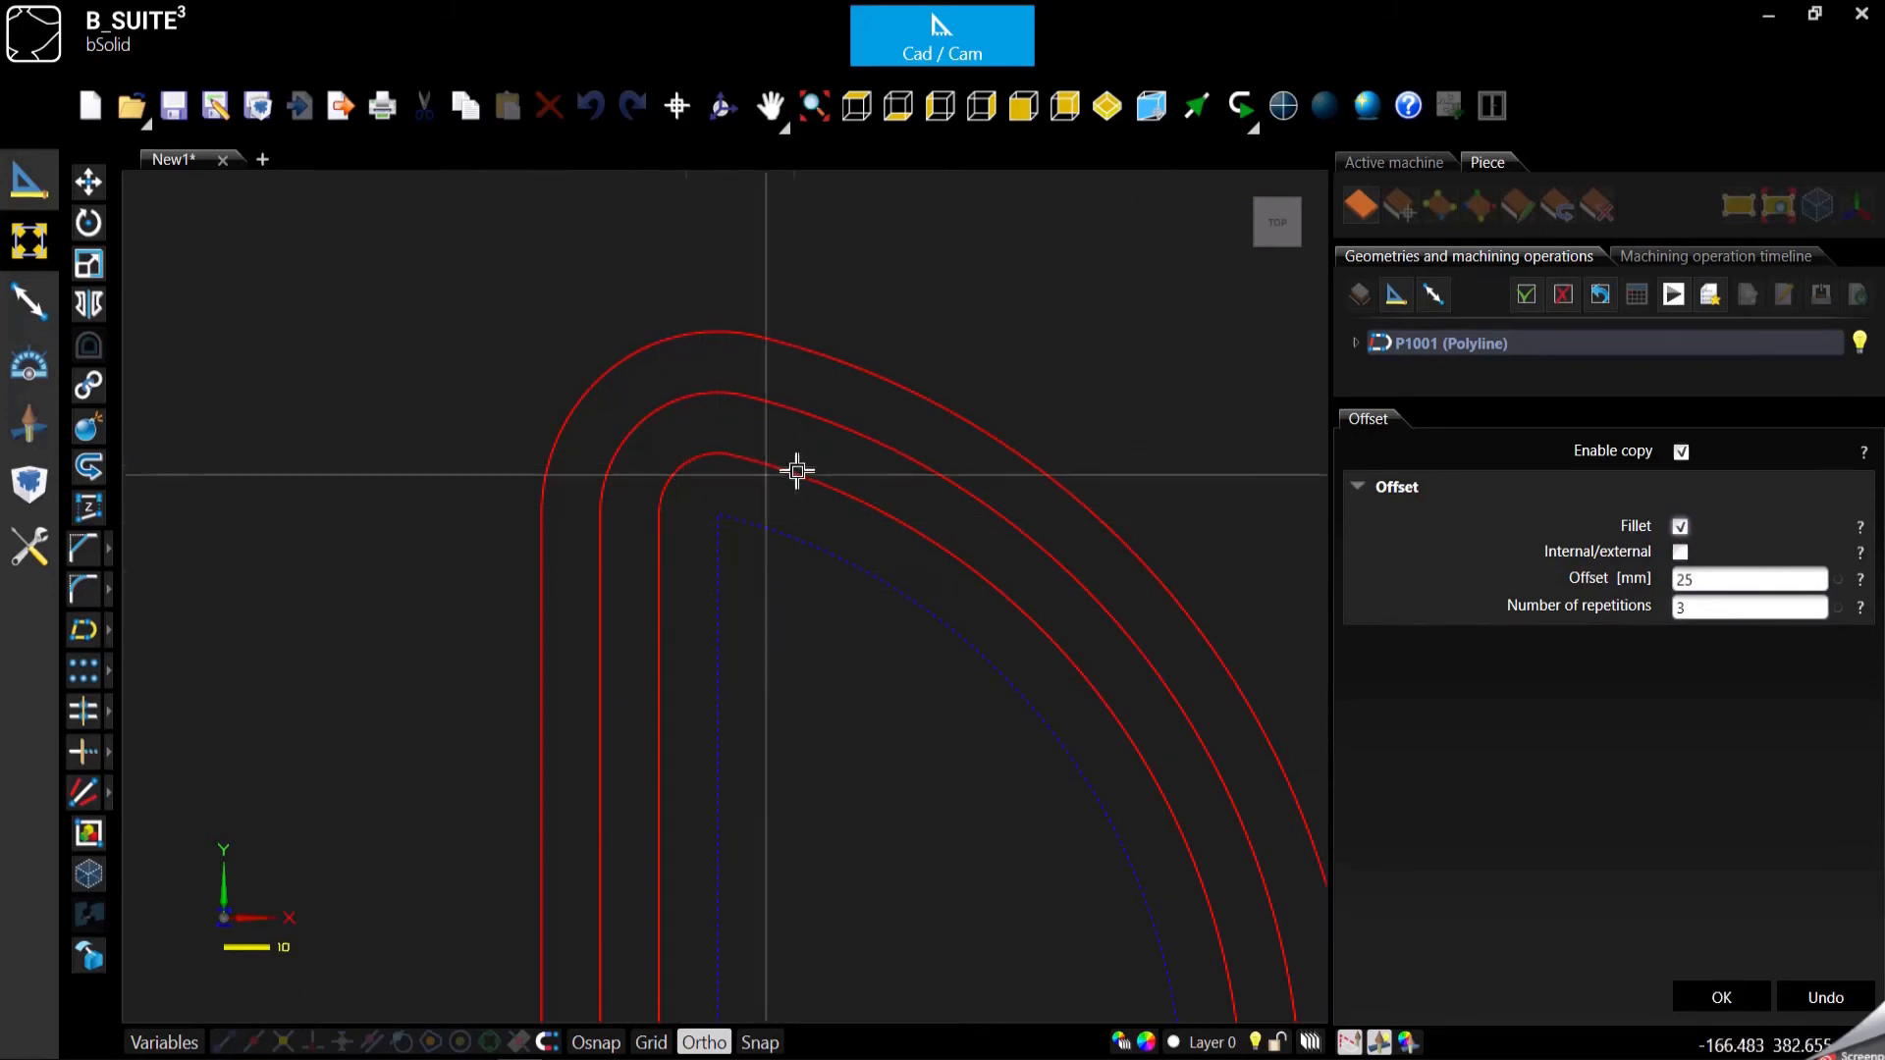
mouse_move(1590, 655)
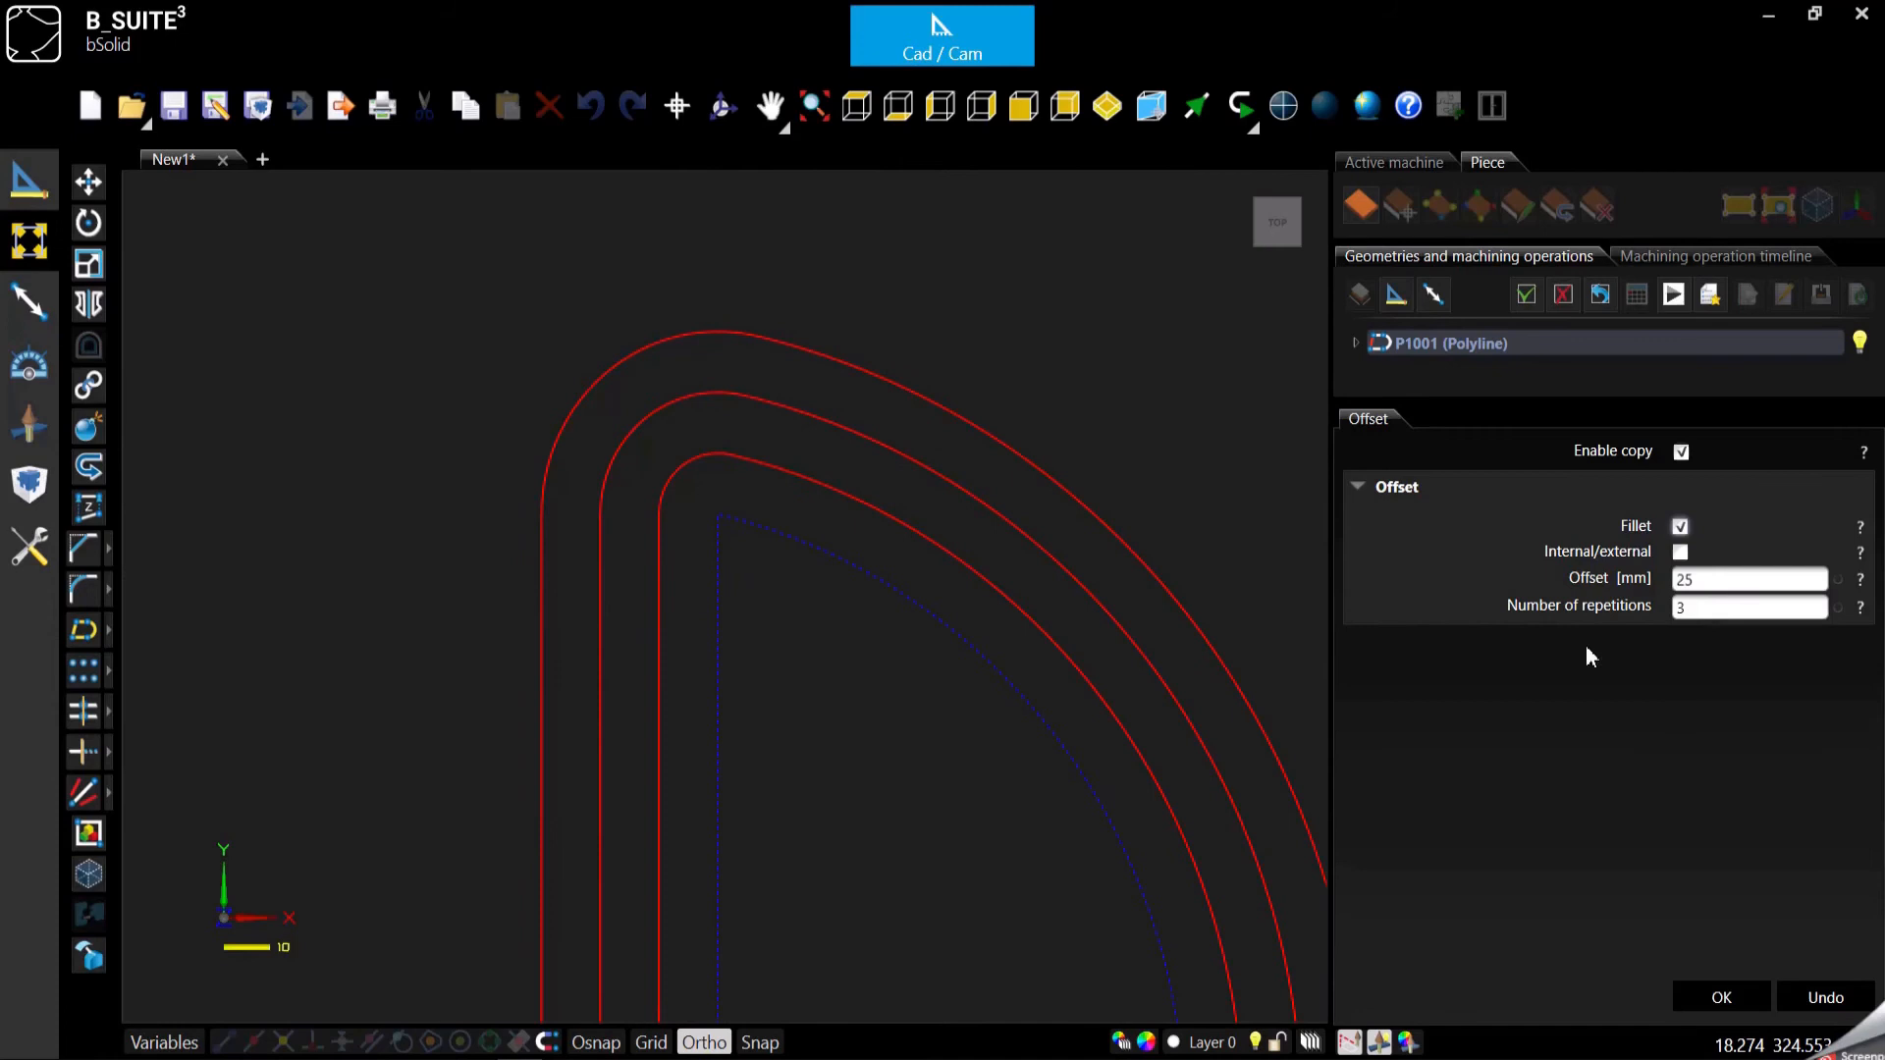
mouse_move(658, 527)
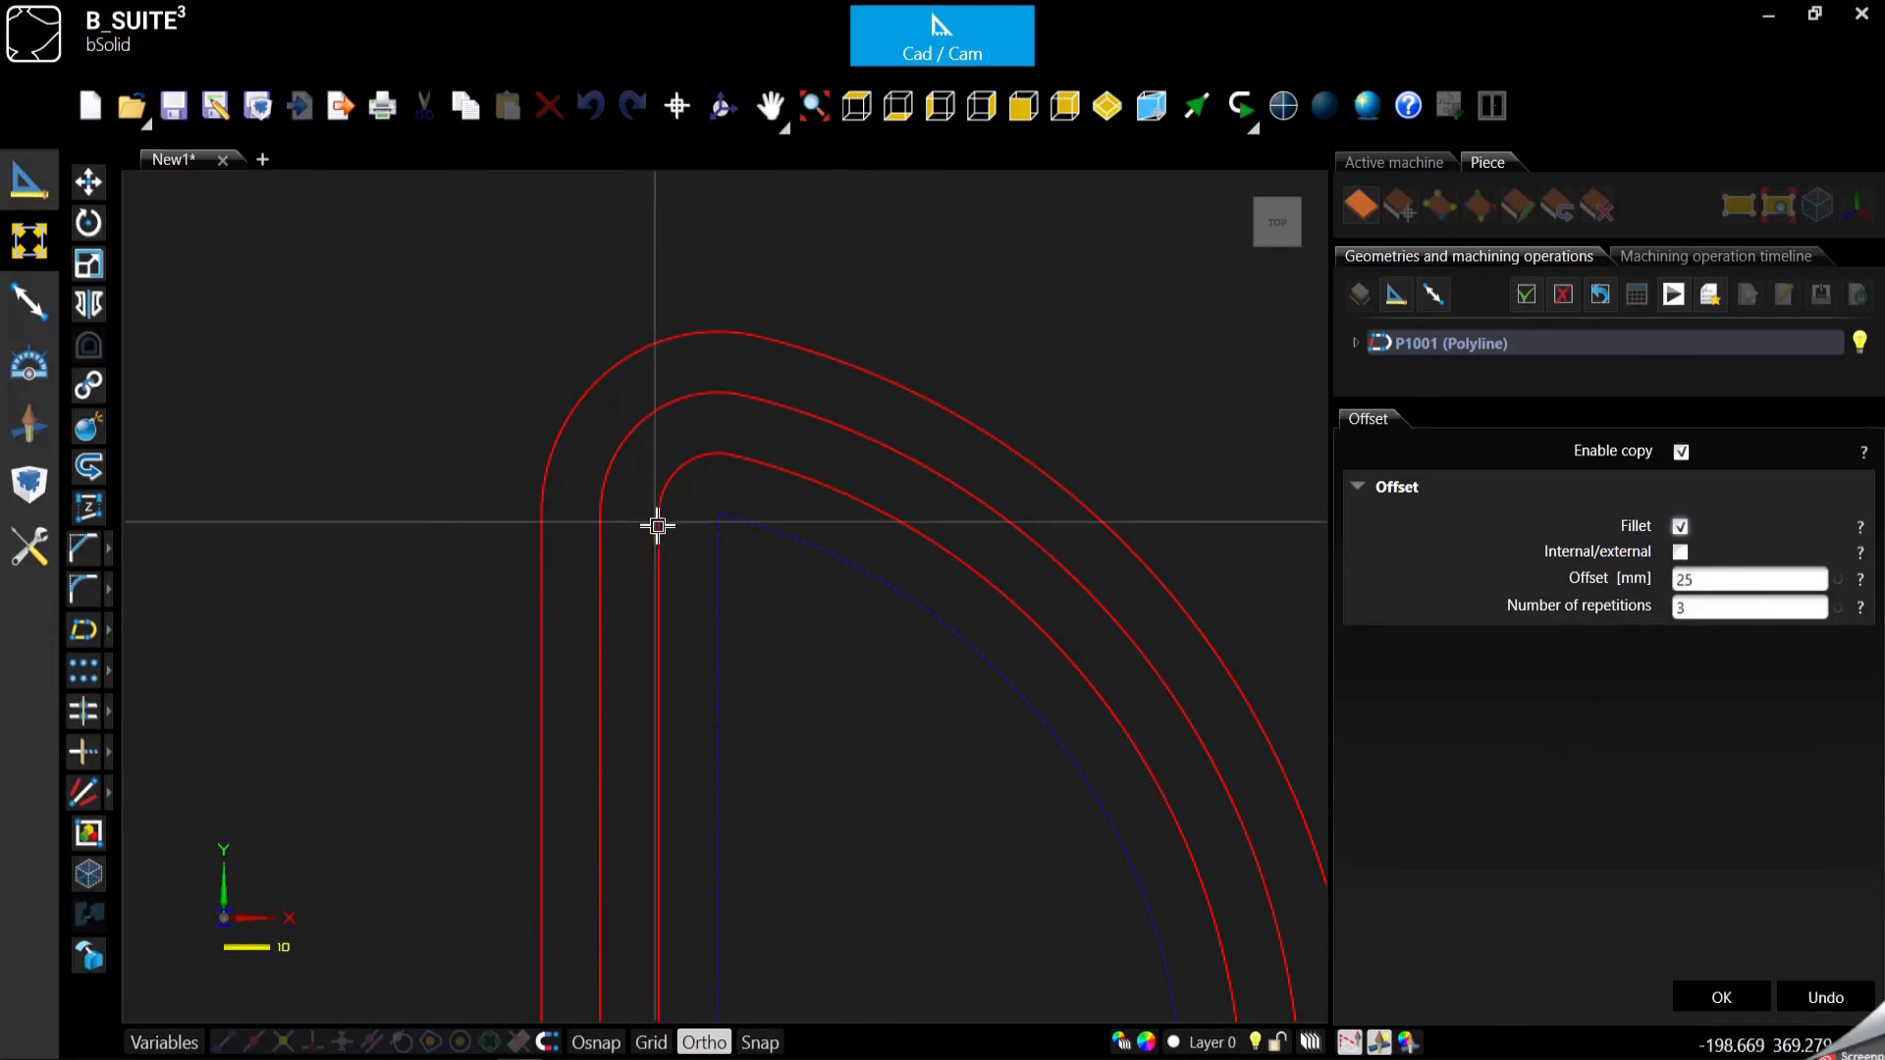
mouse_move(664, 336)
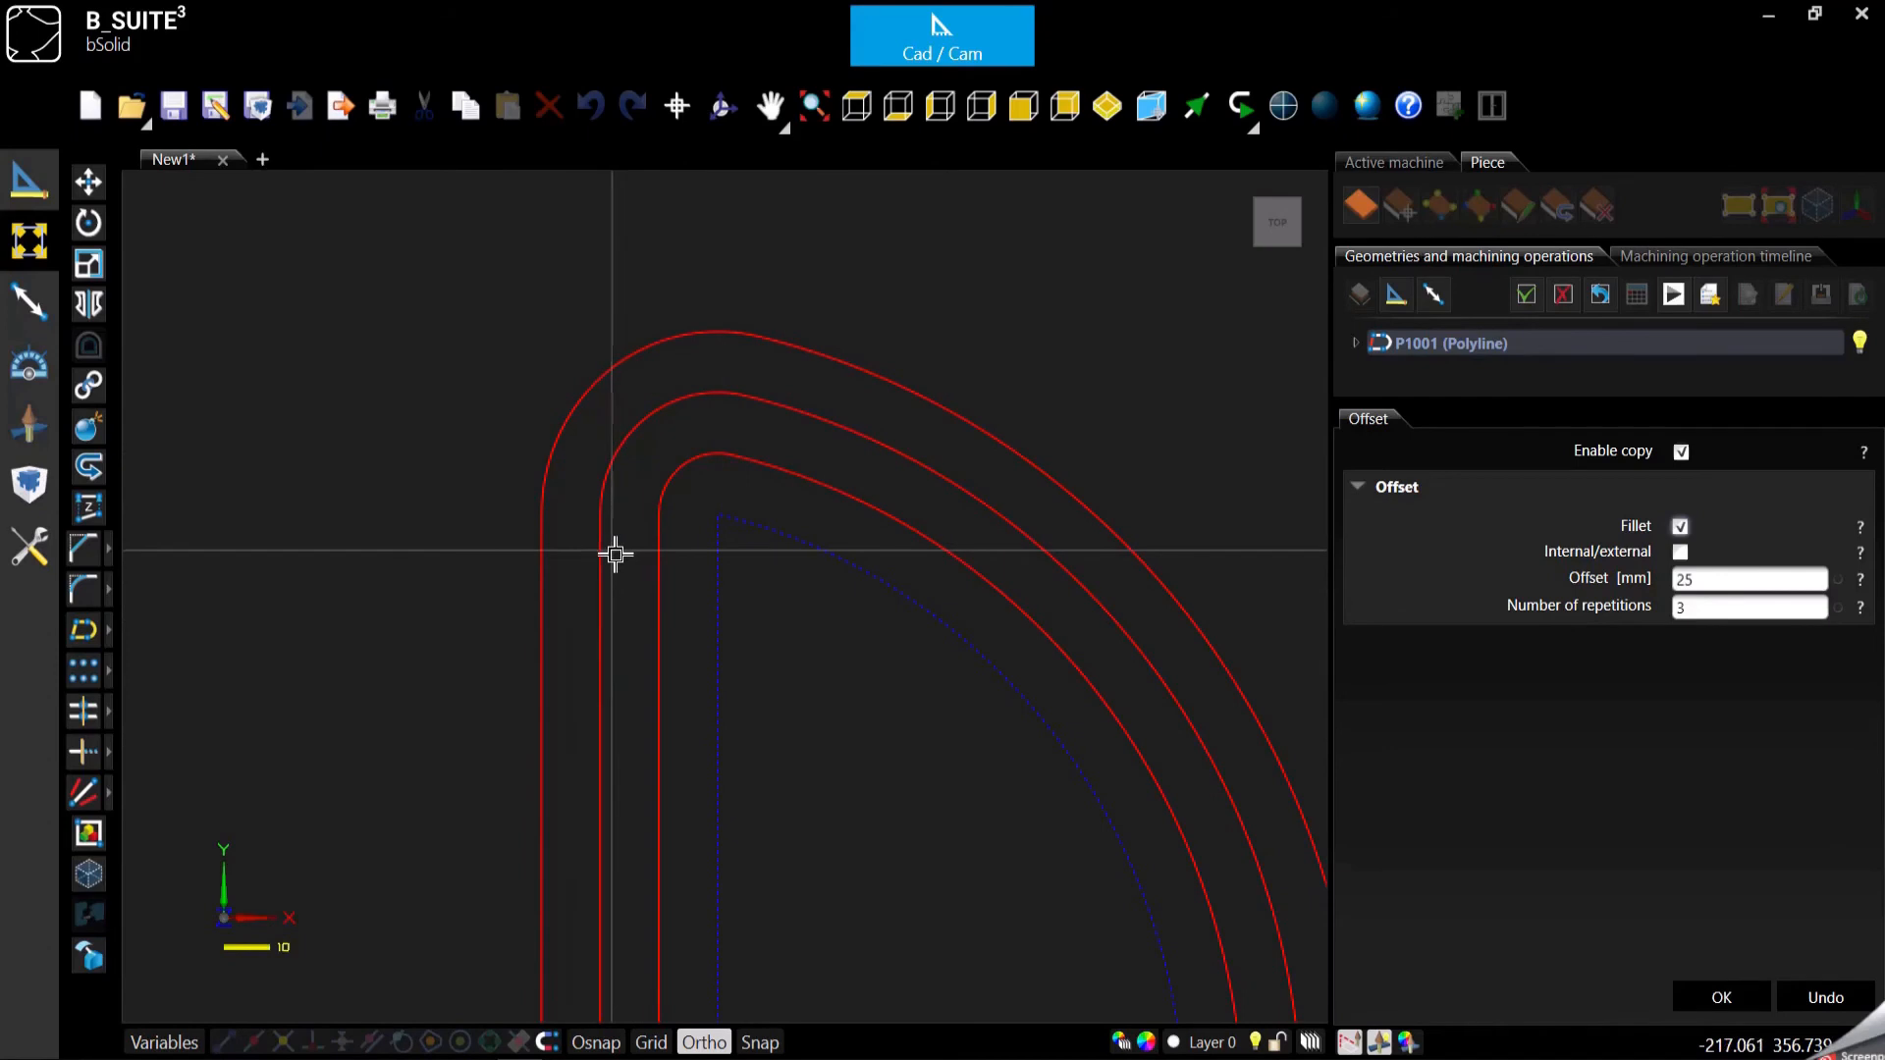
mouse_move(691, 538)
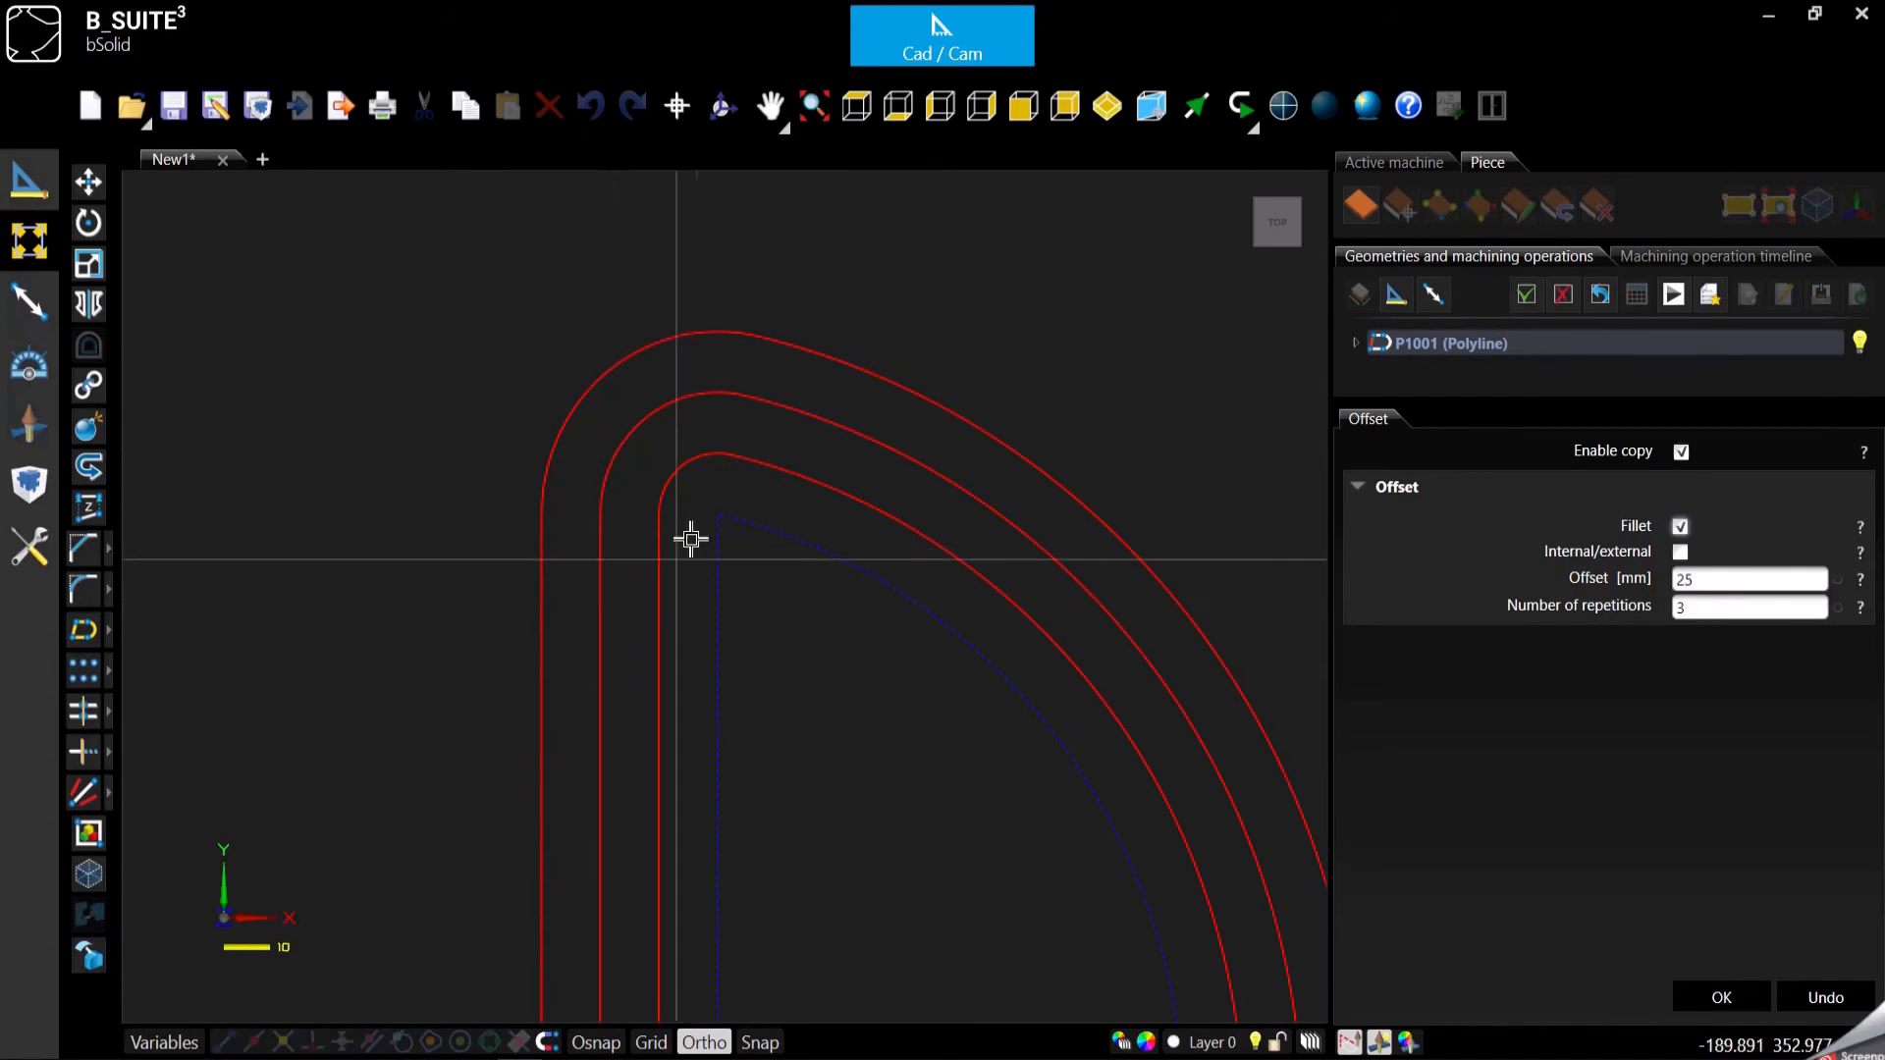
mouse_move(646, 532)
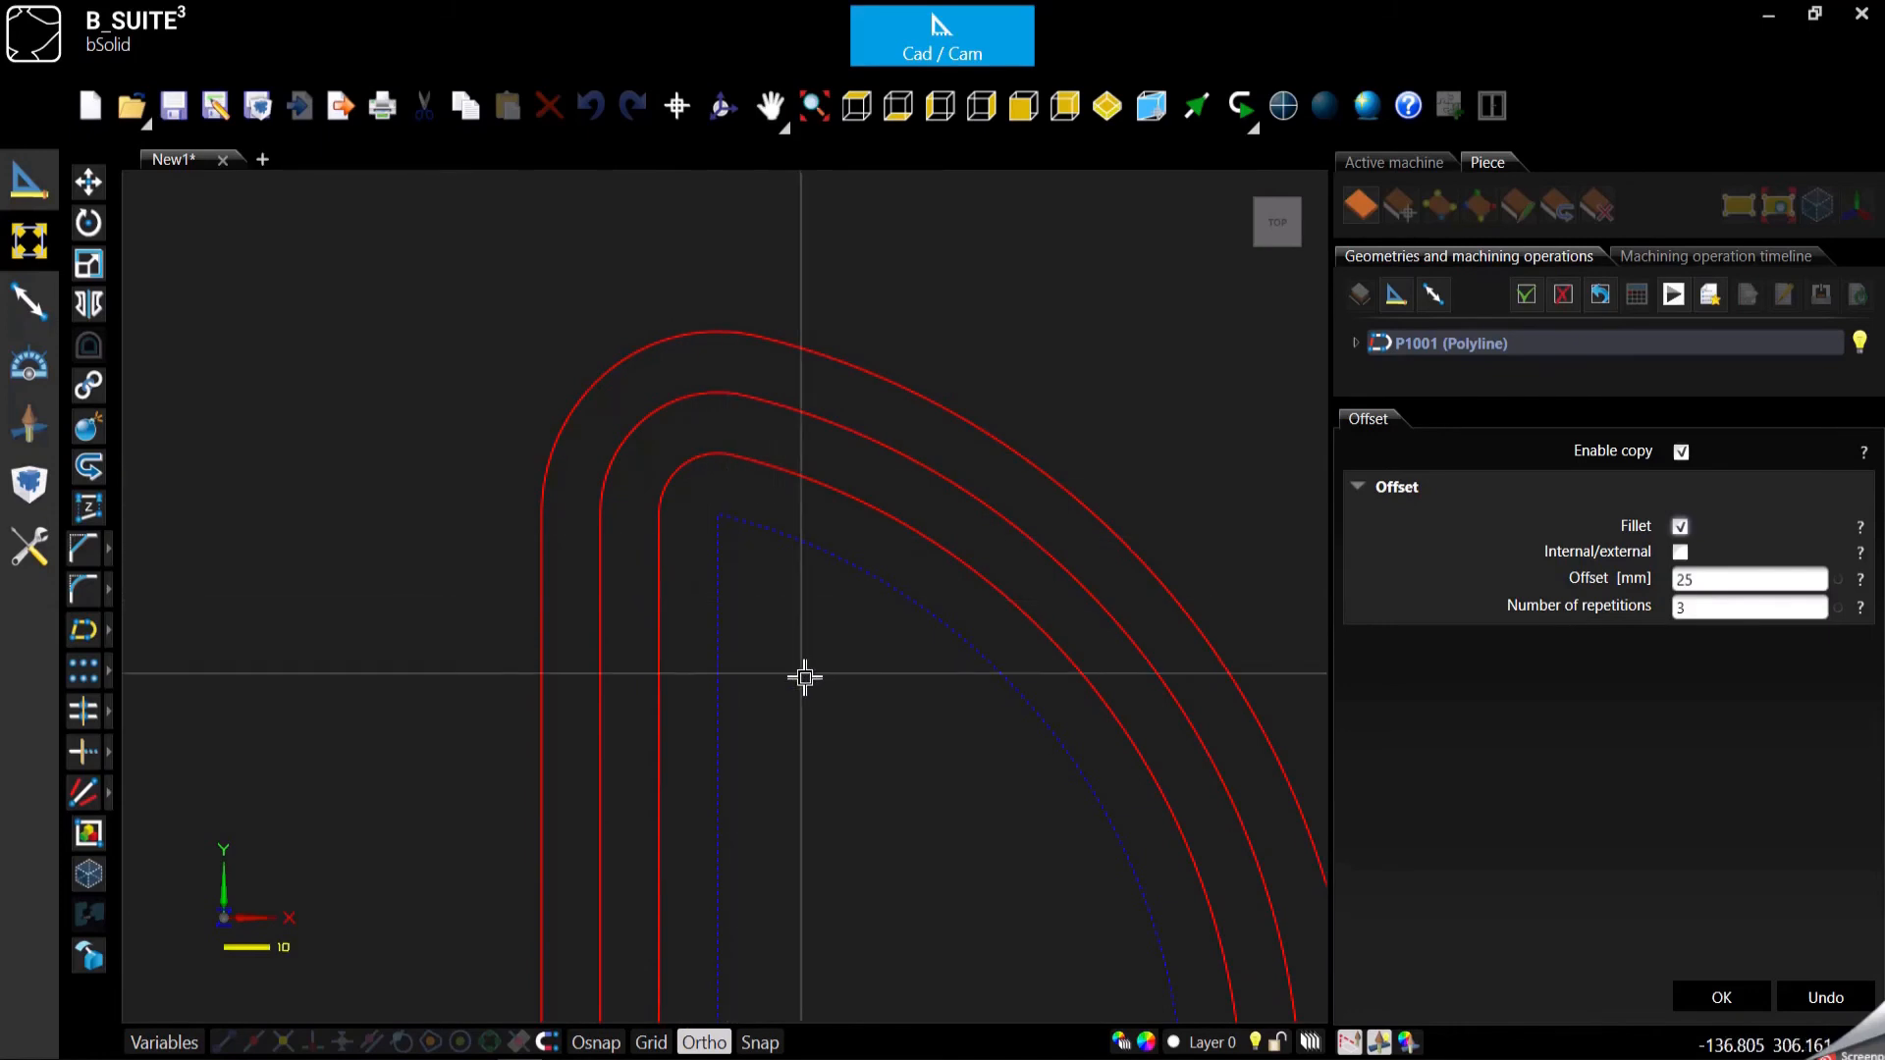
mouse_move(1621, 689)
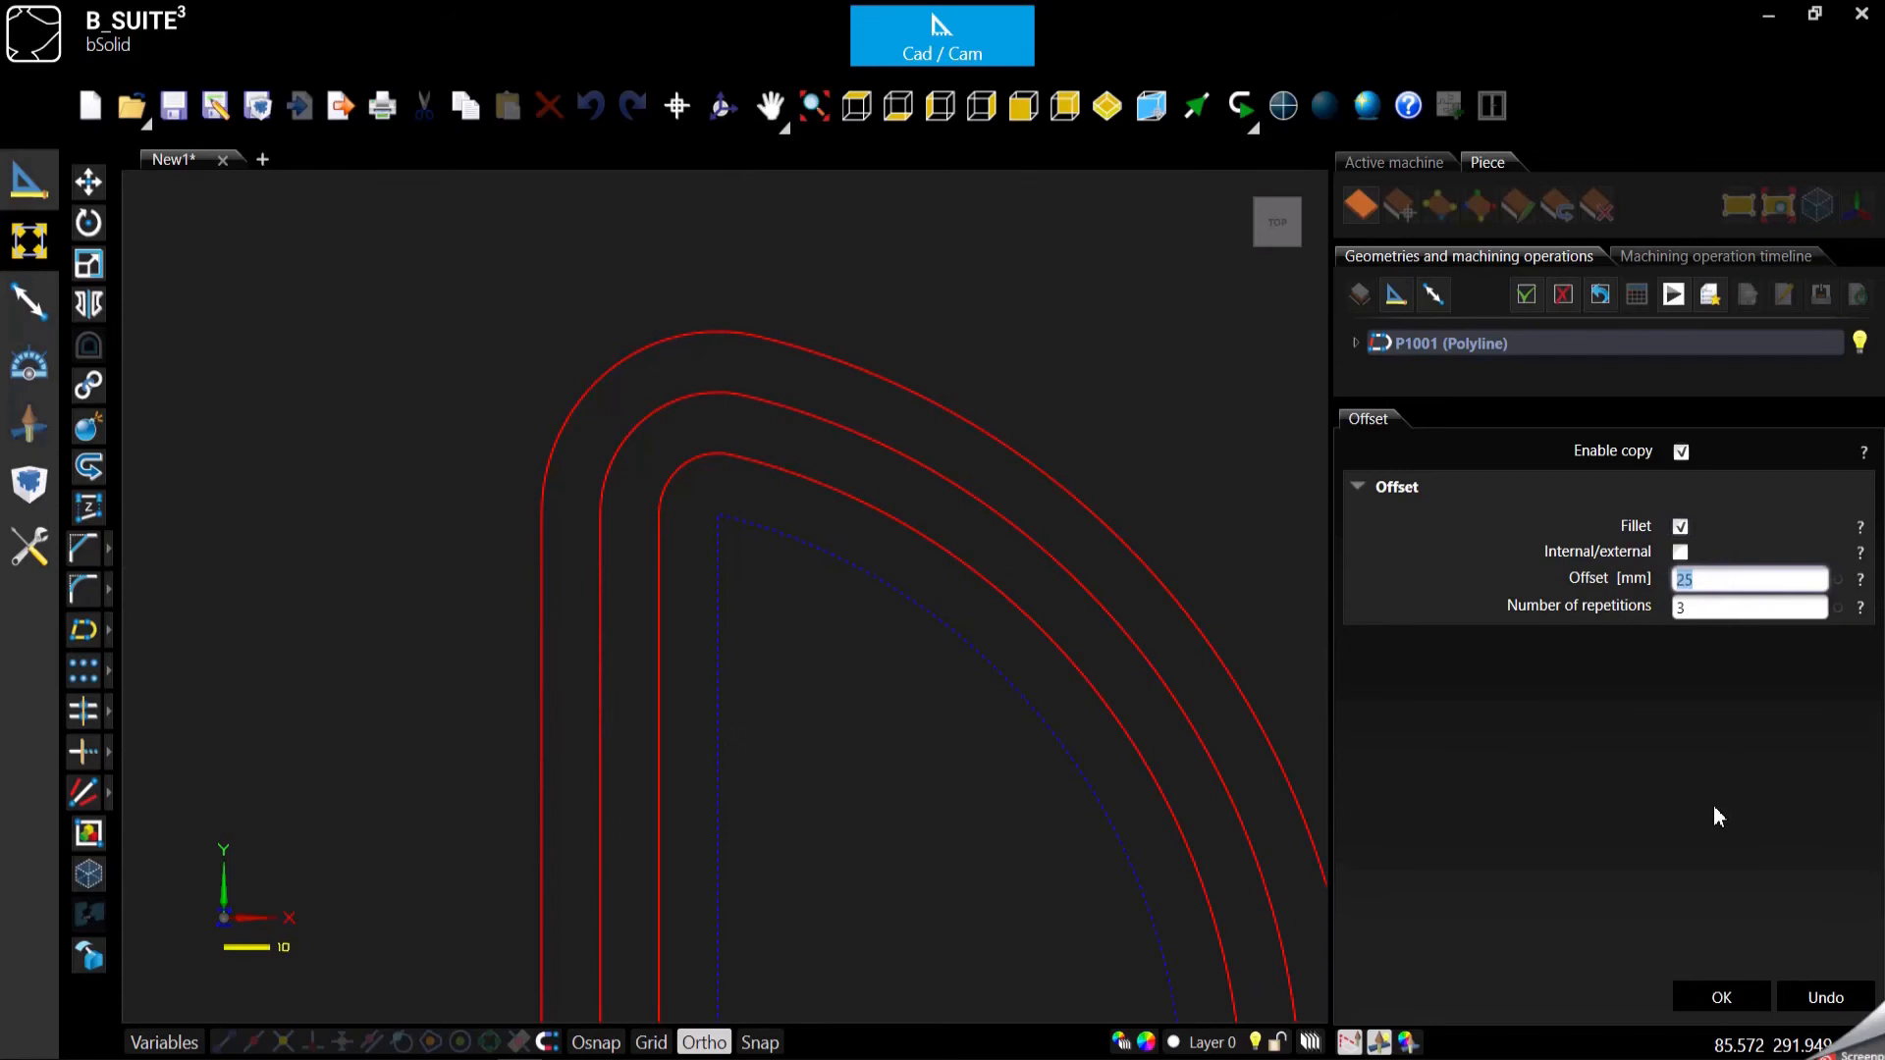
mouse_move(1755, 817)
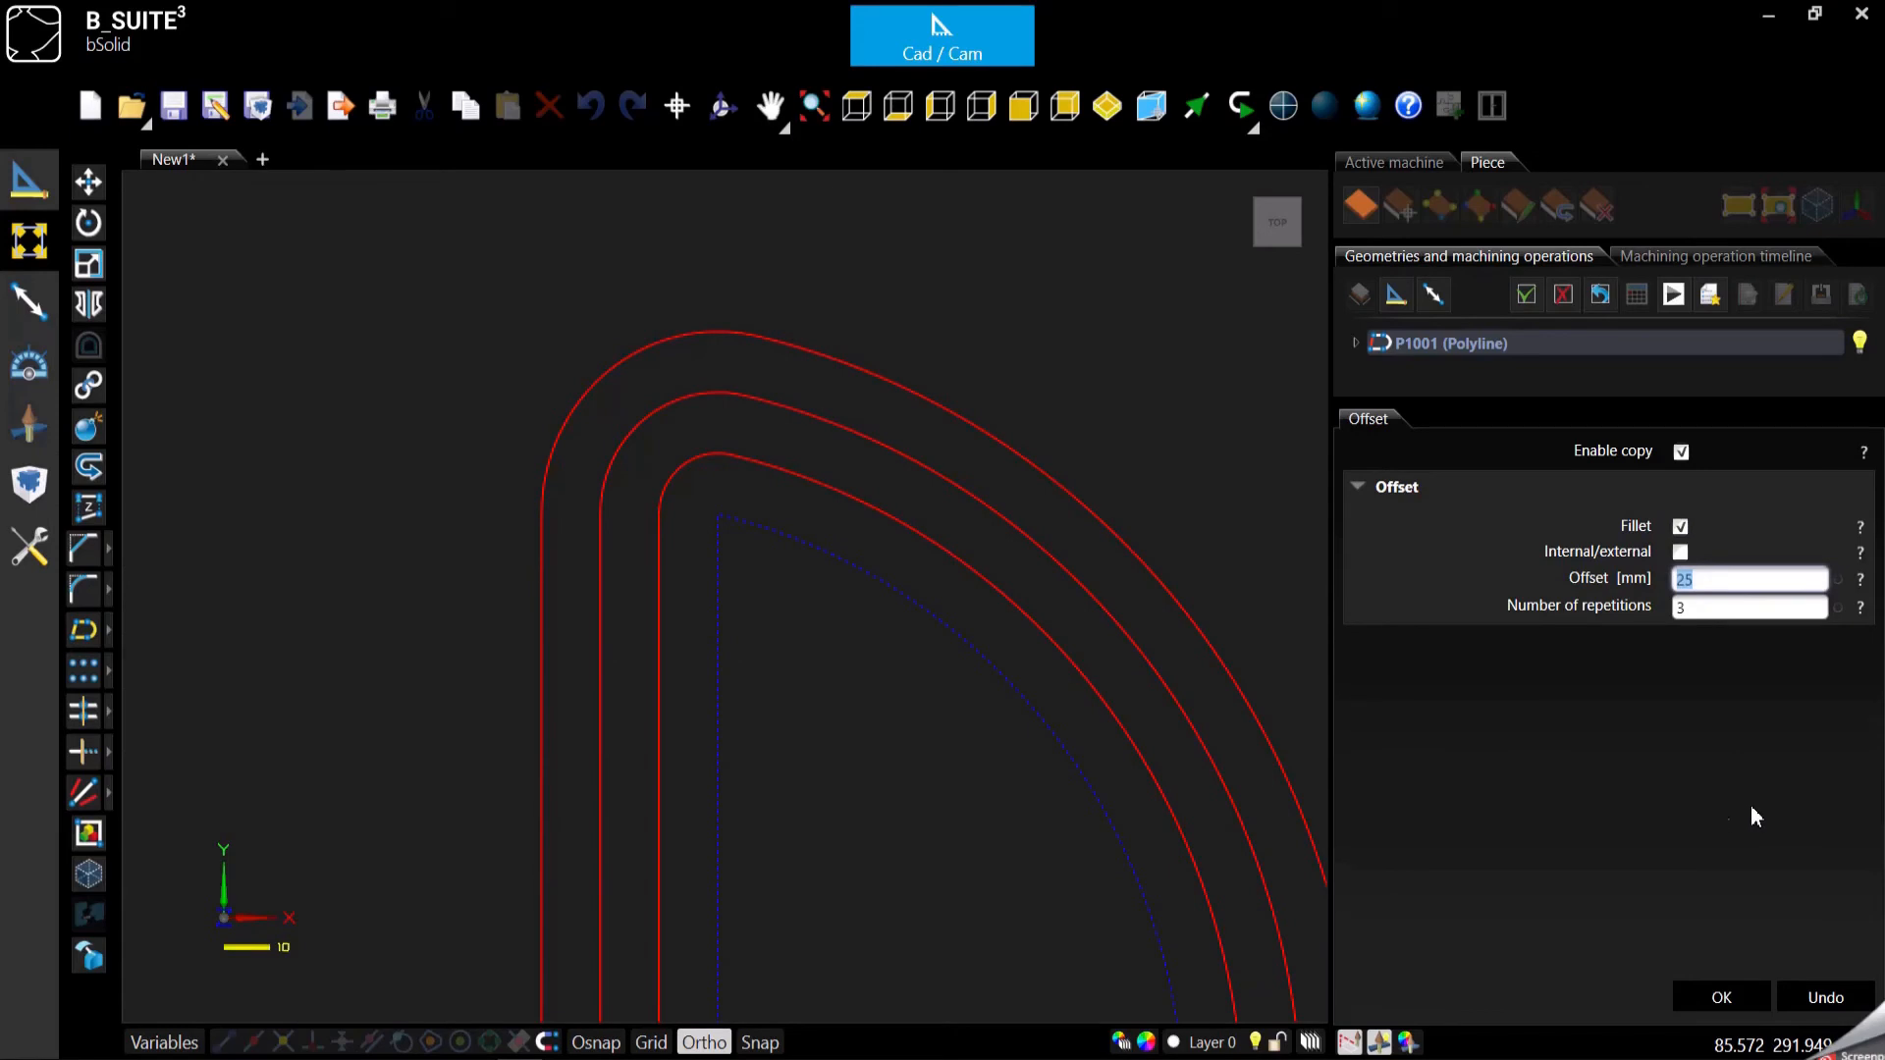
mouse_move(752, 506)
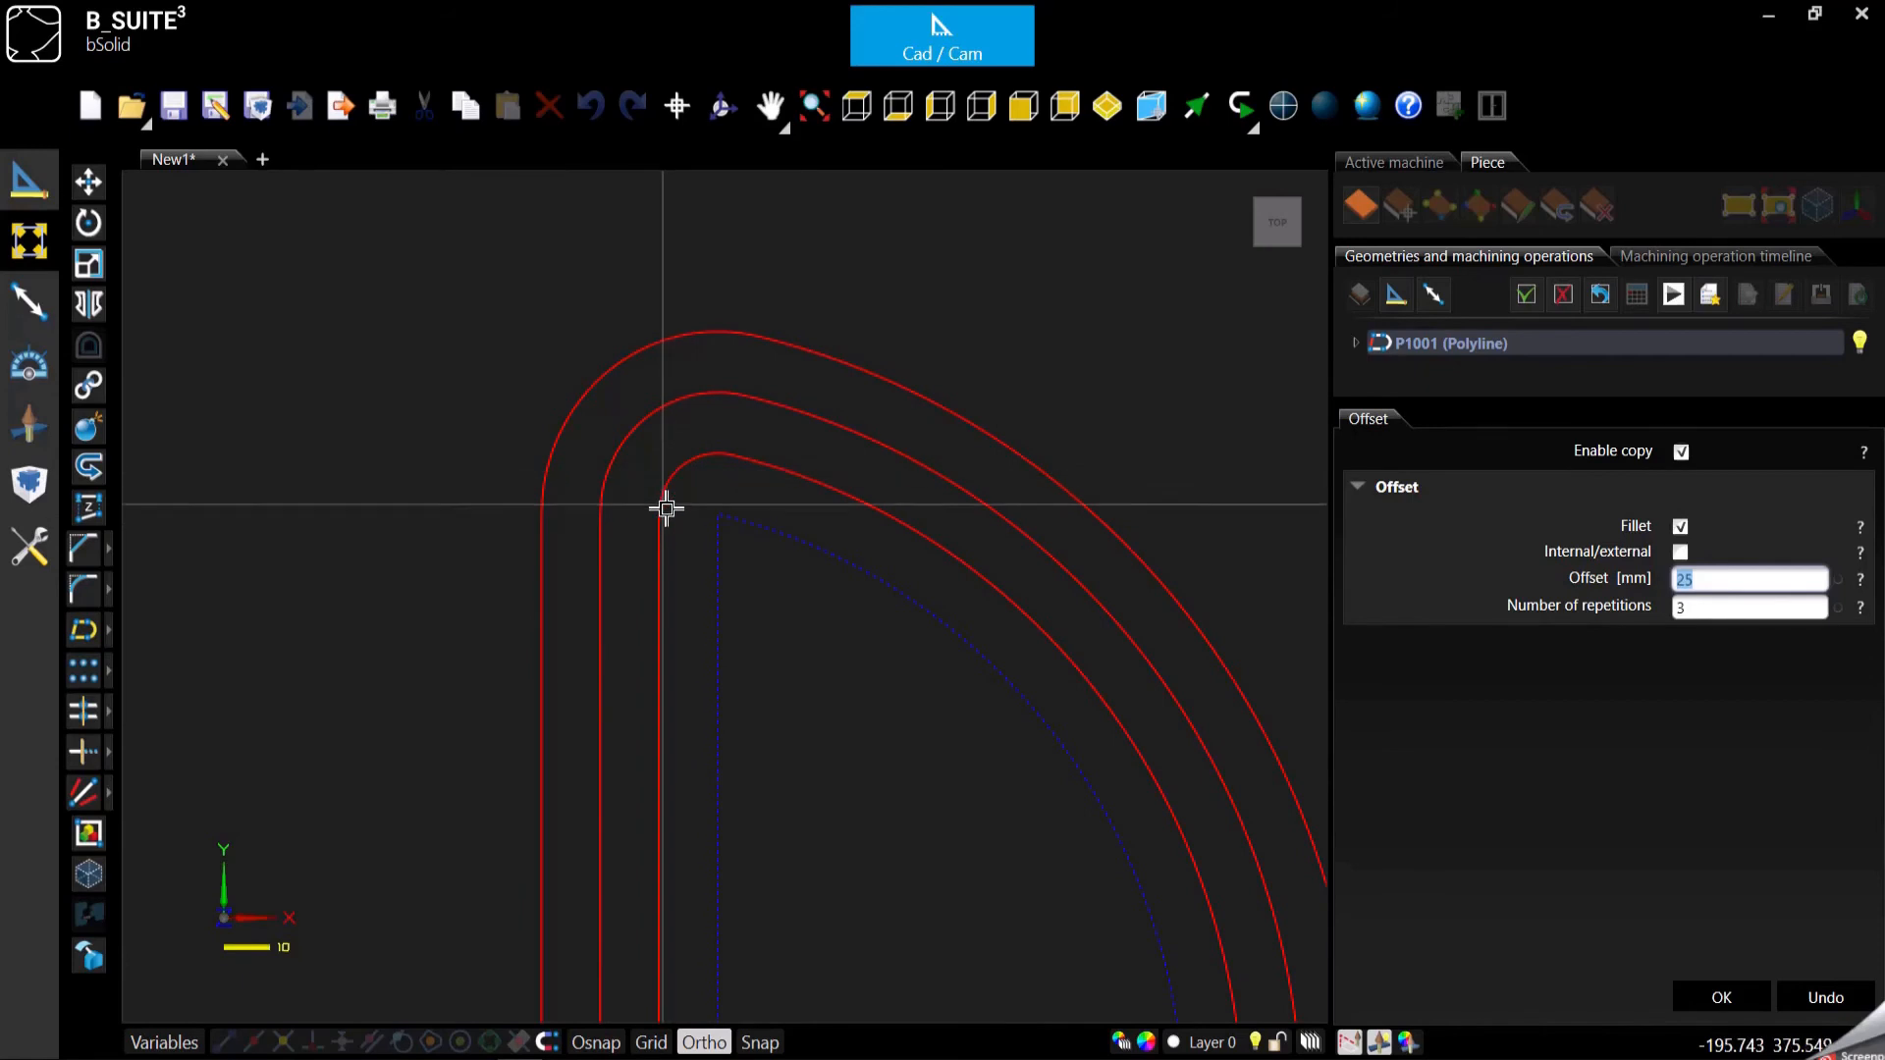
mouse_move(661, 488)
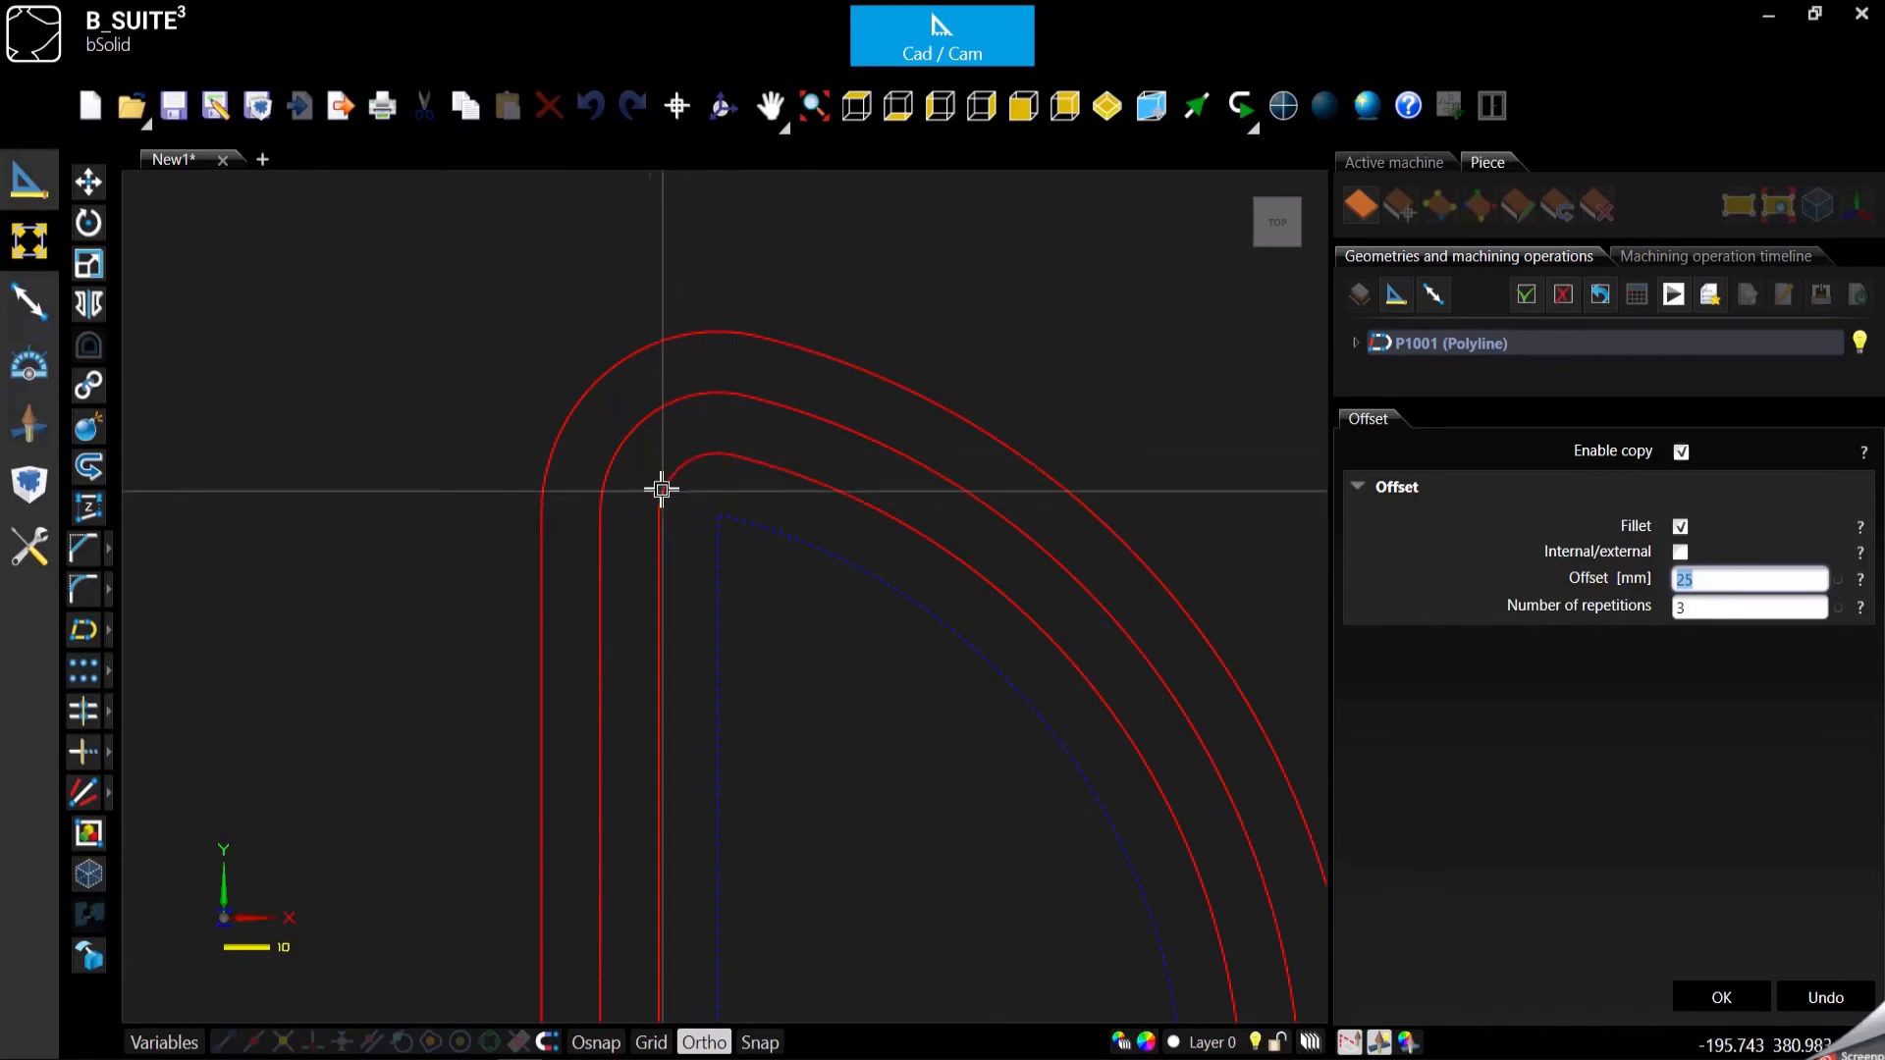
mouse_move(697, 493)
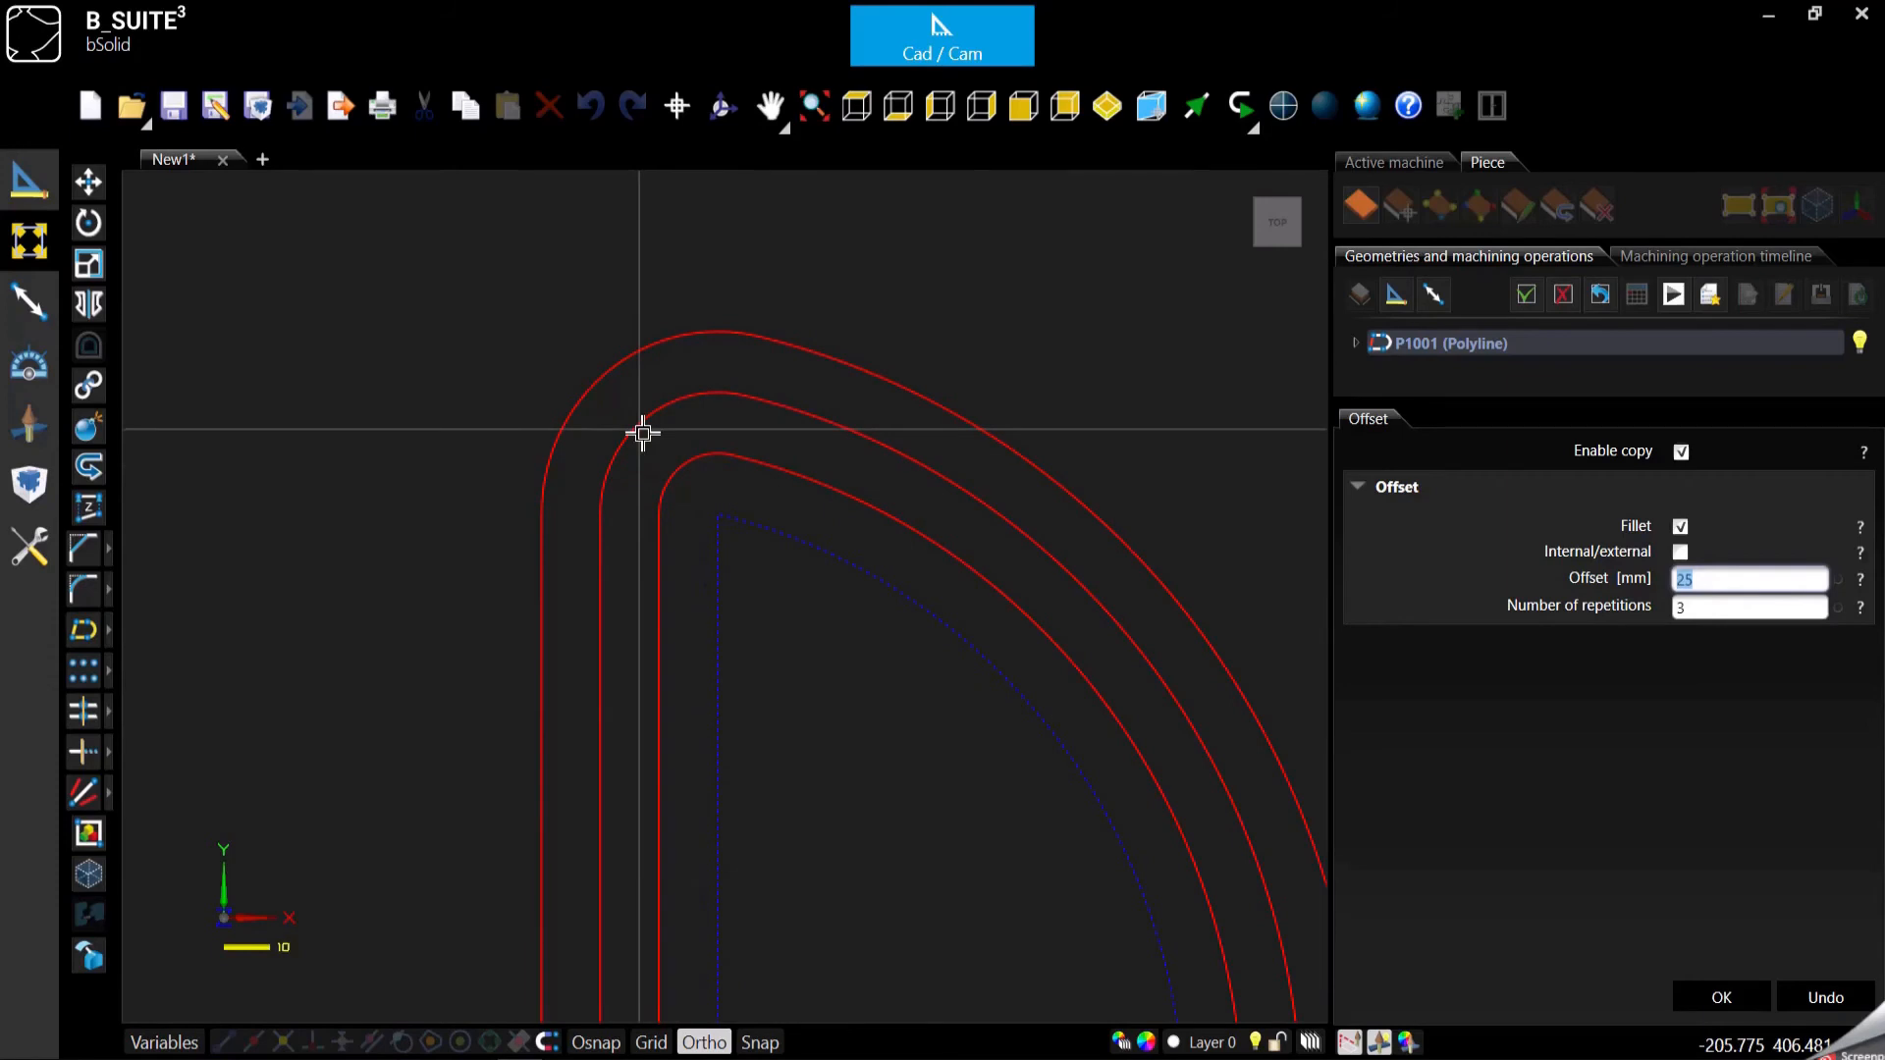
mouse_move(636, 415)
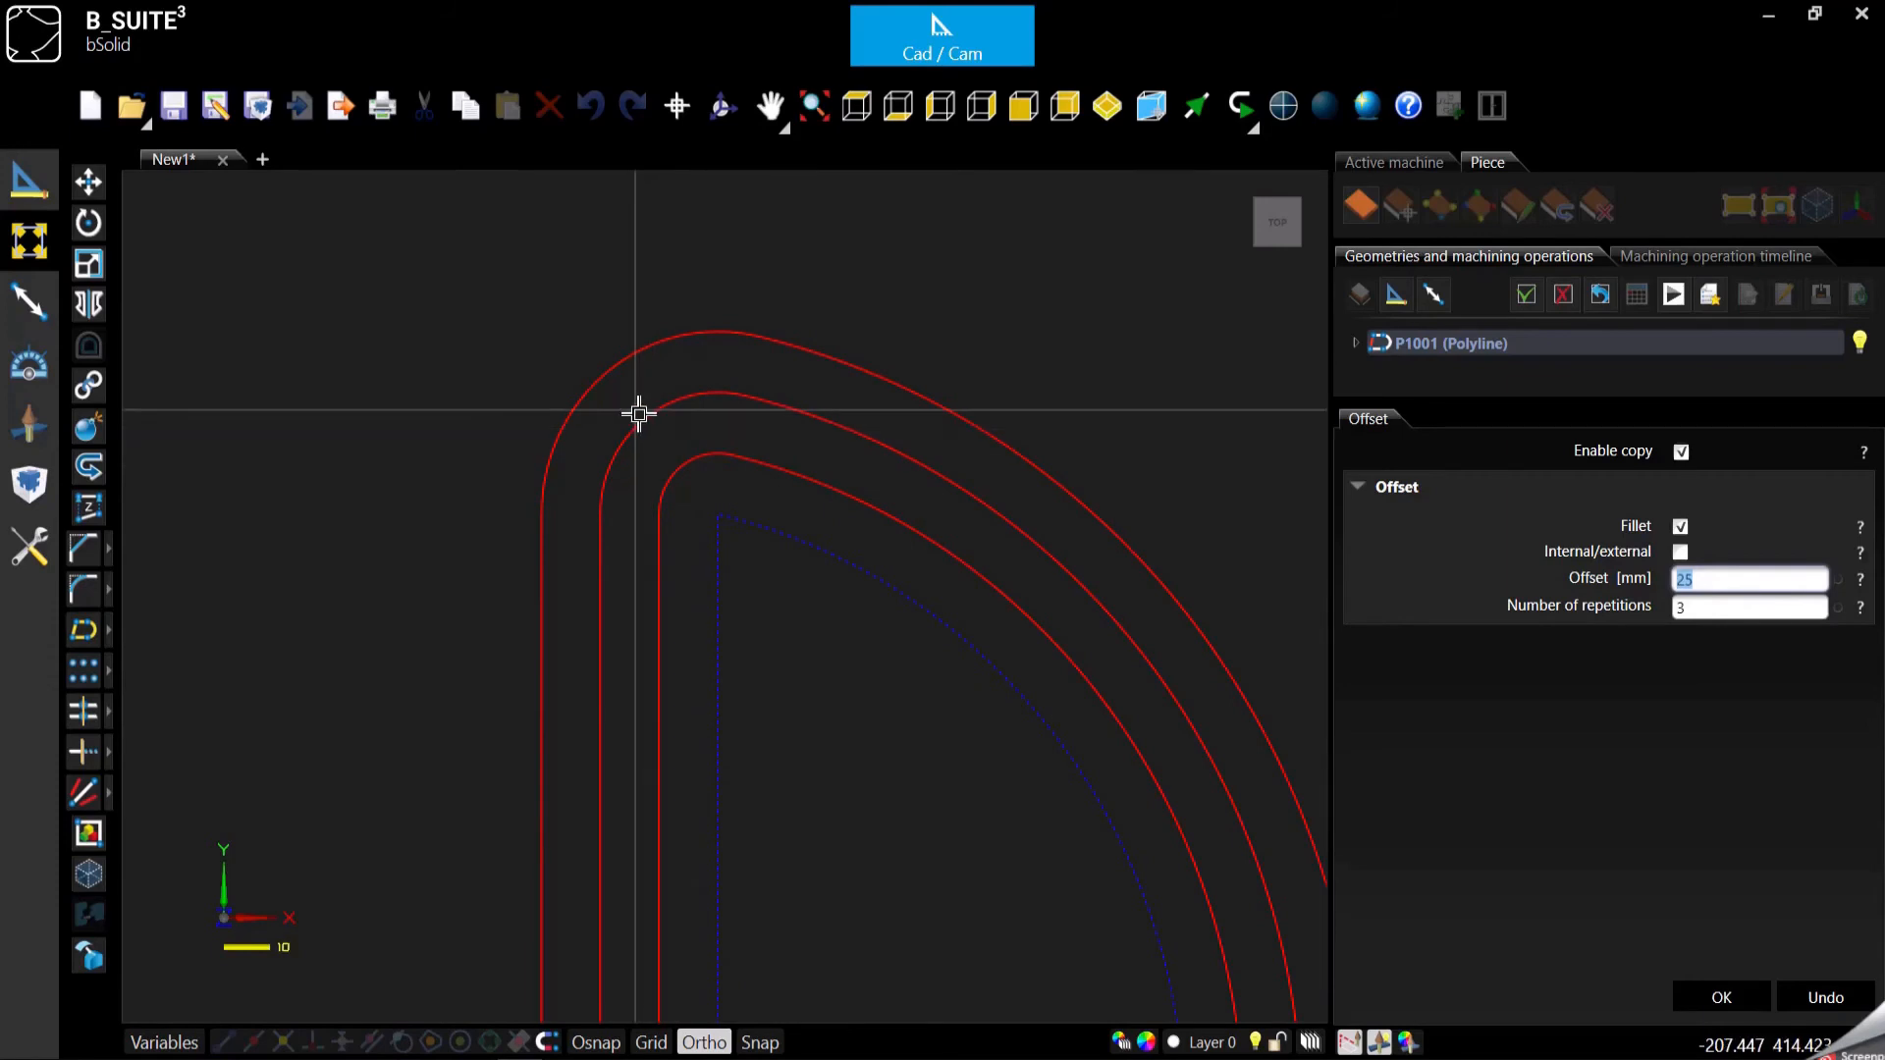
mouse_move(603, 379)
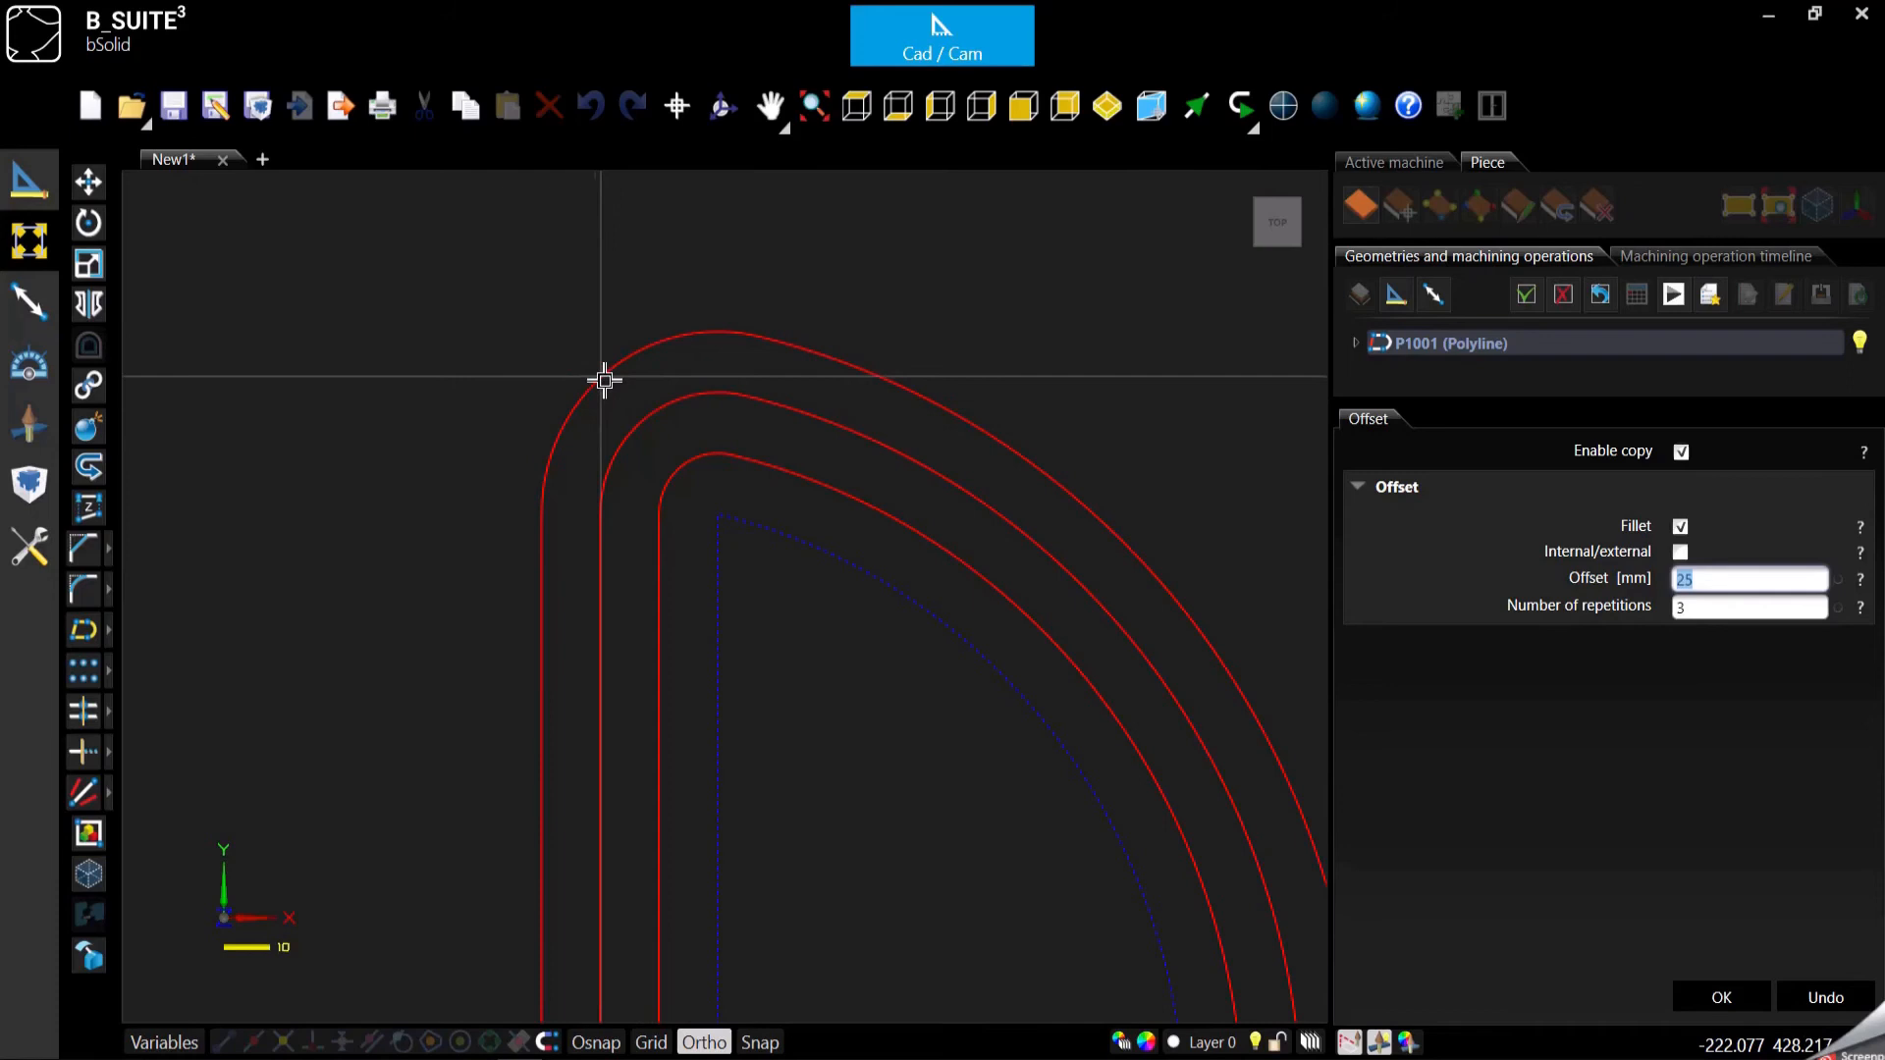
mouse_move(518, 301)
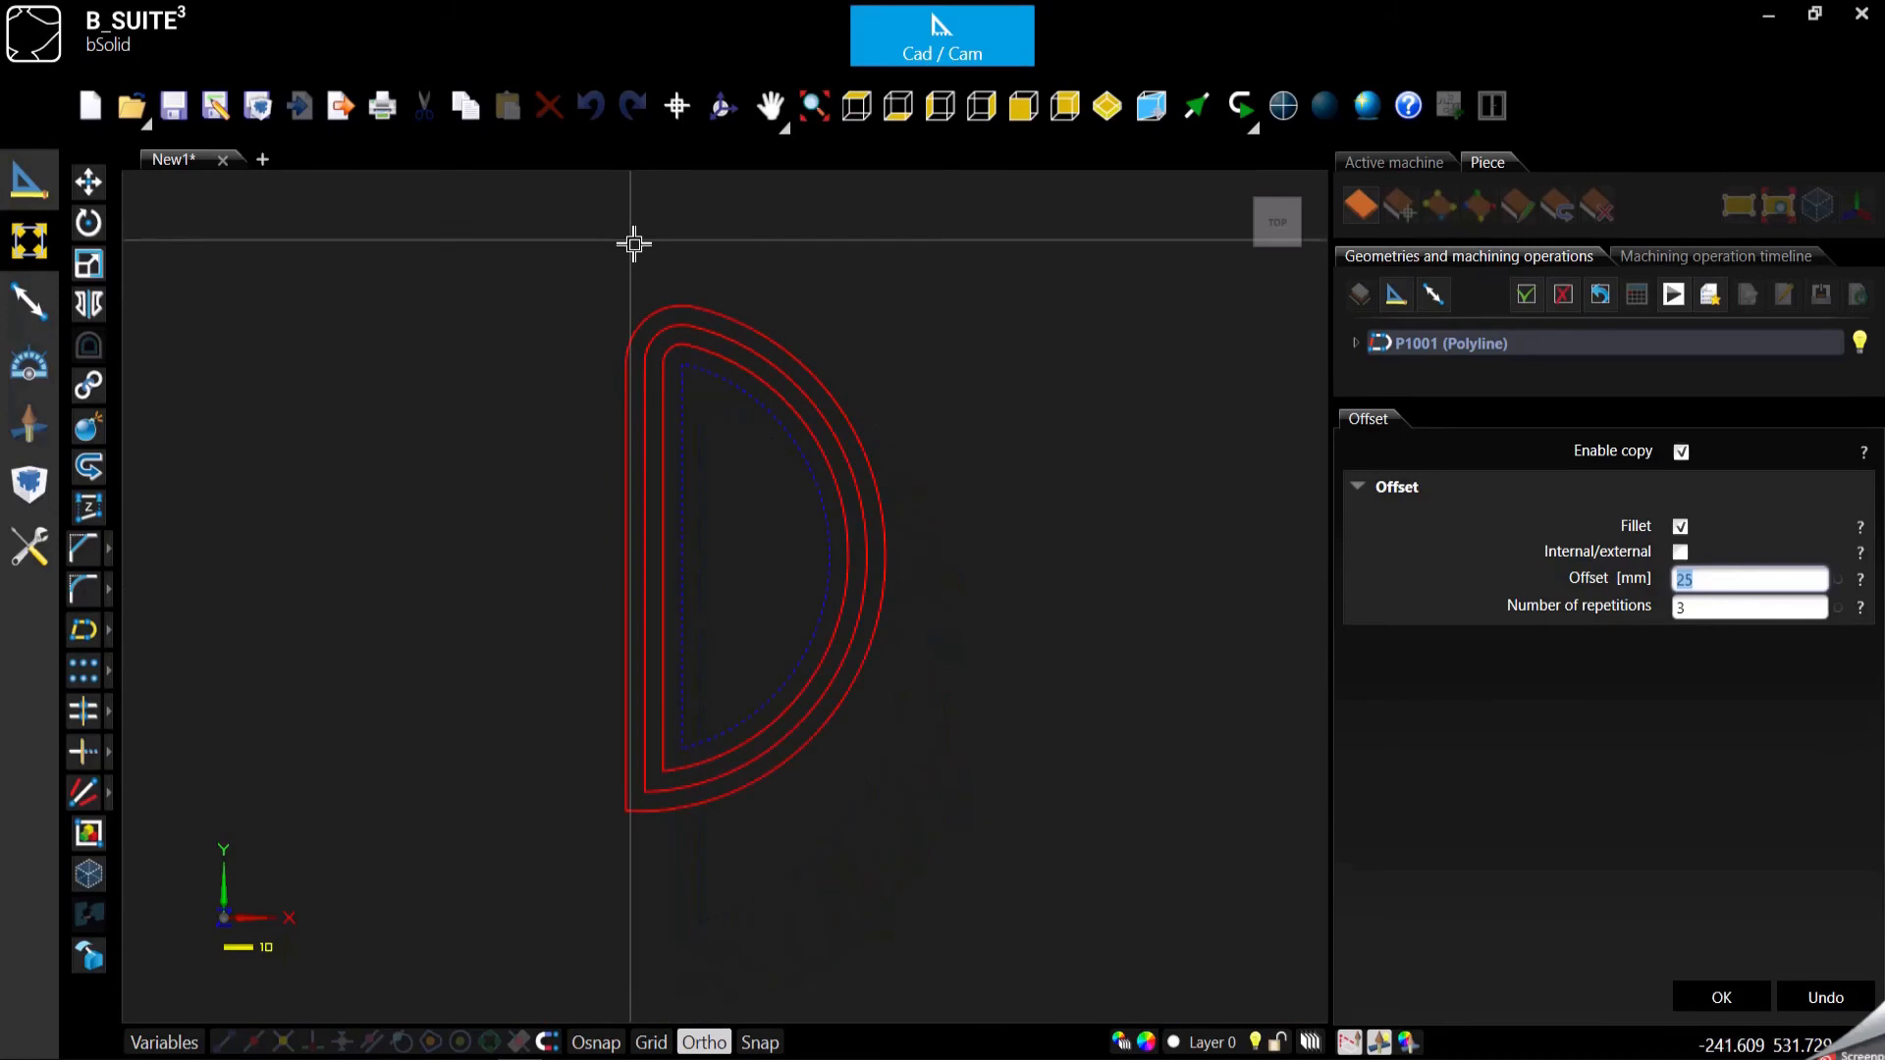
click(1720, 998)
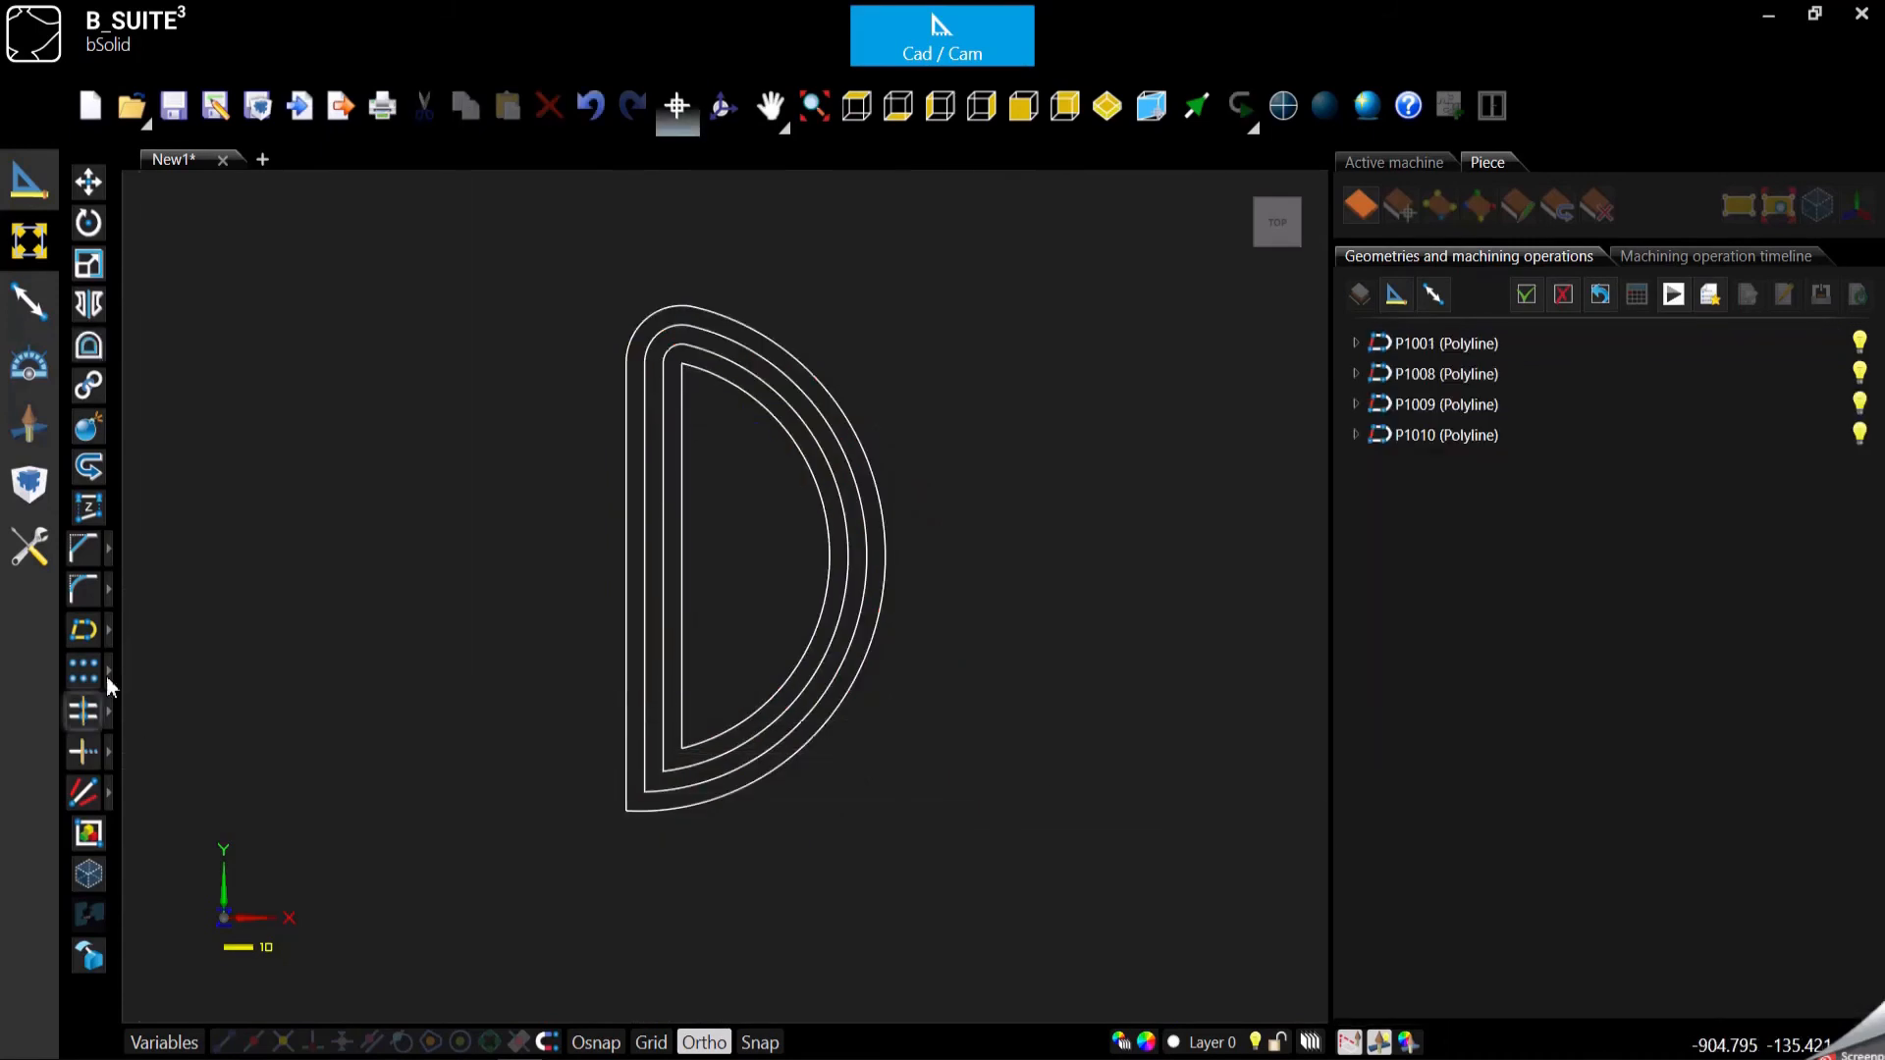
mouse_move(88, 430)
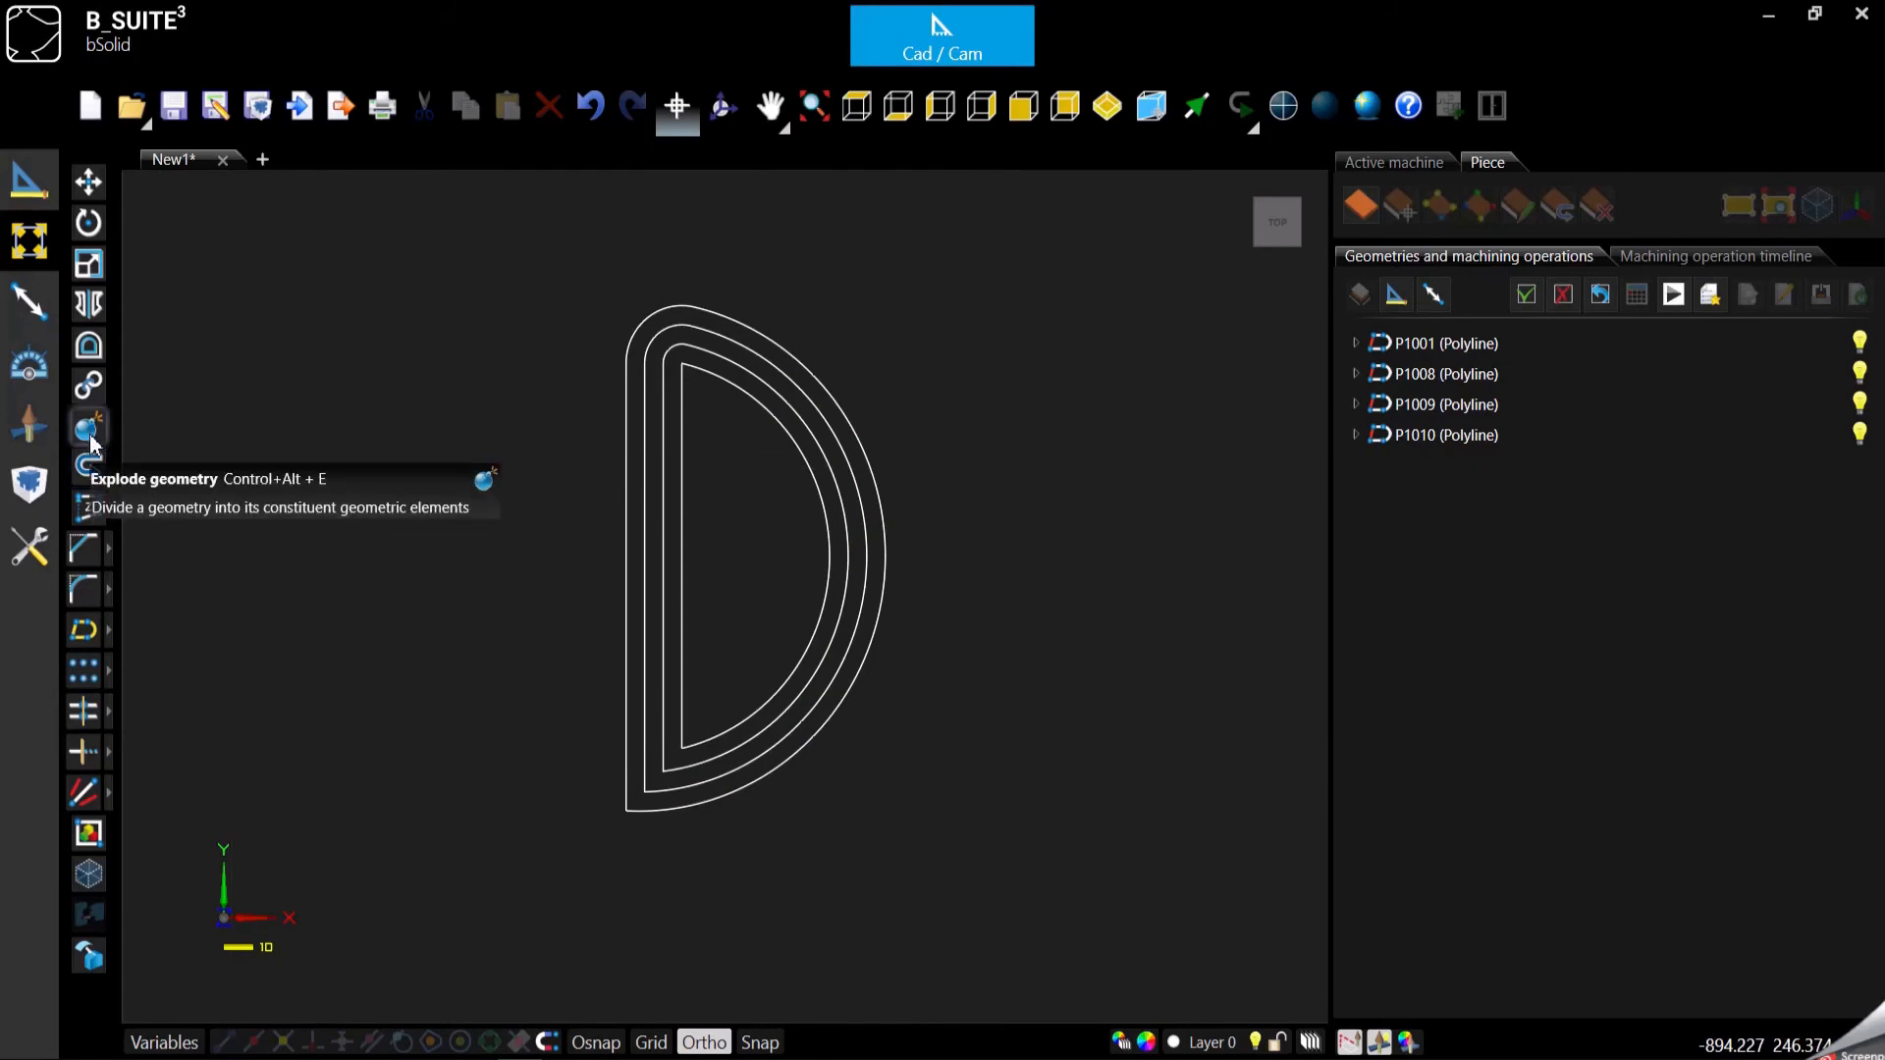
mouse_move(88, 385)
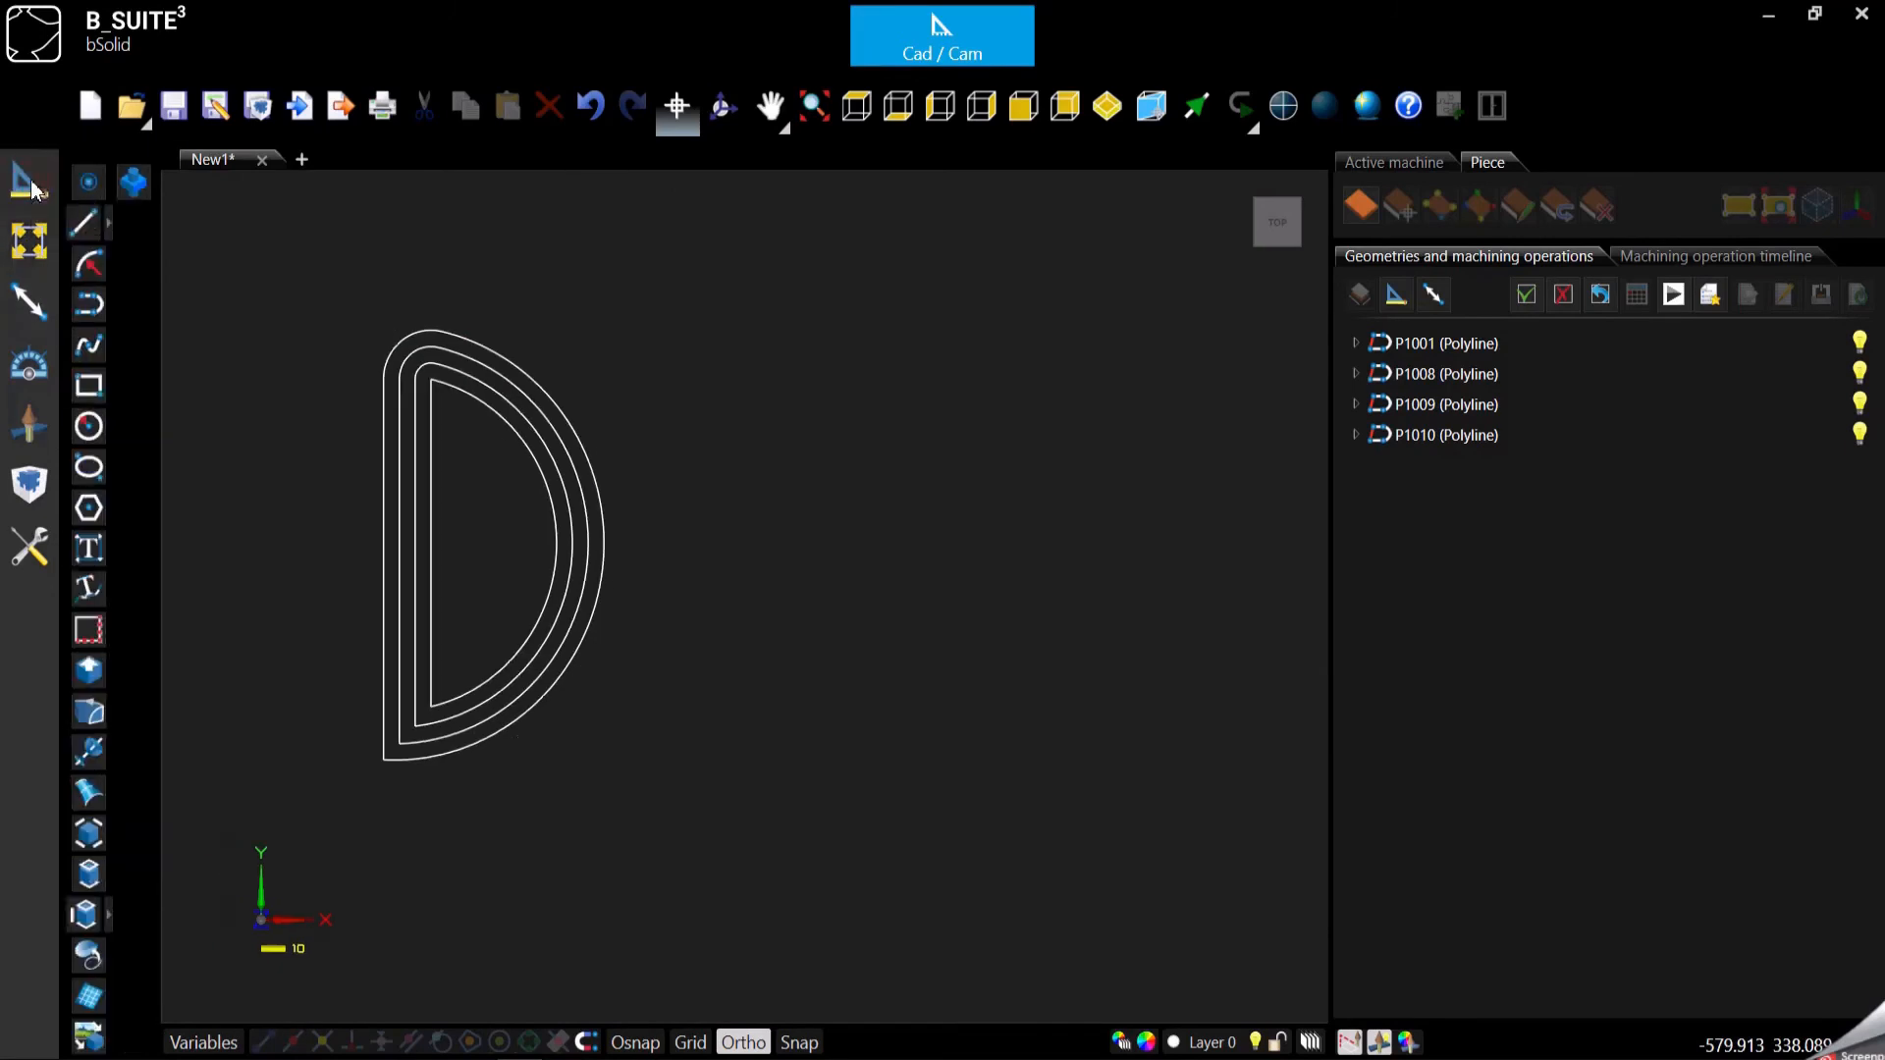
mouse_move(86, 261)
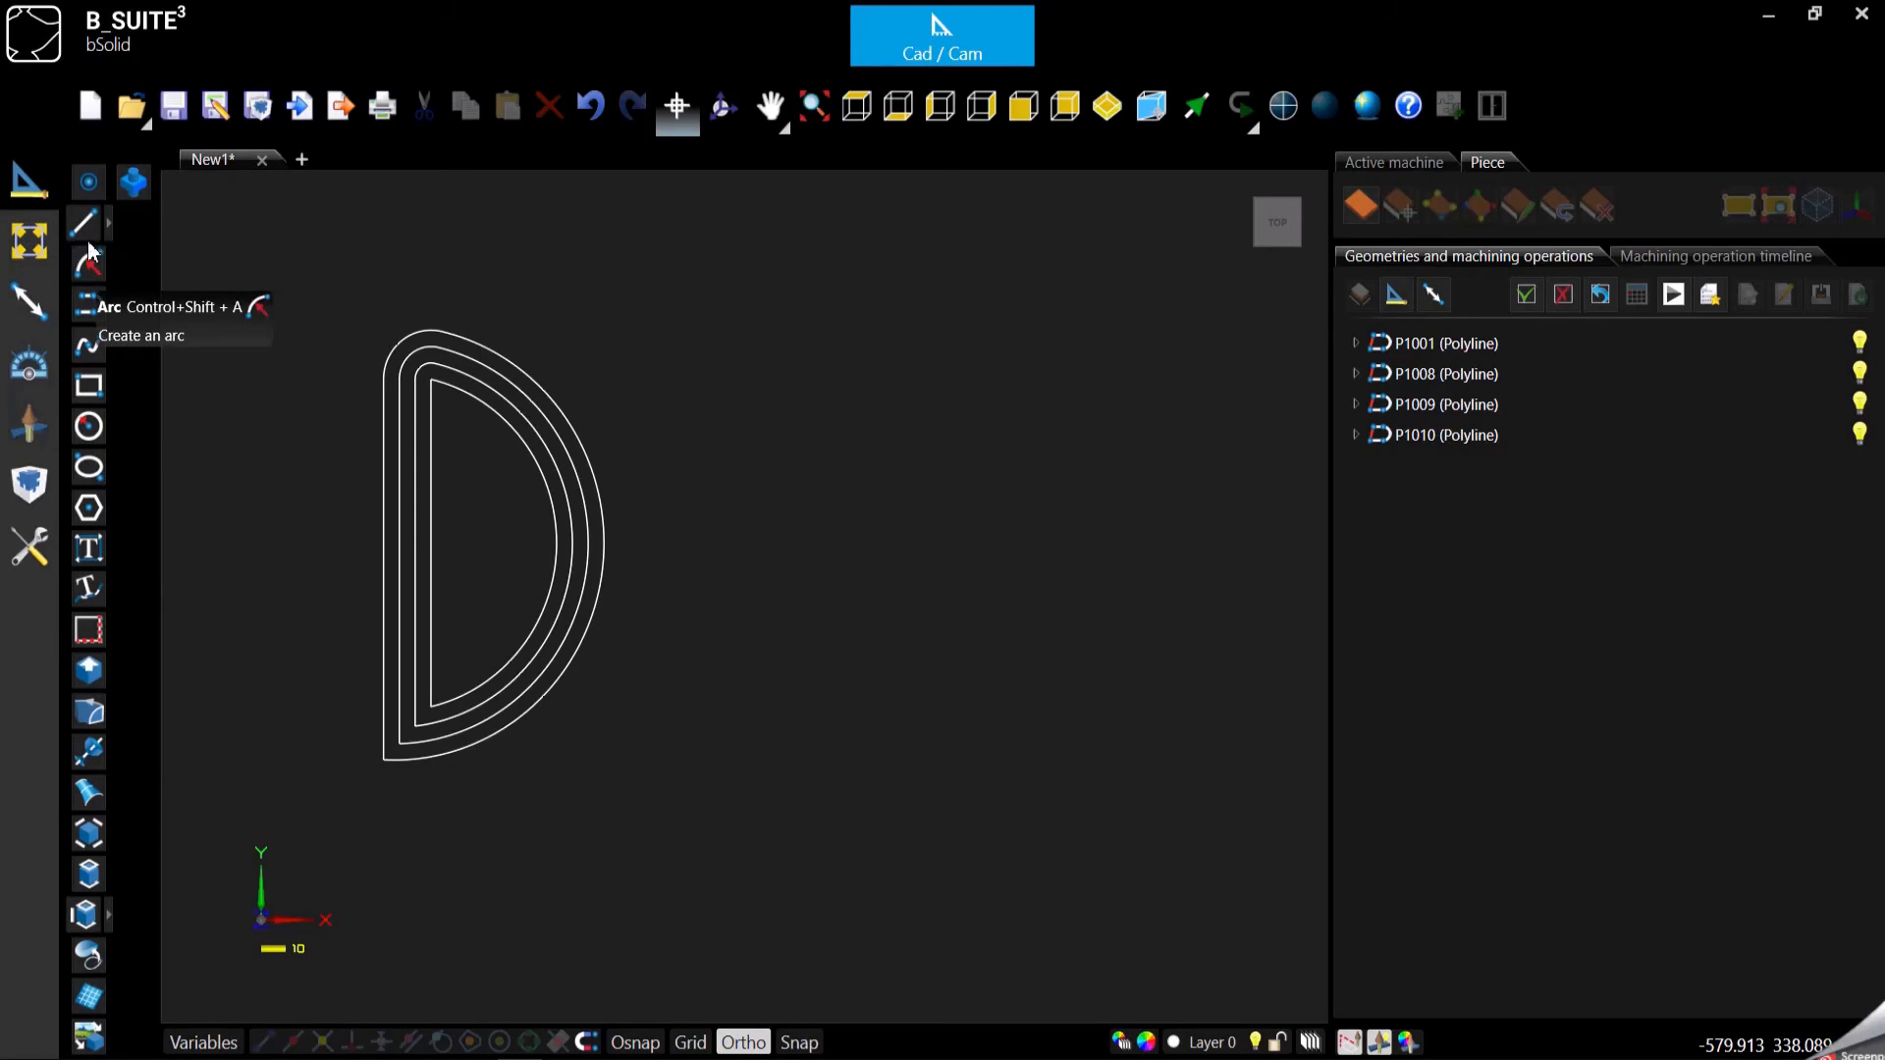
Draw line P1011, arcs P1012–P1013 and closing line P1014 back to the start point
click(86, 222)
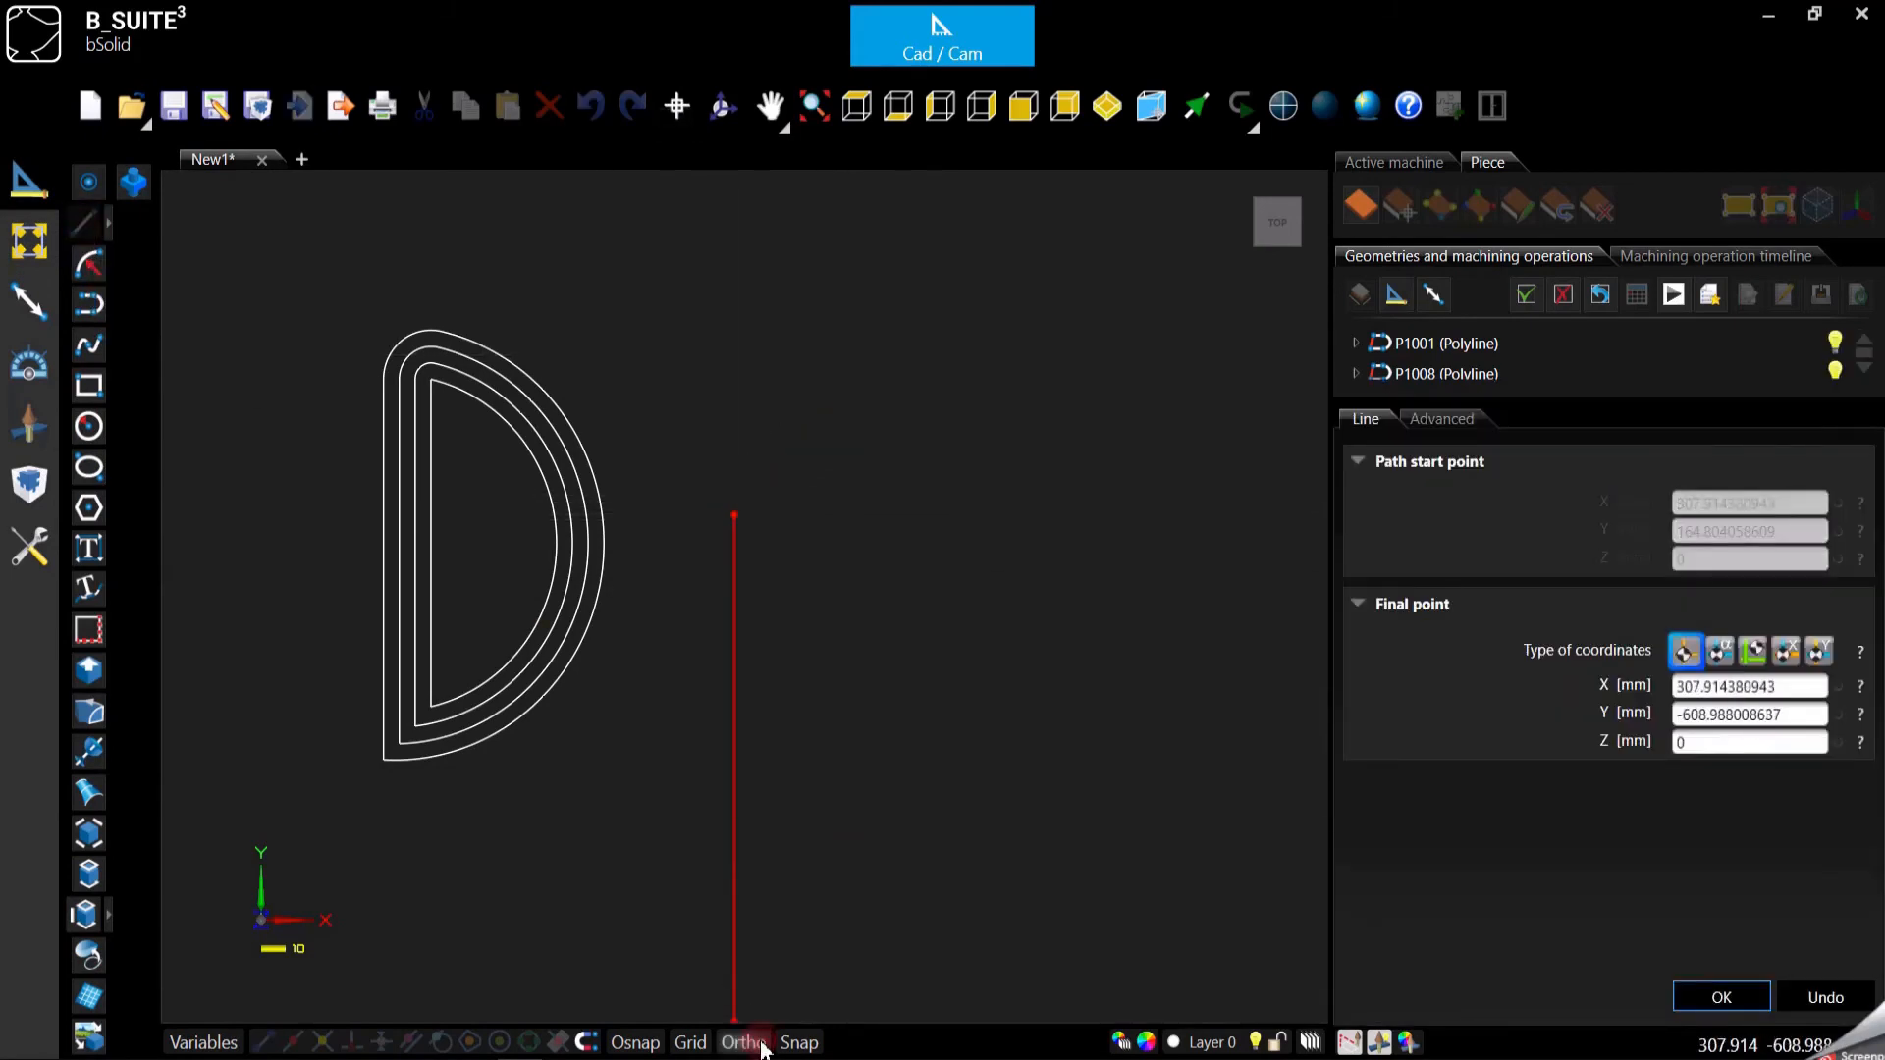
mouse_move(831, 367)
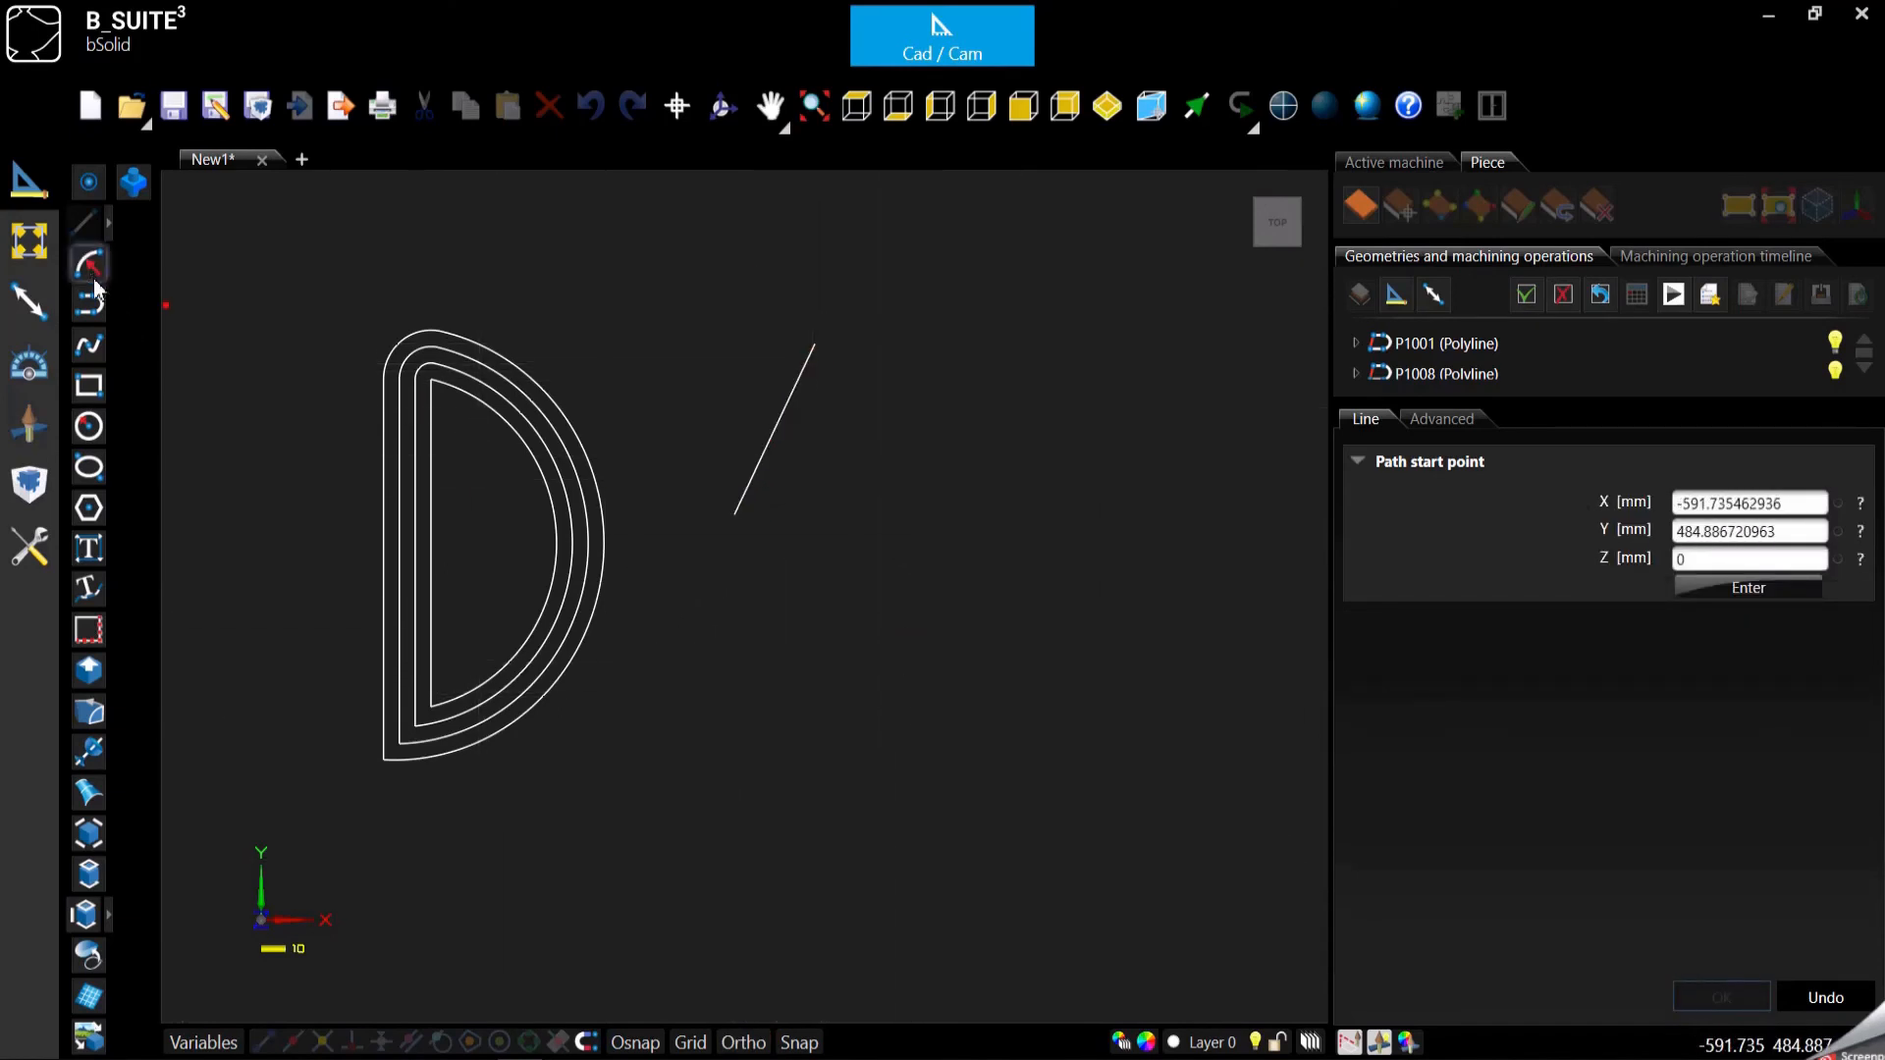
click(89, 261)
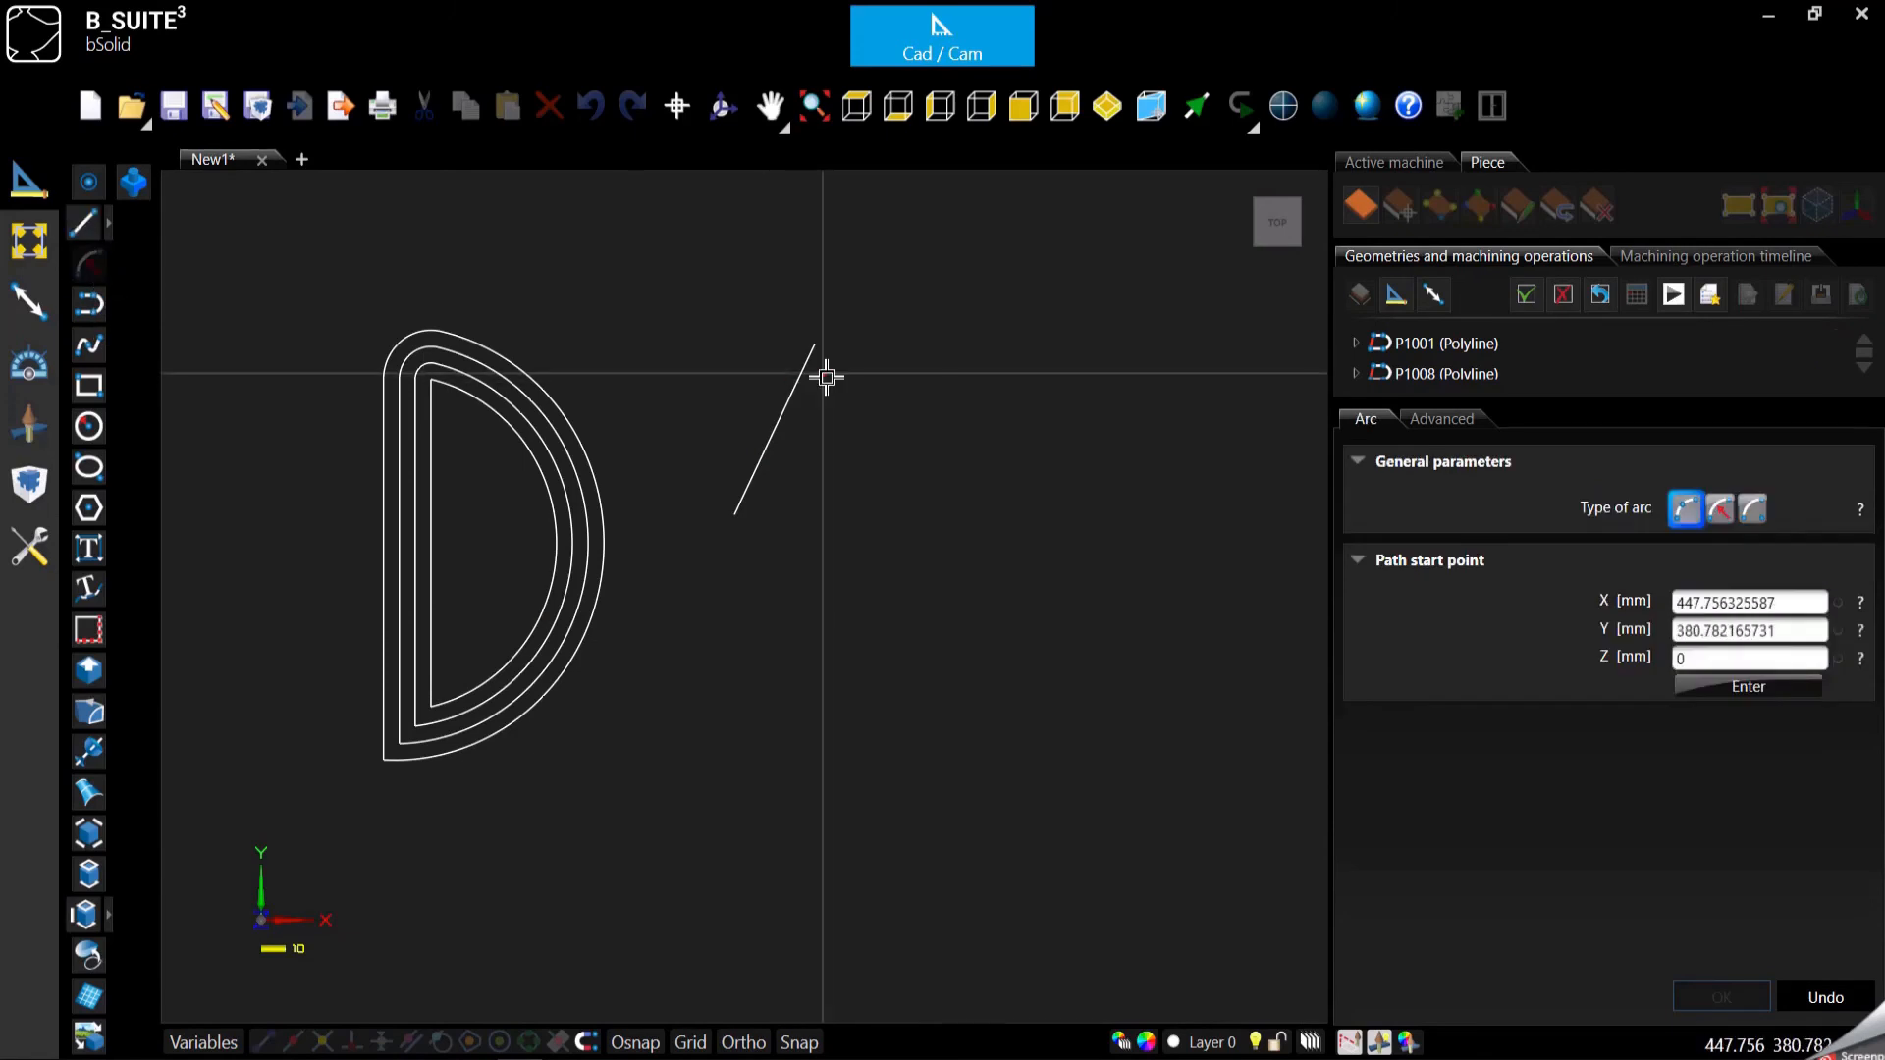
mouse_move(871, 442)
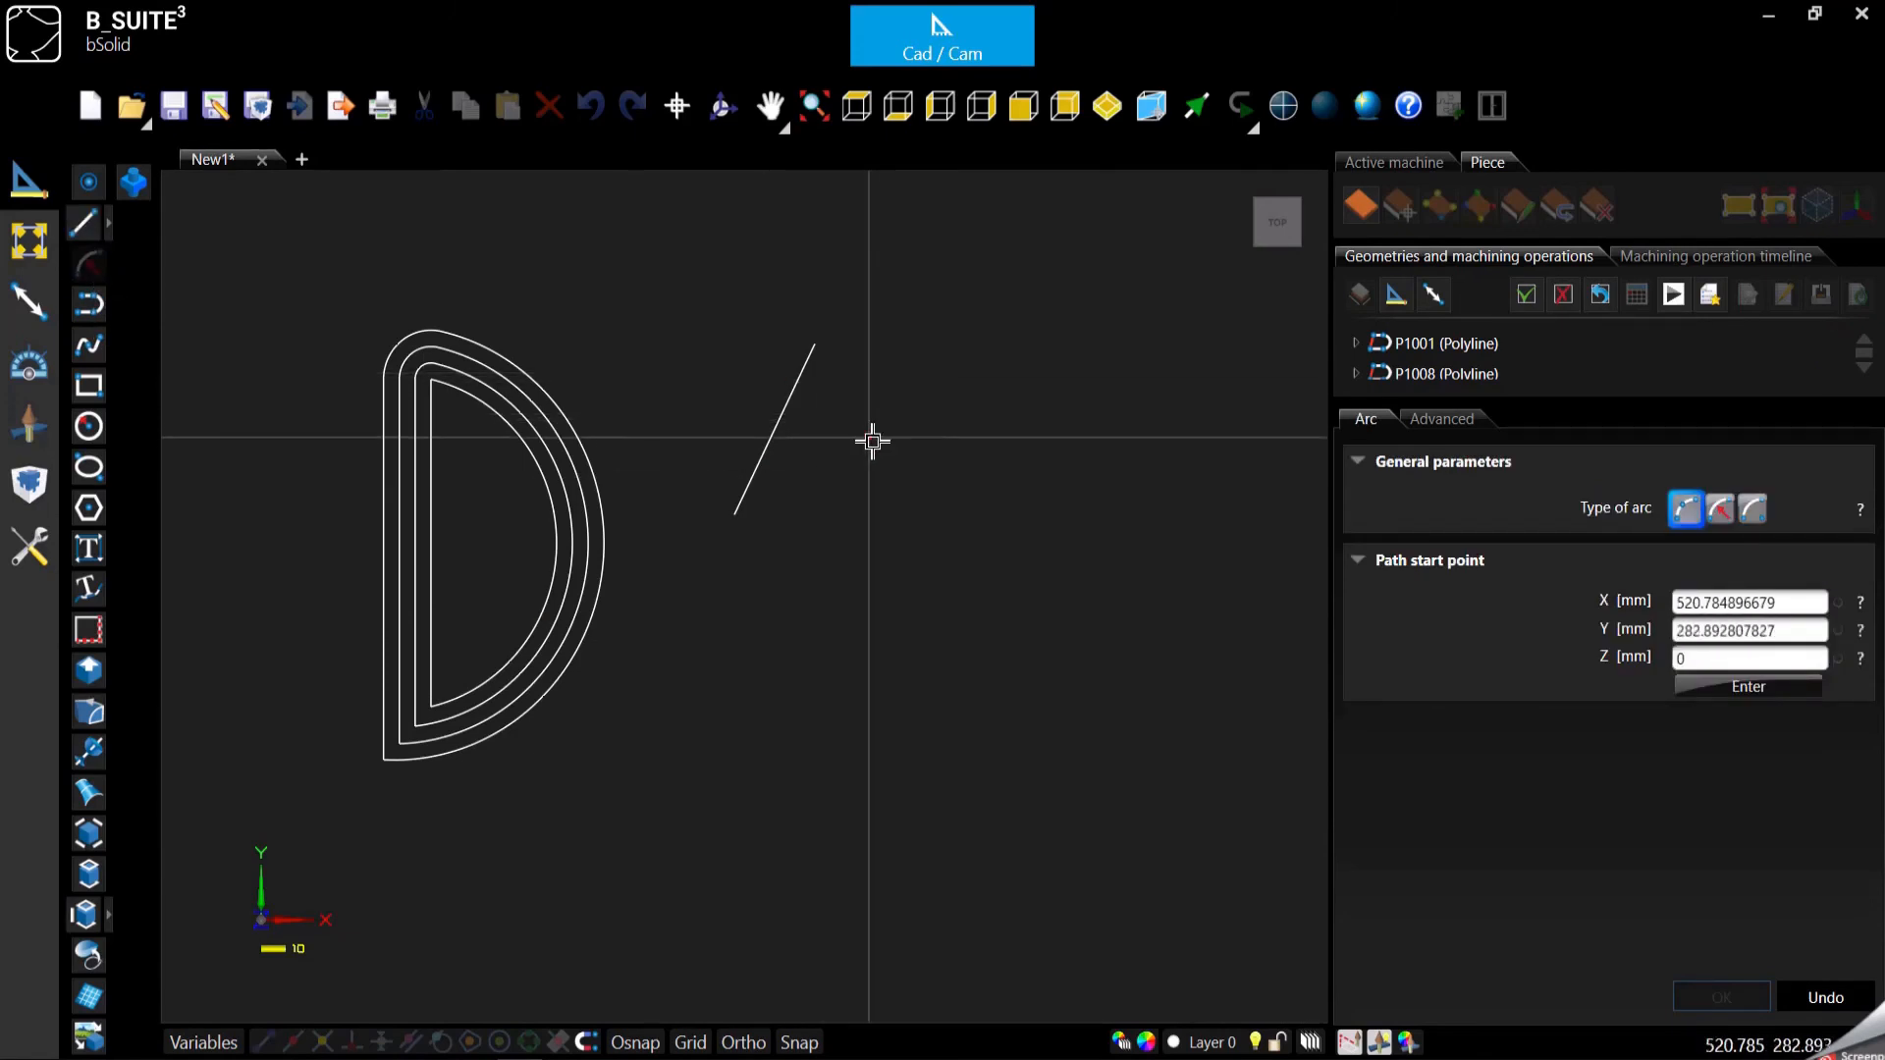
mouse_move(907, 454)
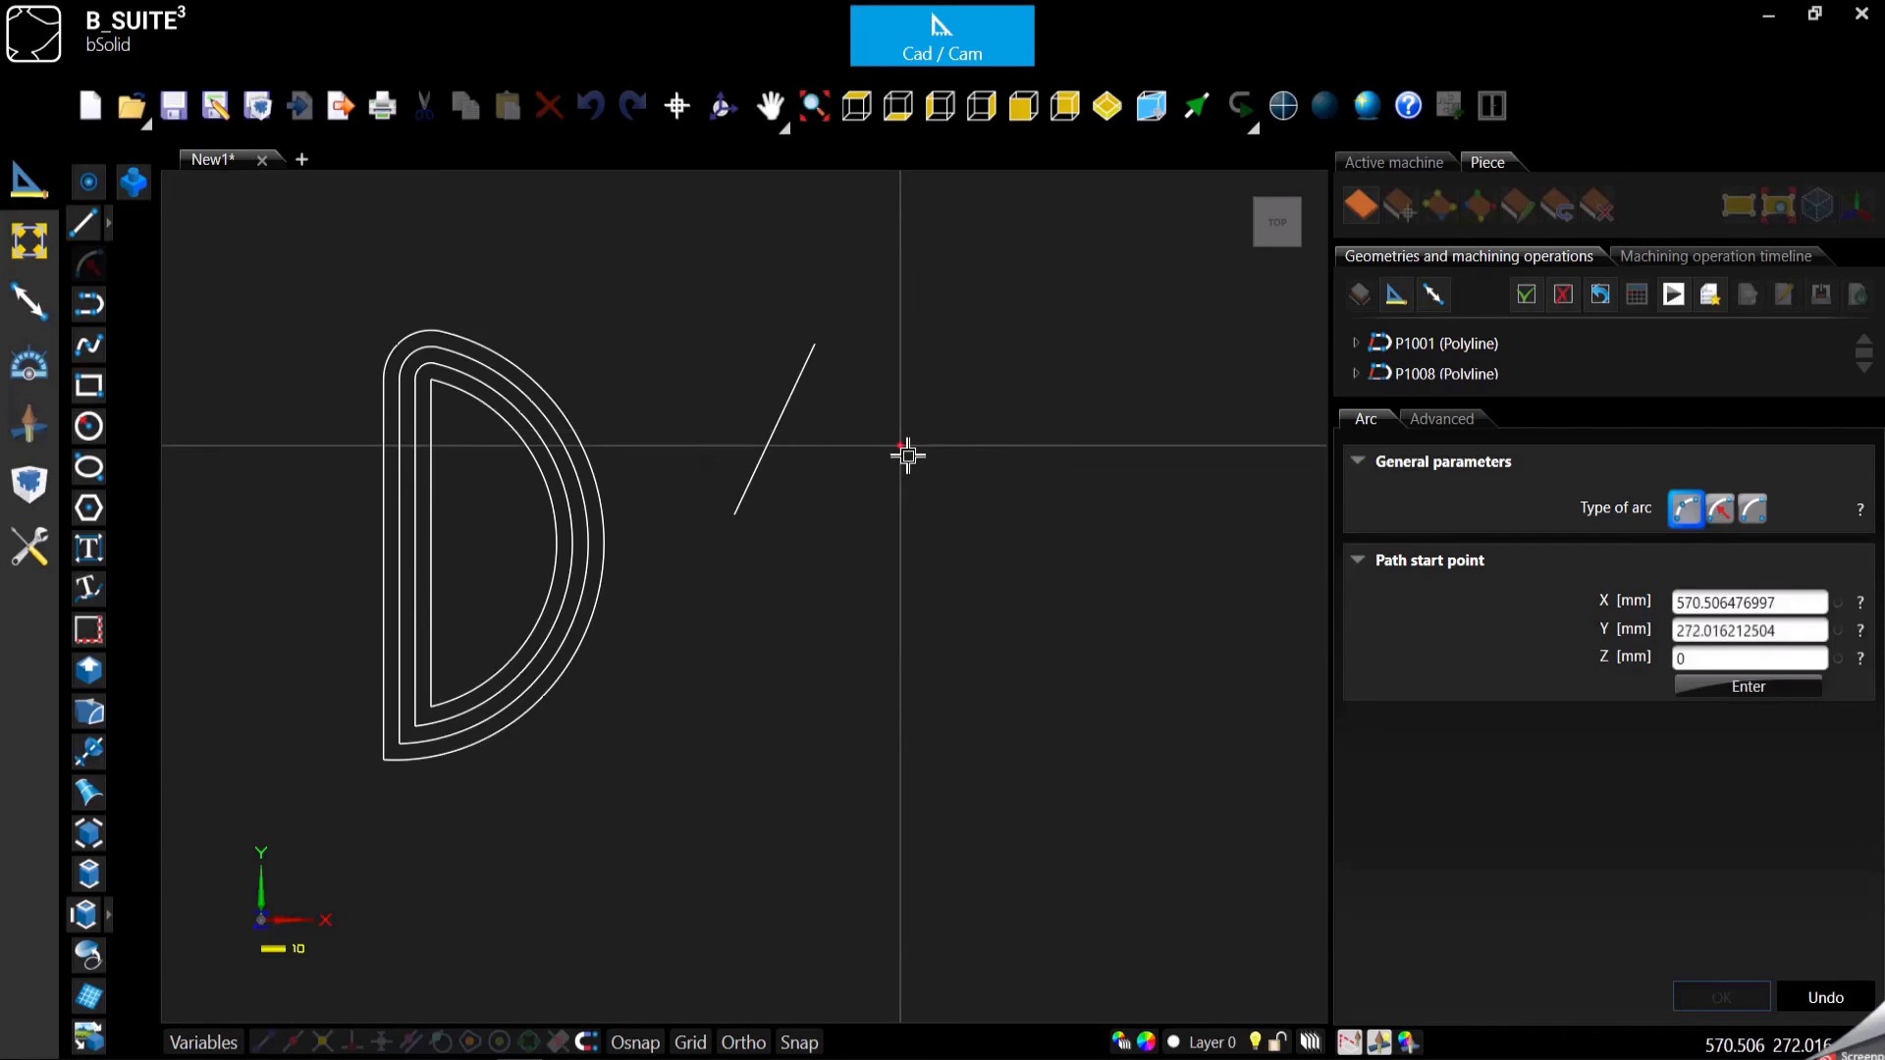
mouse_move(821, 349)
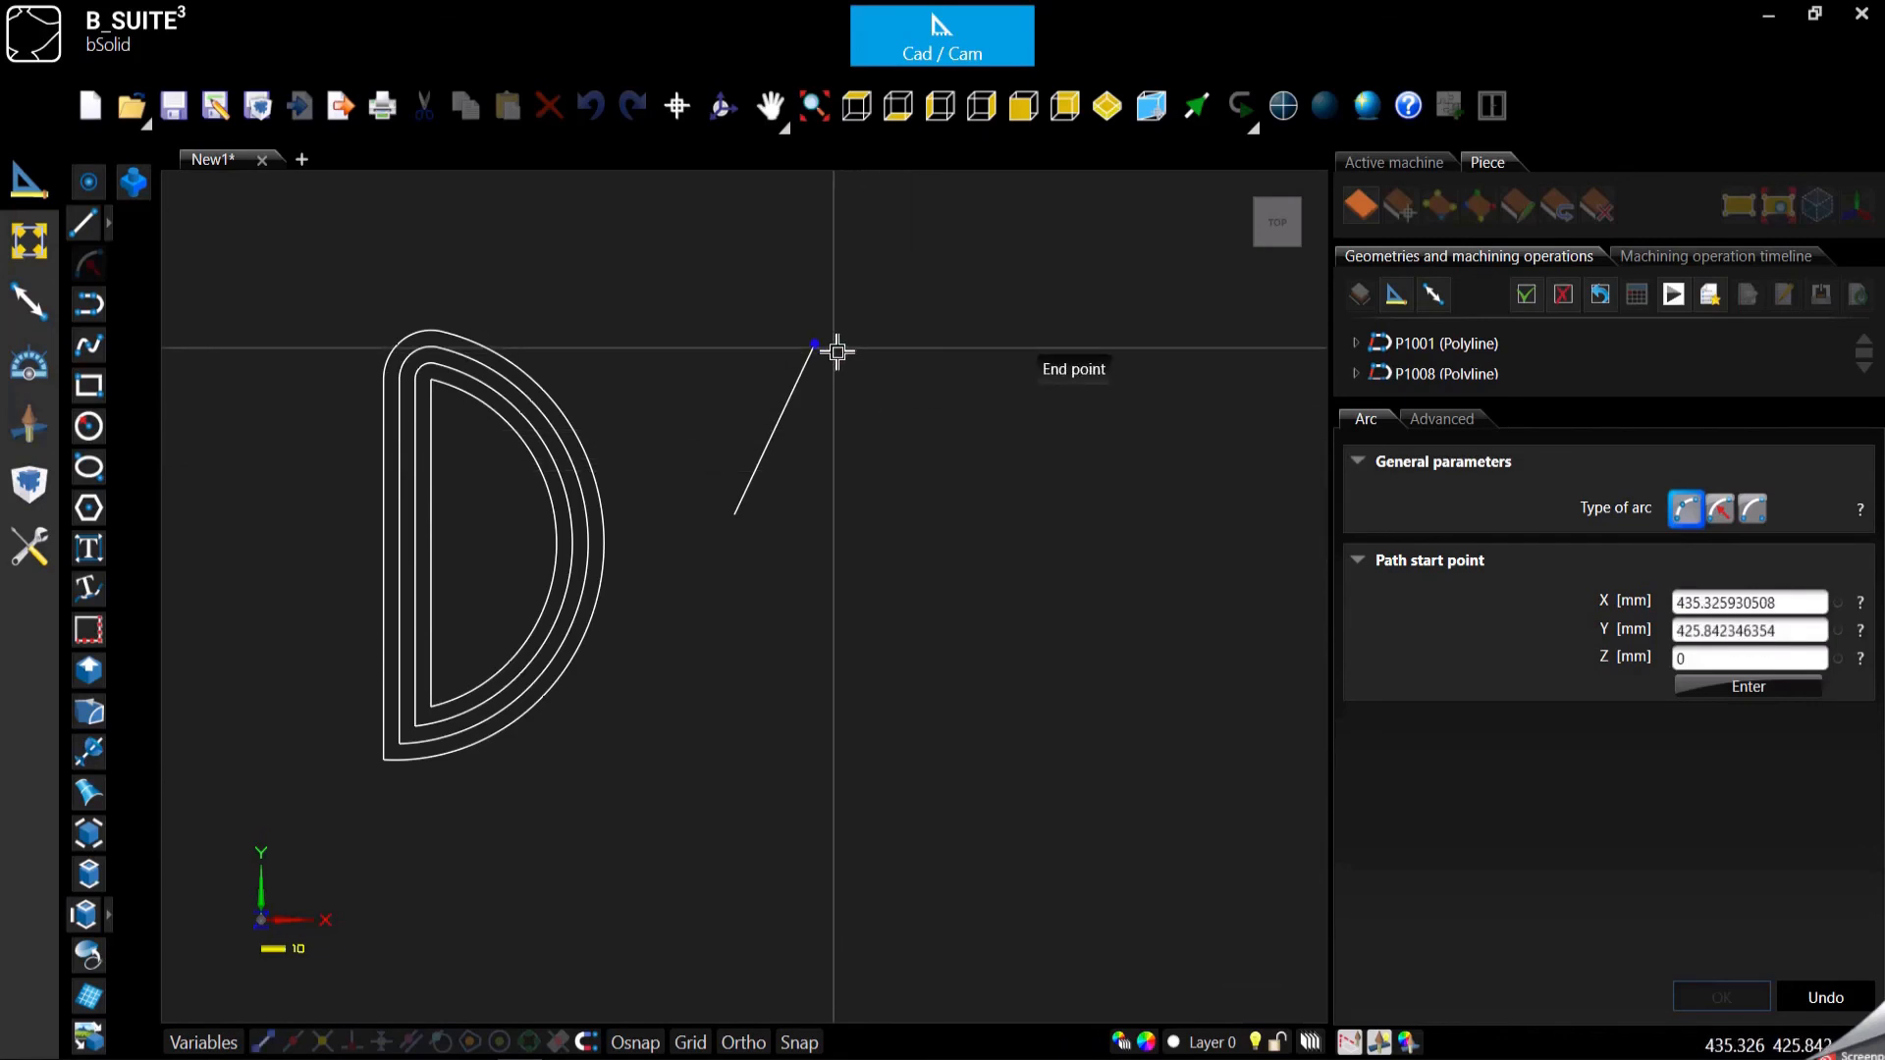
click(817, 350)
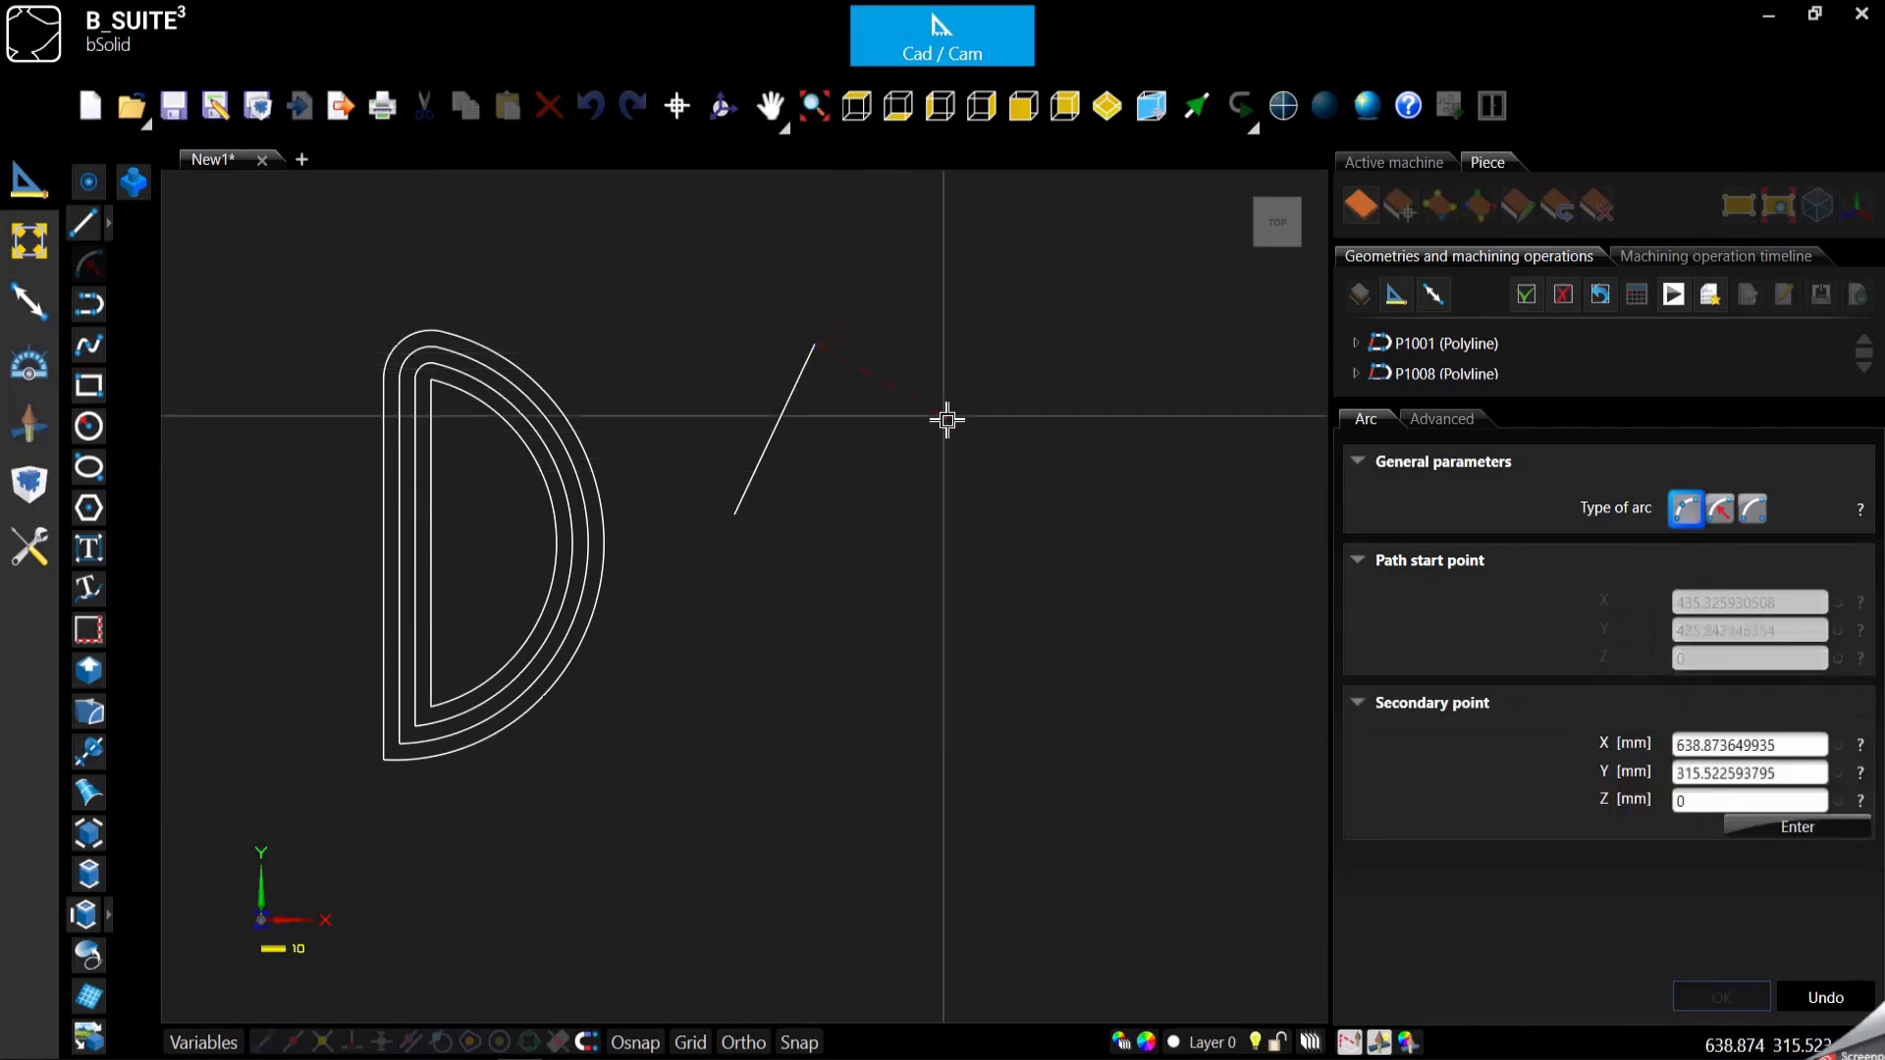
click(930, 740)
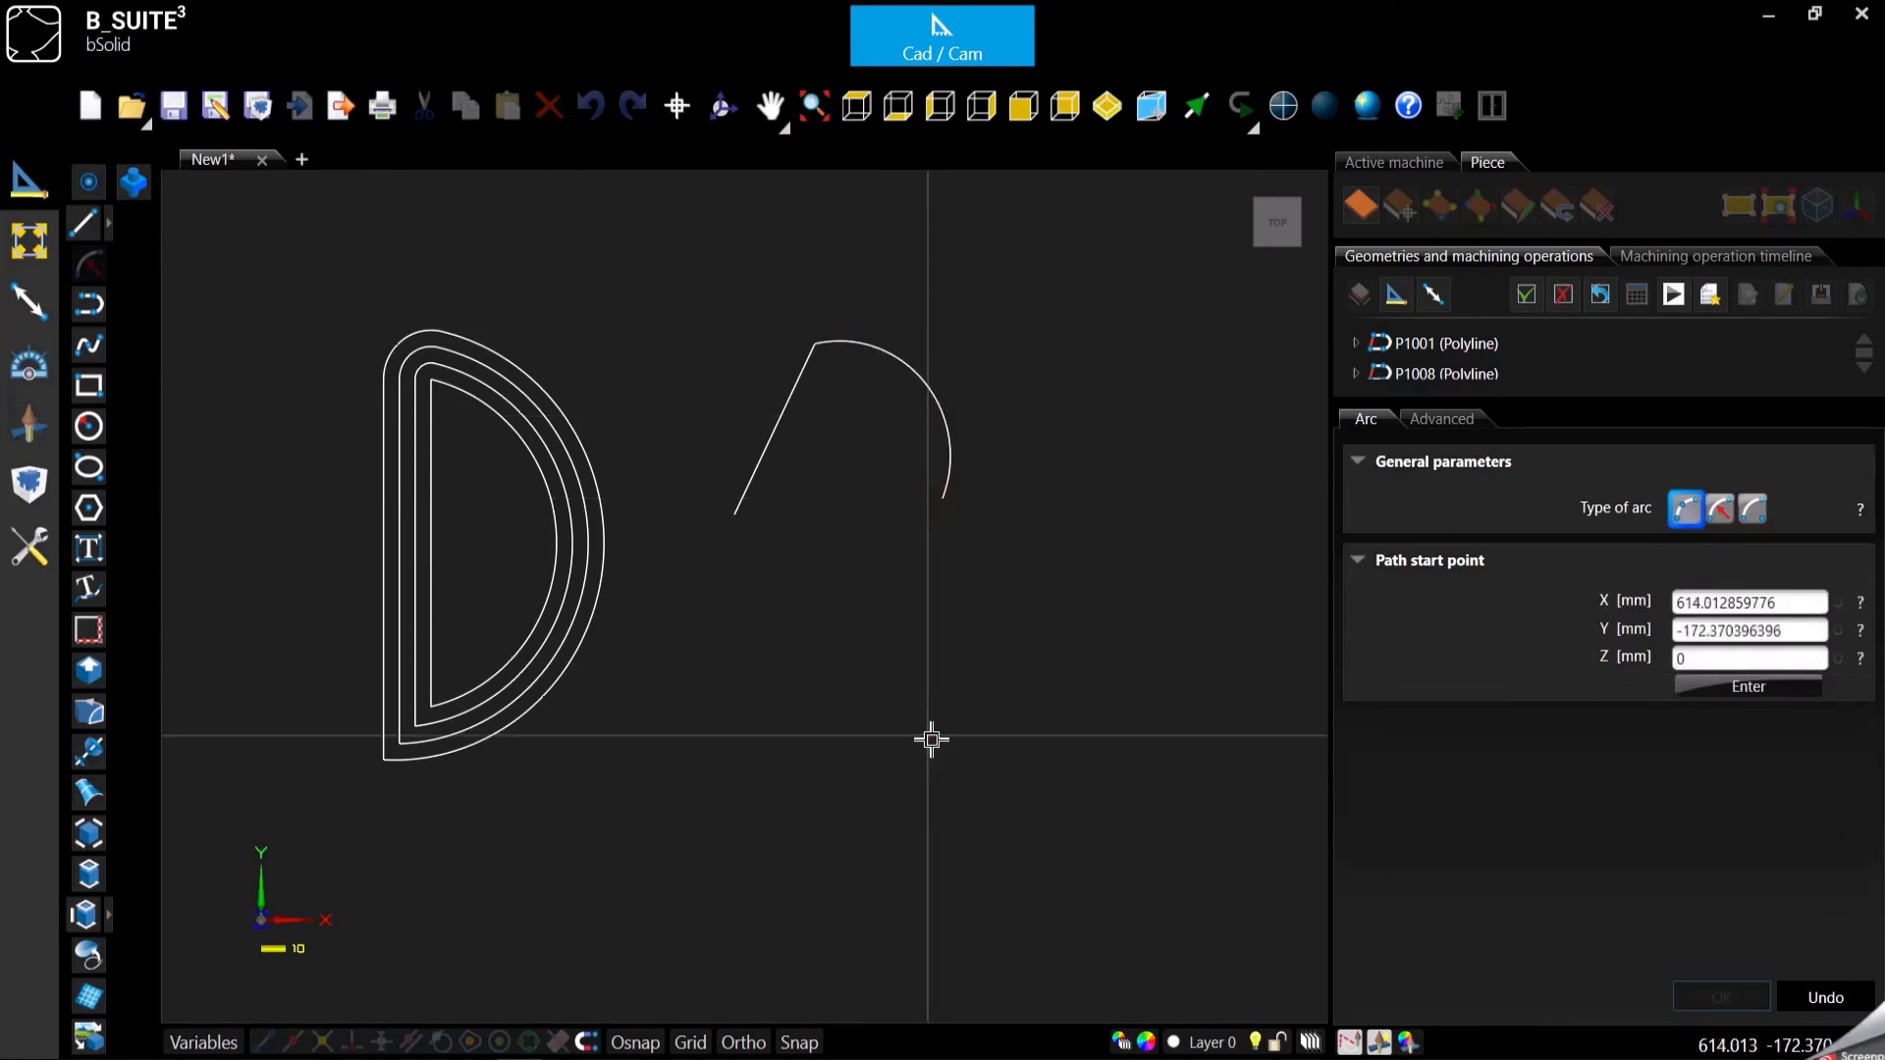
mouse_move(666, 388)
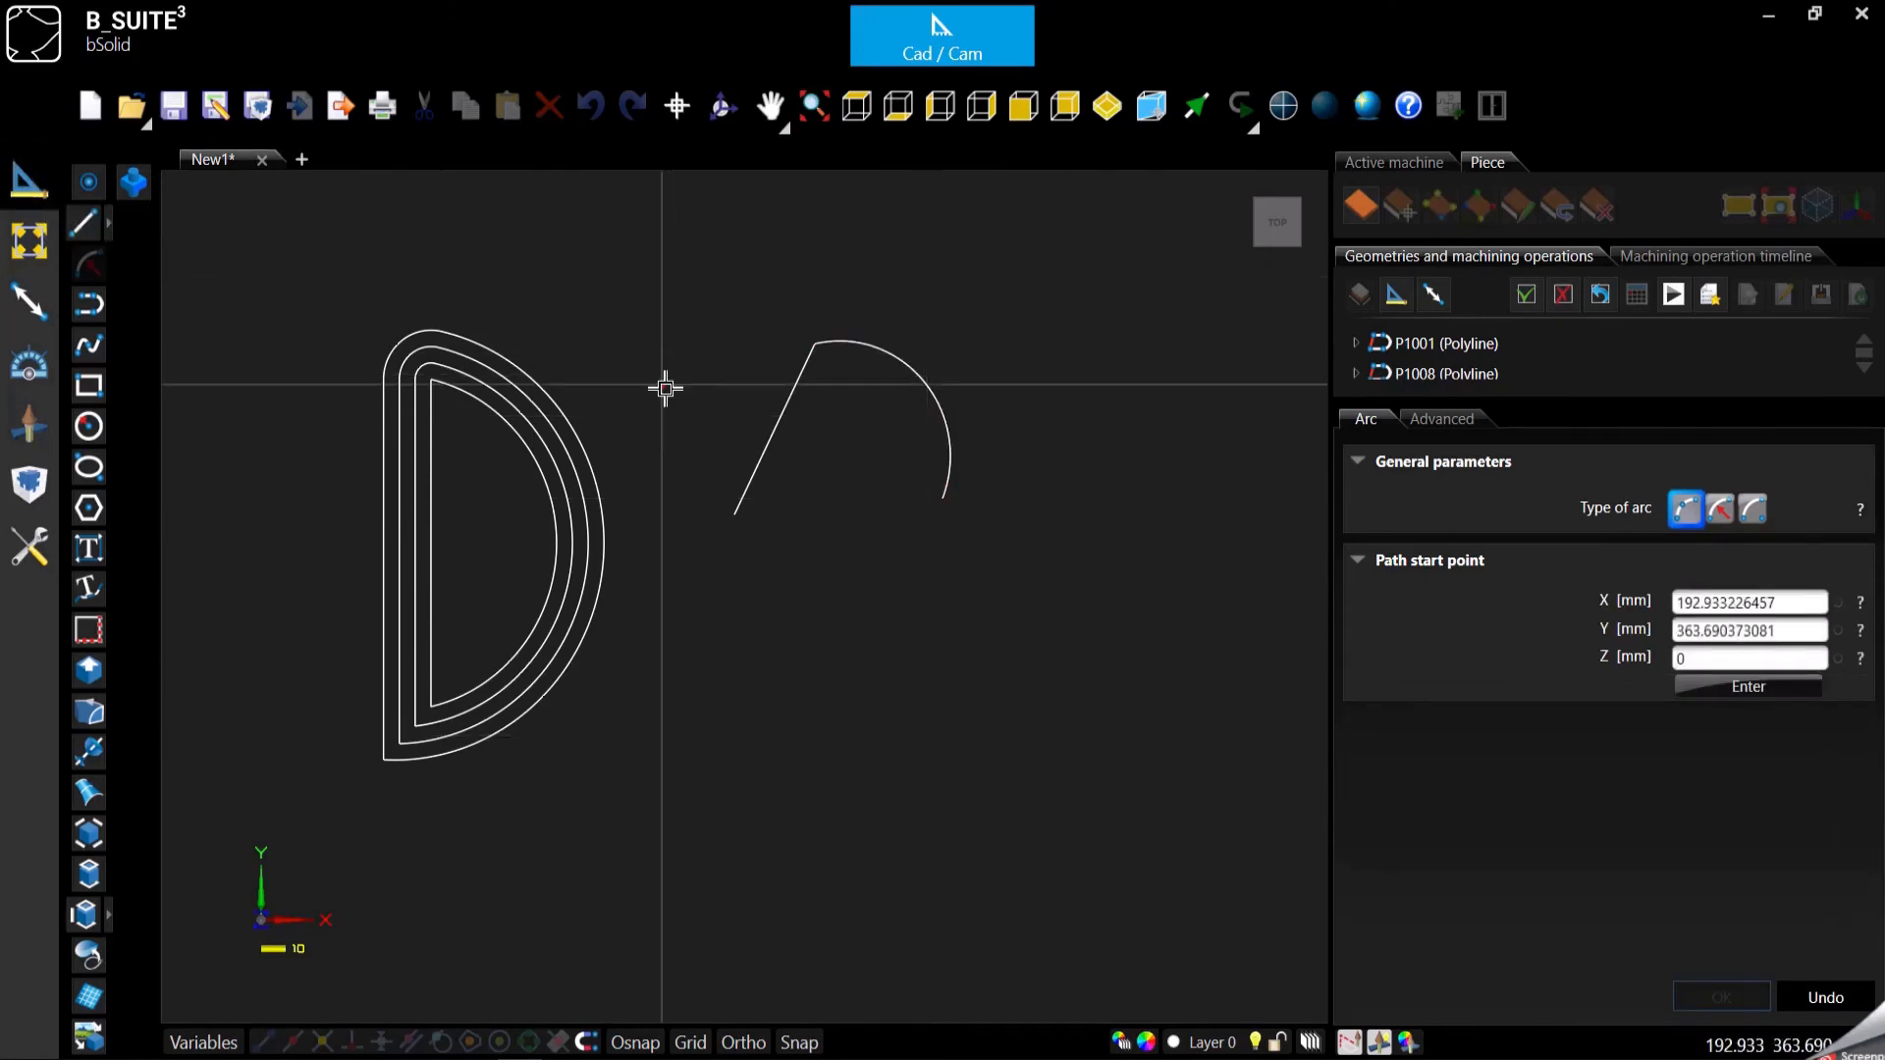
mouse_move(361, 326)
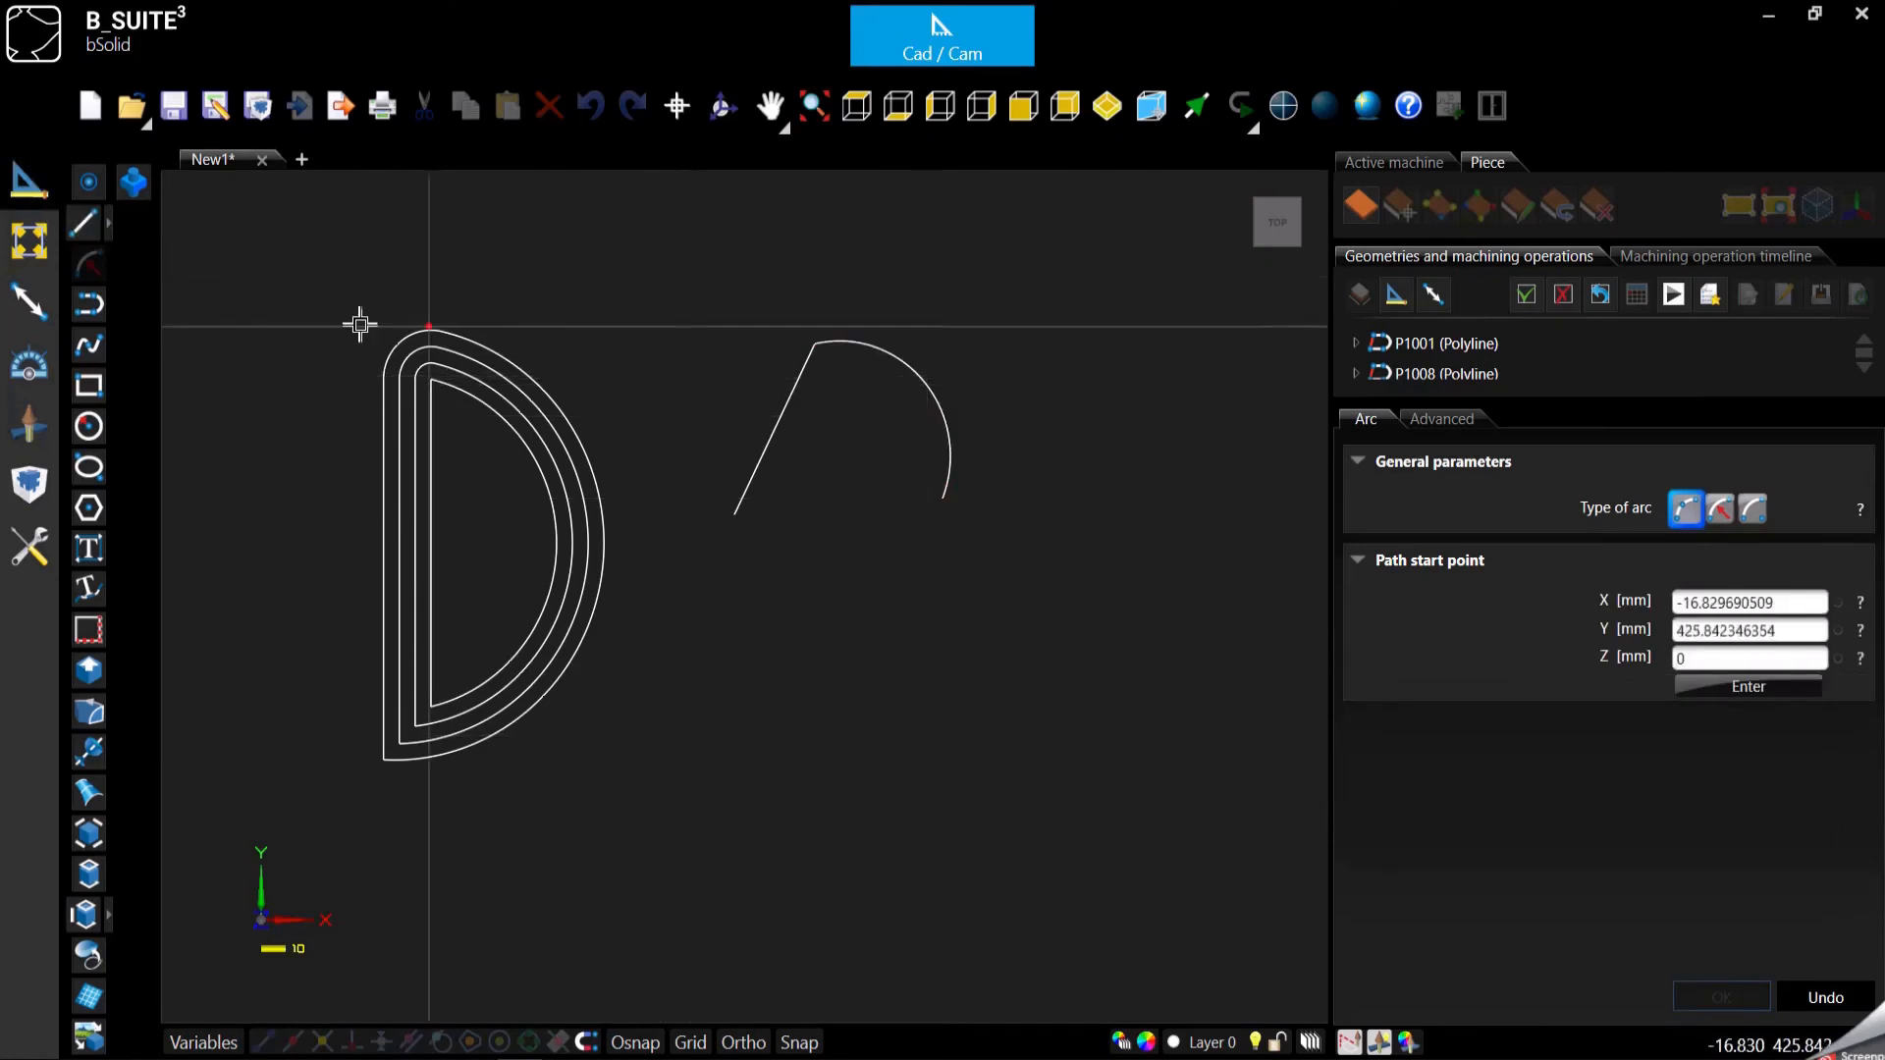
mouse_move(907, 670)
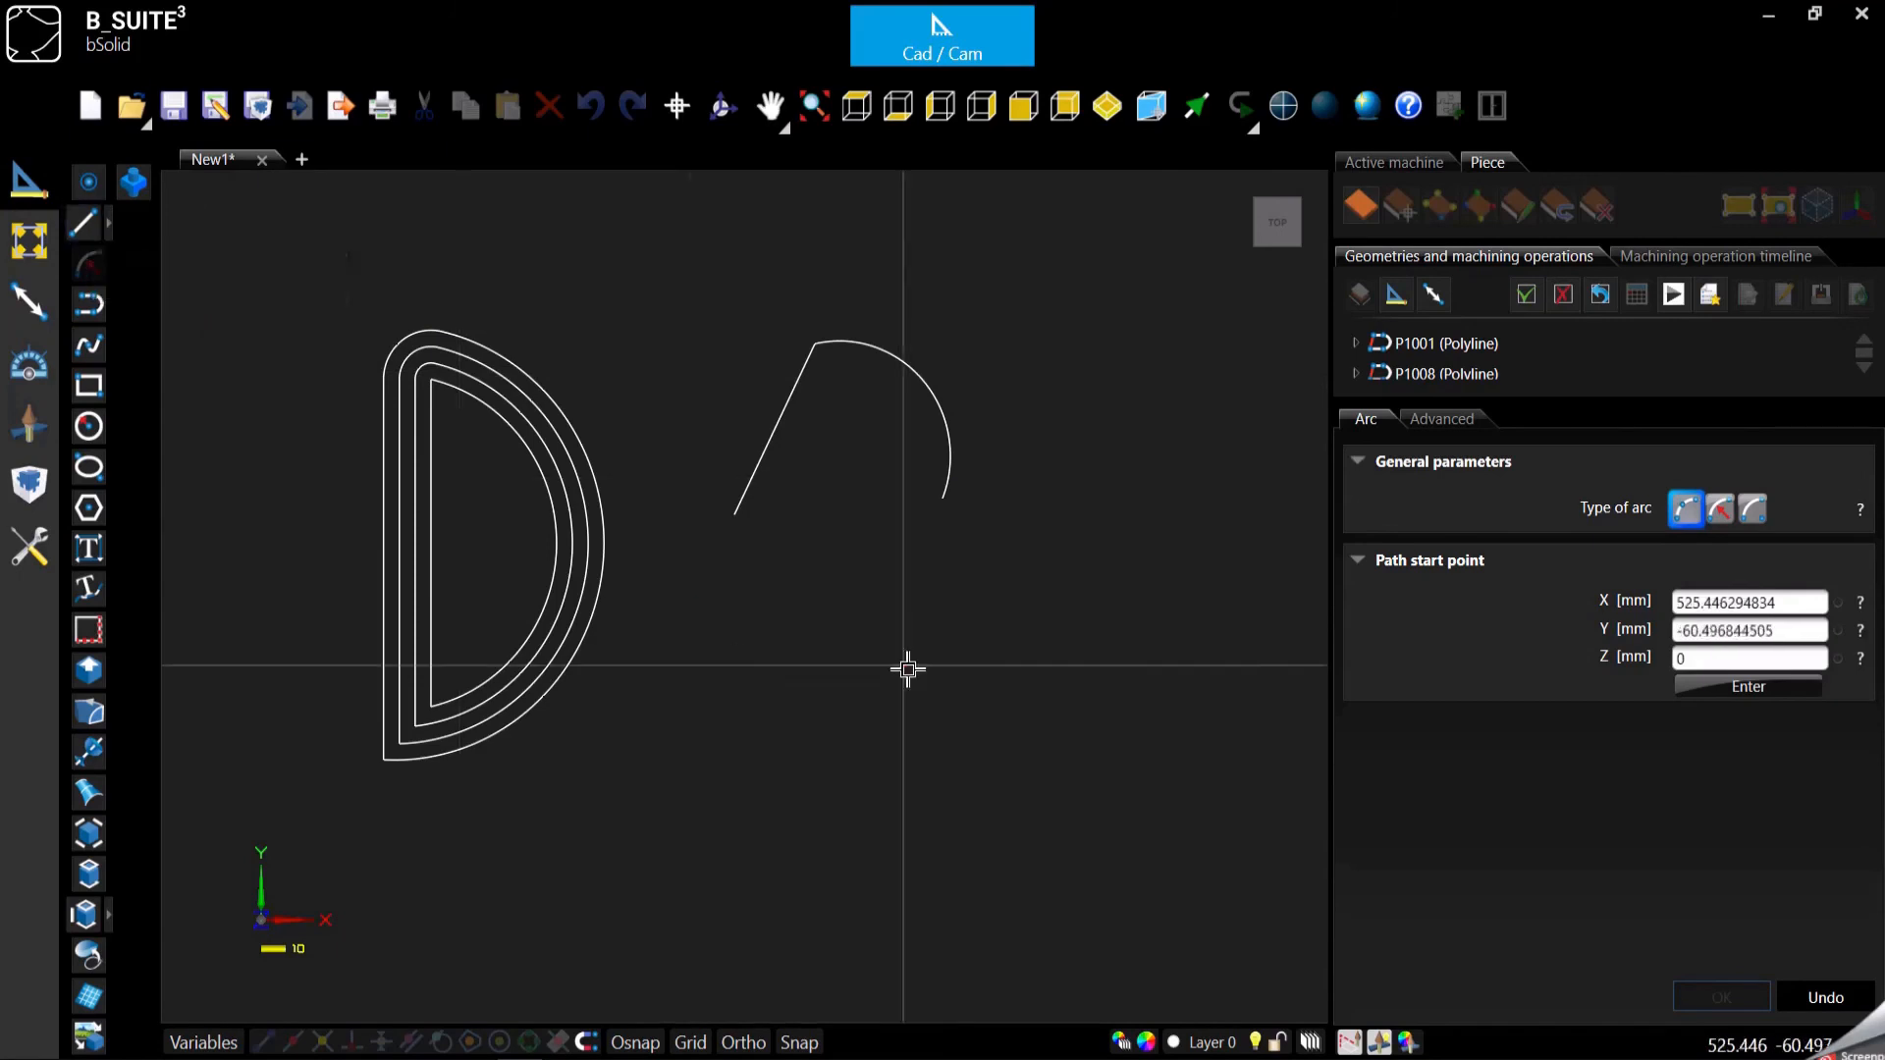
mouse_move(986, 562)
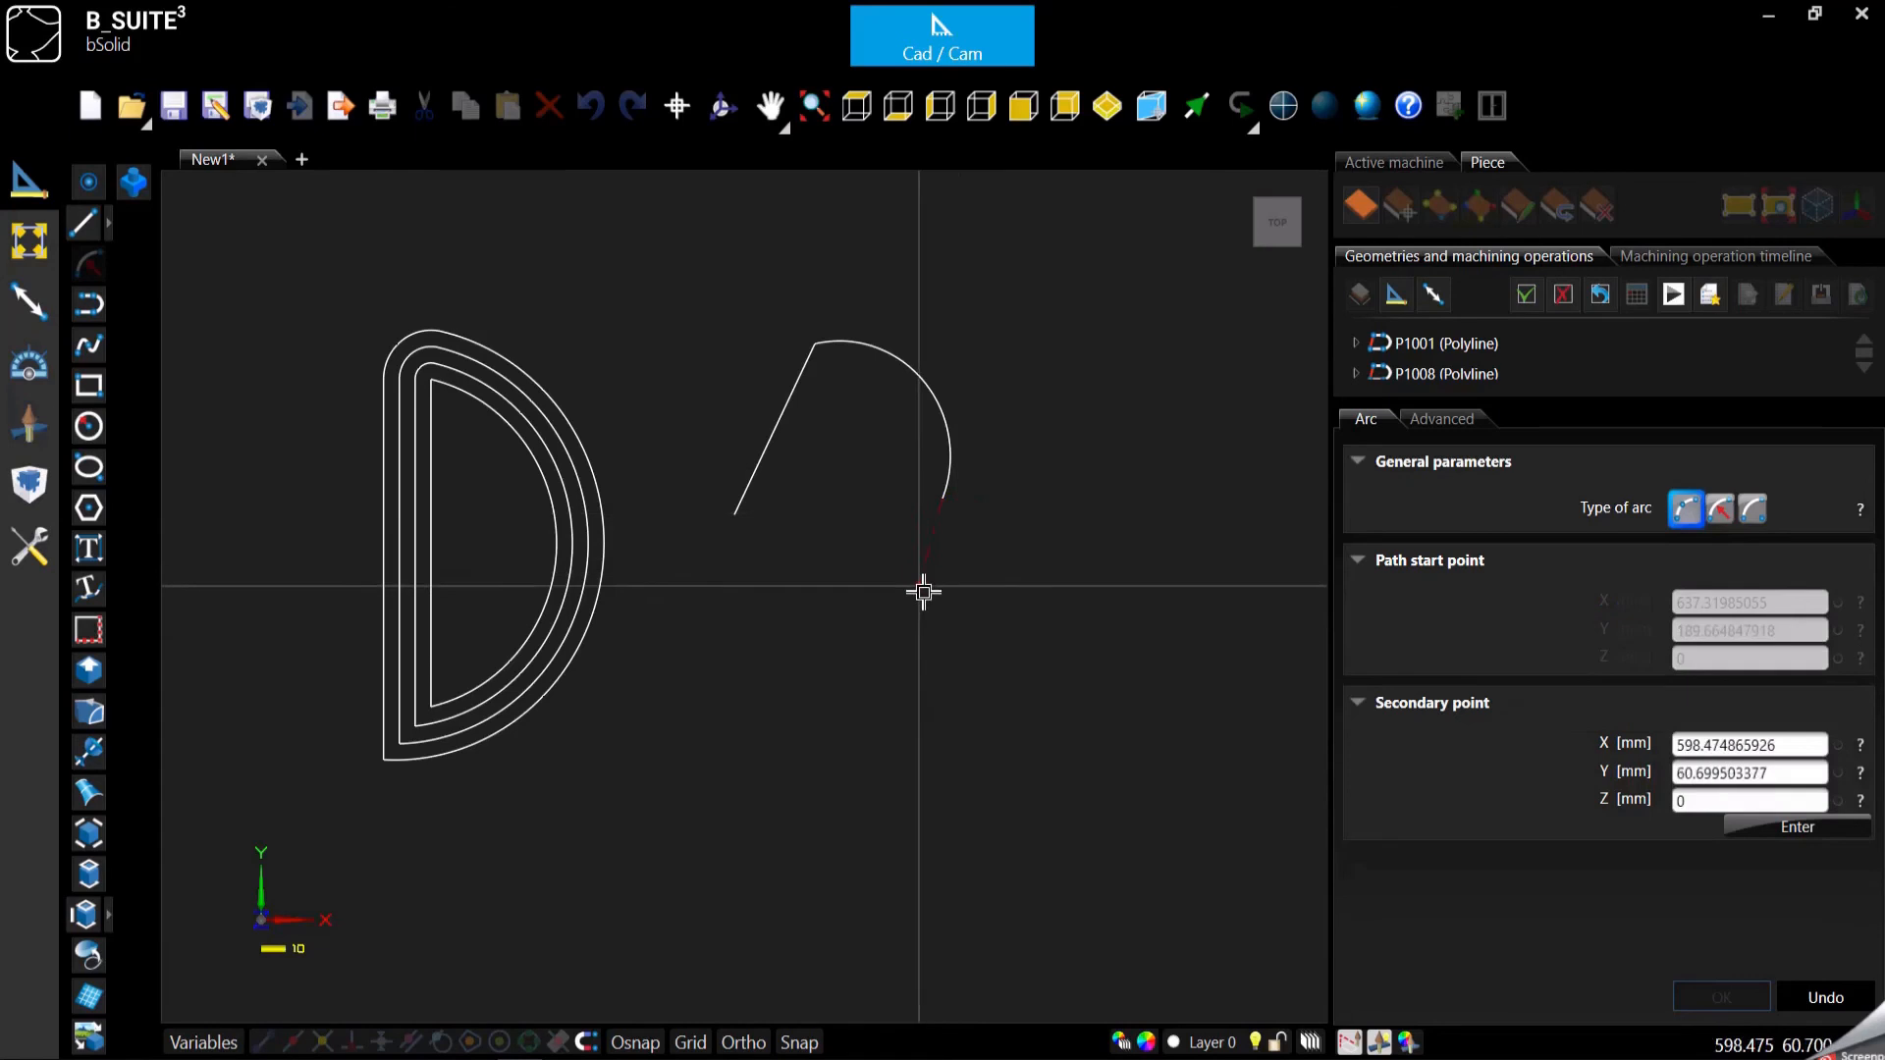
click(960, 626)
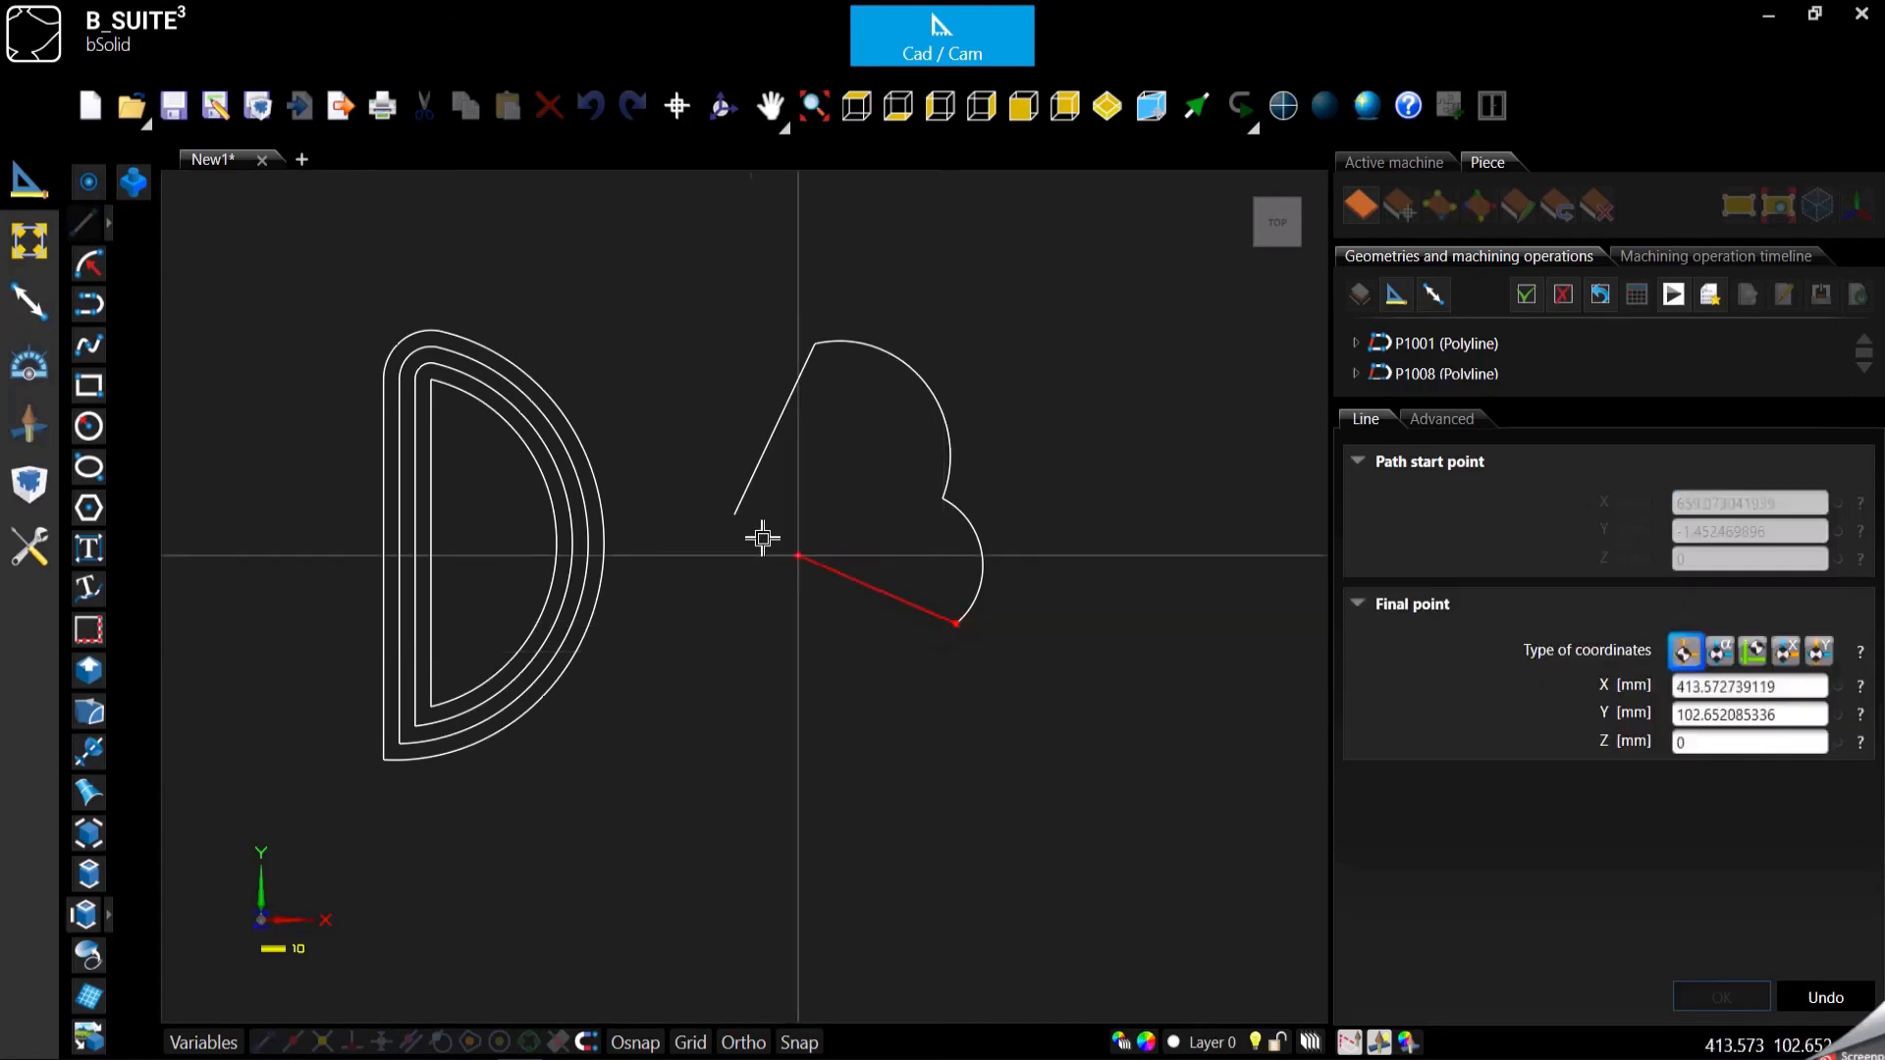
mouse_move(754, 528)
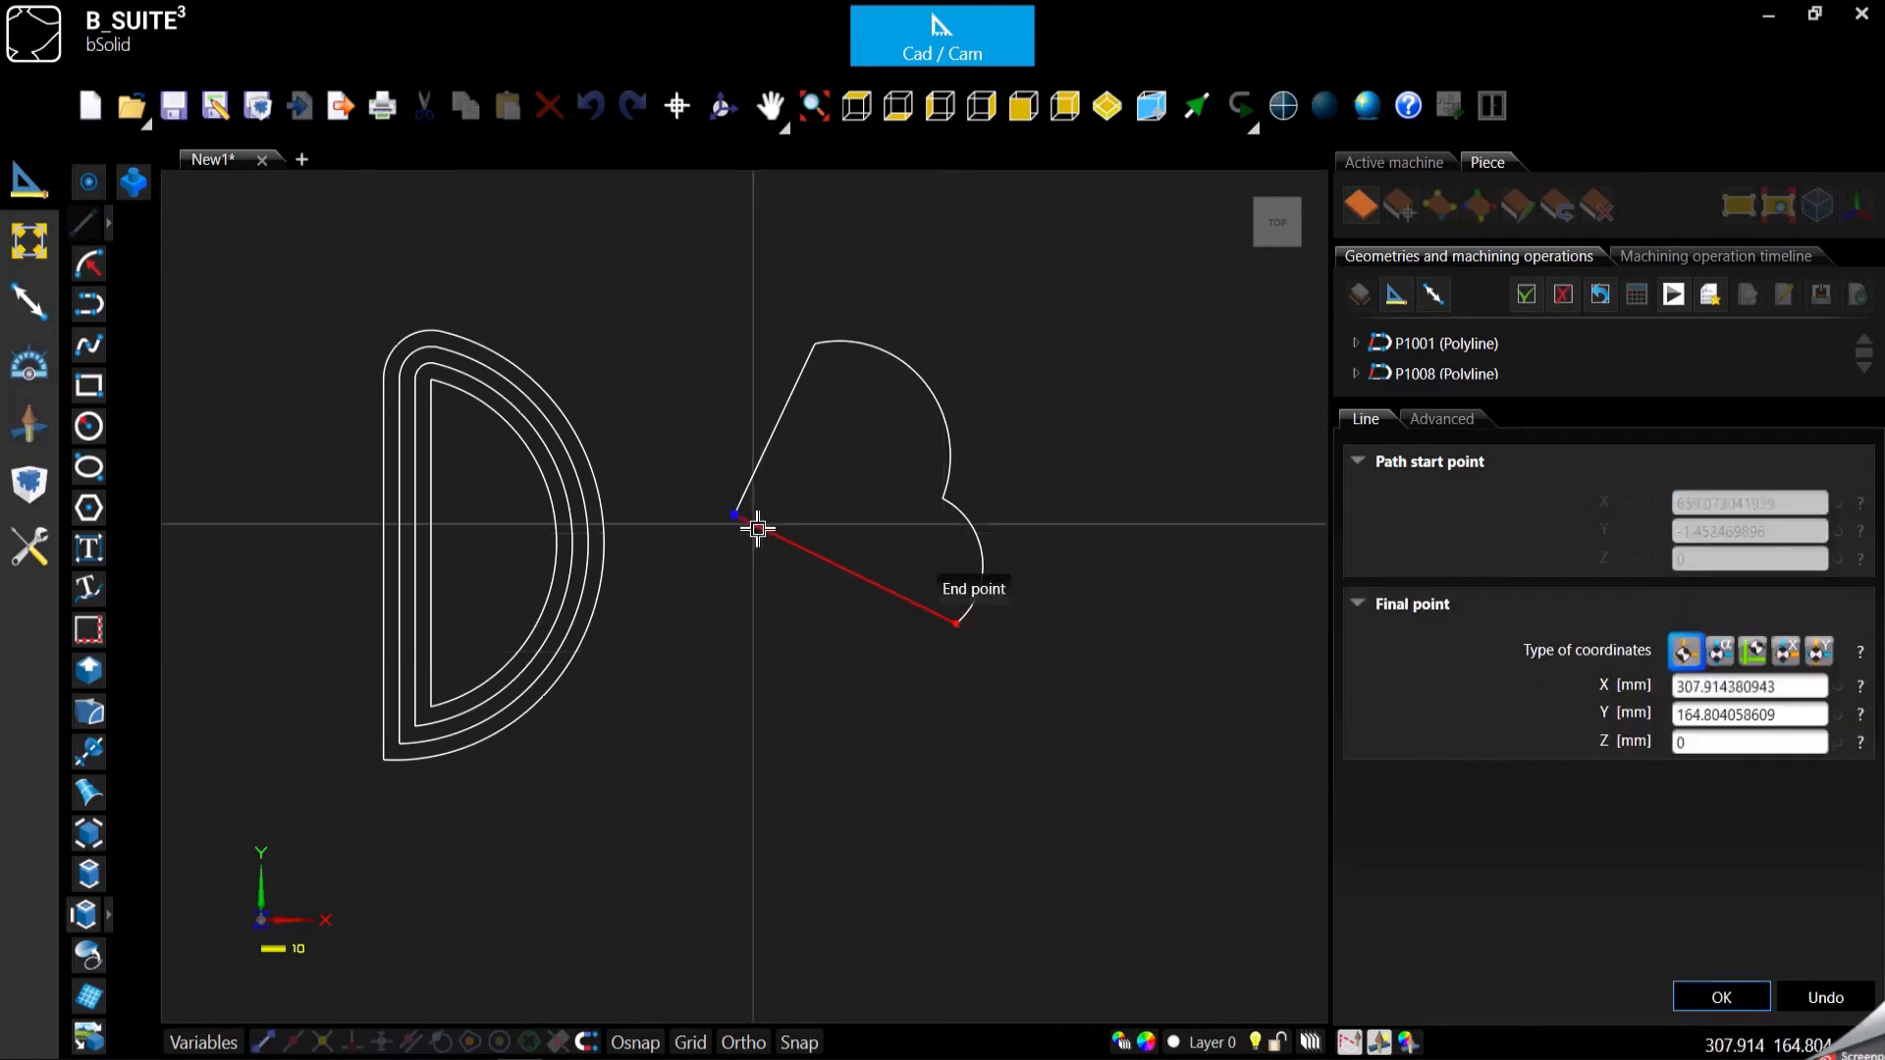
click(1720, 998)
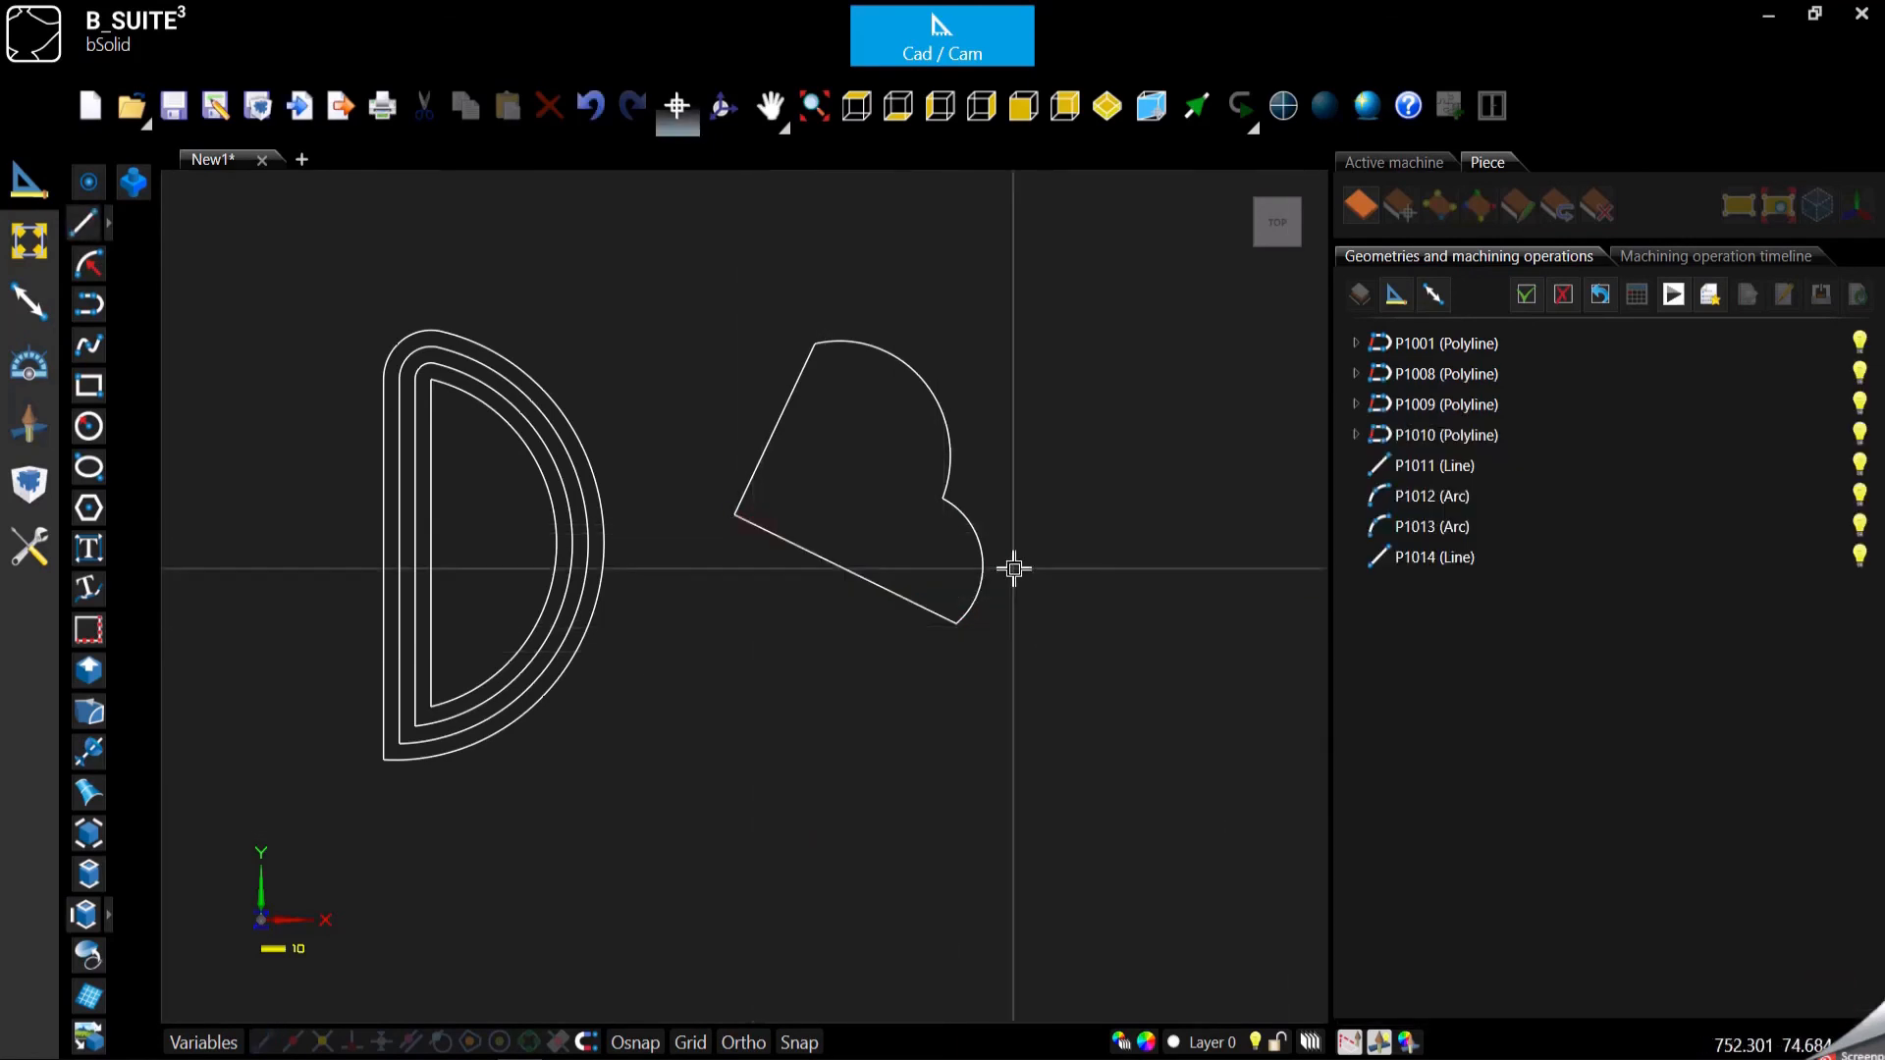
mouse_move(790, 565)
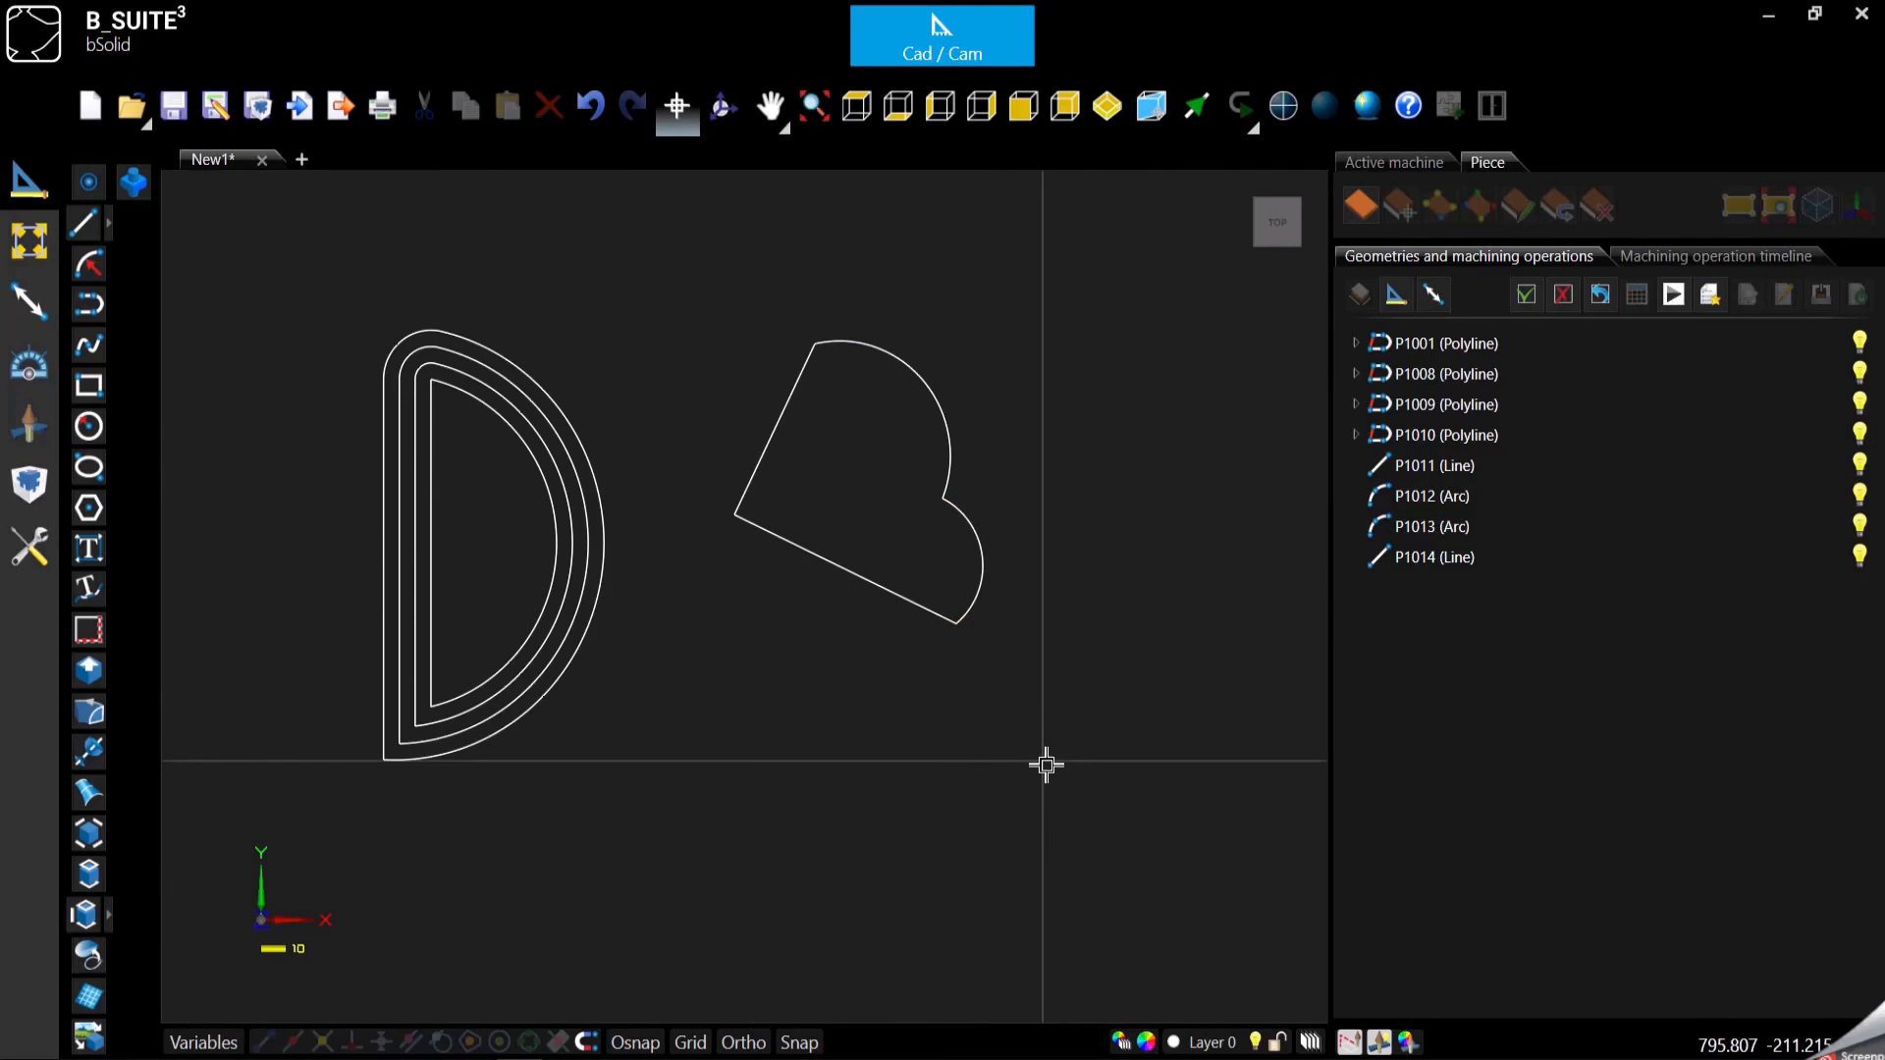
mouse_move(1052, 764)
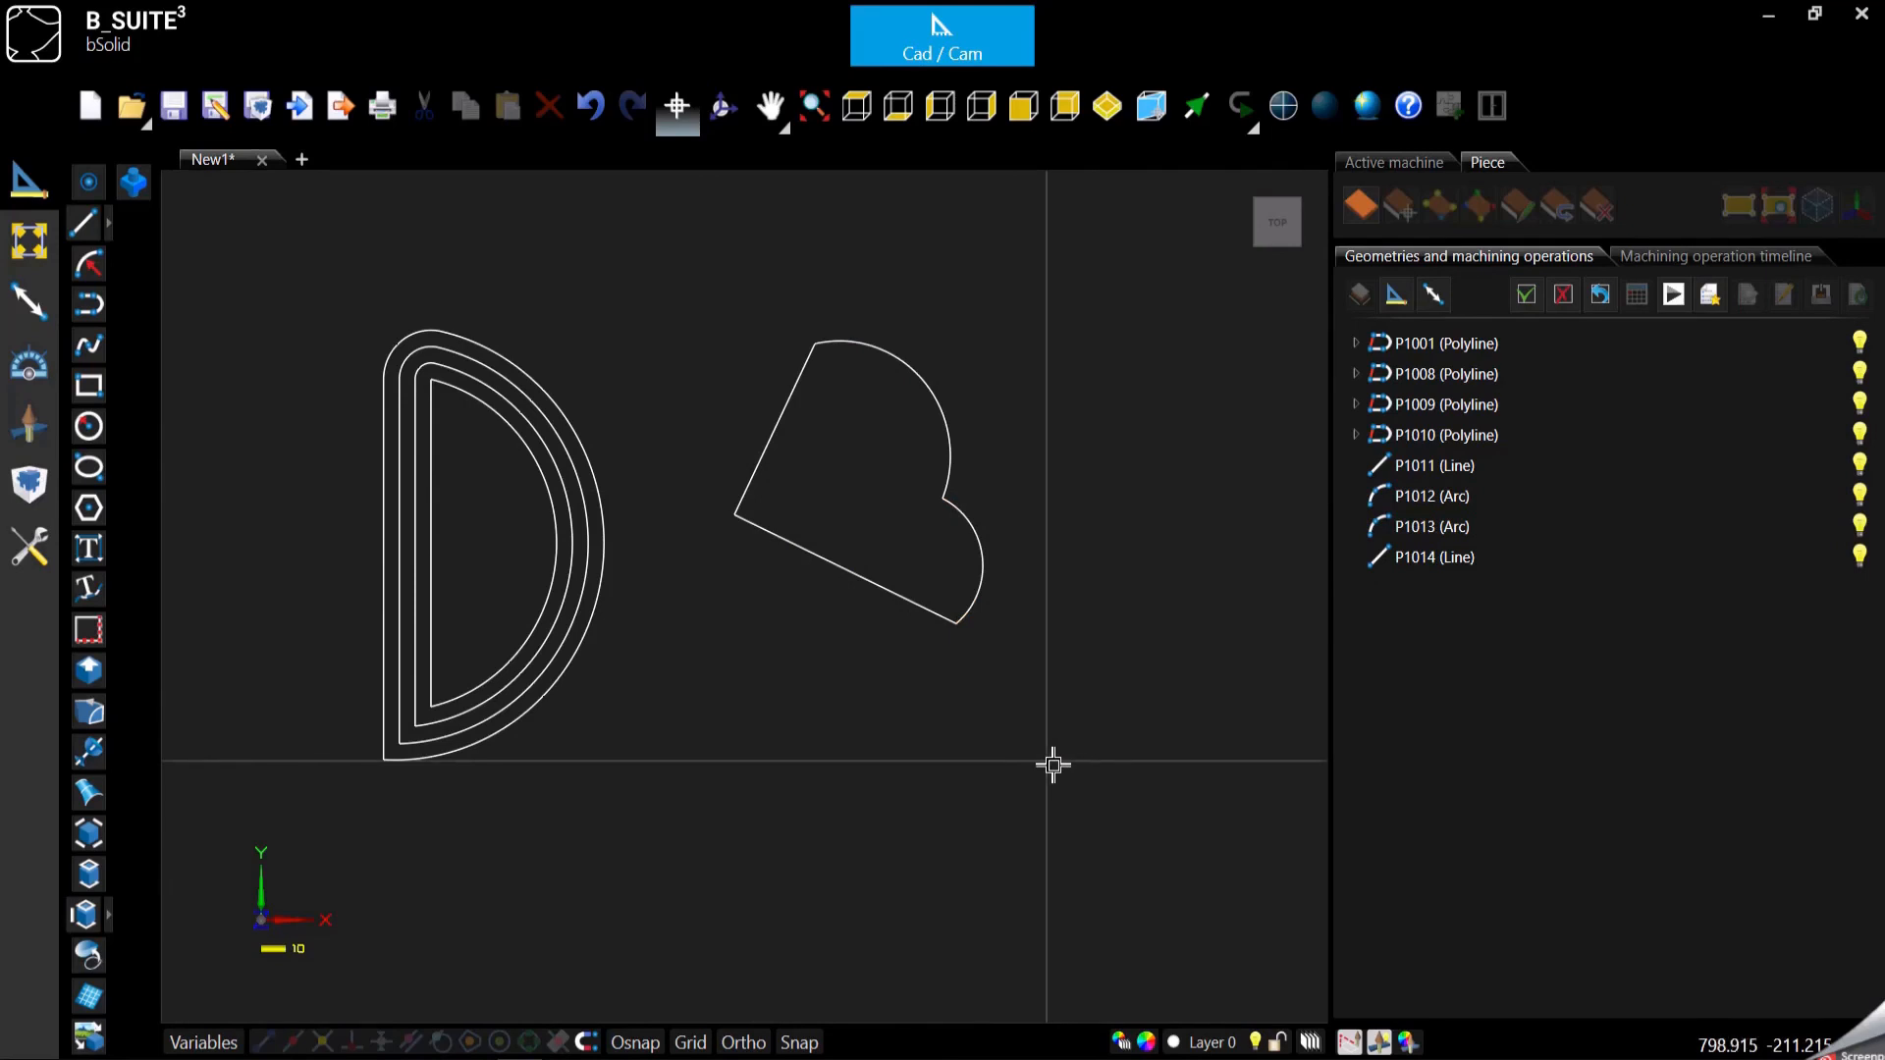
Select P1011–P1014 together and bring up the Modify tools
click(856, 481)
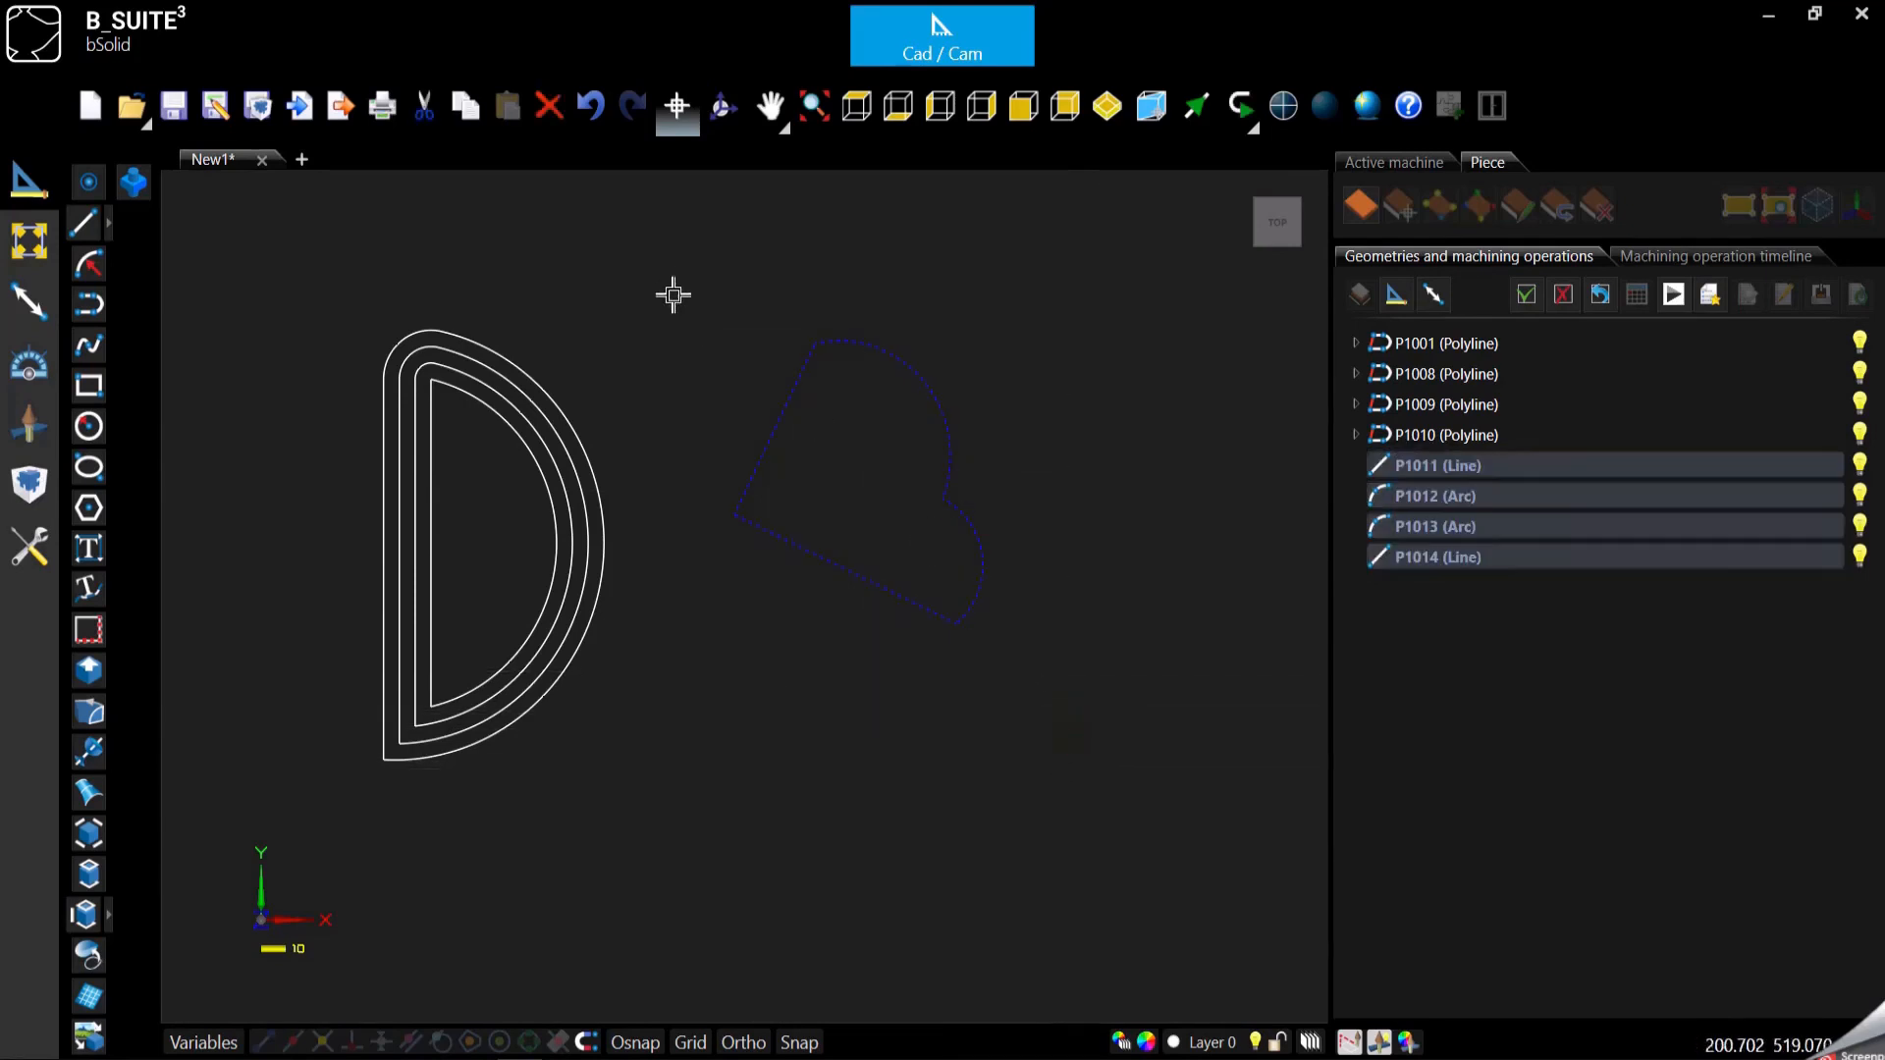
mouse_move(1127, 673)
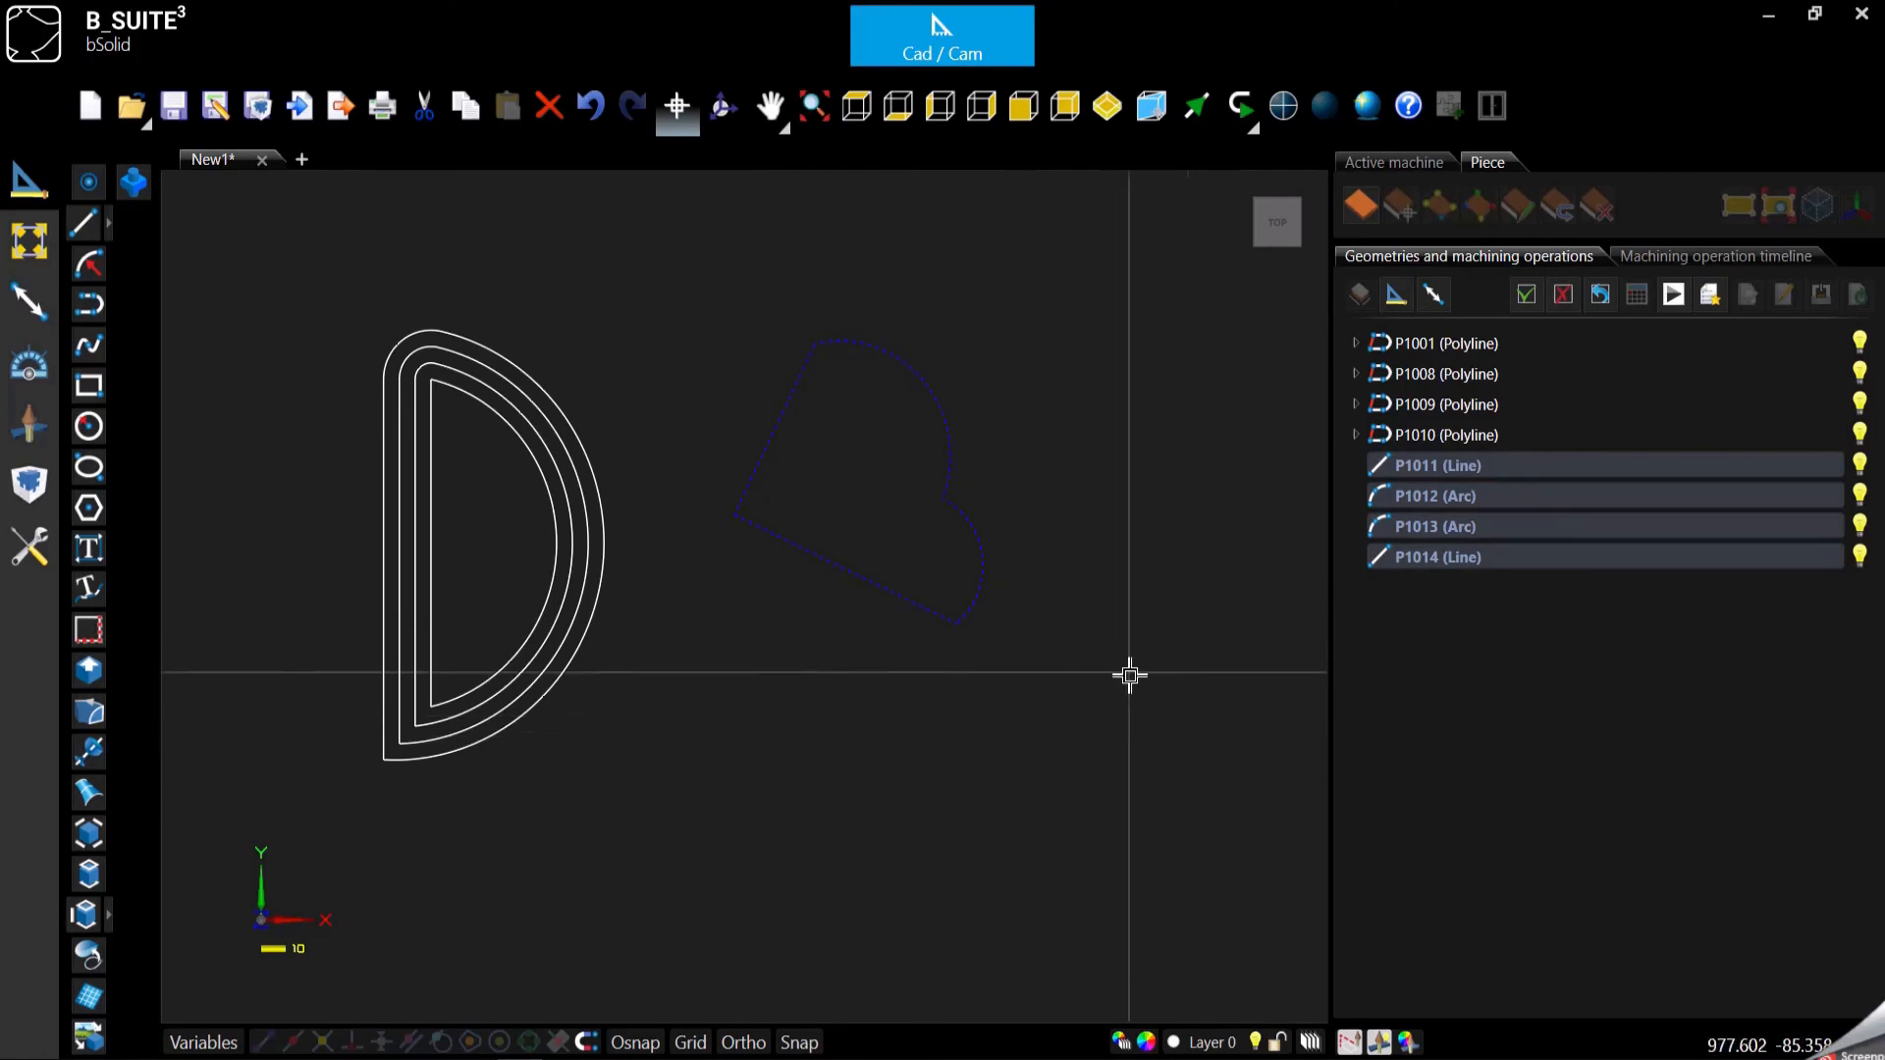
mouse_move(110, 352)
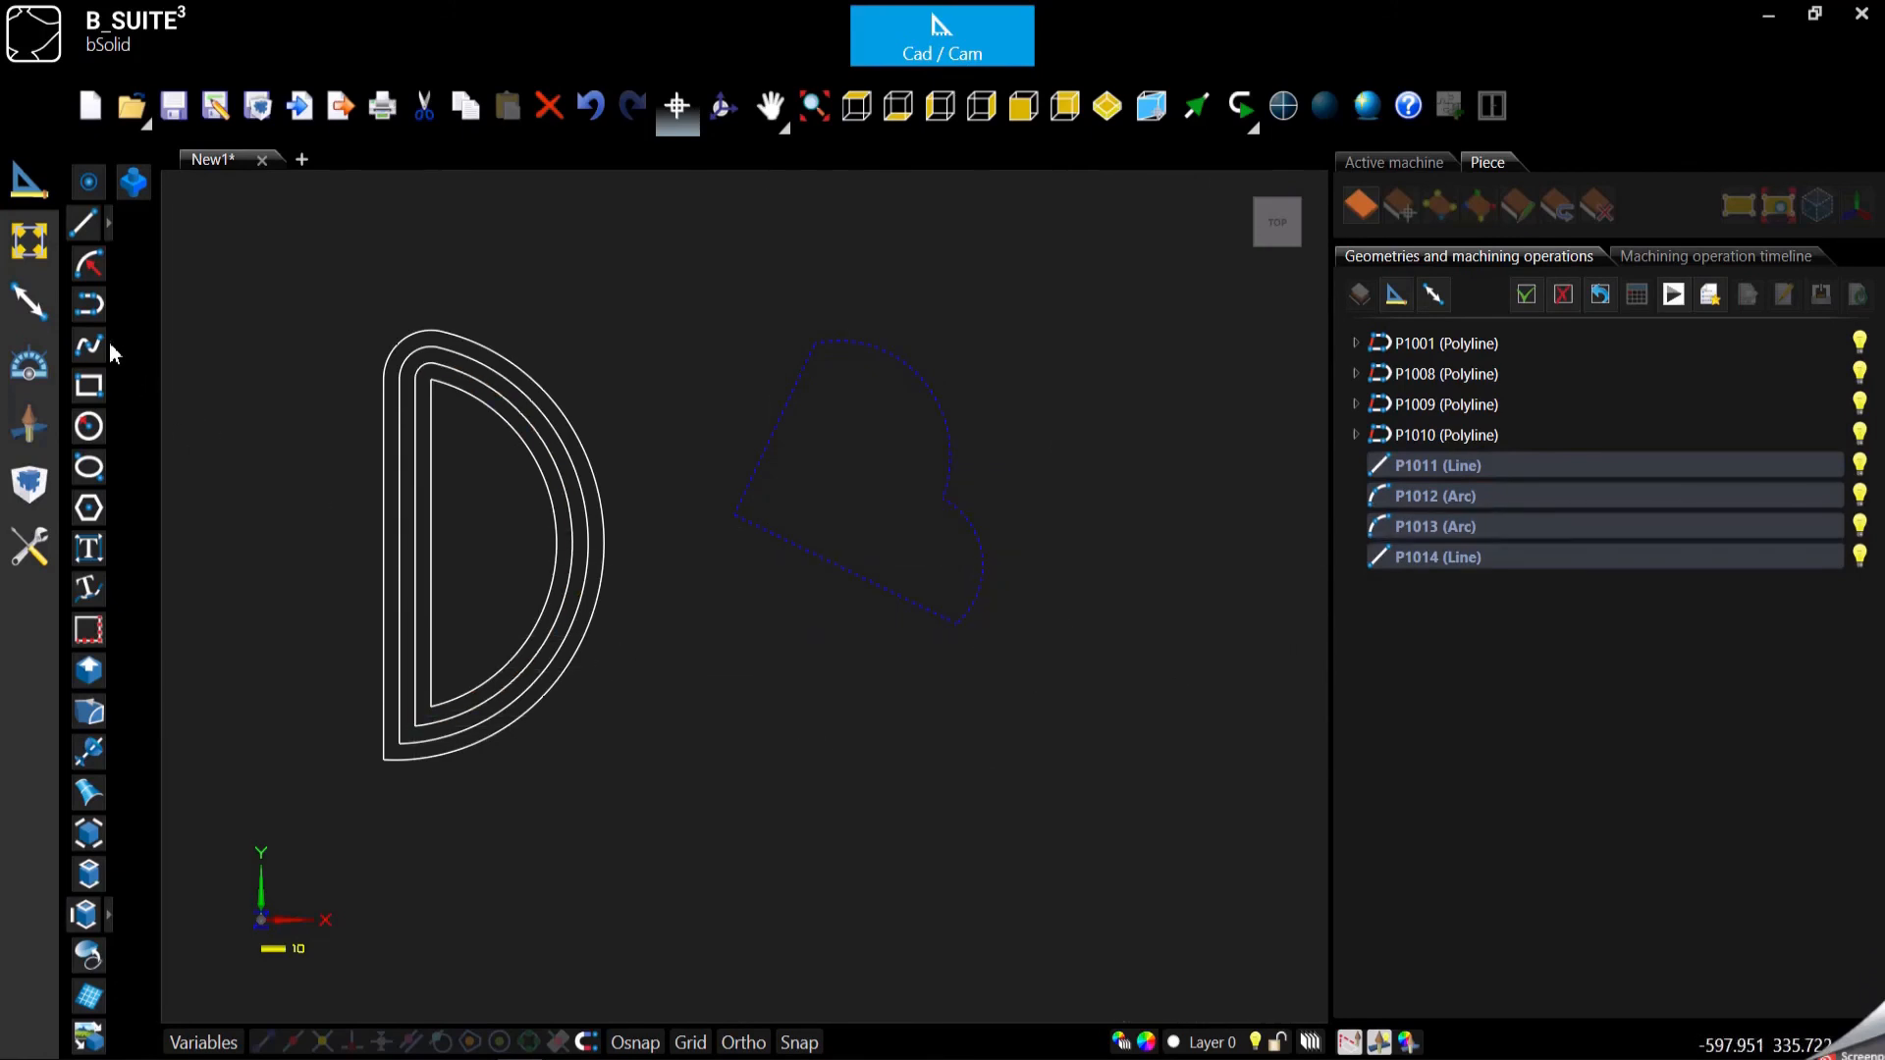
click(29, 240)
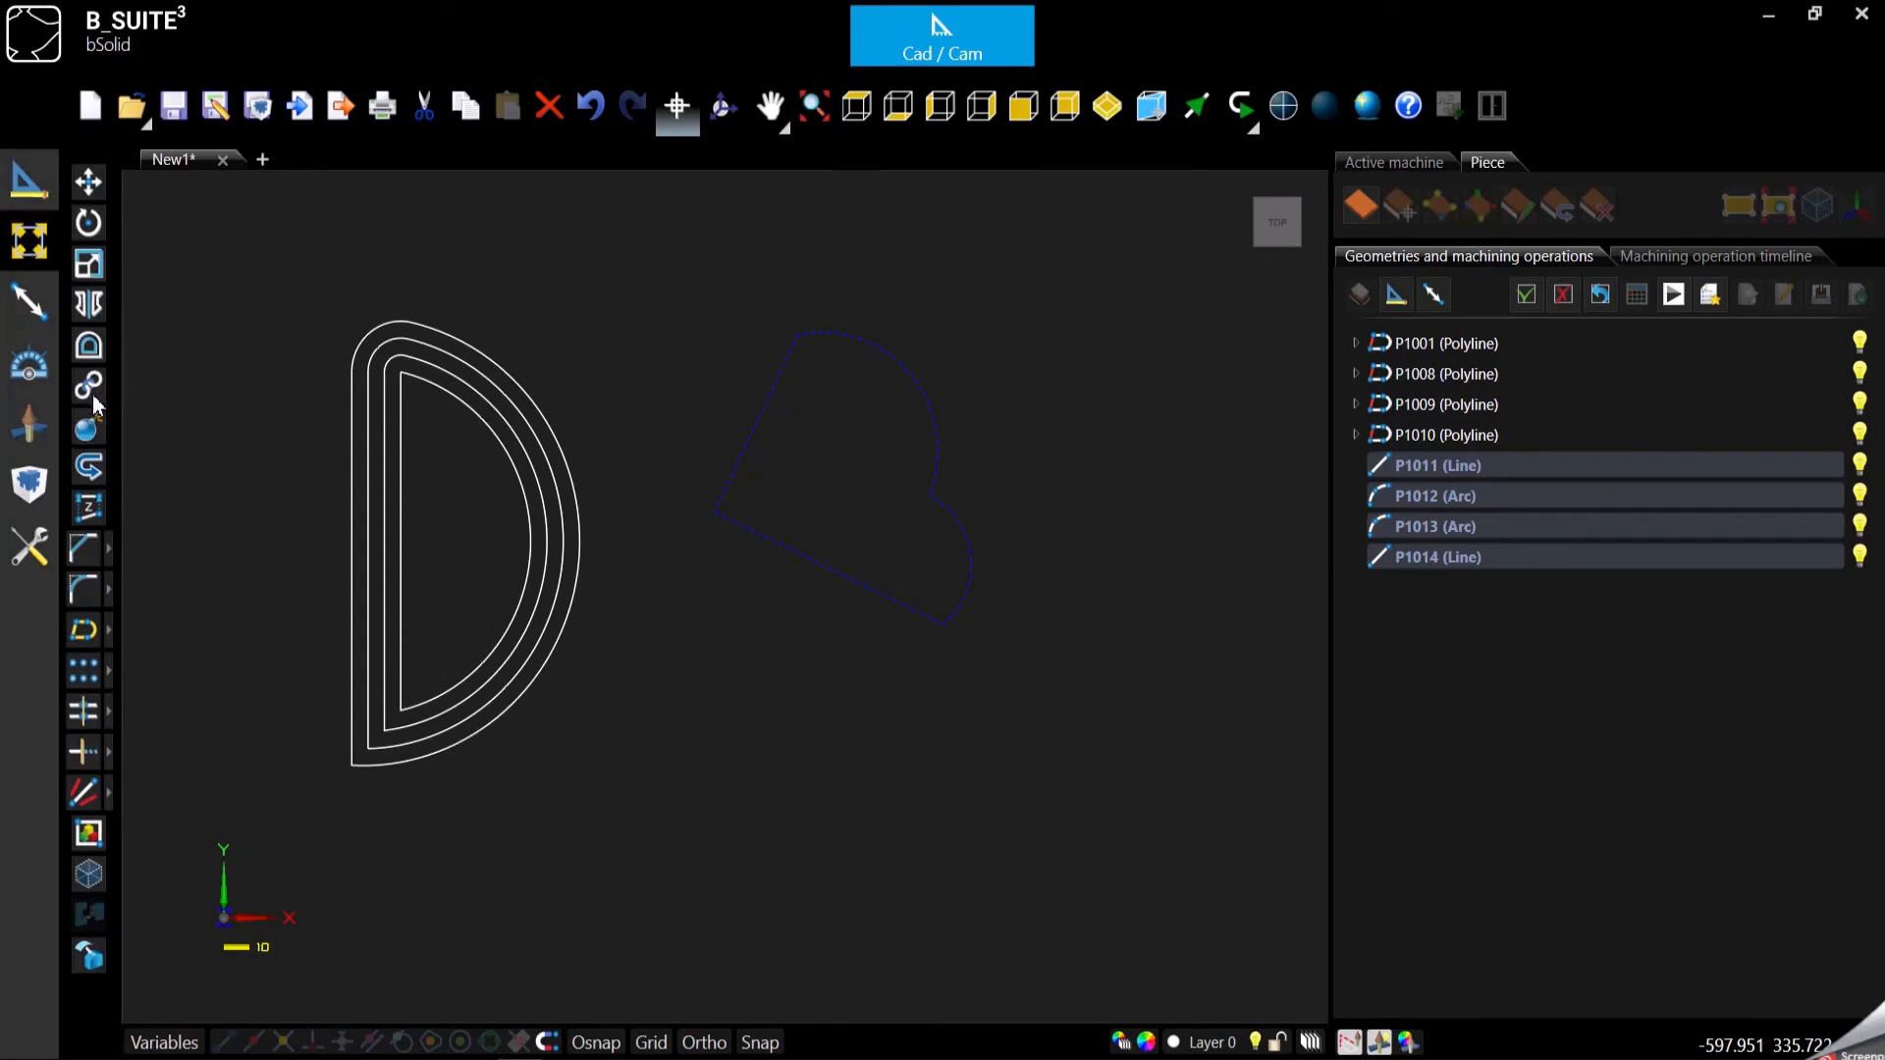
Join the four pieces by Distance, Maintain layers off, into closed polyline P1015
click(88, 385)
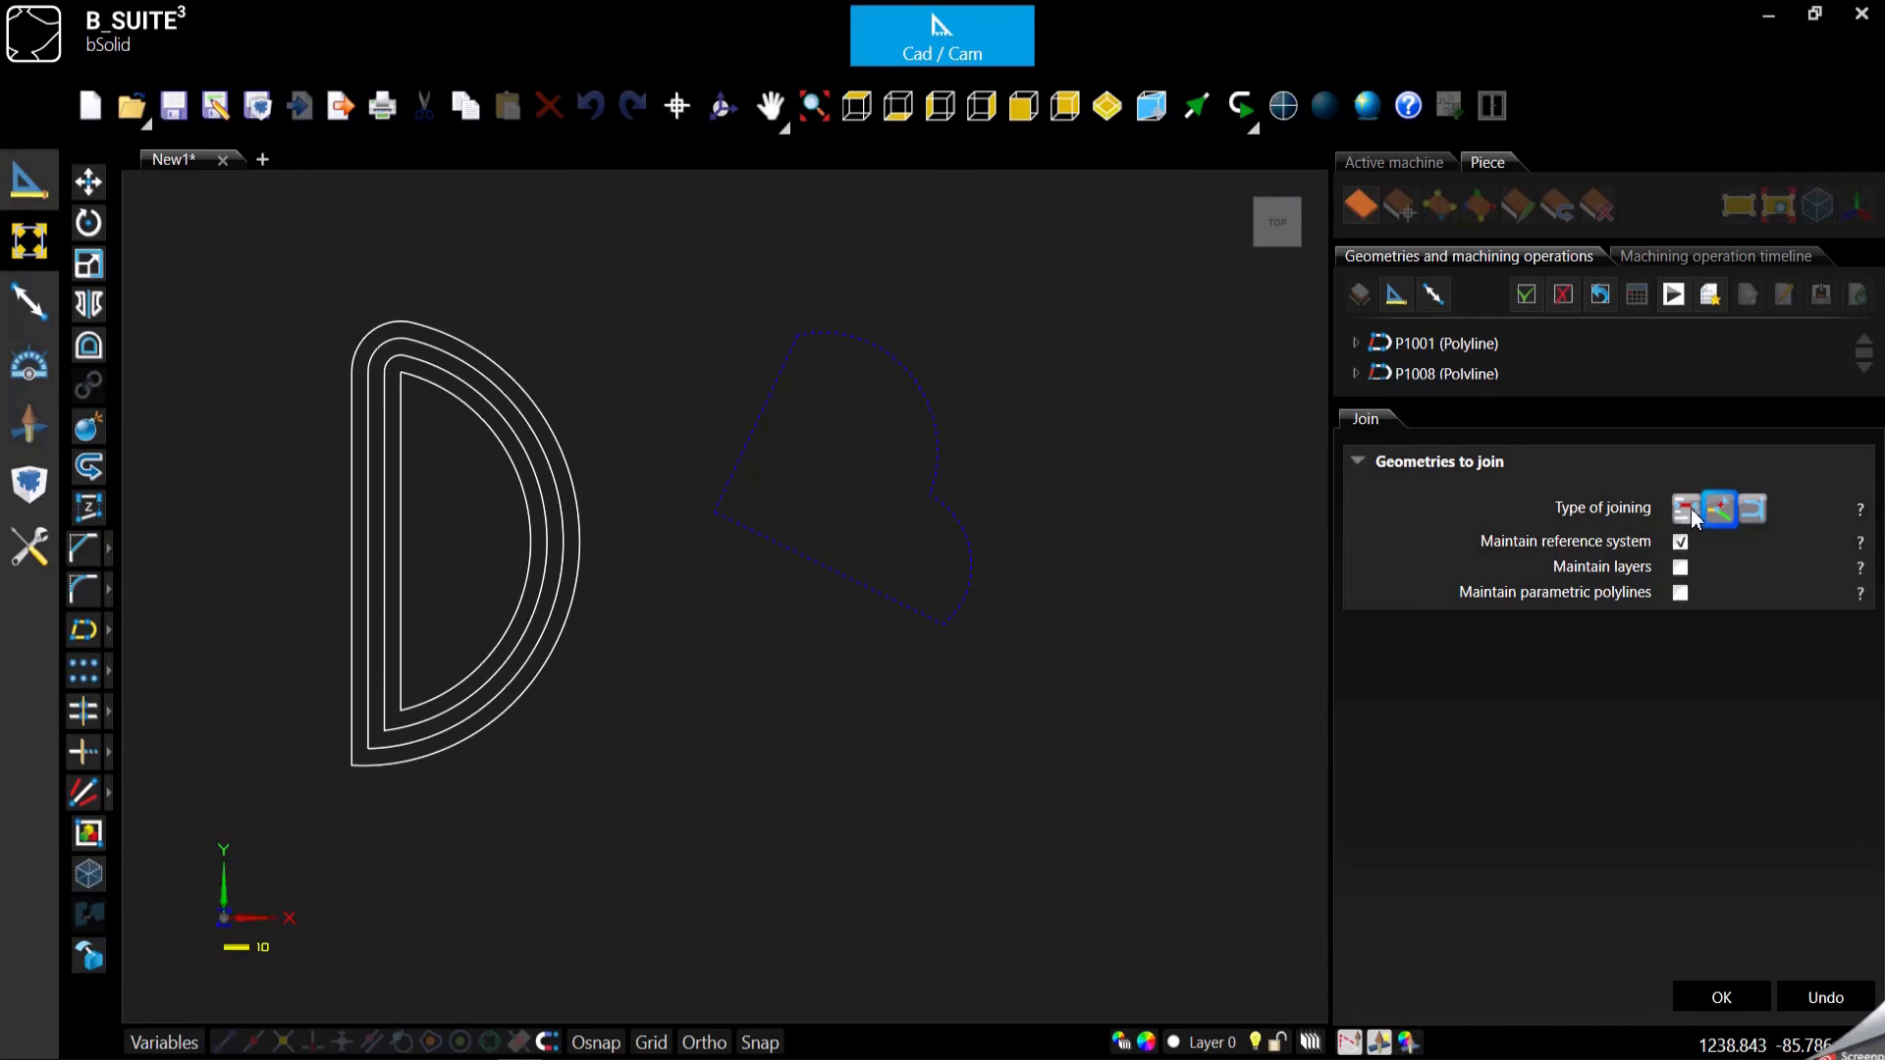
mouse_move(1689, 508)
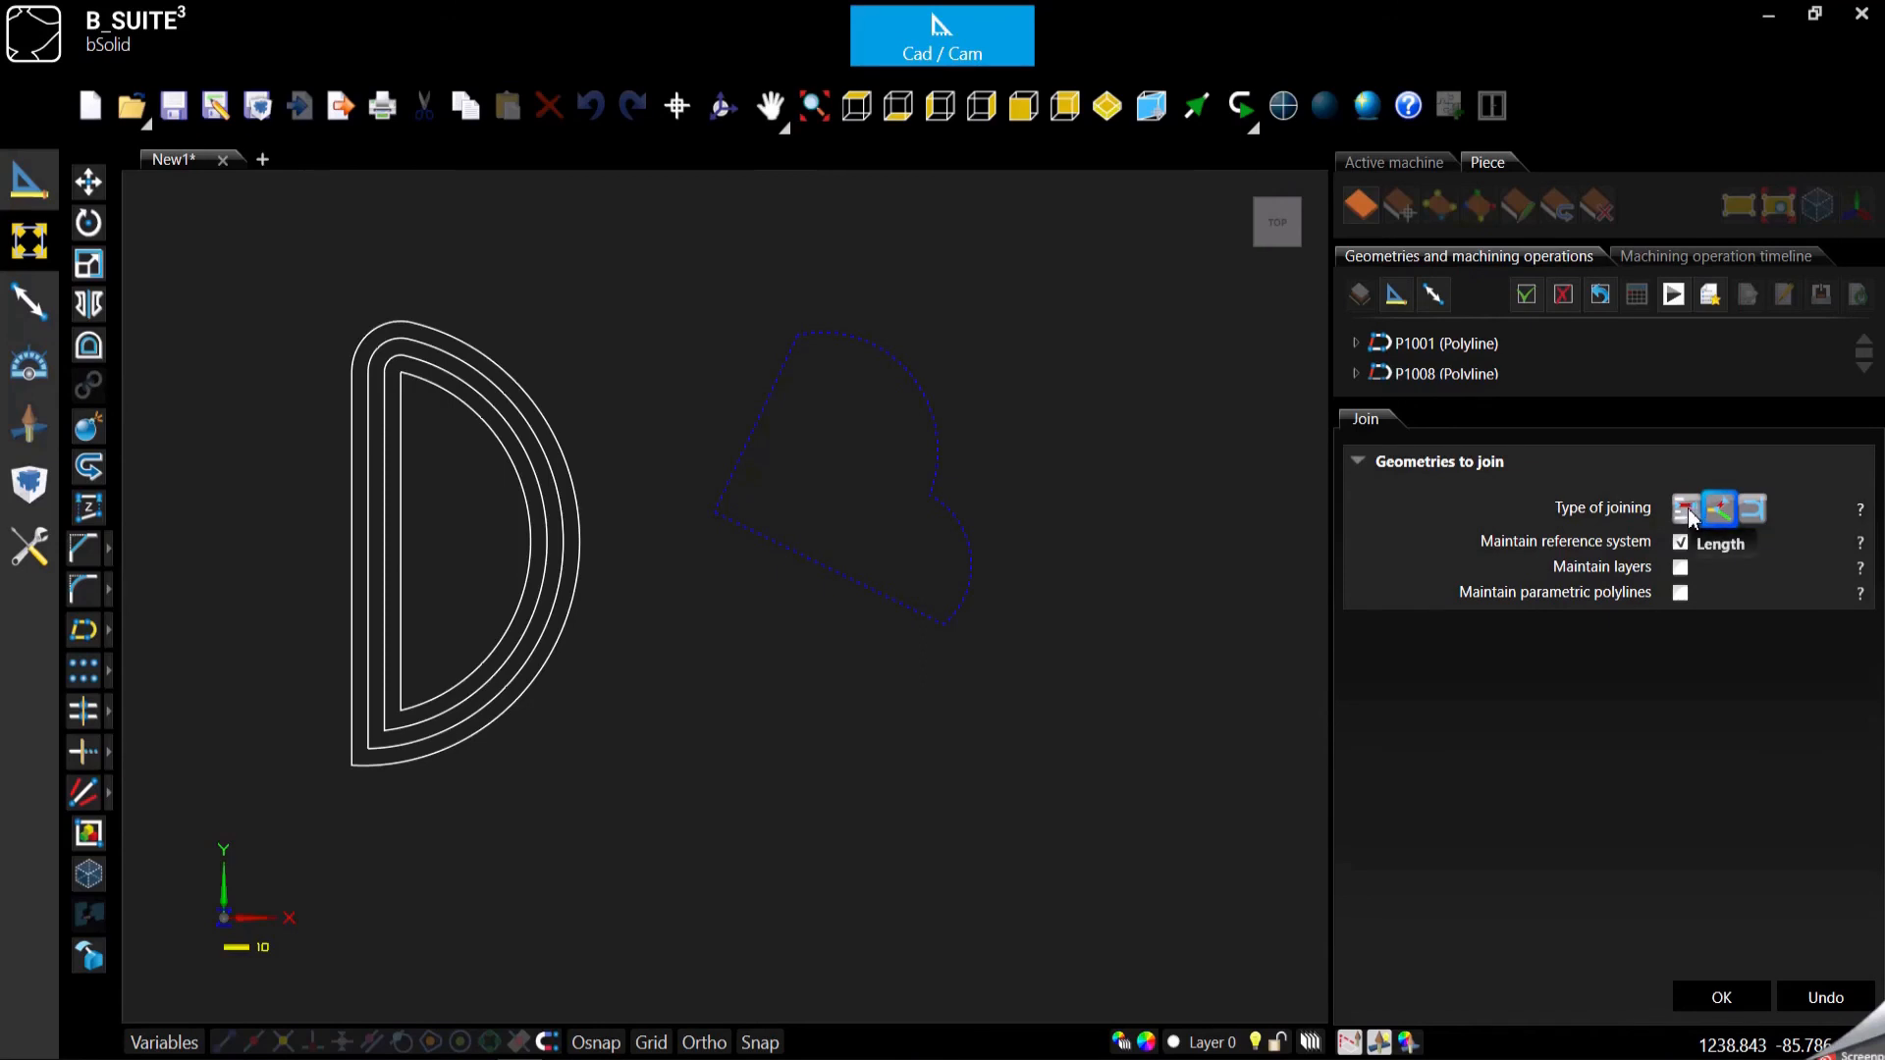
click(1749, 509)
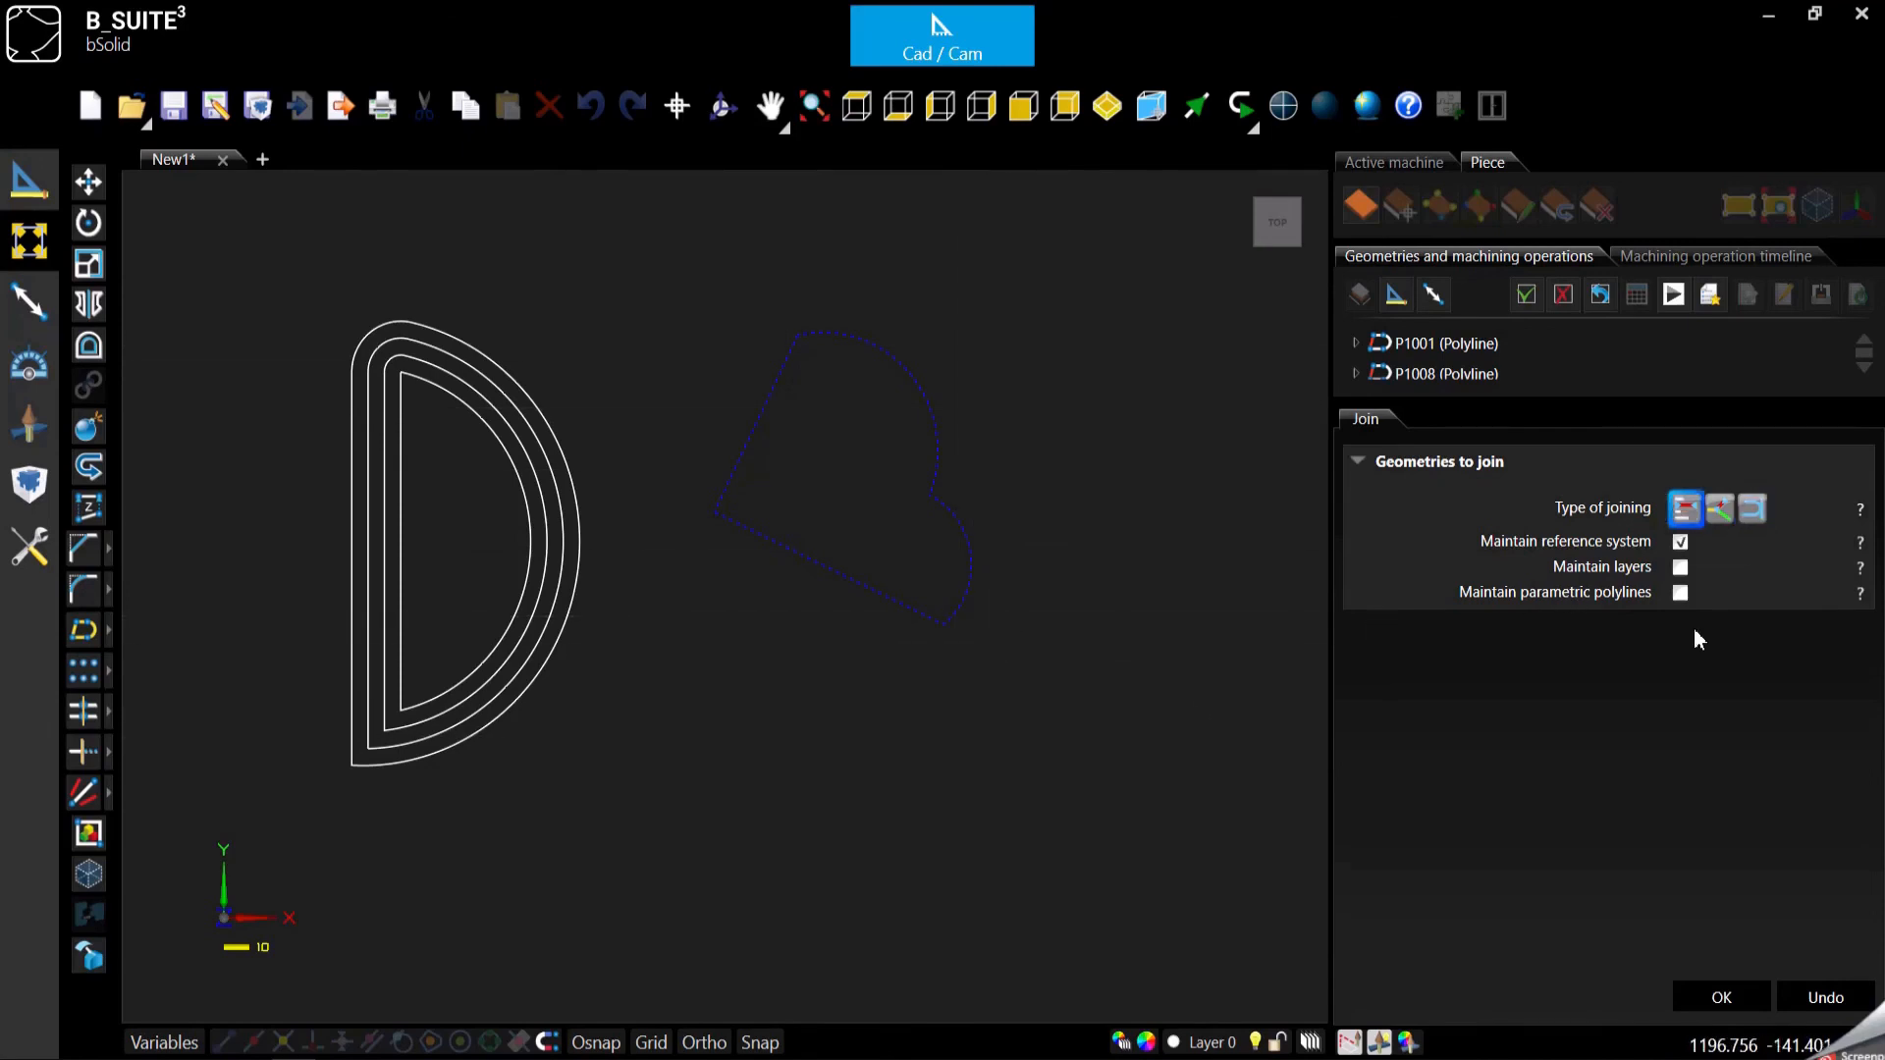
mouse_move(1684, 507)
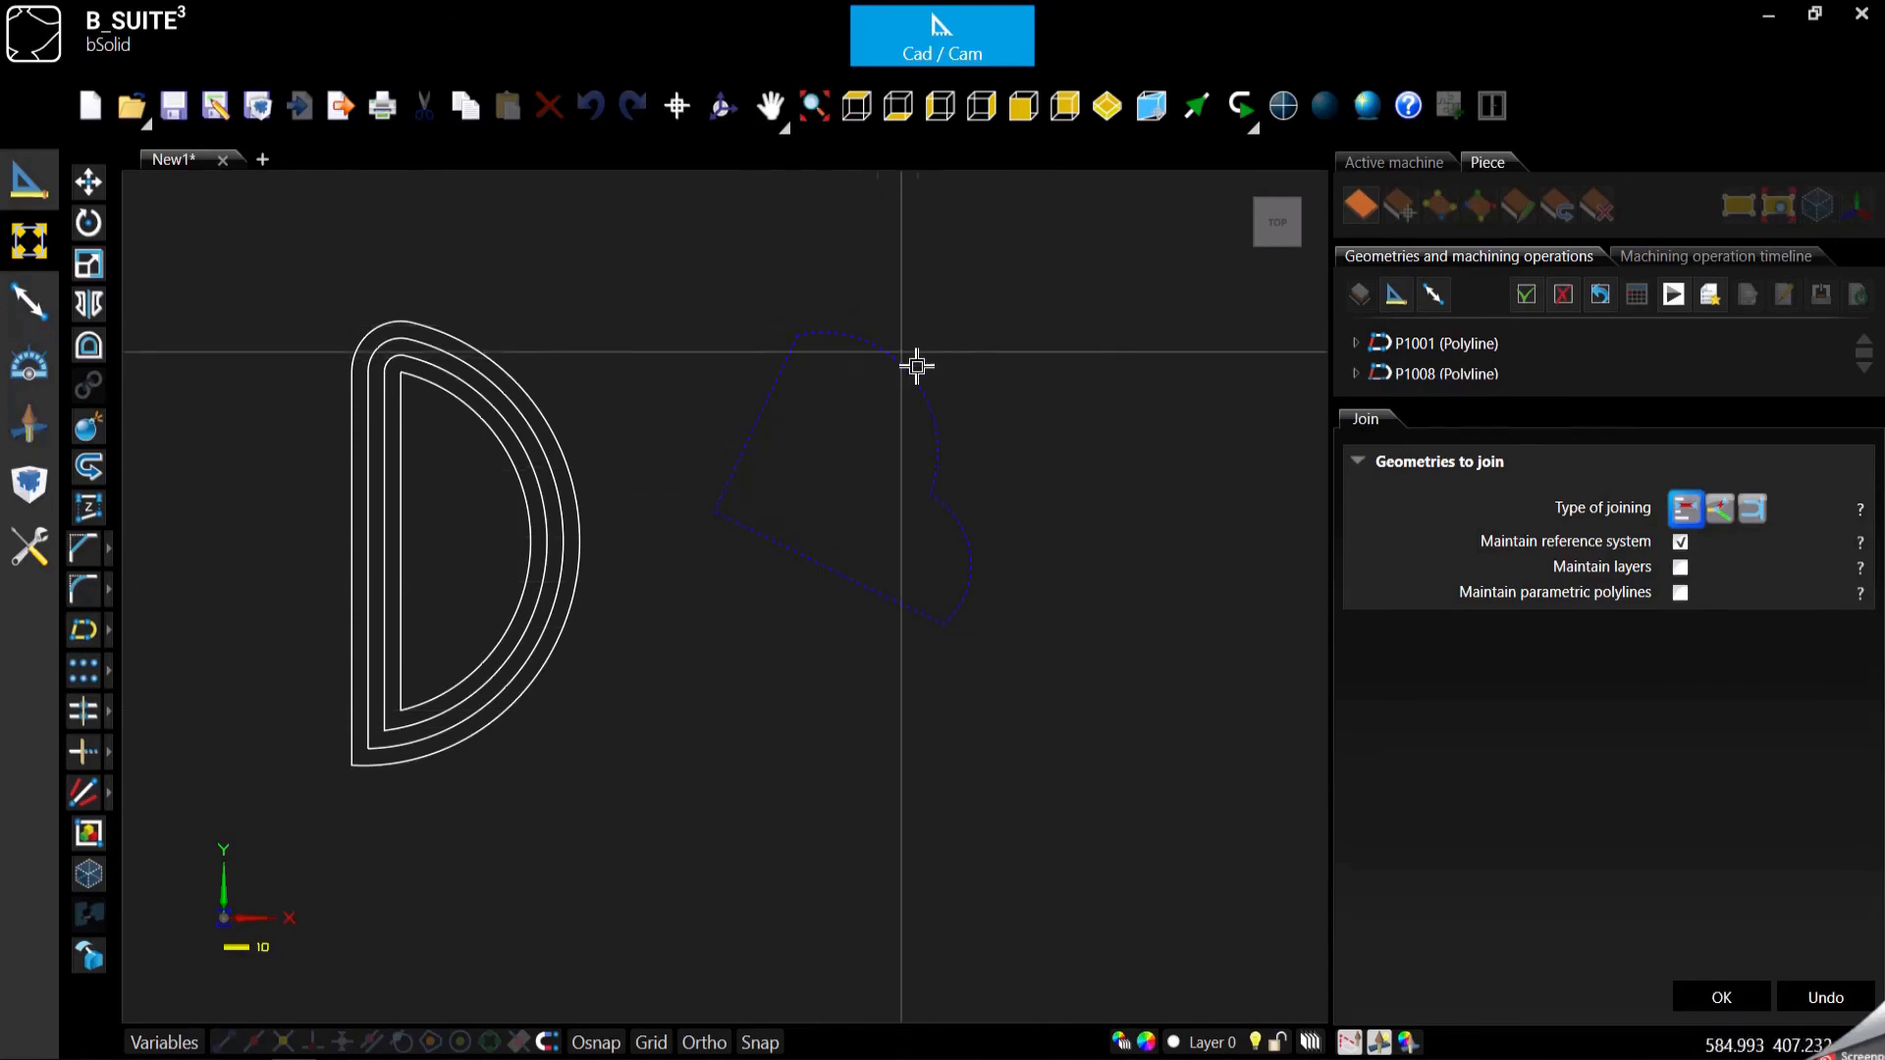
mouse_move(942, 665)
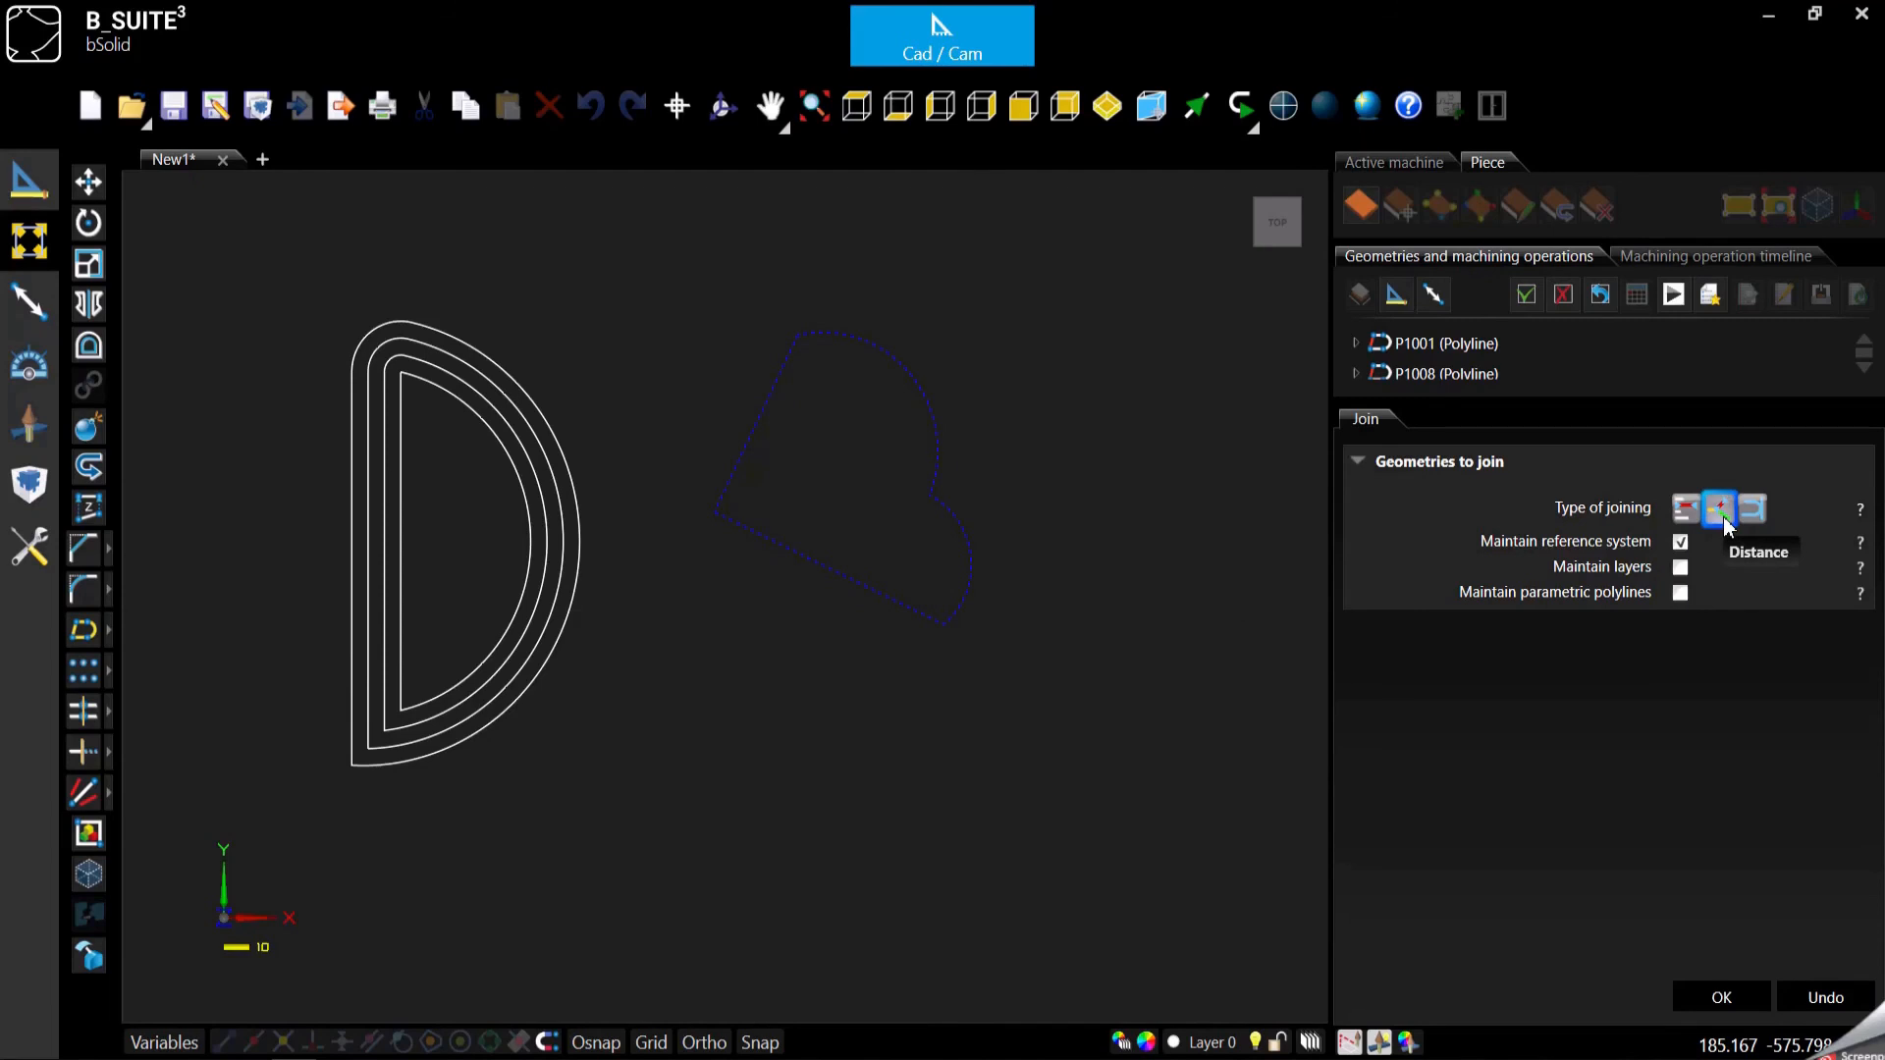
mouse_move(1732, 542)
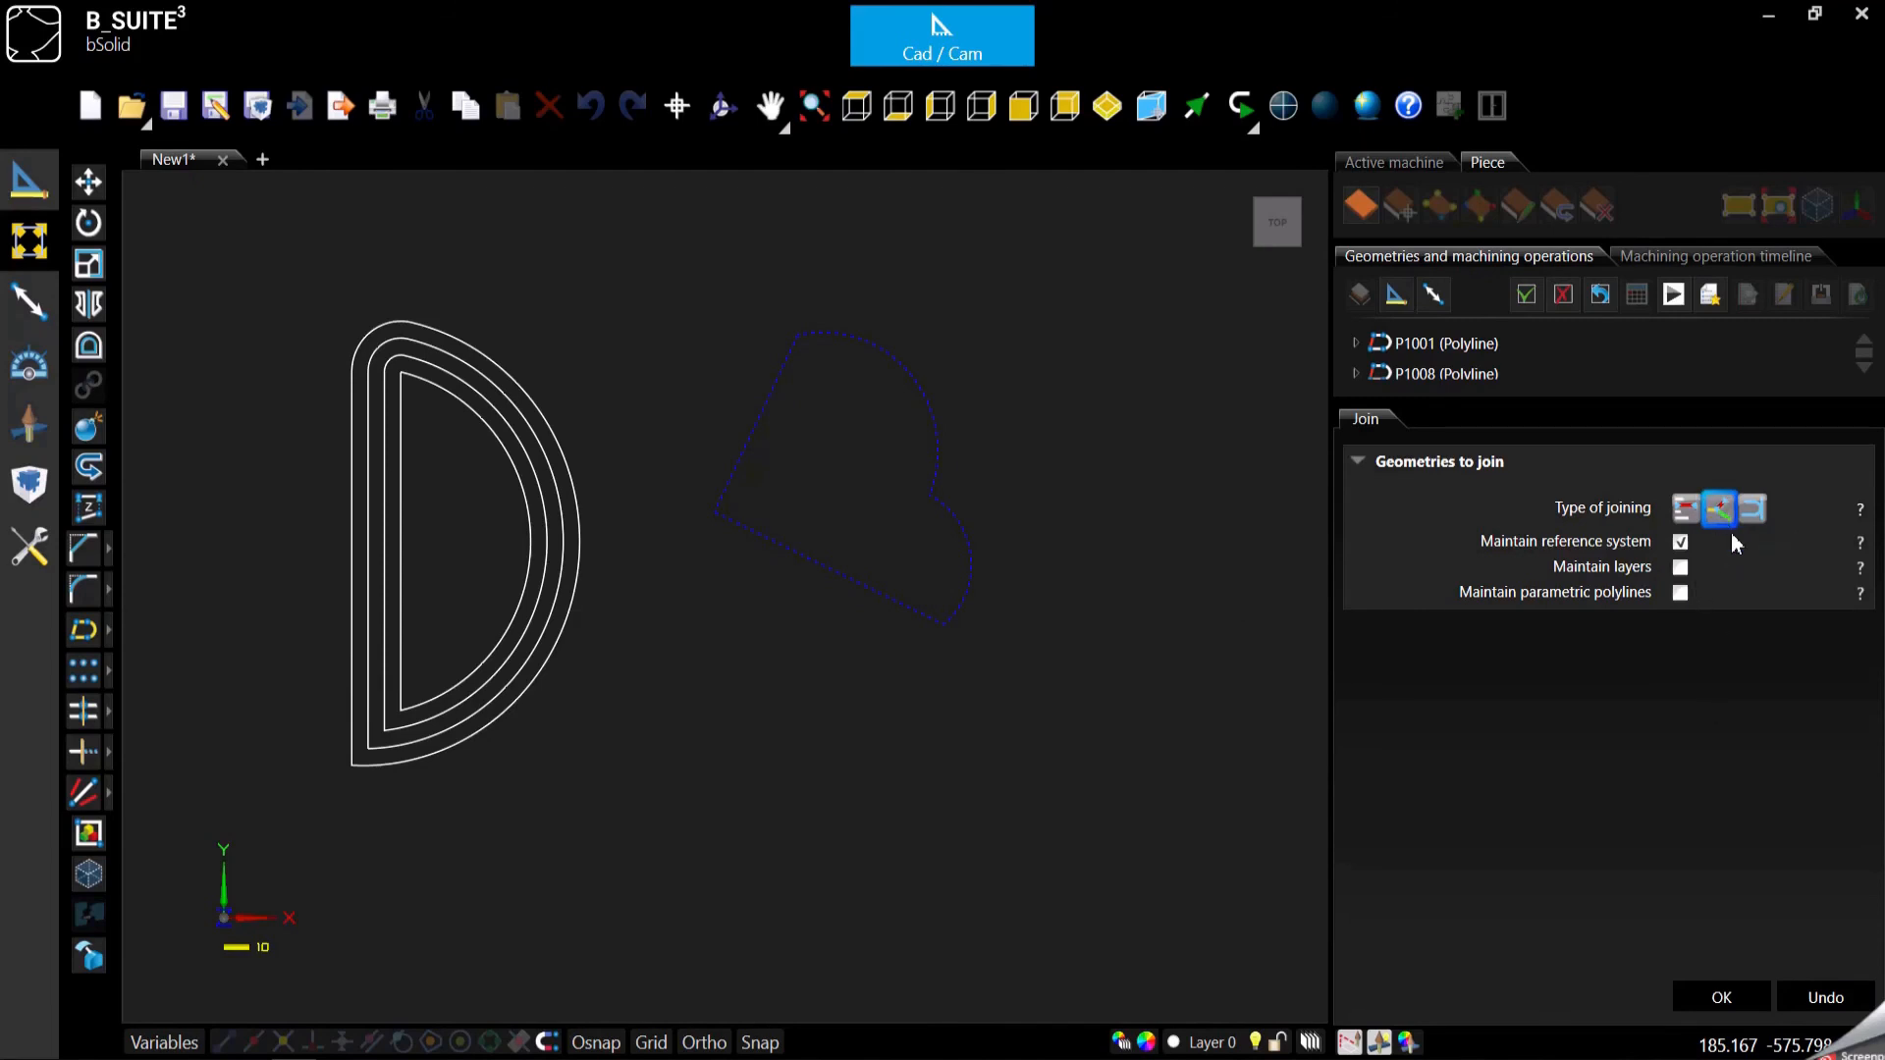
mouse_move(1719, 511)
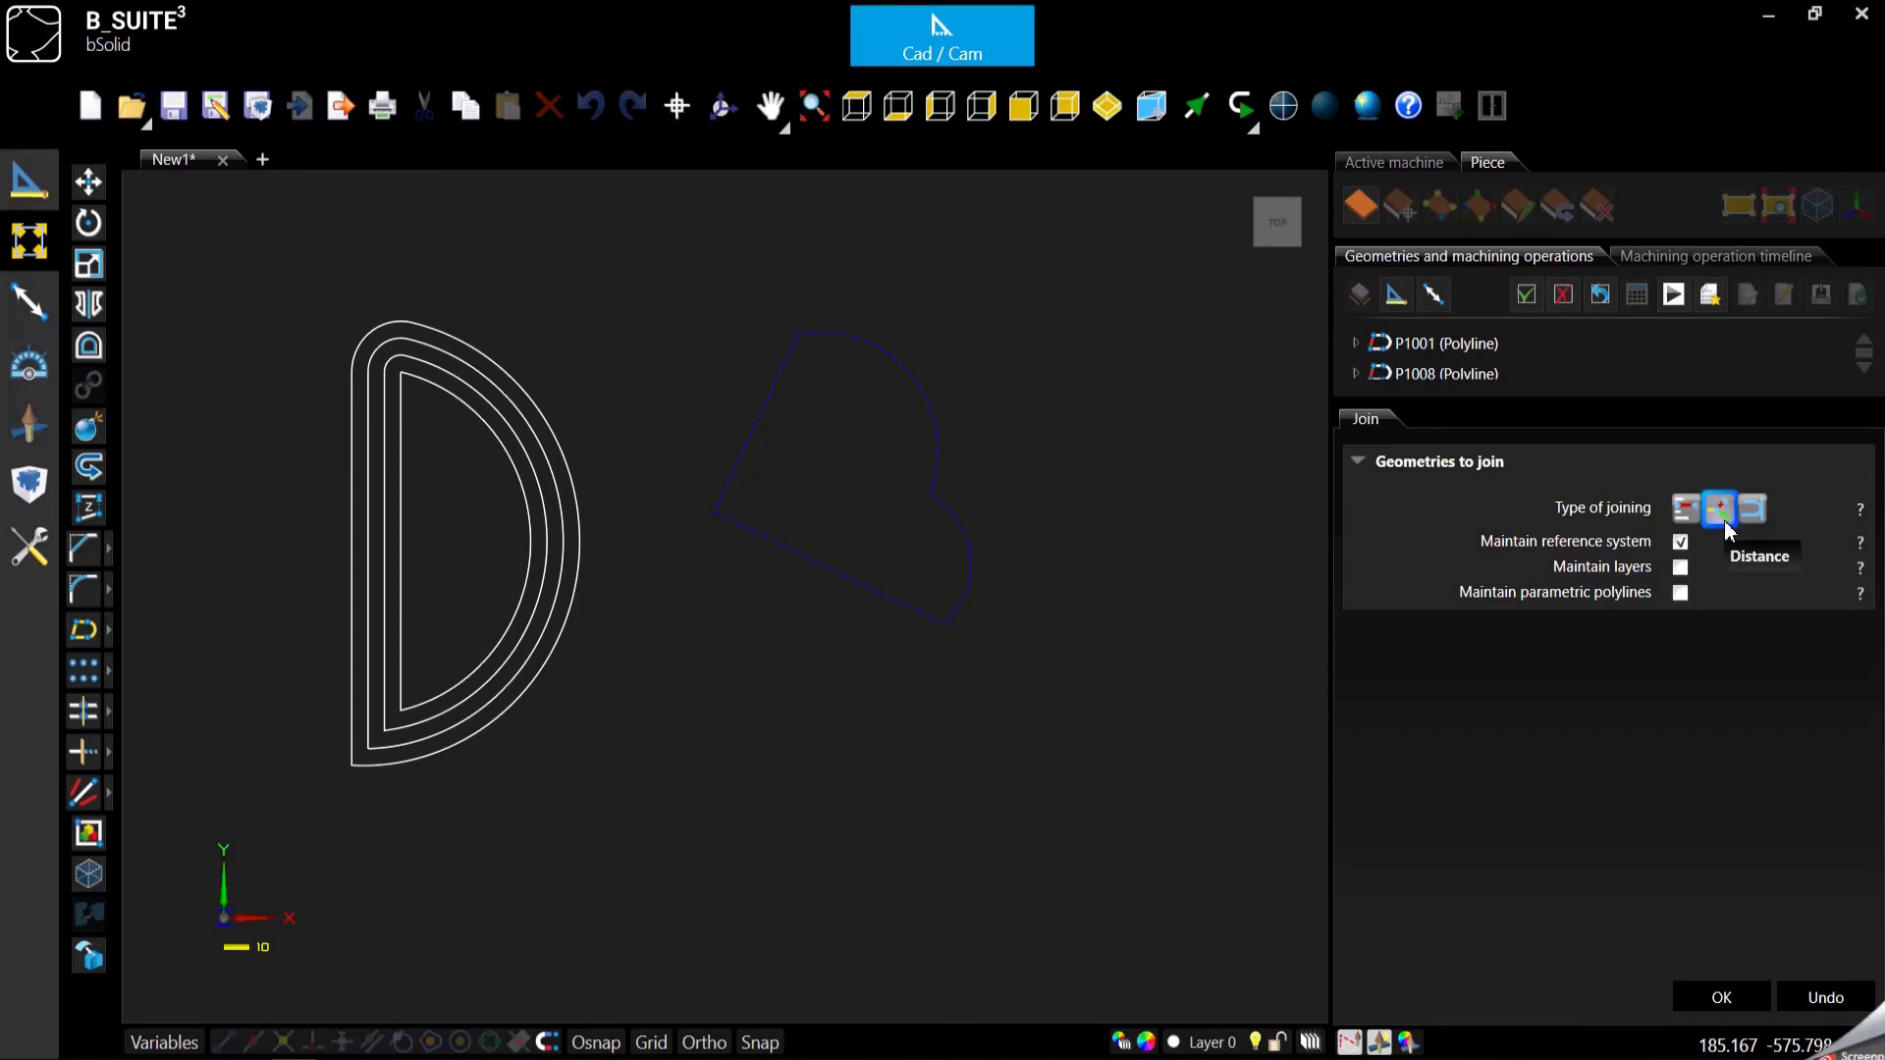
mouse_move(1751, 507)
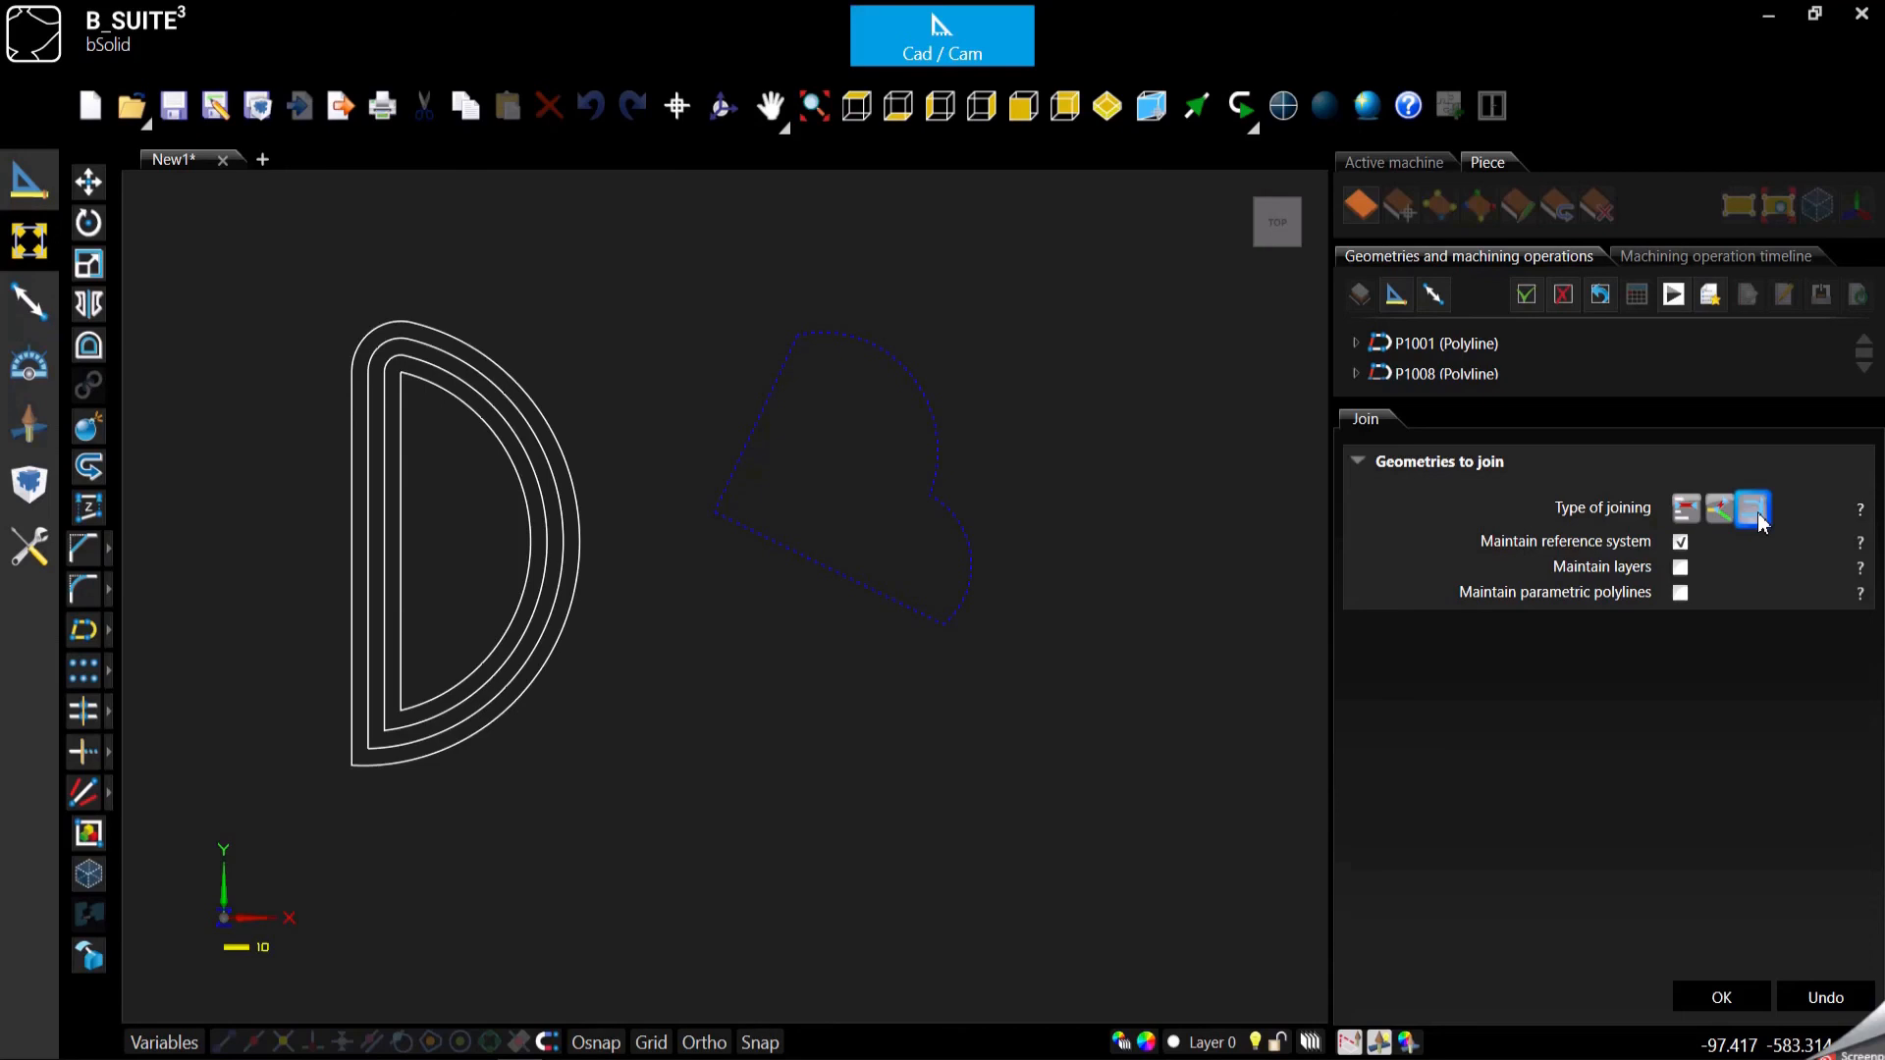
mouse_move(1720, 507)
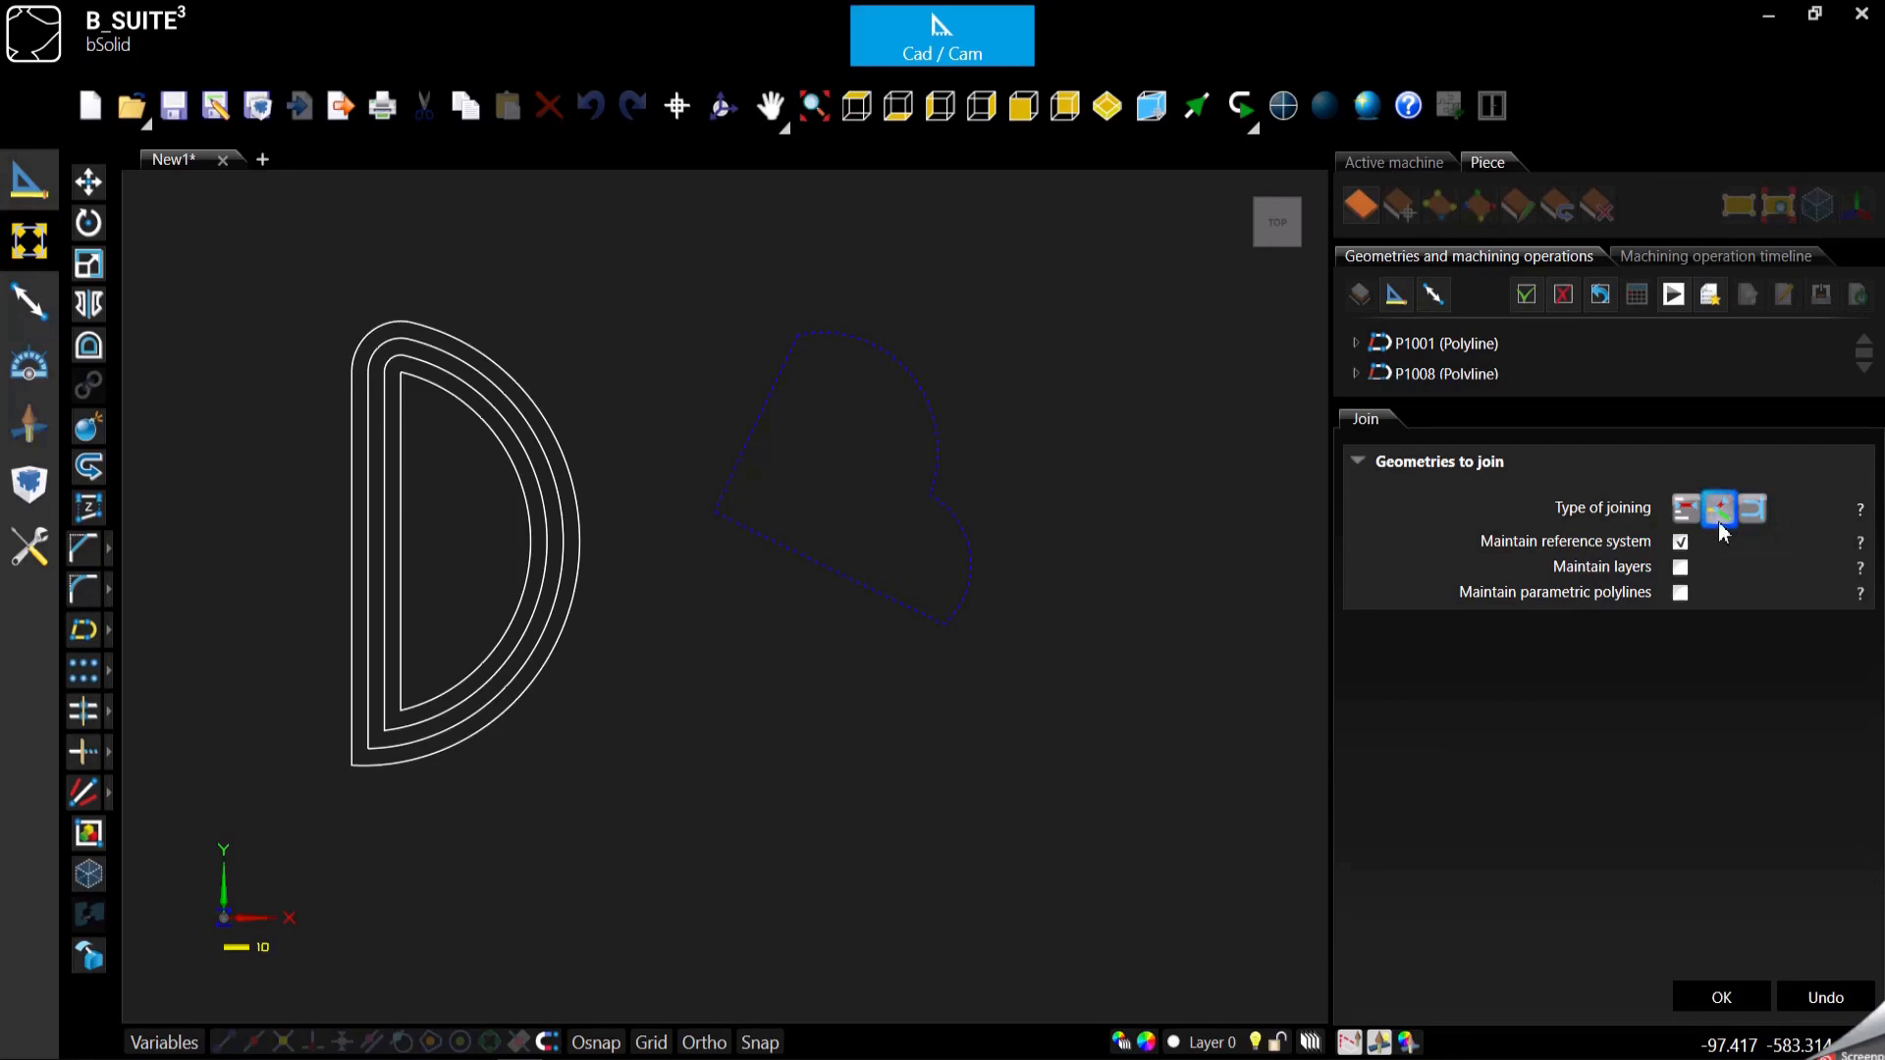
mouse_move(1789, 614)
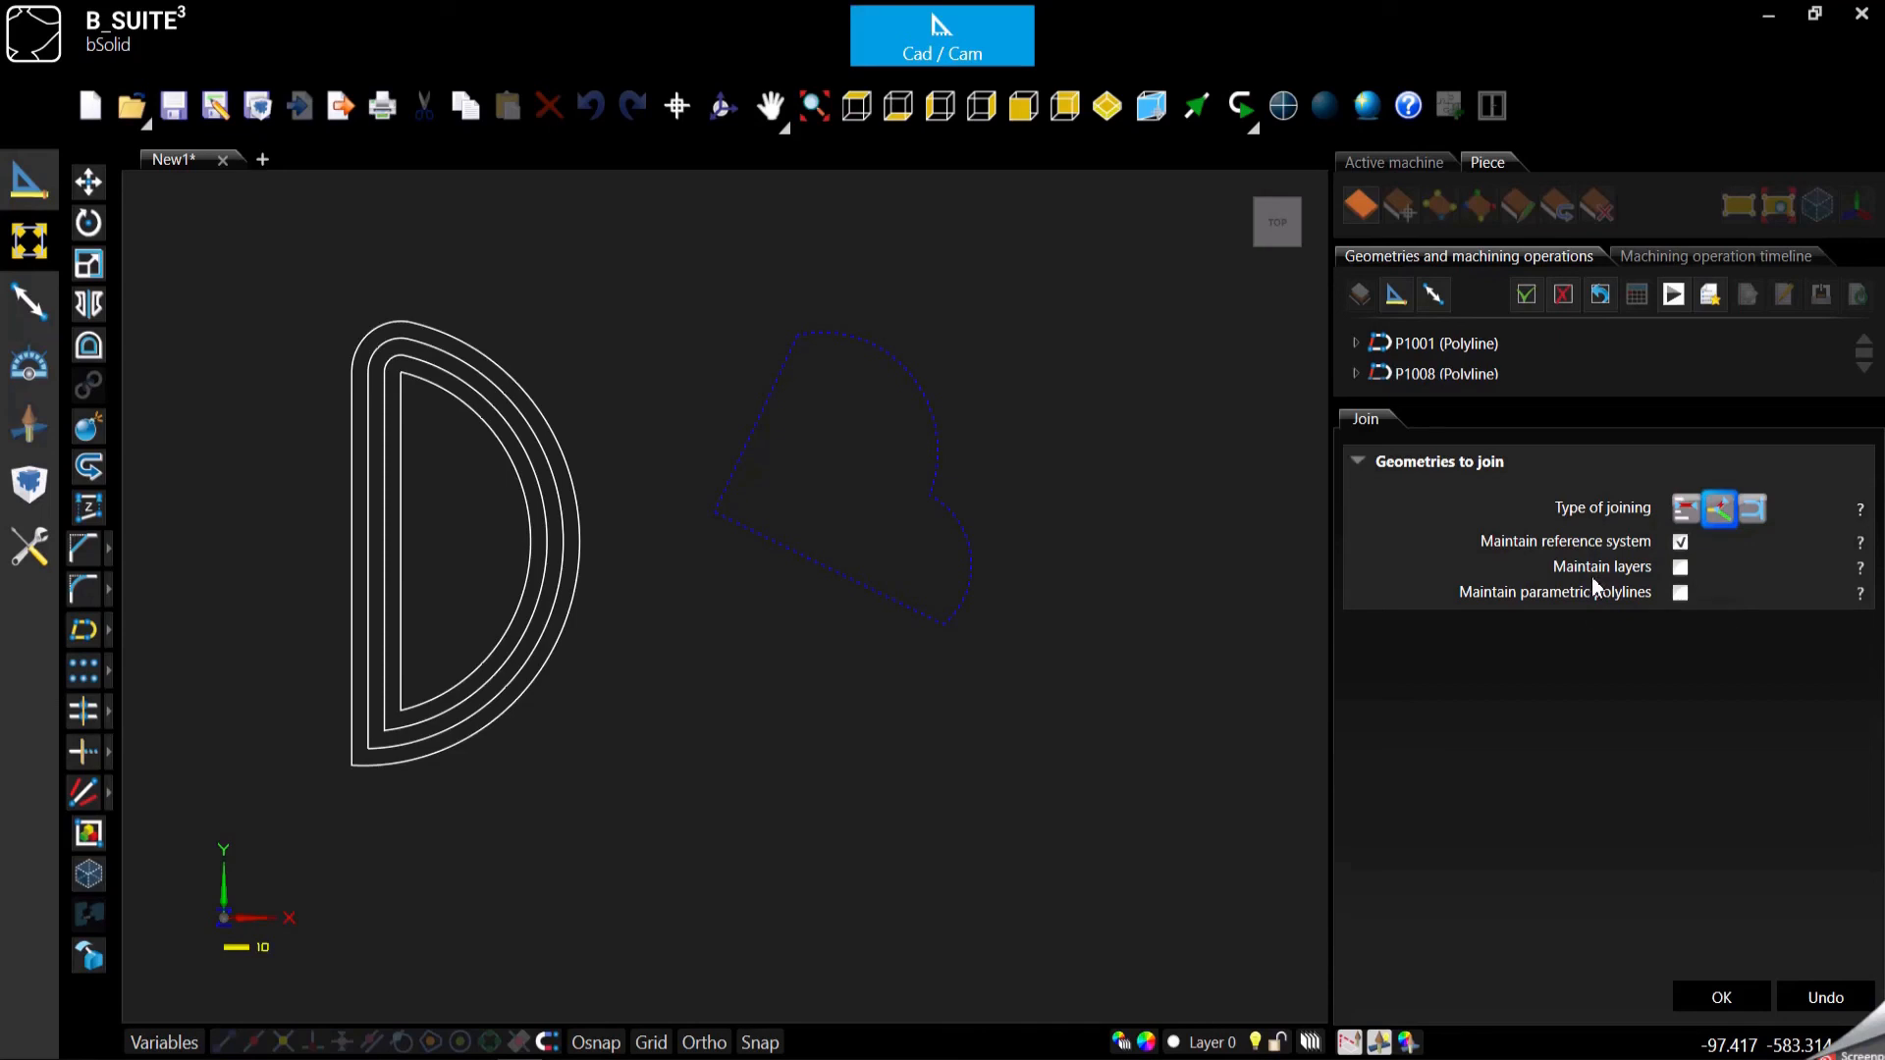
mouse_move(1679, 565)
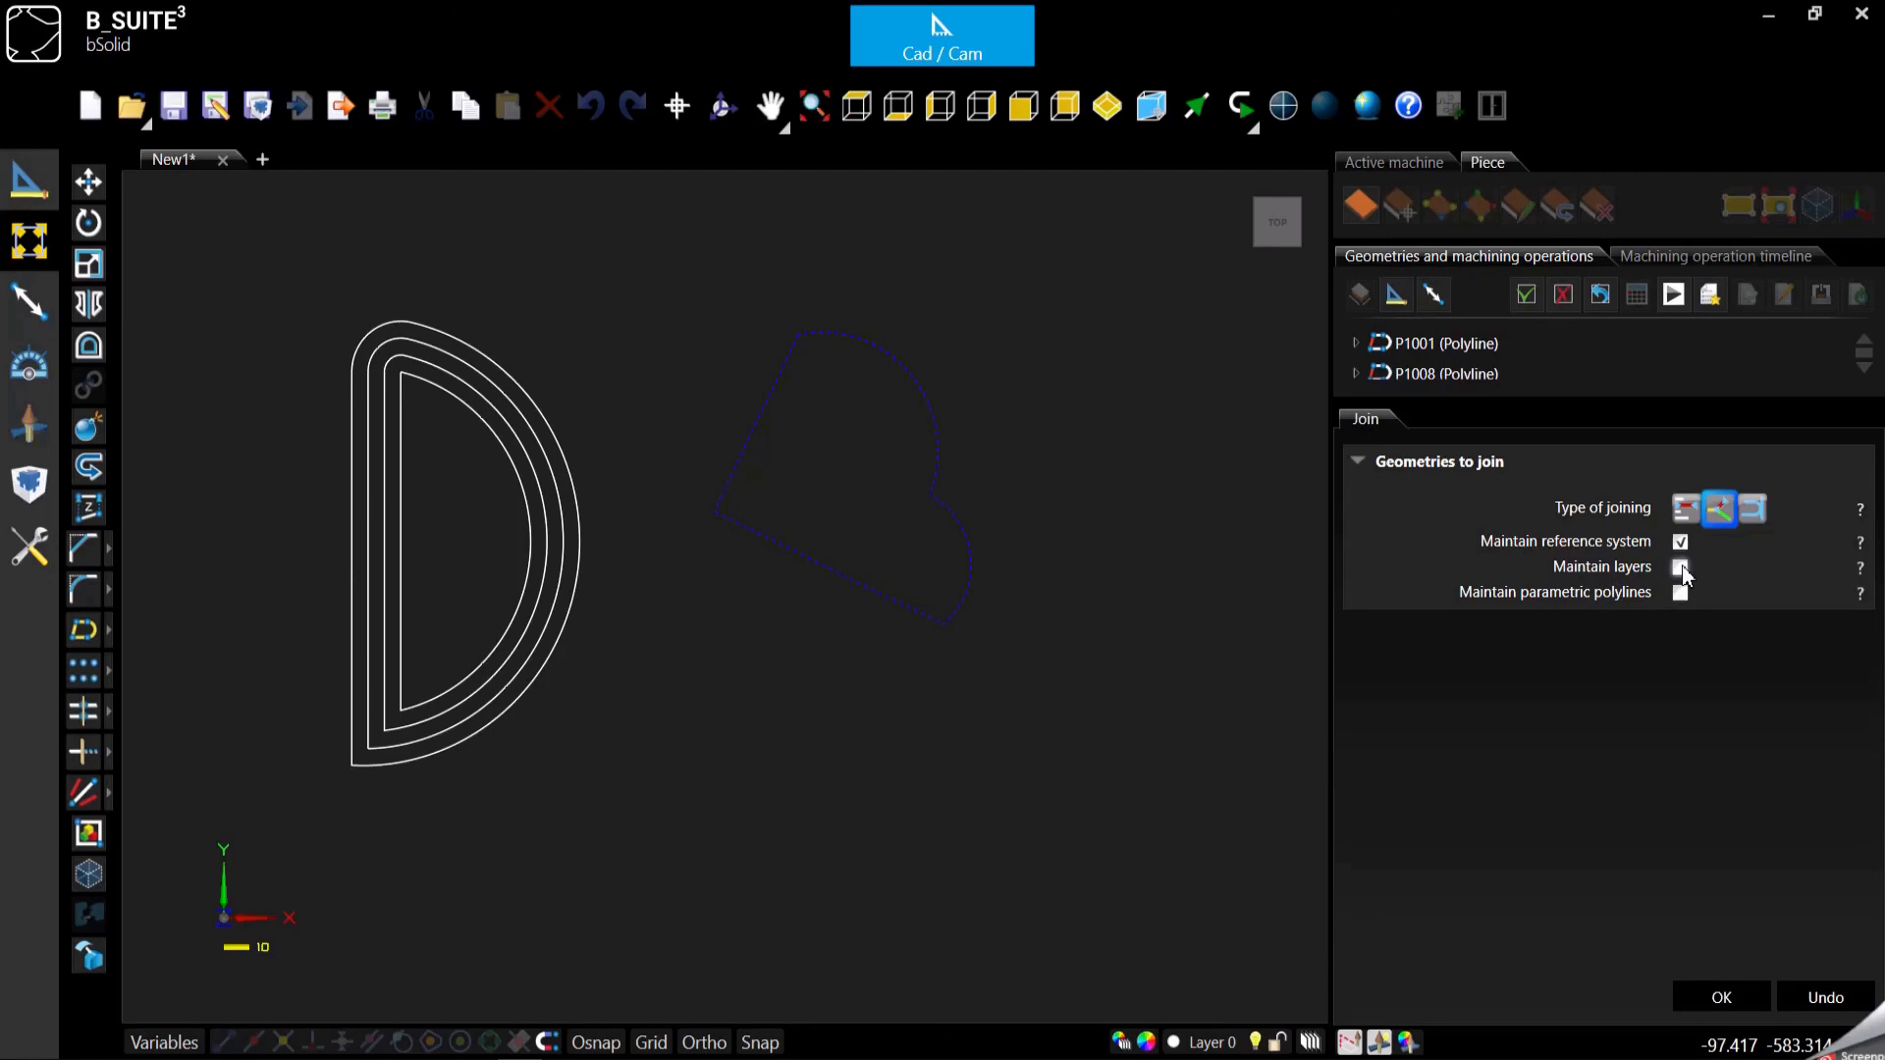
click(1679, 566)
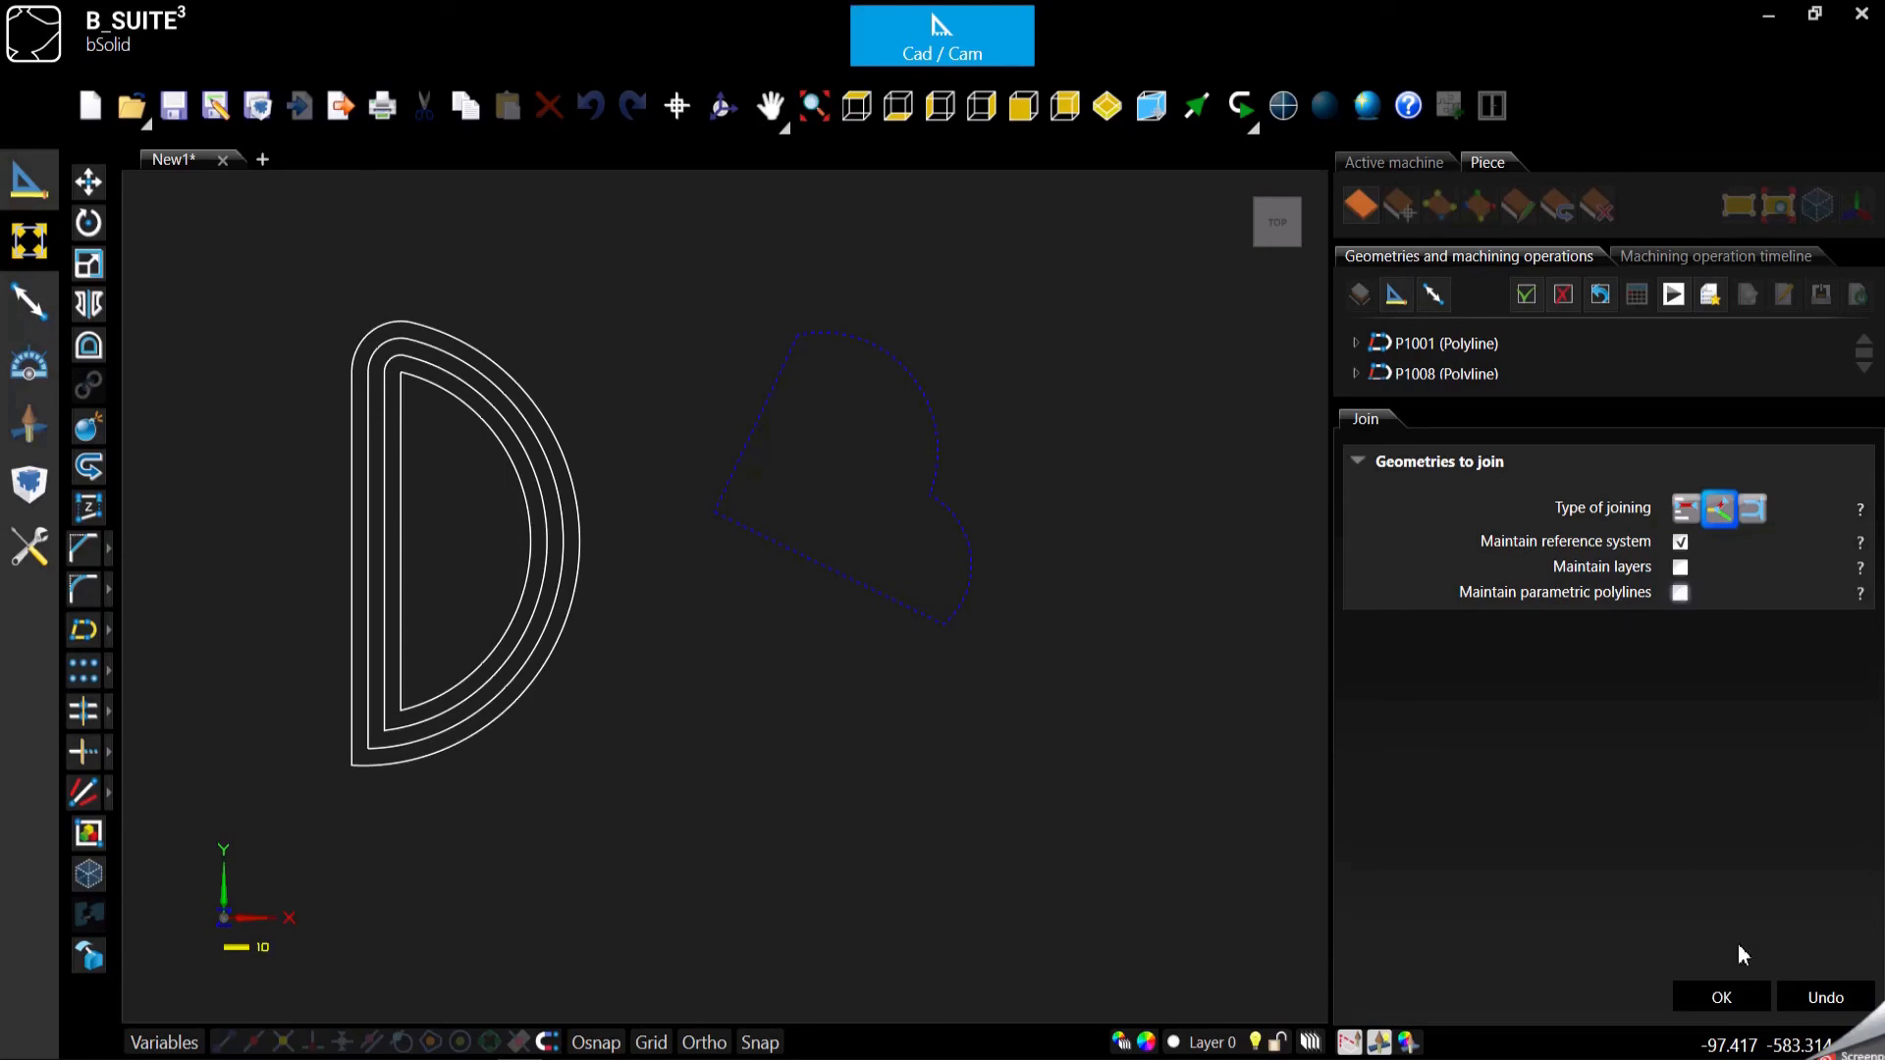
click(1722, 997)
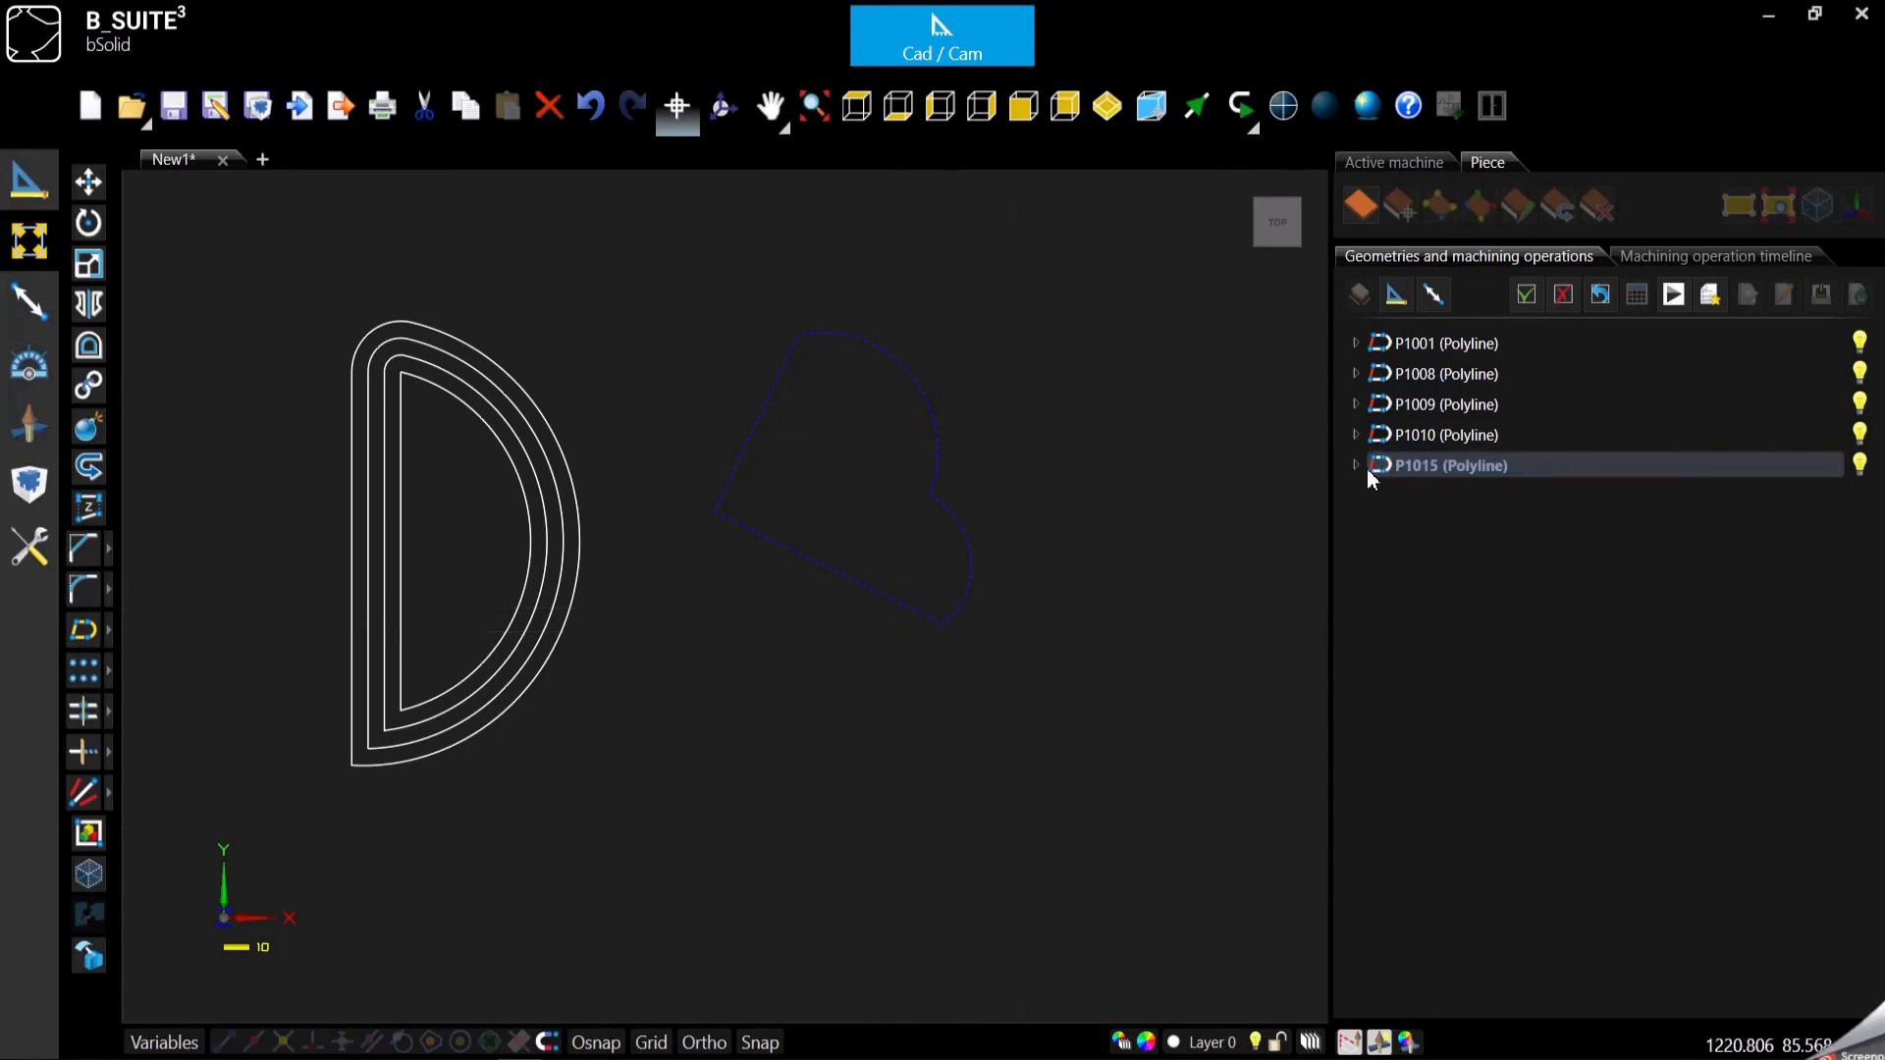
mouse_move(1416, 850)
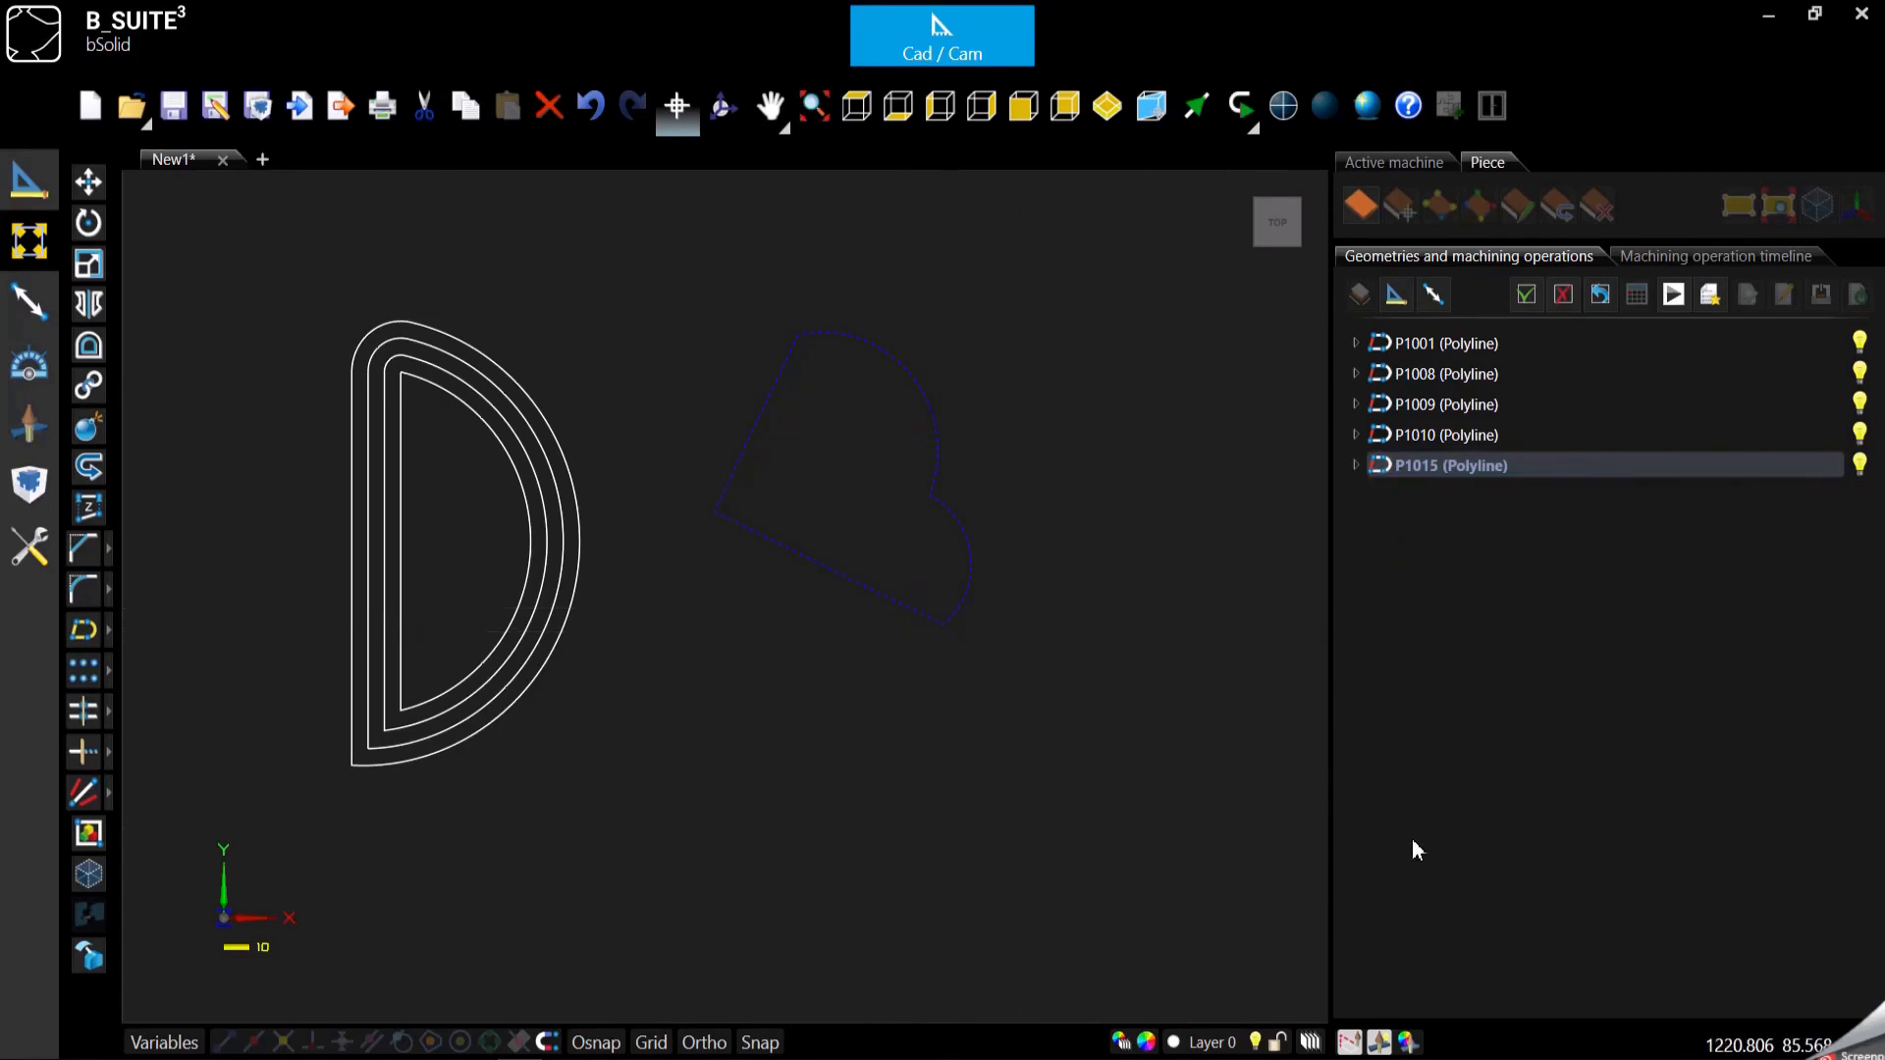
mouse_move(850, 748)
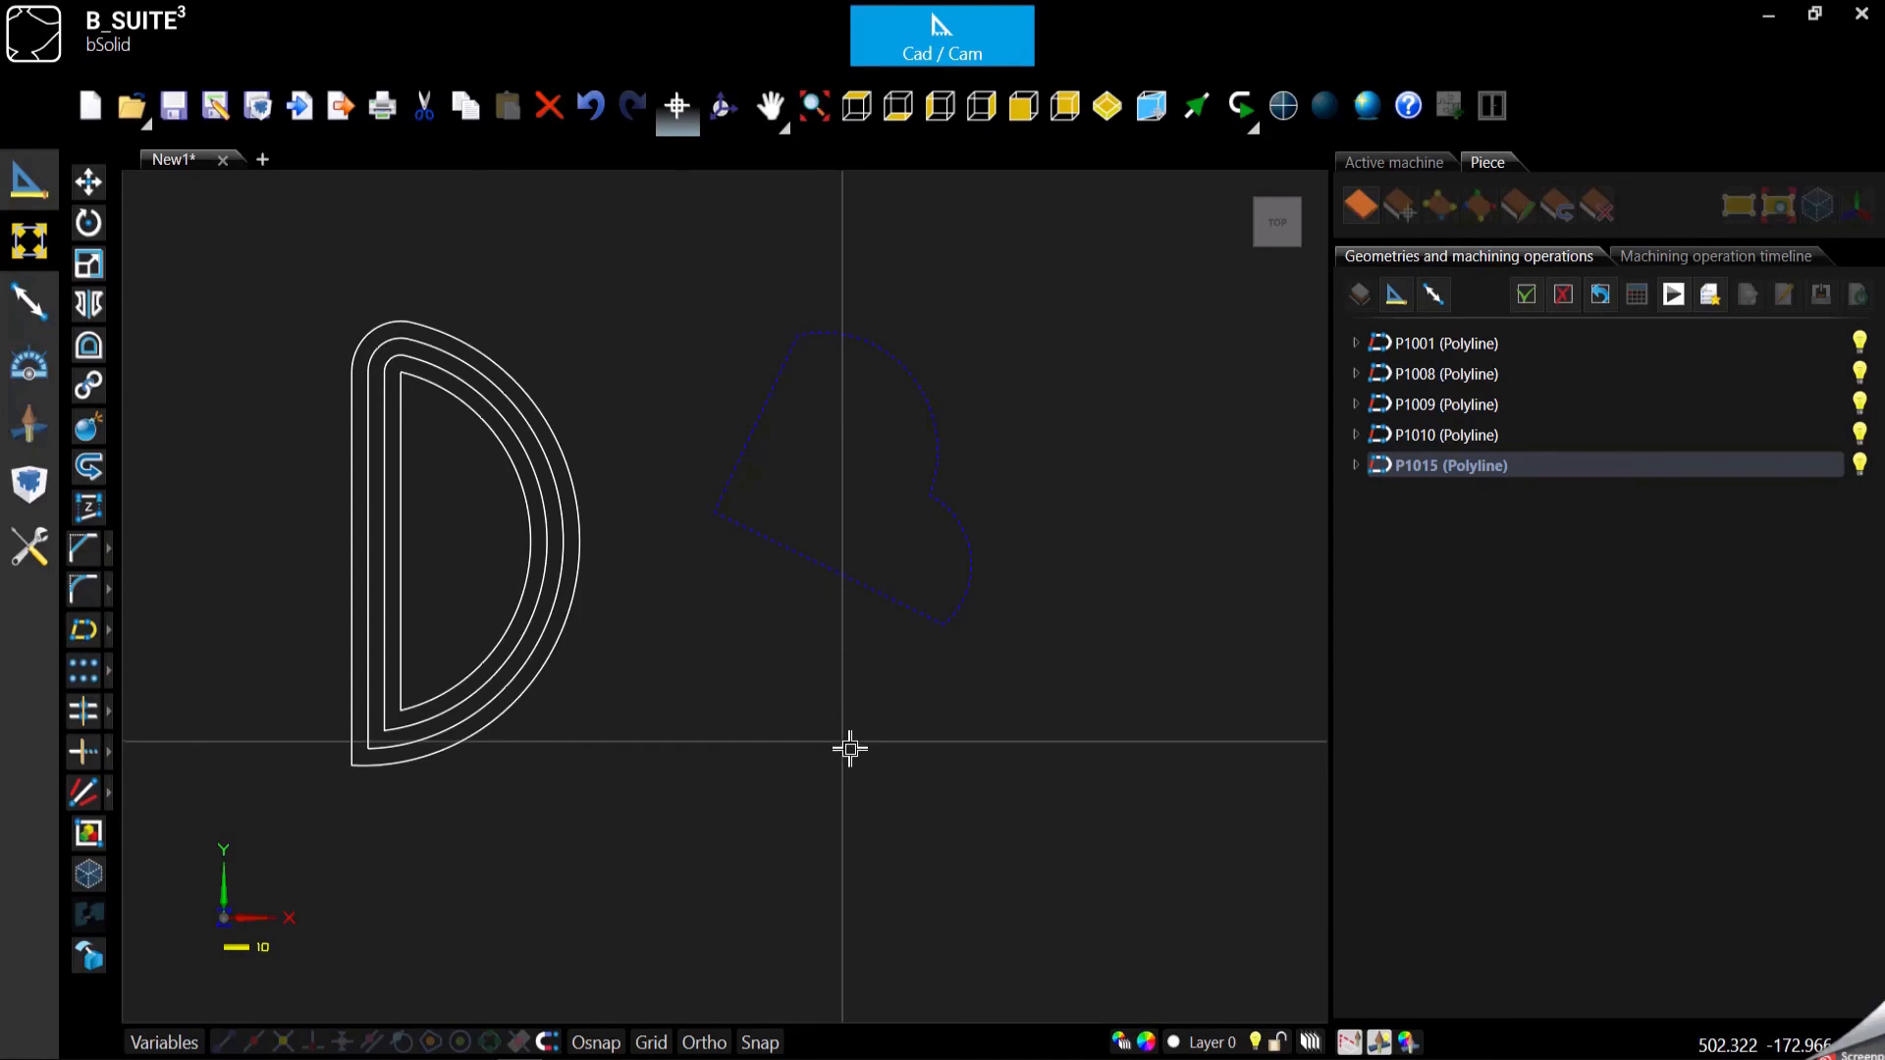
mouse_move(826, 701)
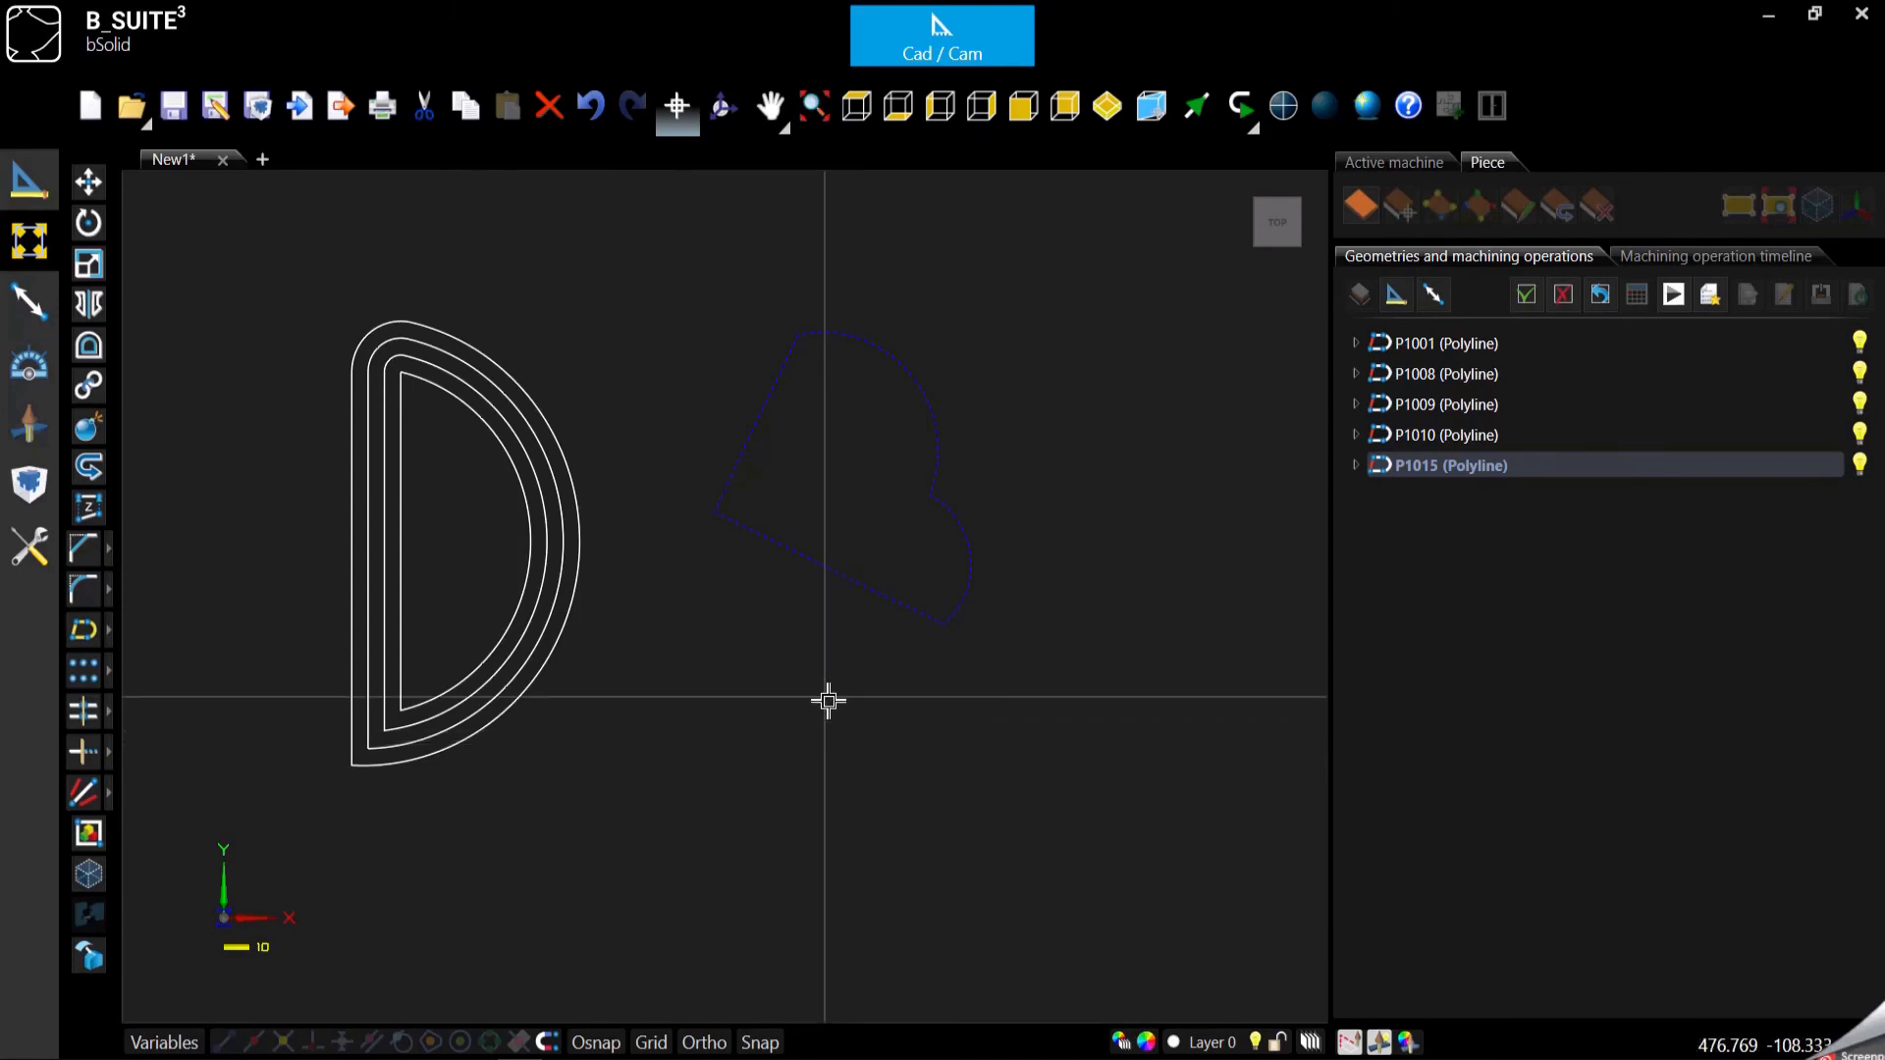
mouse_move(875, 731)
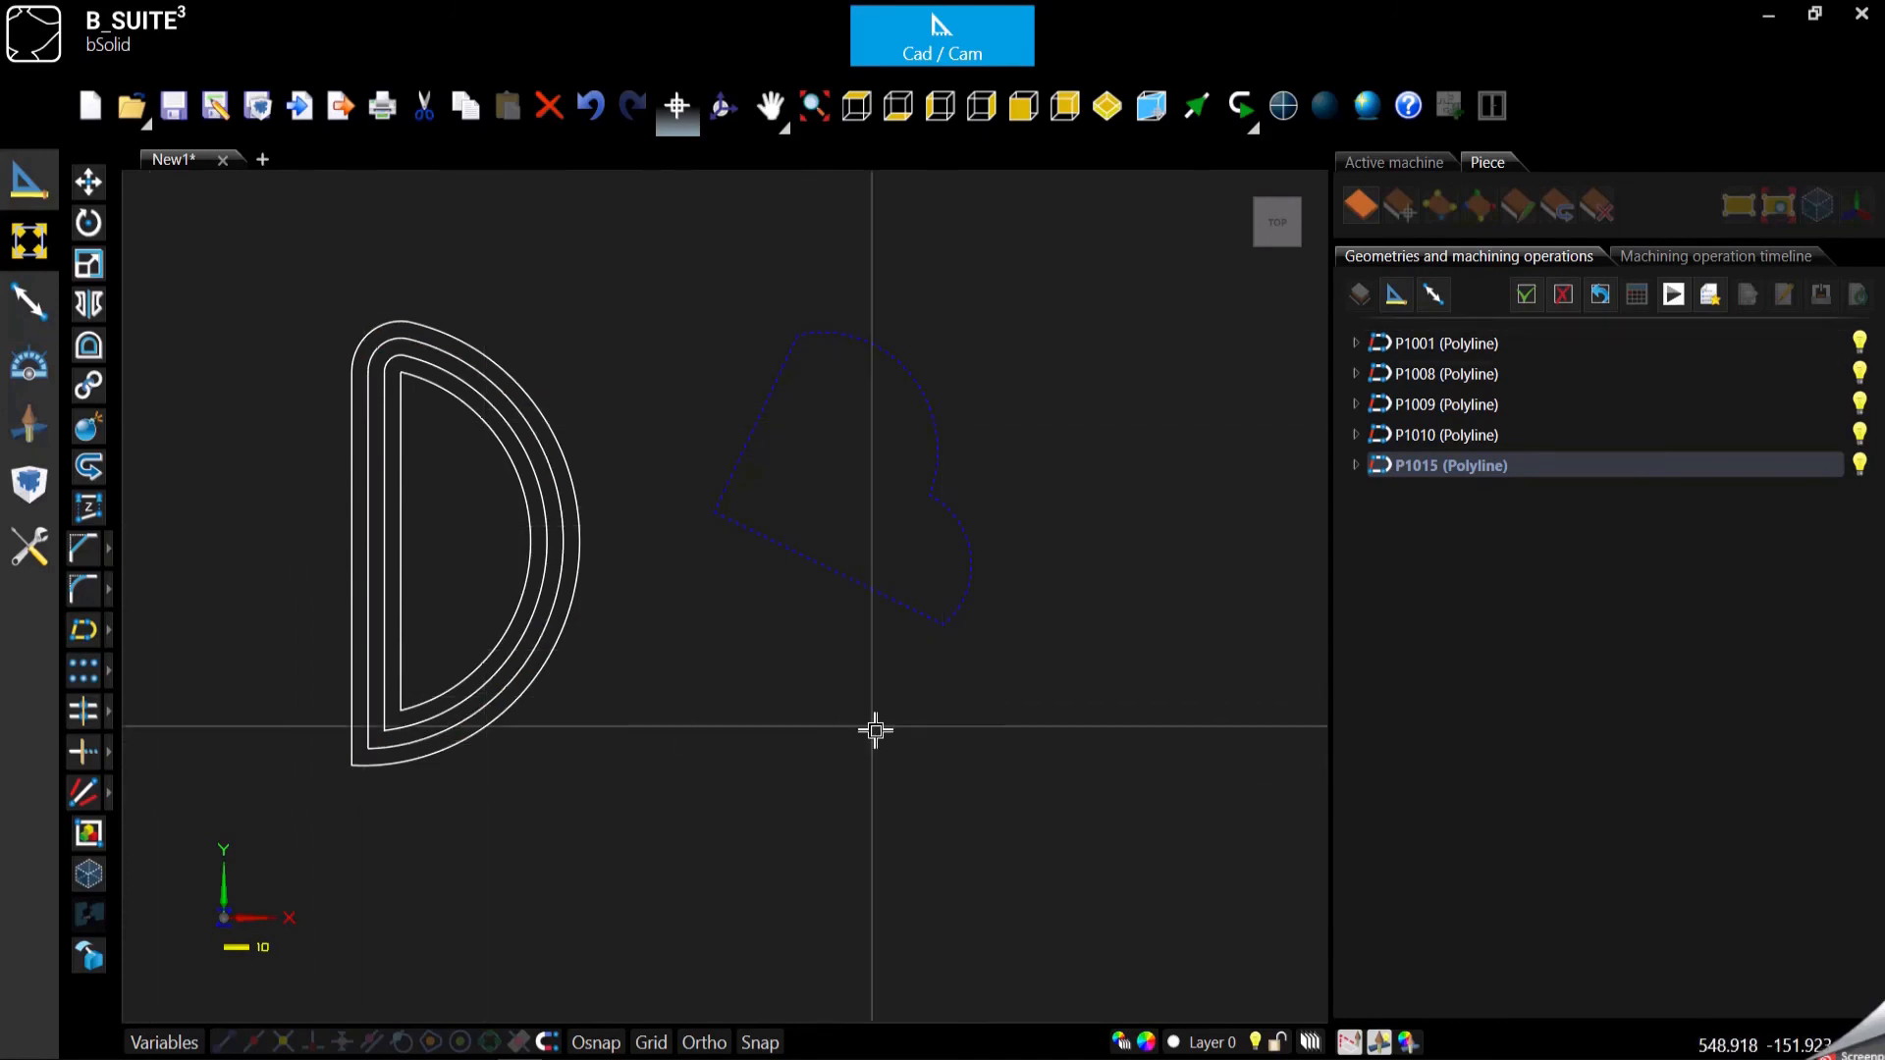